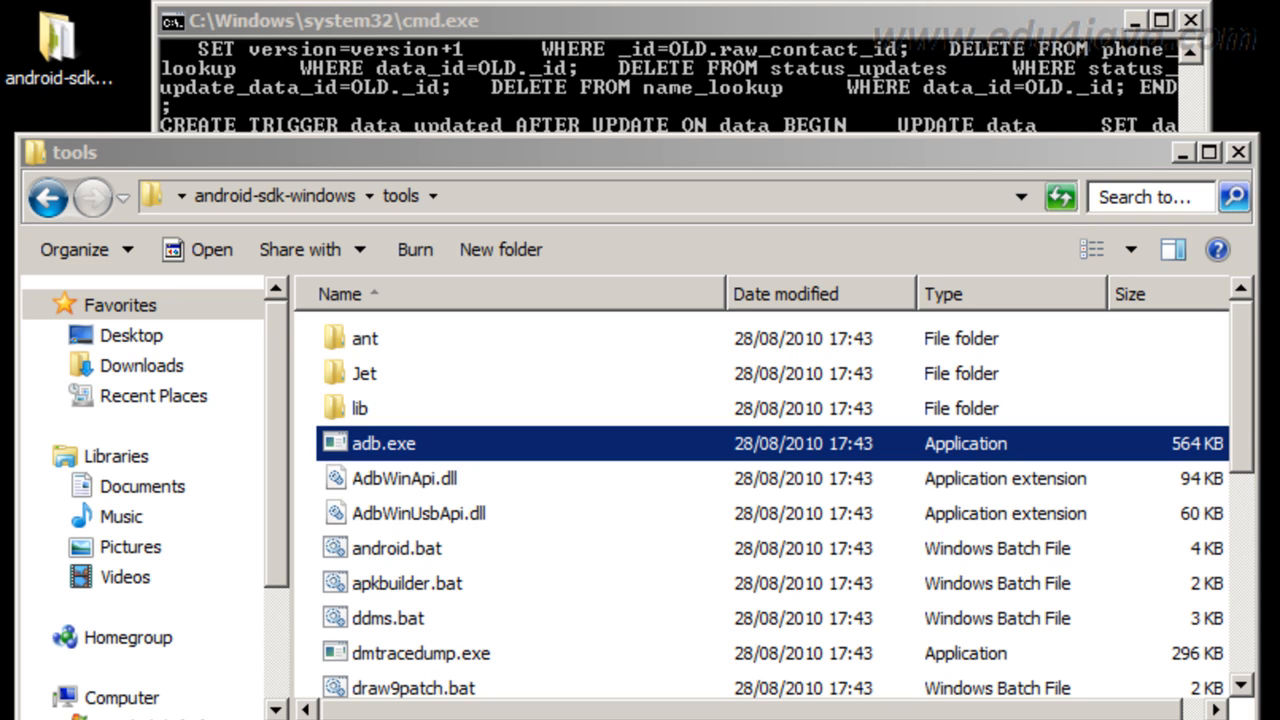
pyautogui.moveTo(895, 420)
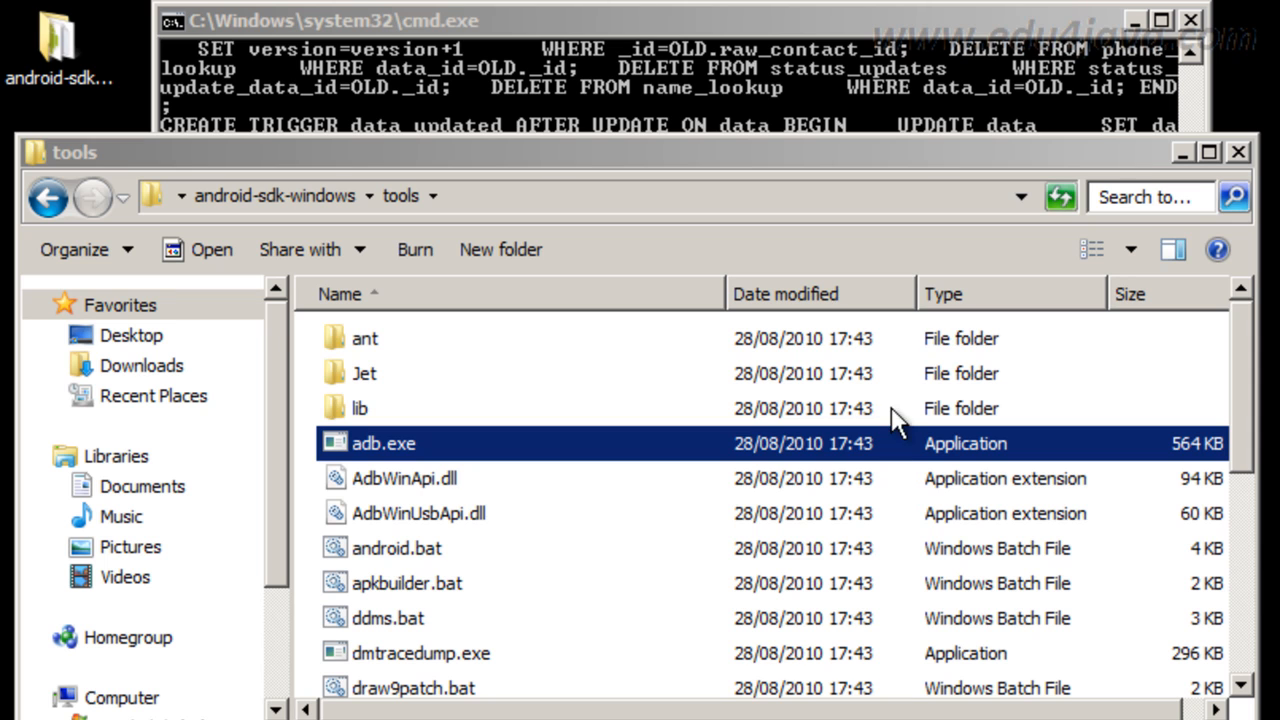
pyautogui.moveTo(262, 188)
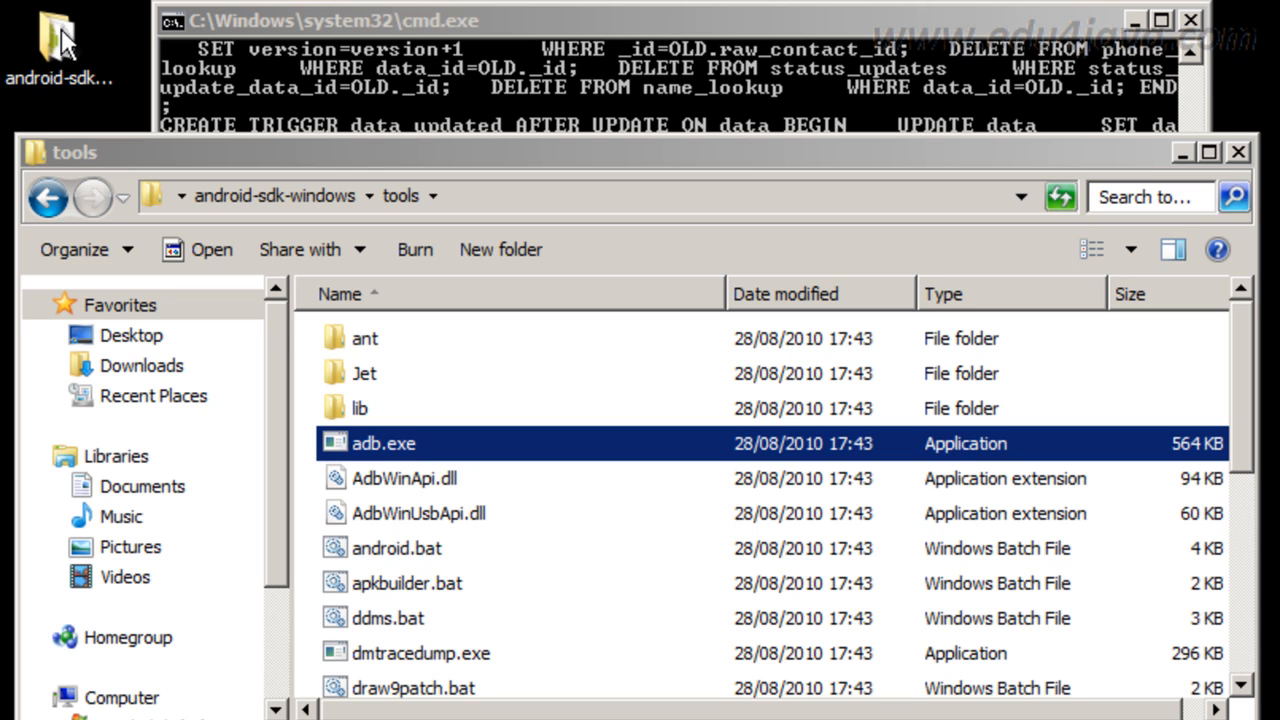
pyautogui.moveTo(68, 55)
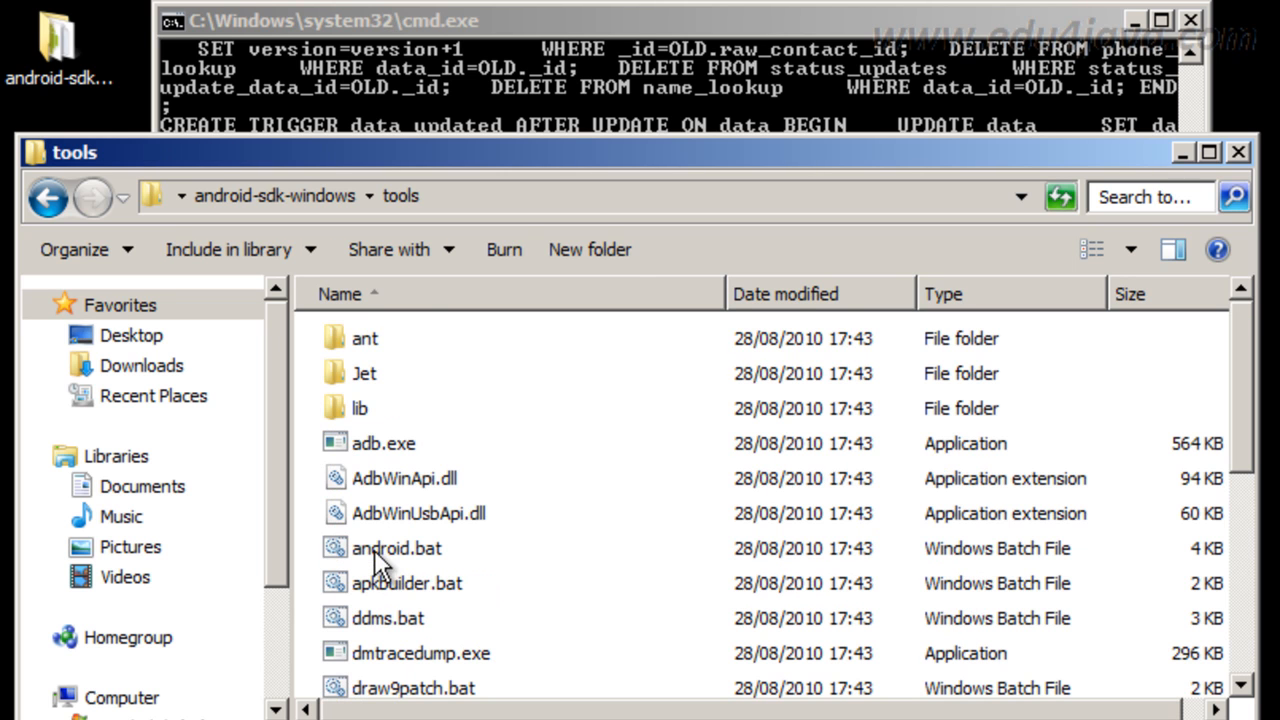
pyautogui.click(384, 443)
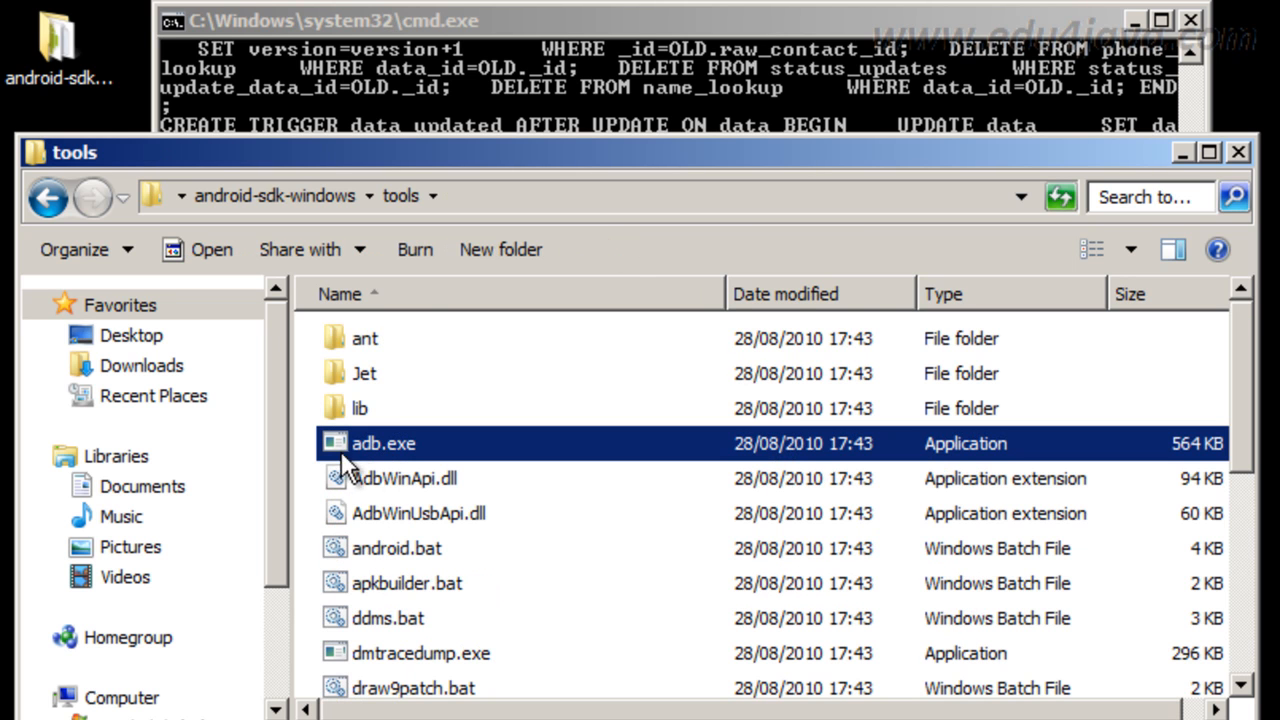
pyautogui.moveTo(550, 550)
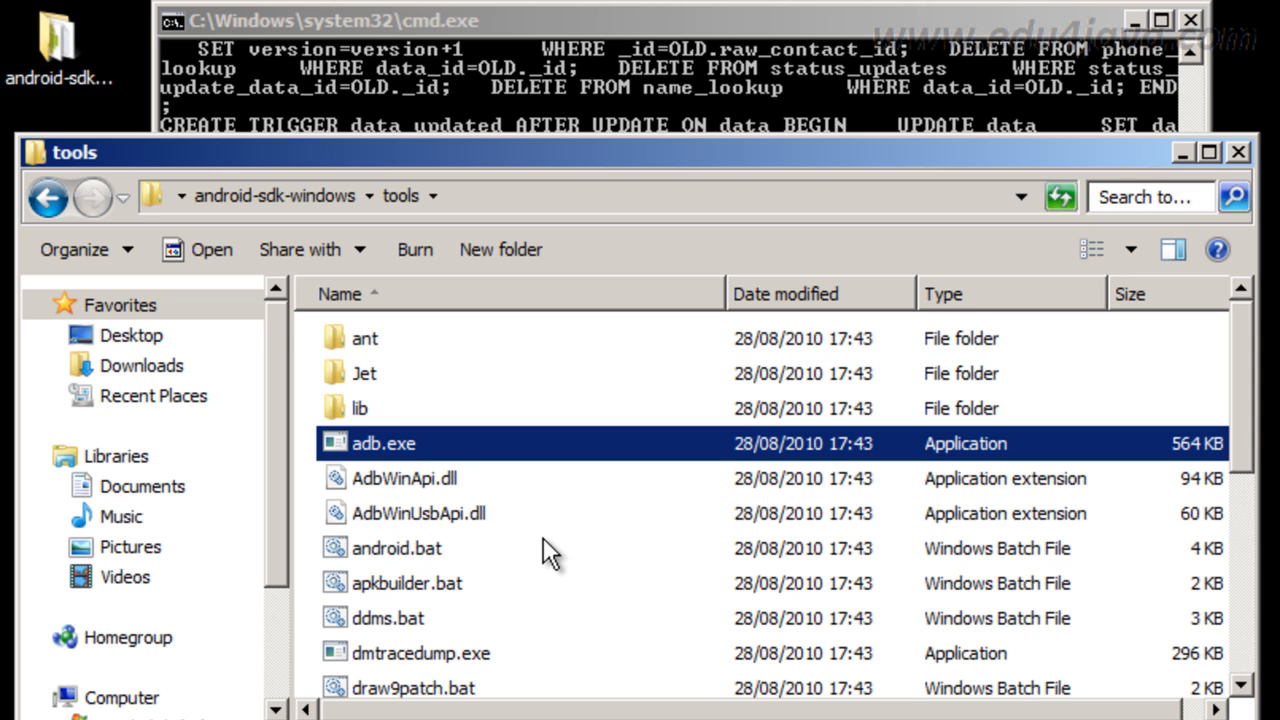
pyautogui.moveTo(516, 527)
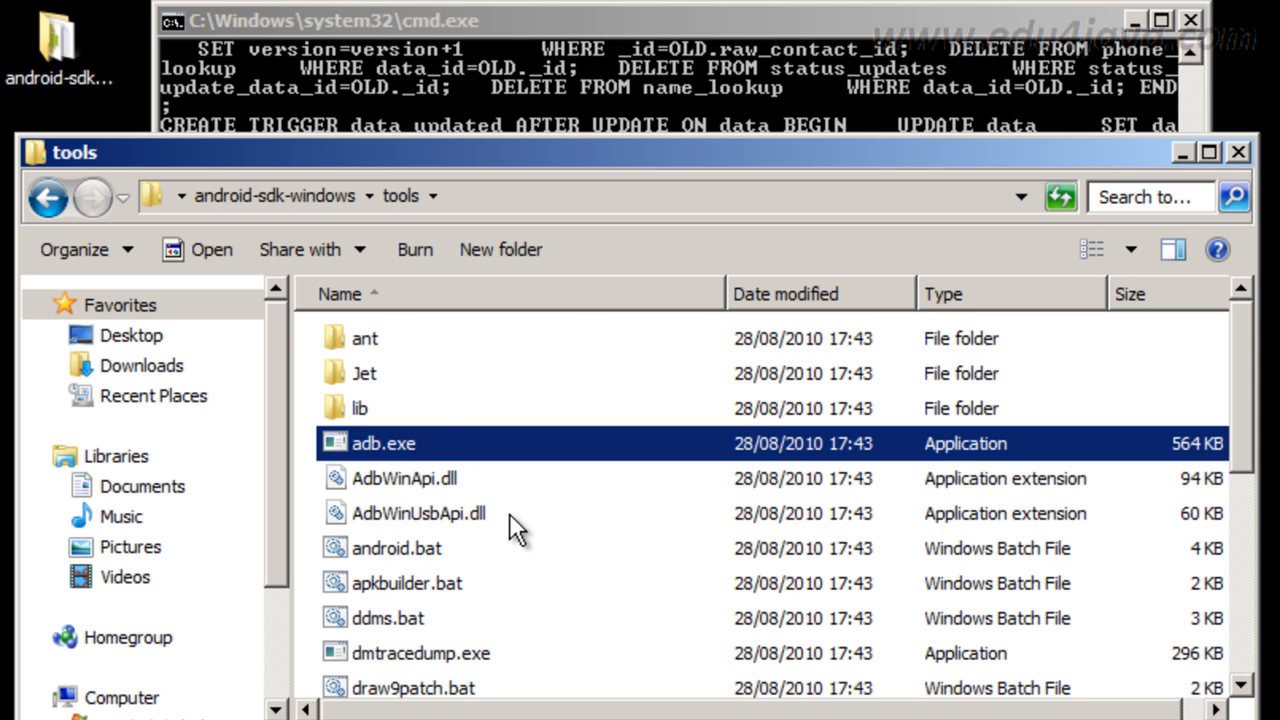
pyautogui.moveTo(535, 388)
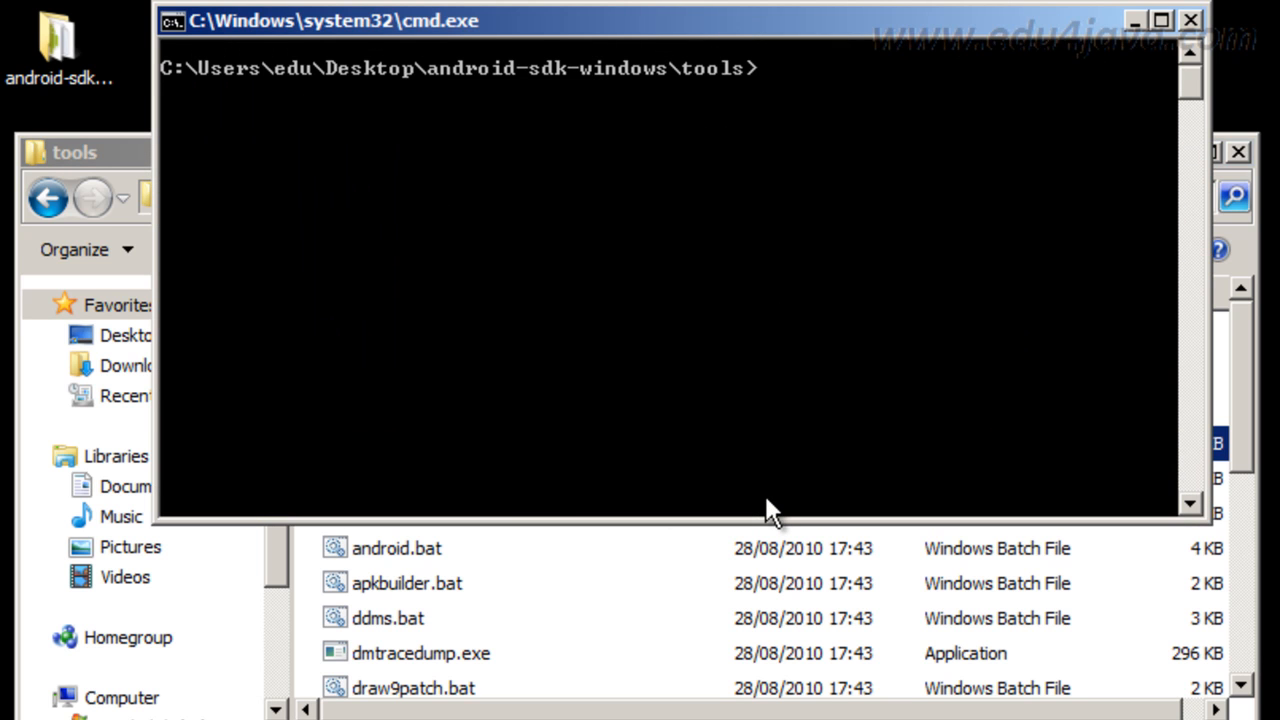
pyautogui.write('android list avd')
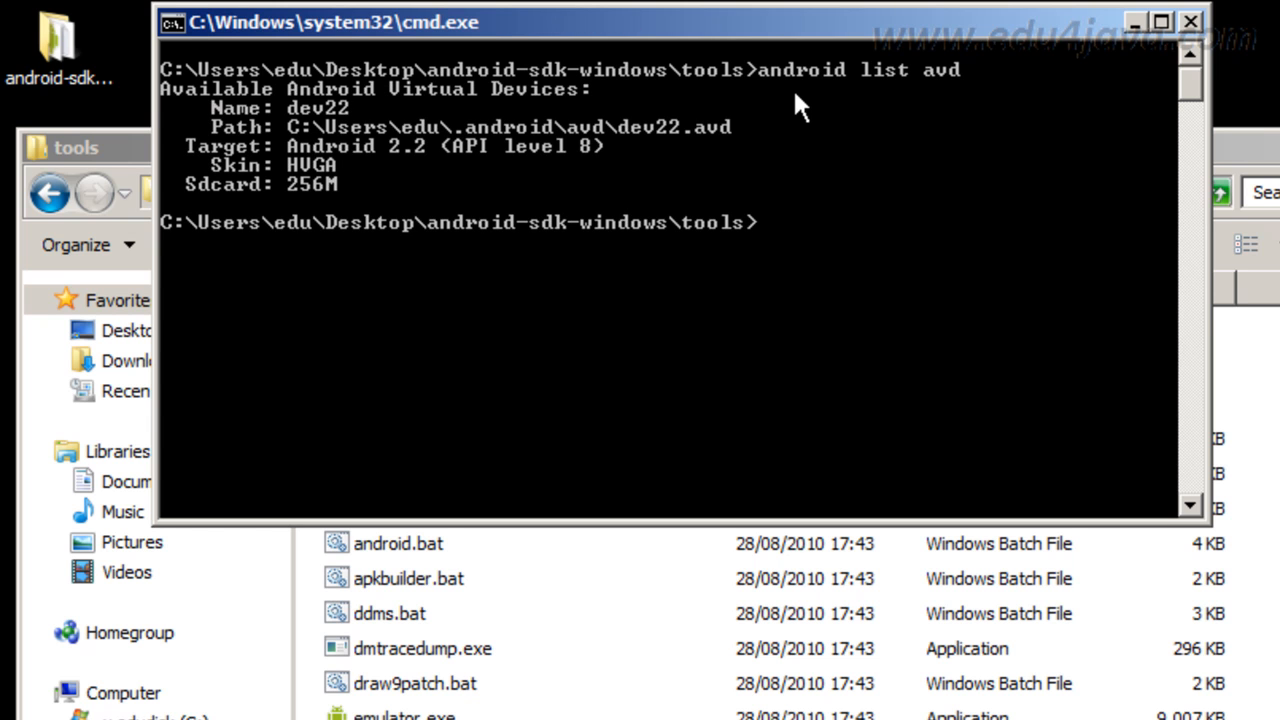
pyautogui.write('start emul')
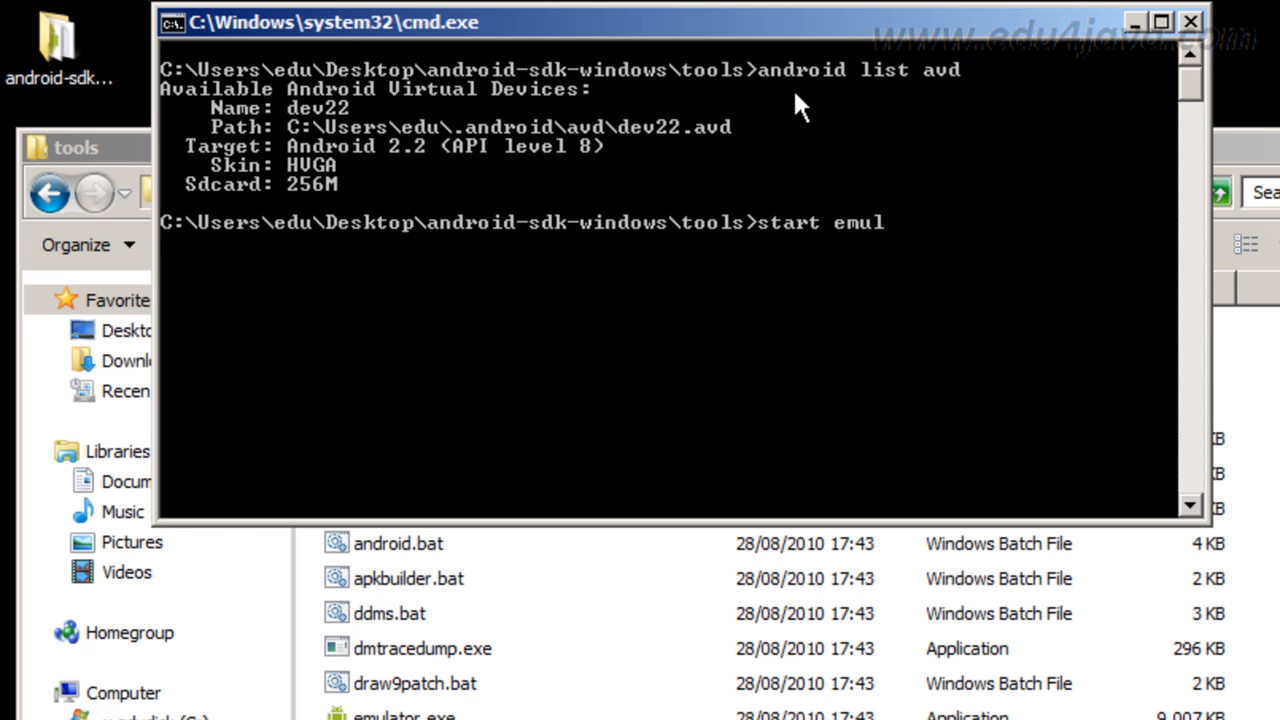
pyautogui.write('ator')
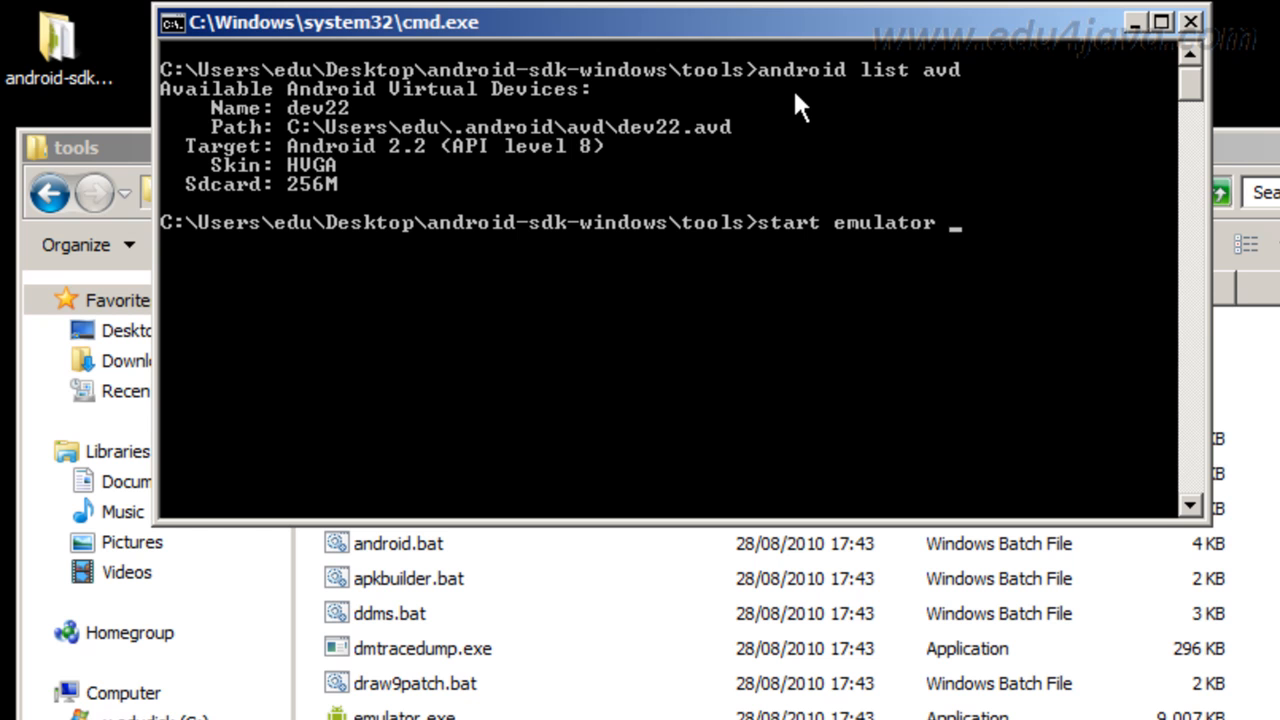
pyautogui.write('@')
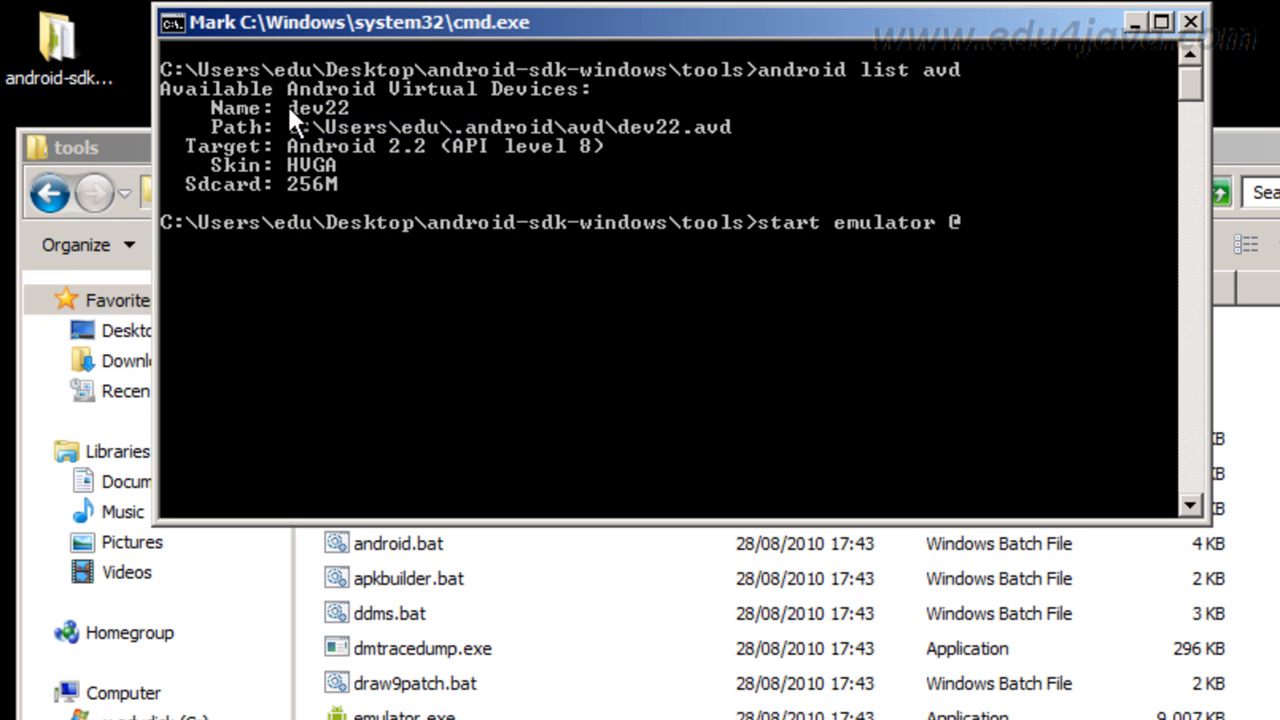
pyautogui.doubleClick(318, 108)
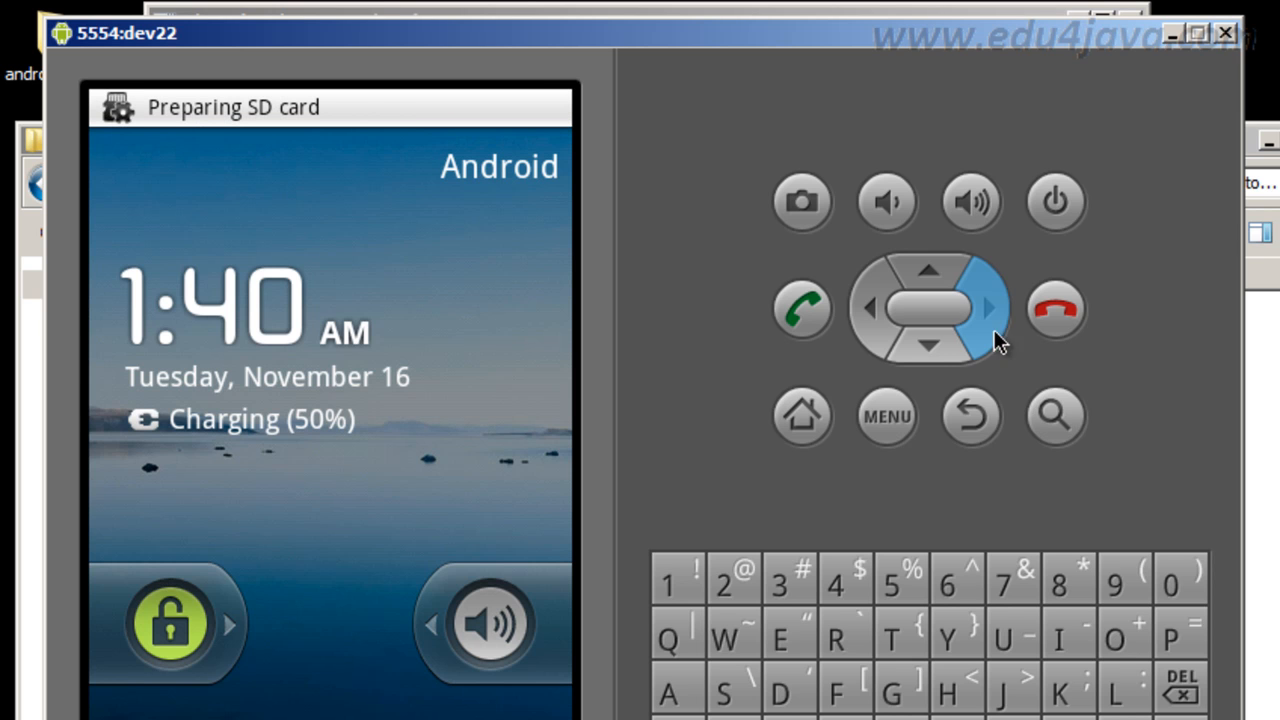
# Step: Unlock the dev22 emulator's lock screen via the D-pad and go Home
pyautogui.click(886, 416)
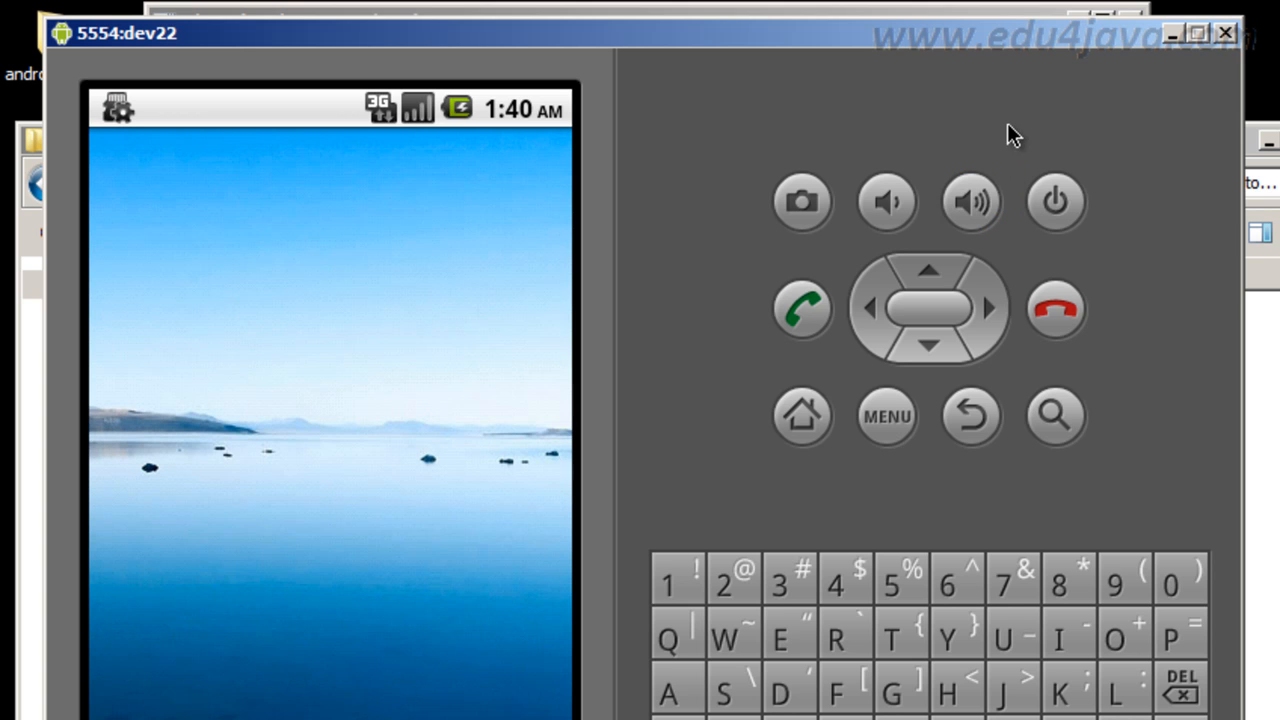
pyautogui.click(802, 416)
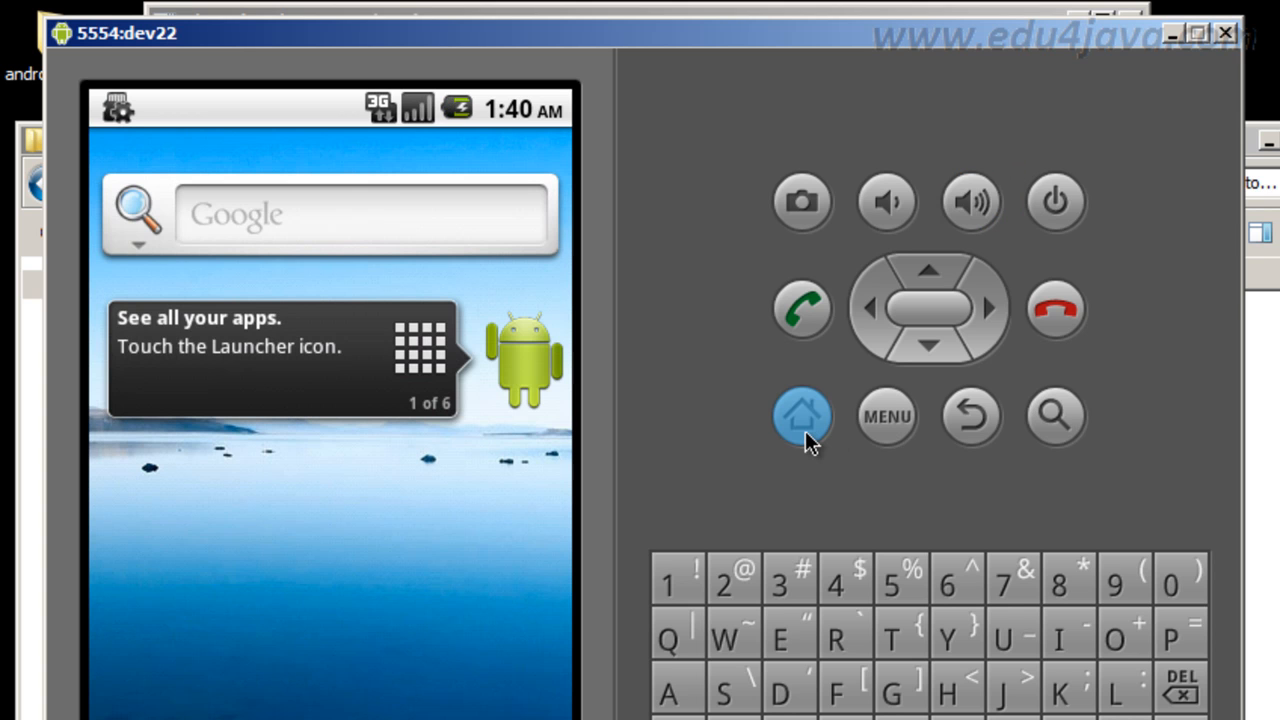
pyautogui.click(802, 416)
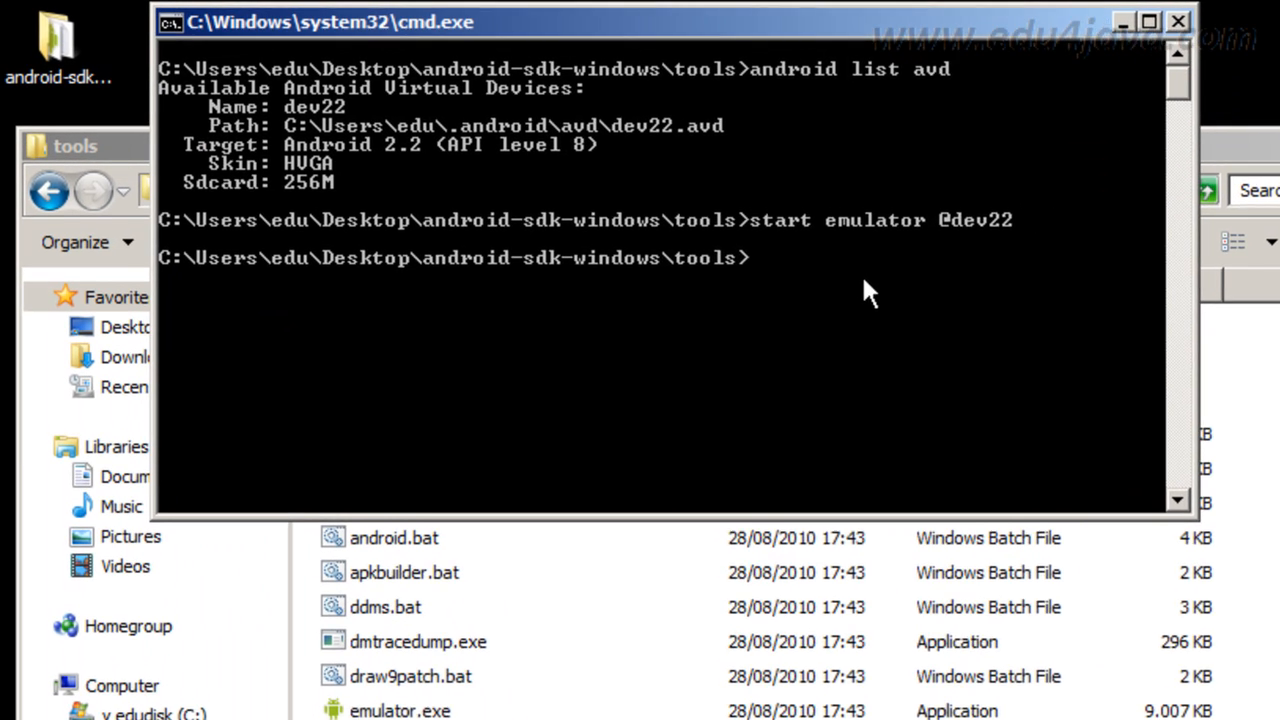
# Step: Clear the Command Prompt output with cls
pyautogui.write('cls')
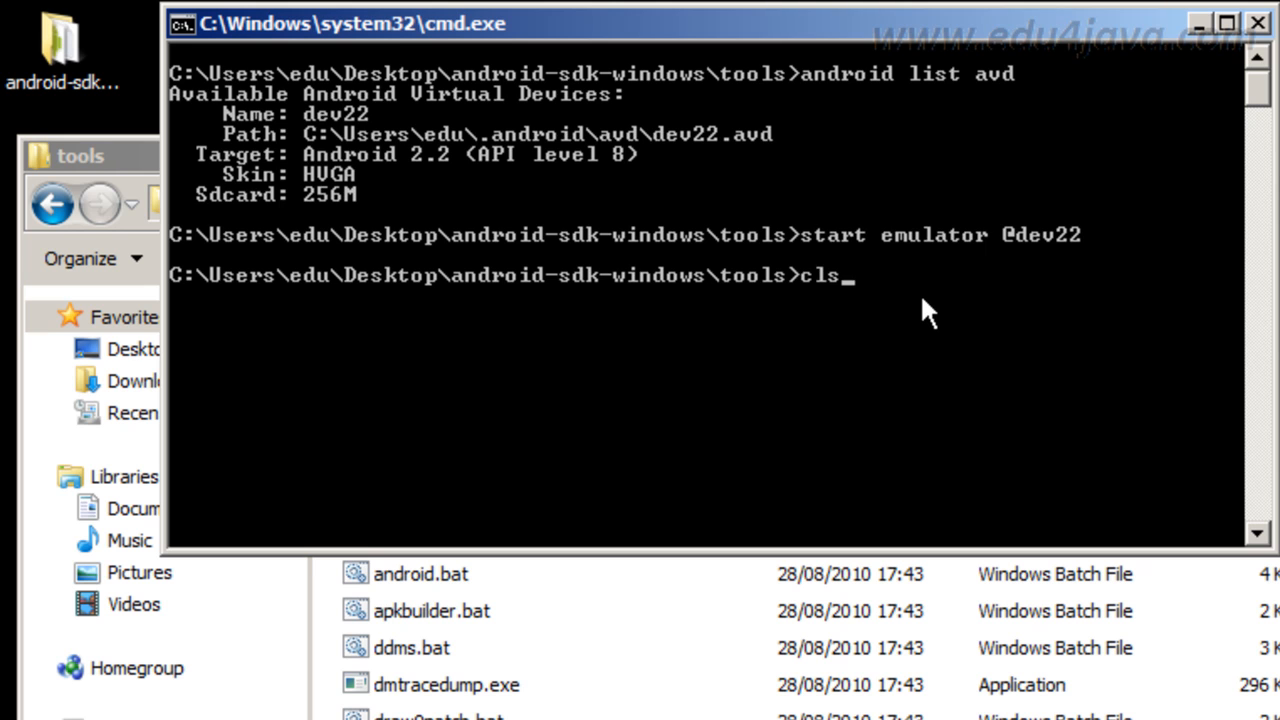
pyautogui.press('Enter')
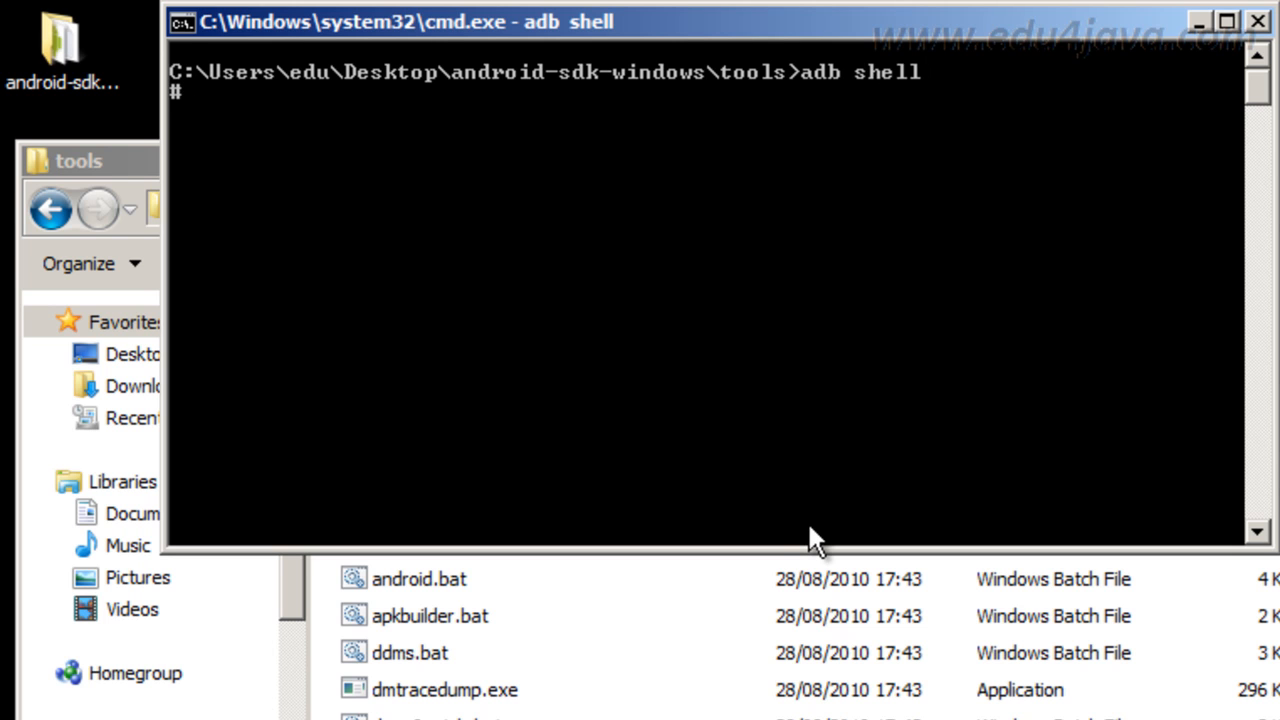
pyautogui.moveTo(210, 115)
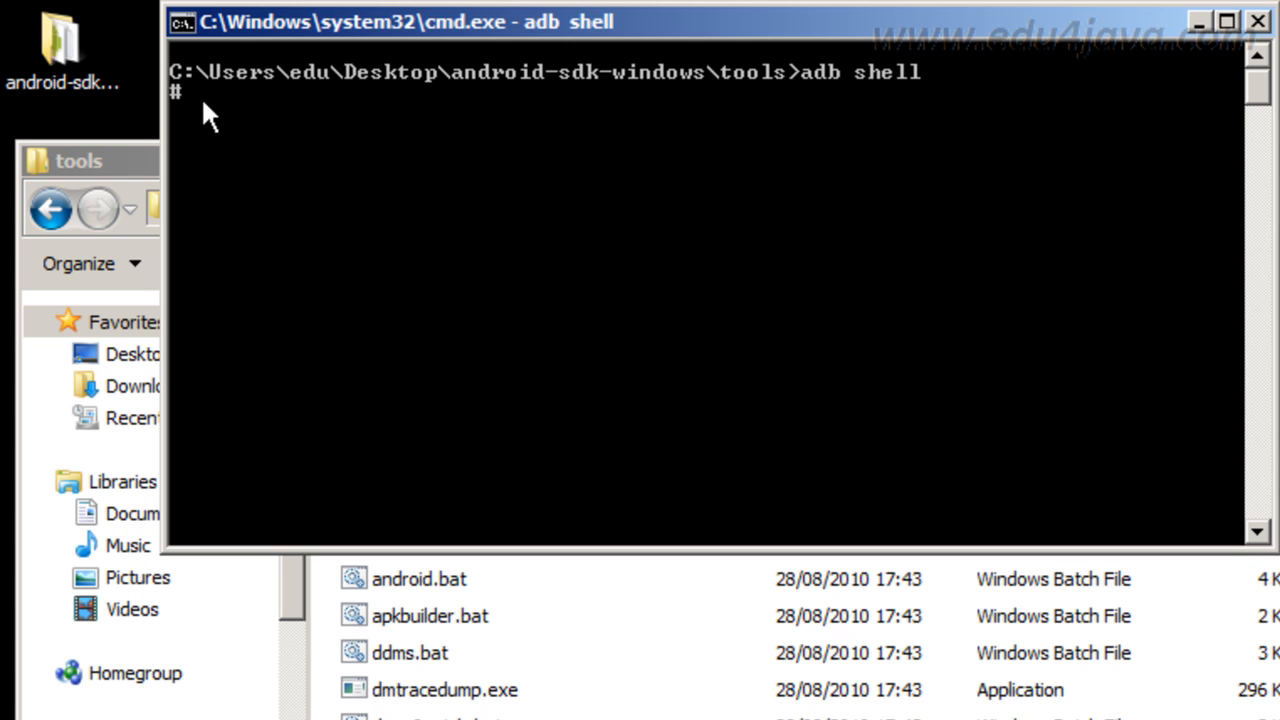
pyautogui.moveTo(218, 115)
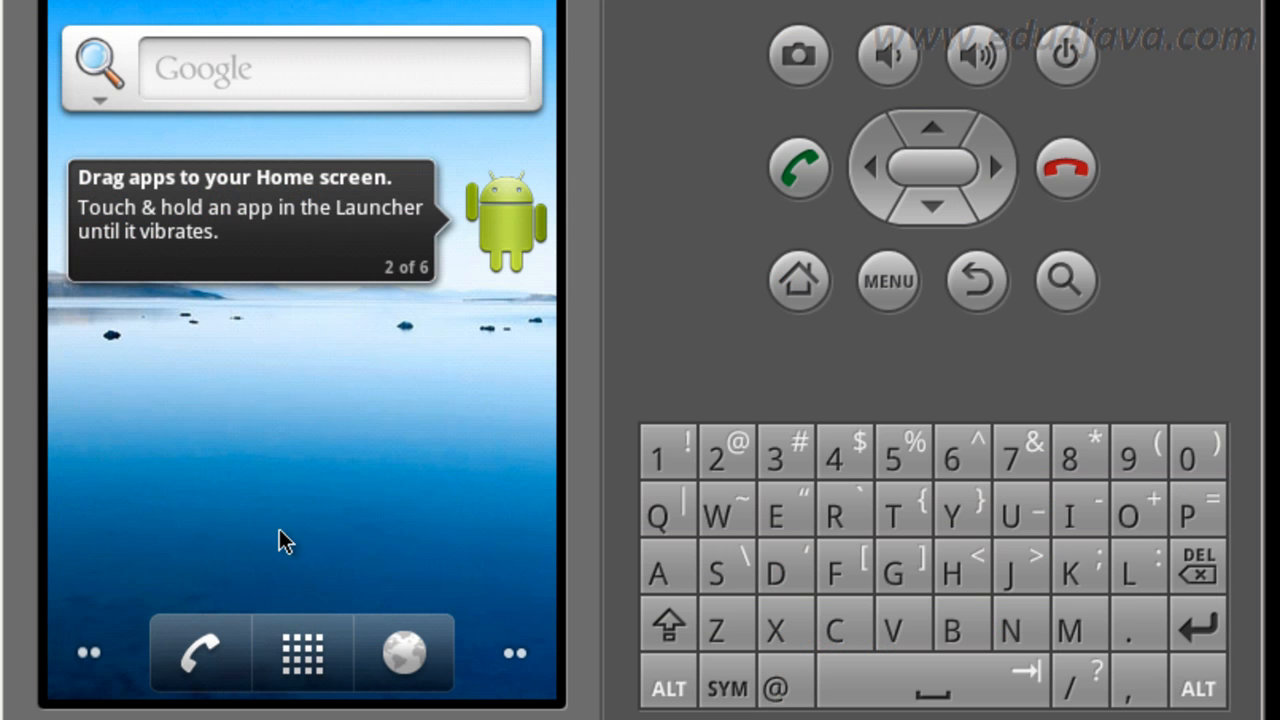
# Step: Open the Contacts app from the app list and view Edu 4java's details
pyautogui.click(301, 652)
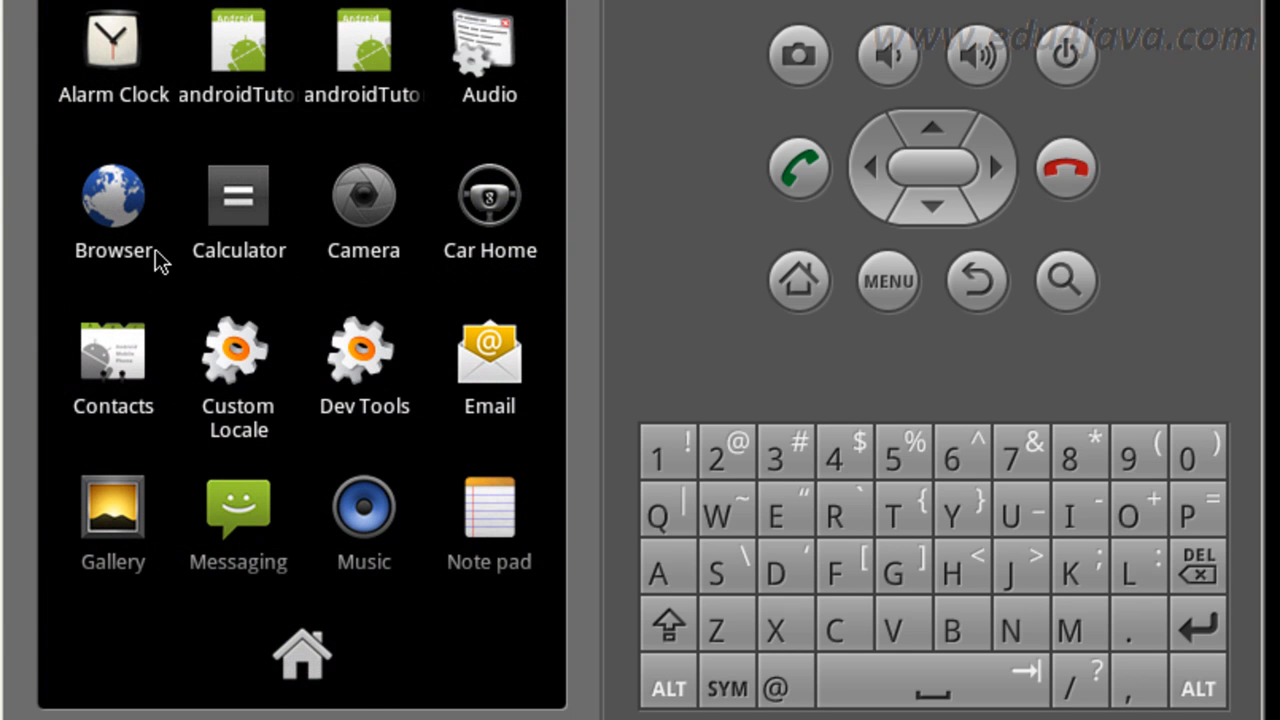
pyautogui.moveTo(113, 375)
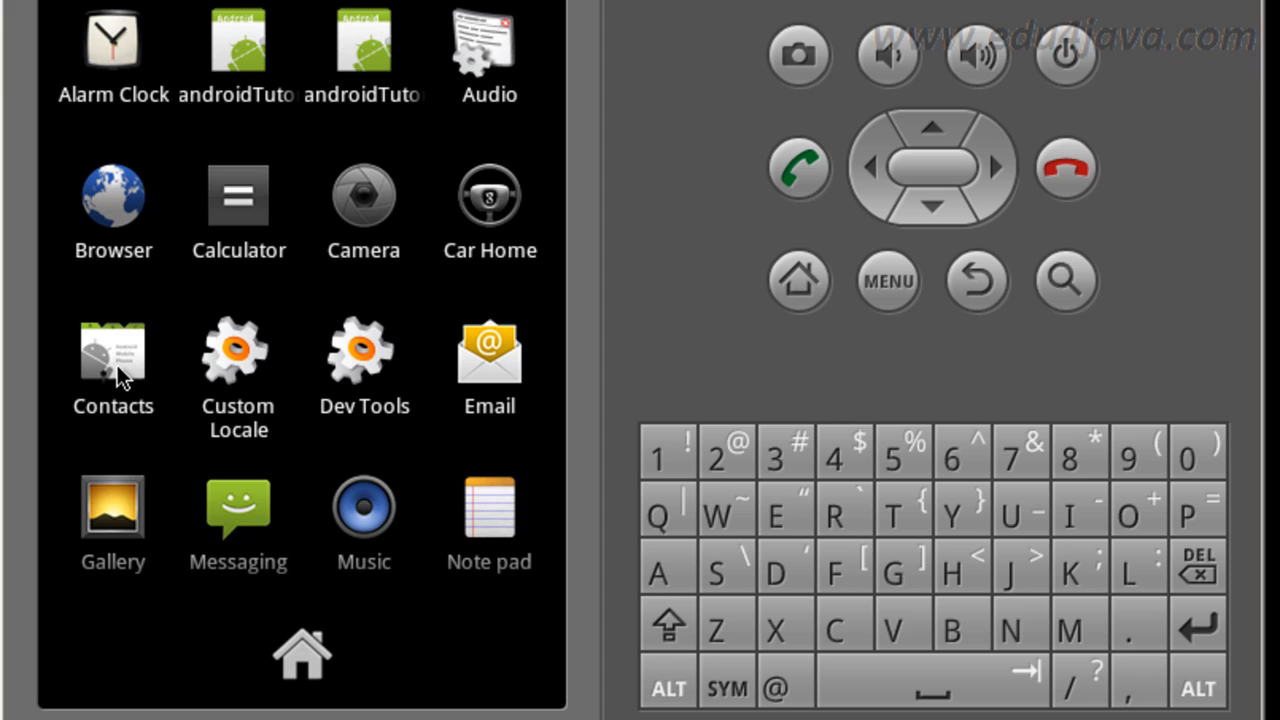
pyautogui.click(112, 360)
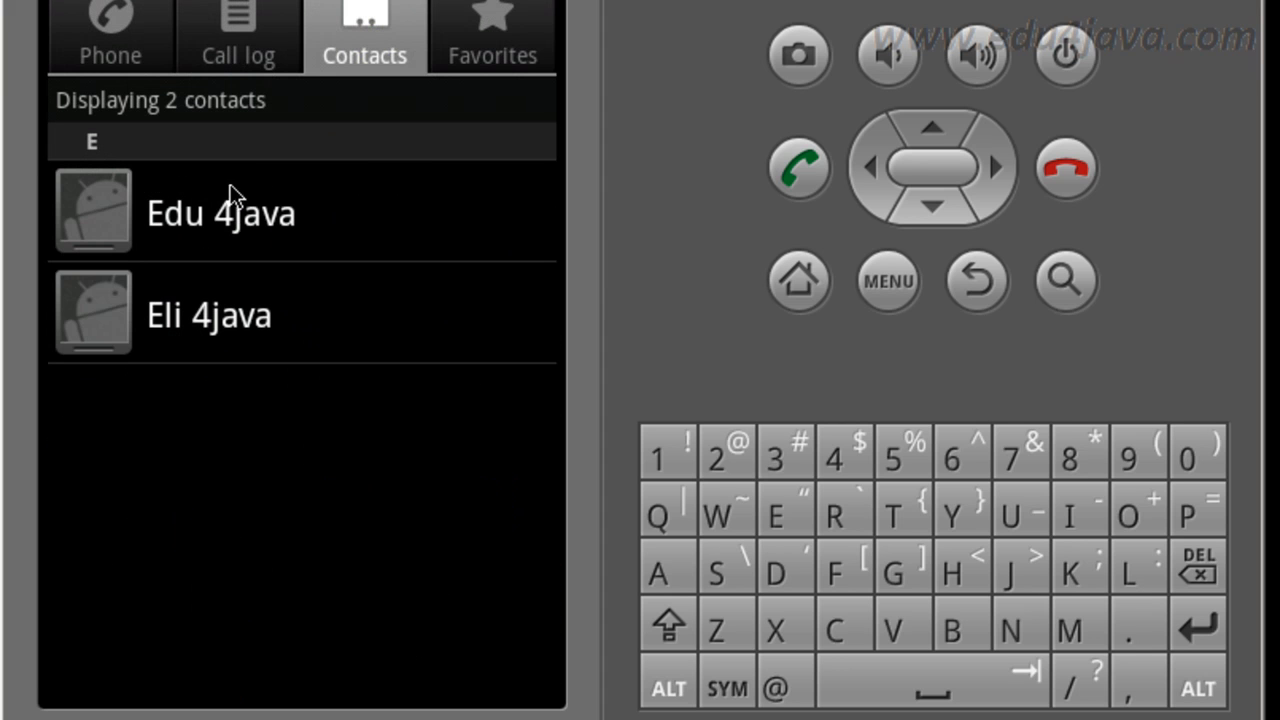
pyautogui.moveTo(152, 235)
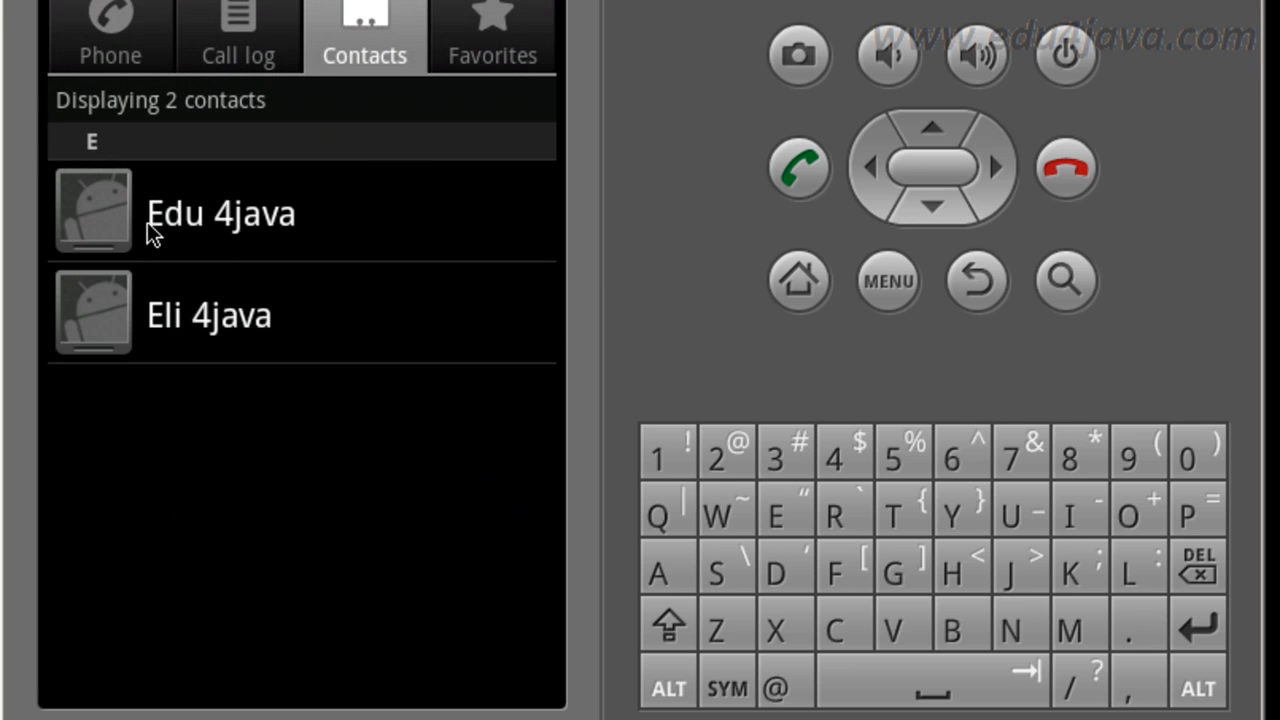
pyautogui.moveTo(235, 232)
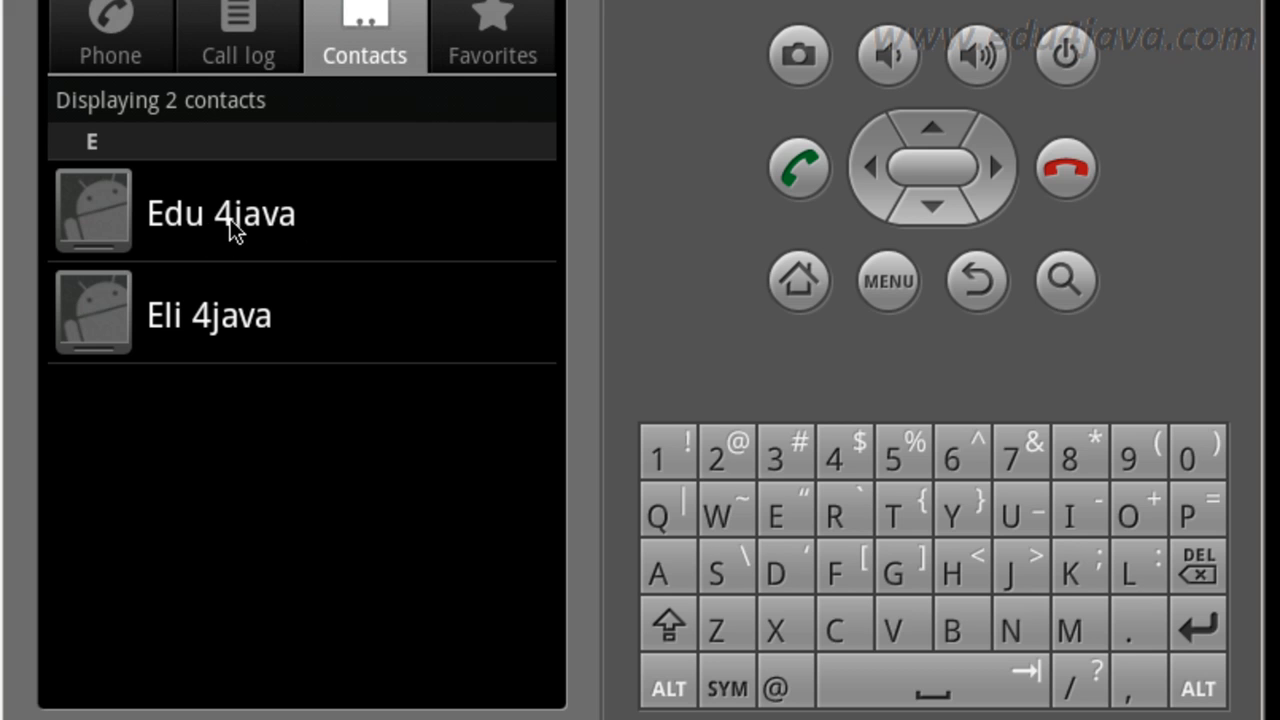
pyautogui.click(221, 213)
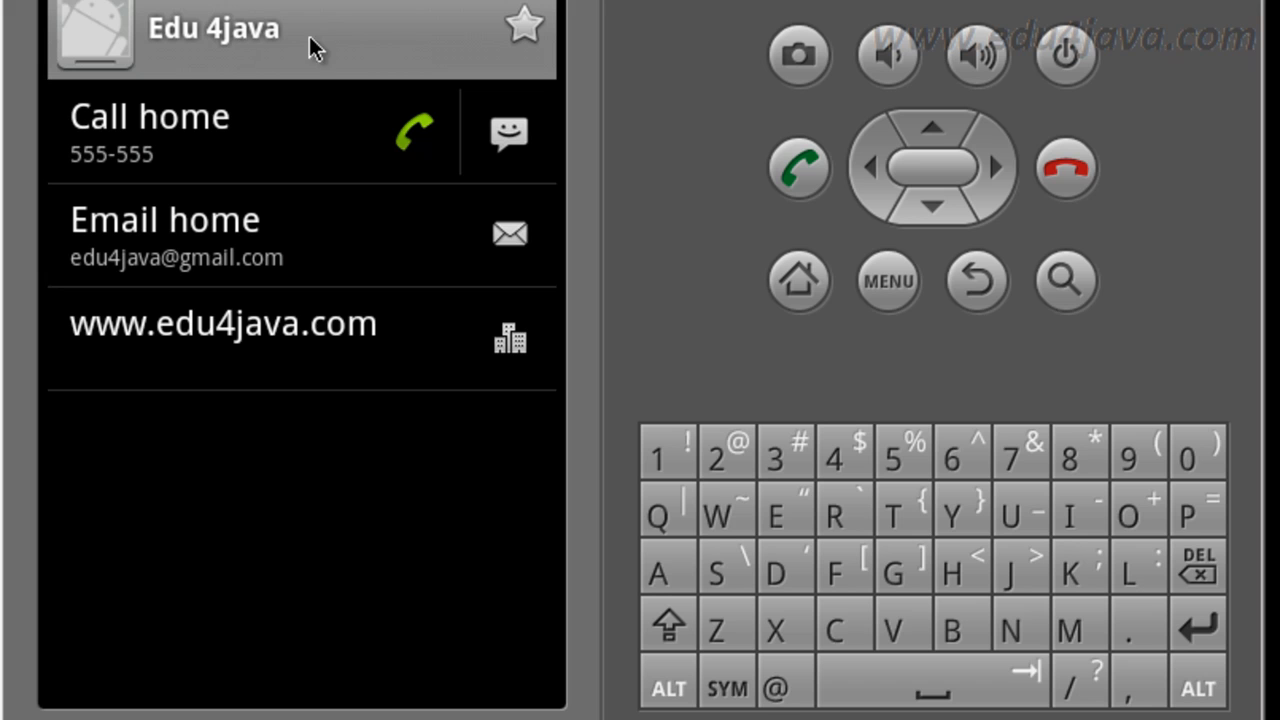
pyautogui.moveTo(205, 168)
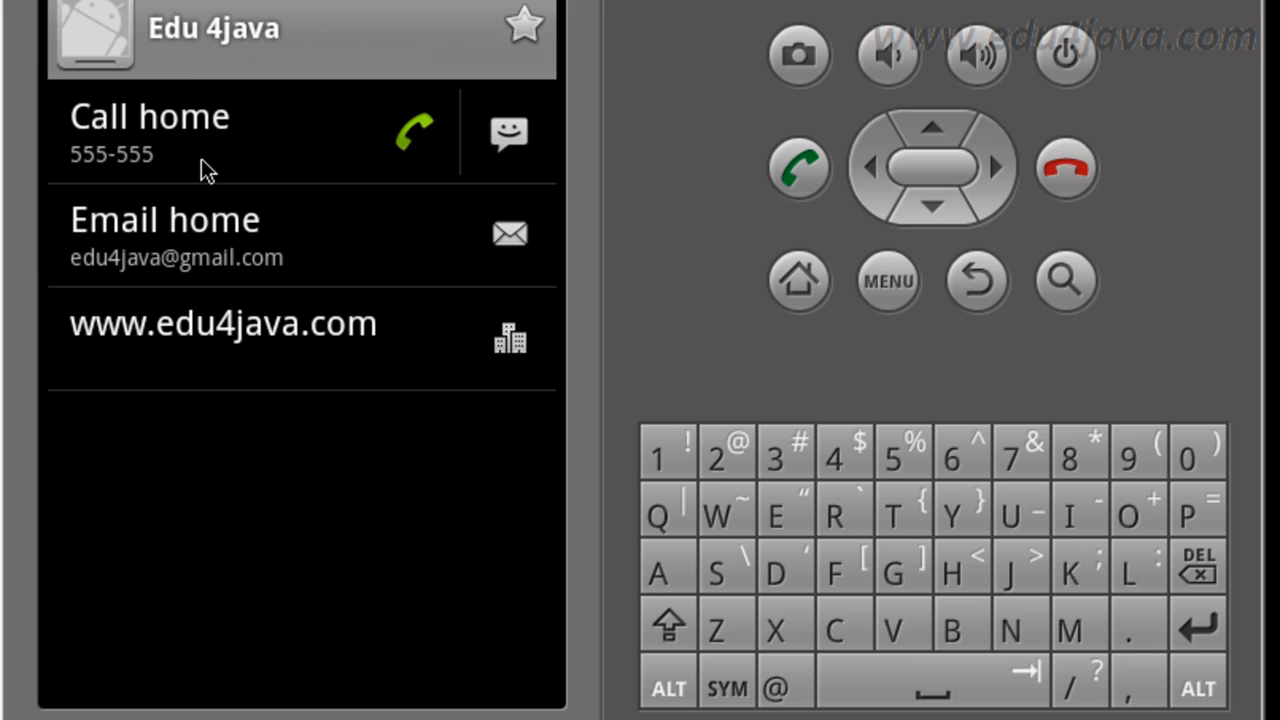
pyautogui.moveTo(82, 247)
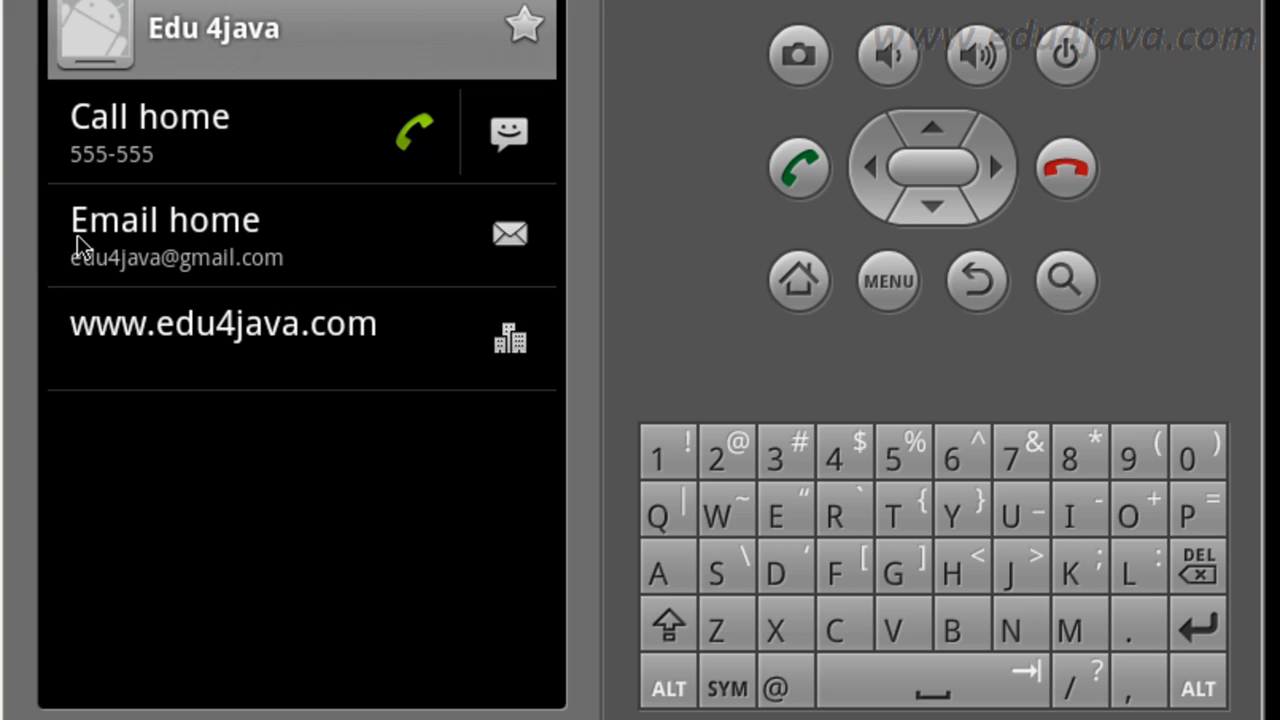
pyautogui.moveTo(115, 283)
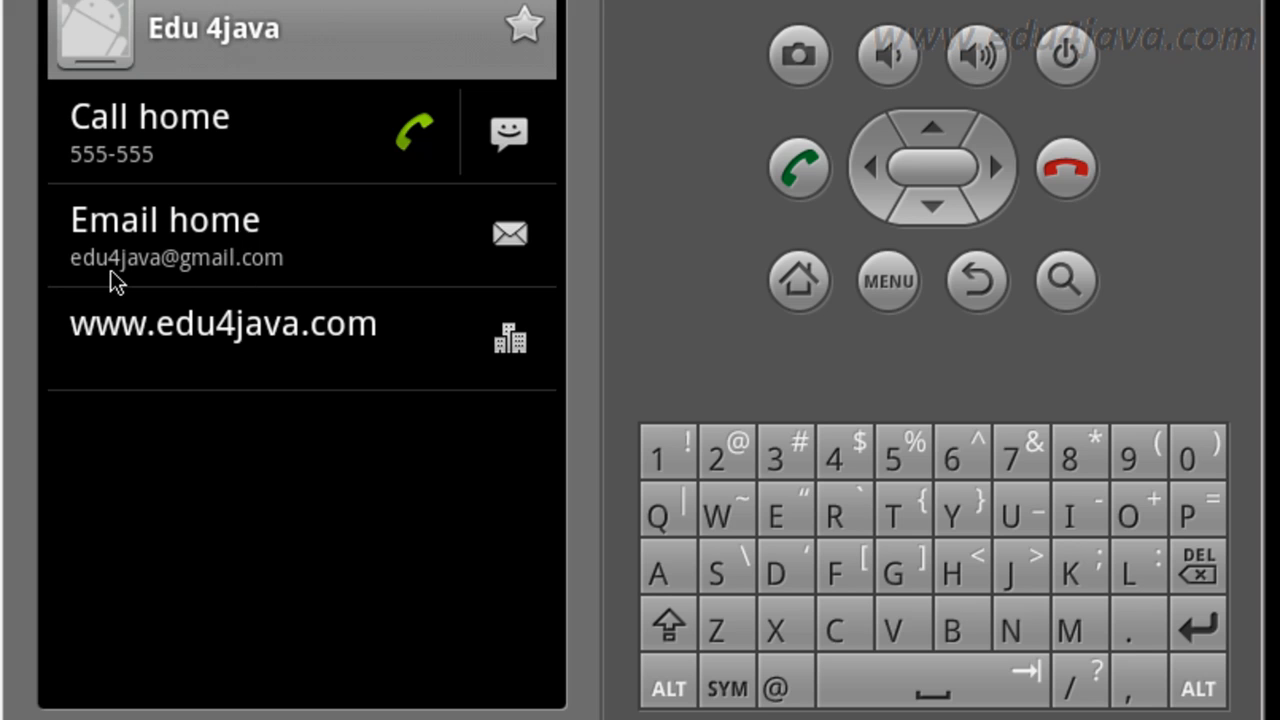
pyautogui.moveTo(135, 362)
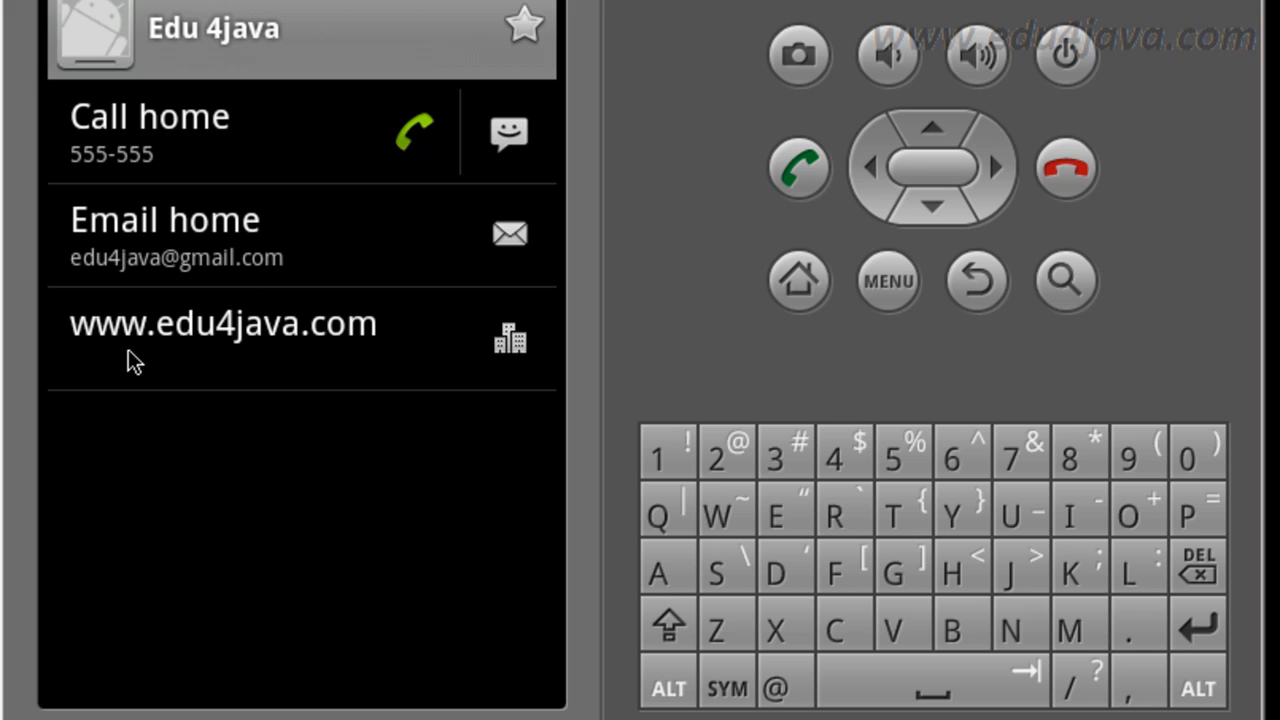
pyautogui.moveTo(360, 367)
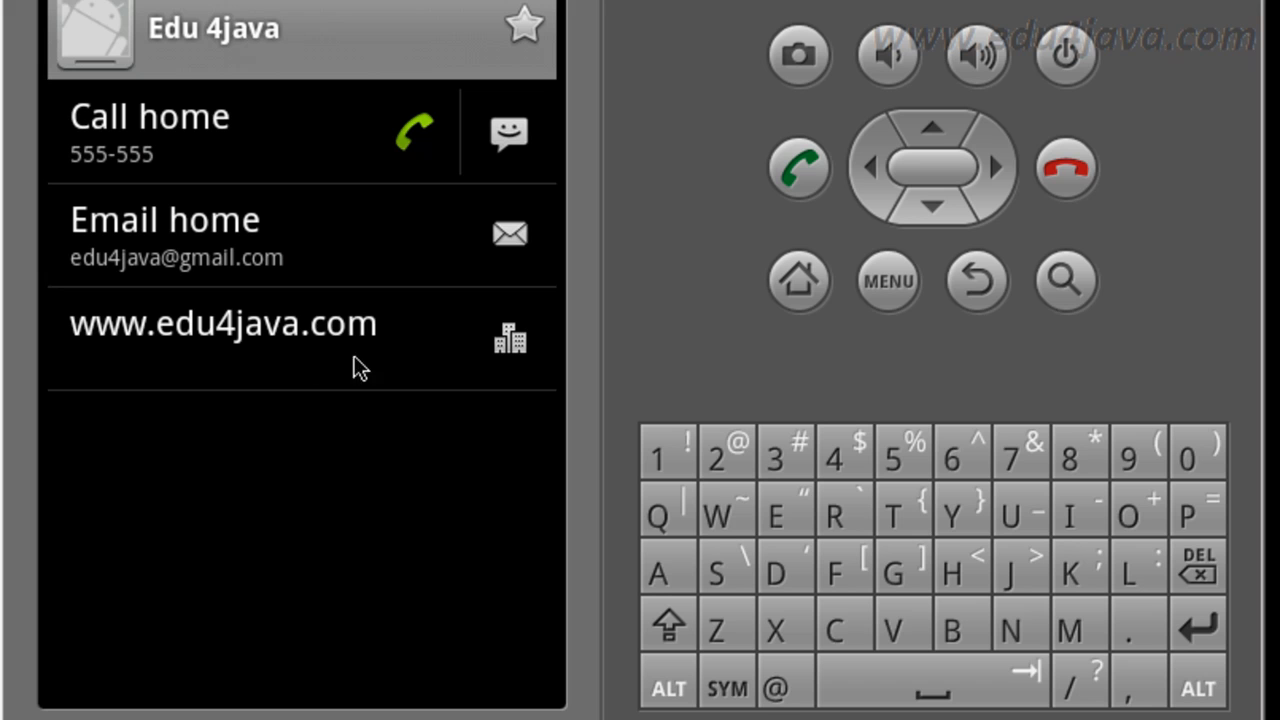
pyautogui.moveTo(145, 365)
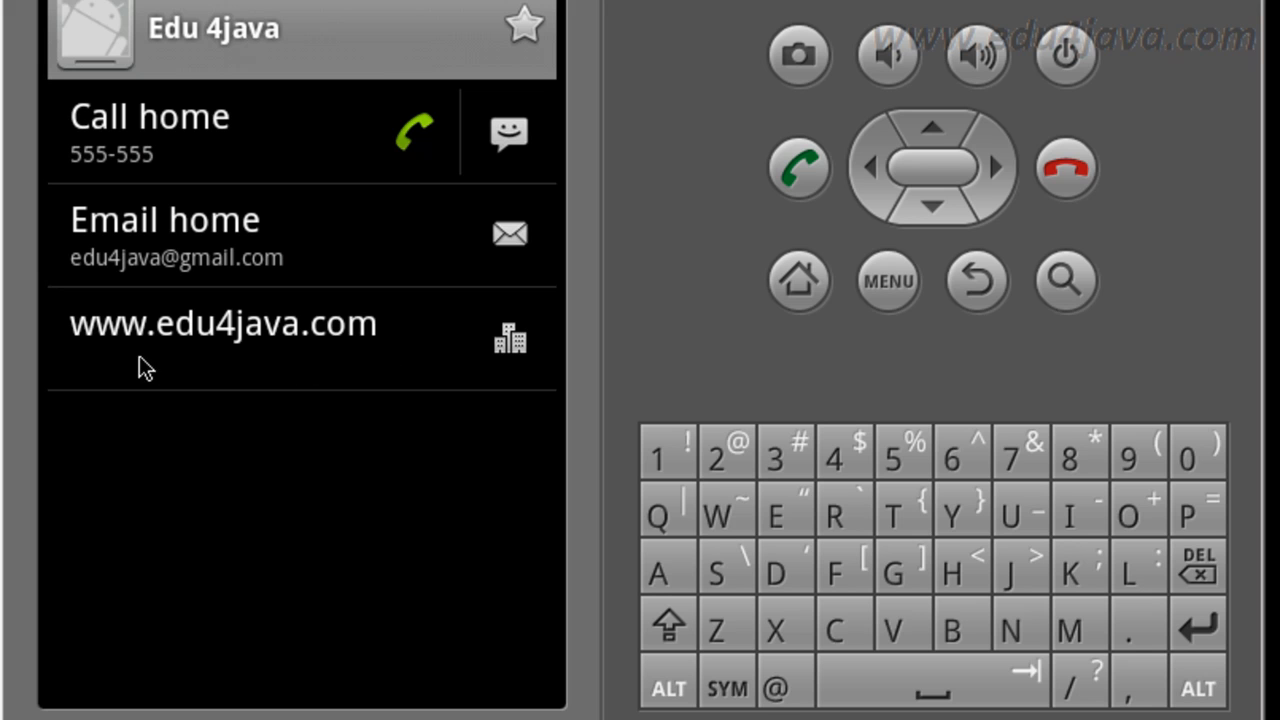
# Step: Go back to the contact list and open Eli 4java, showing mobile 444 444
pyautogui.click(799, 281)
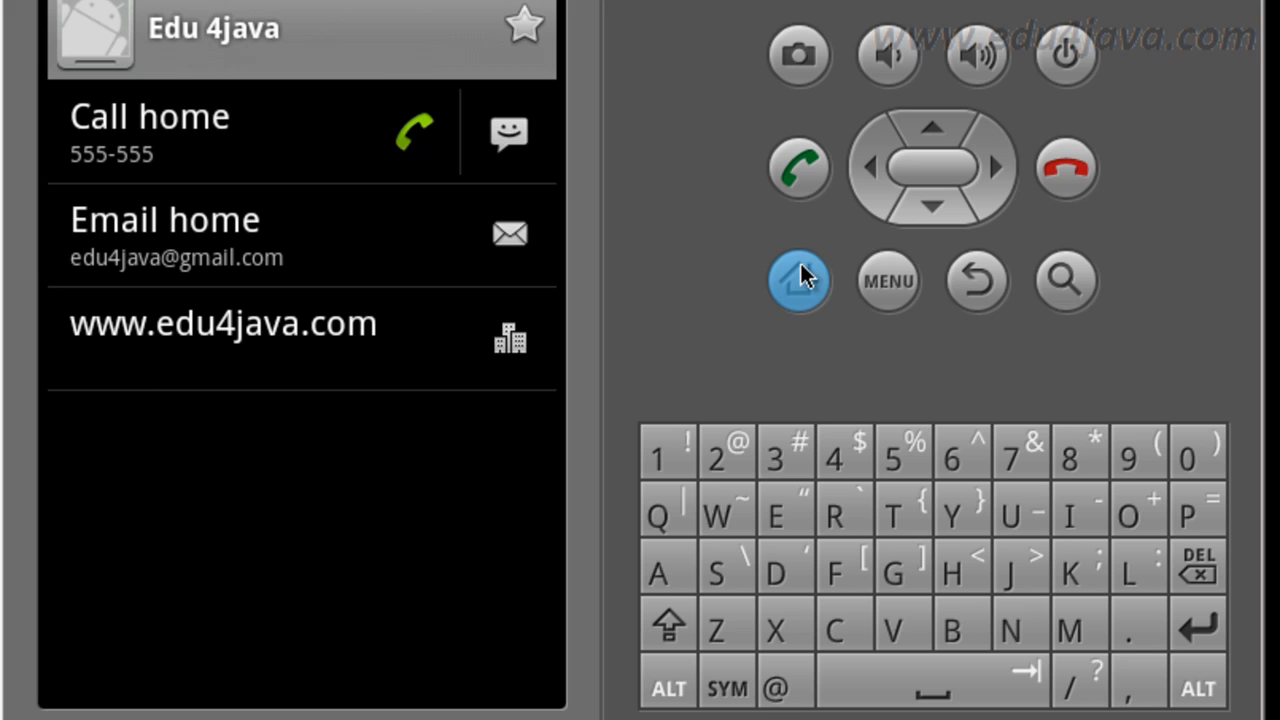
pyautogui.click(798, 281)
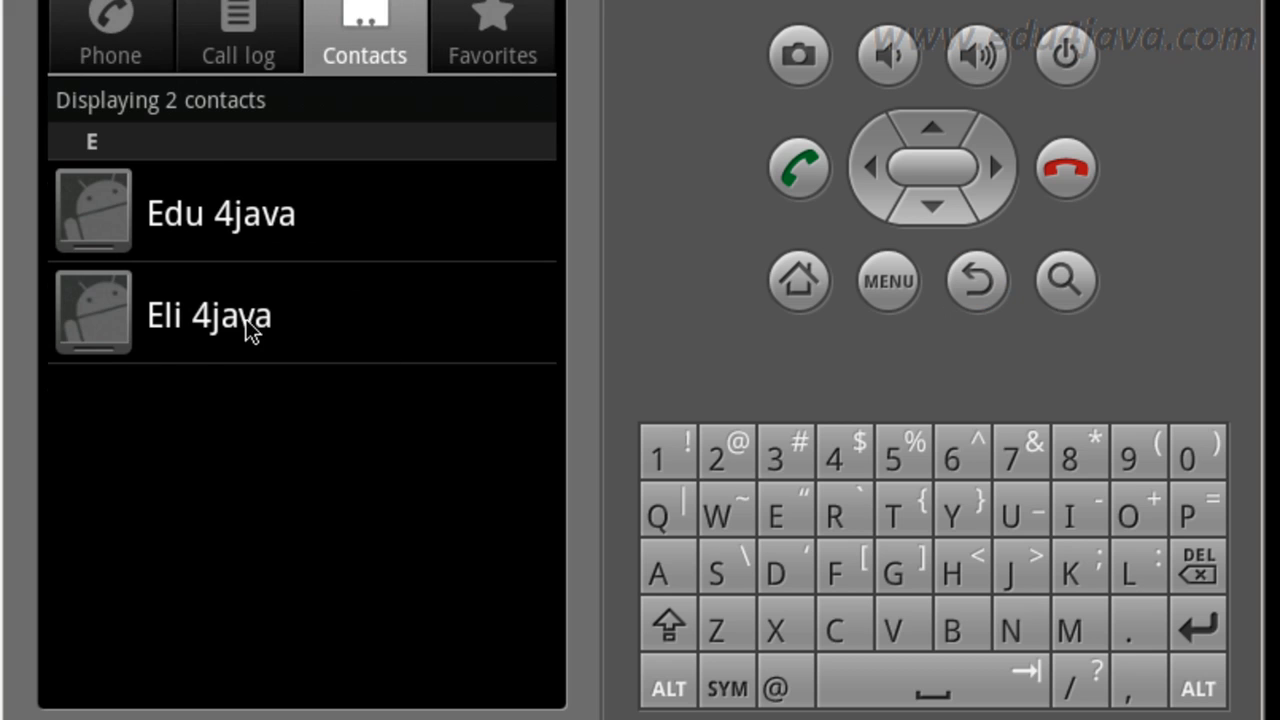
pyautogui.click(210, 313)
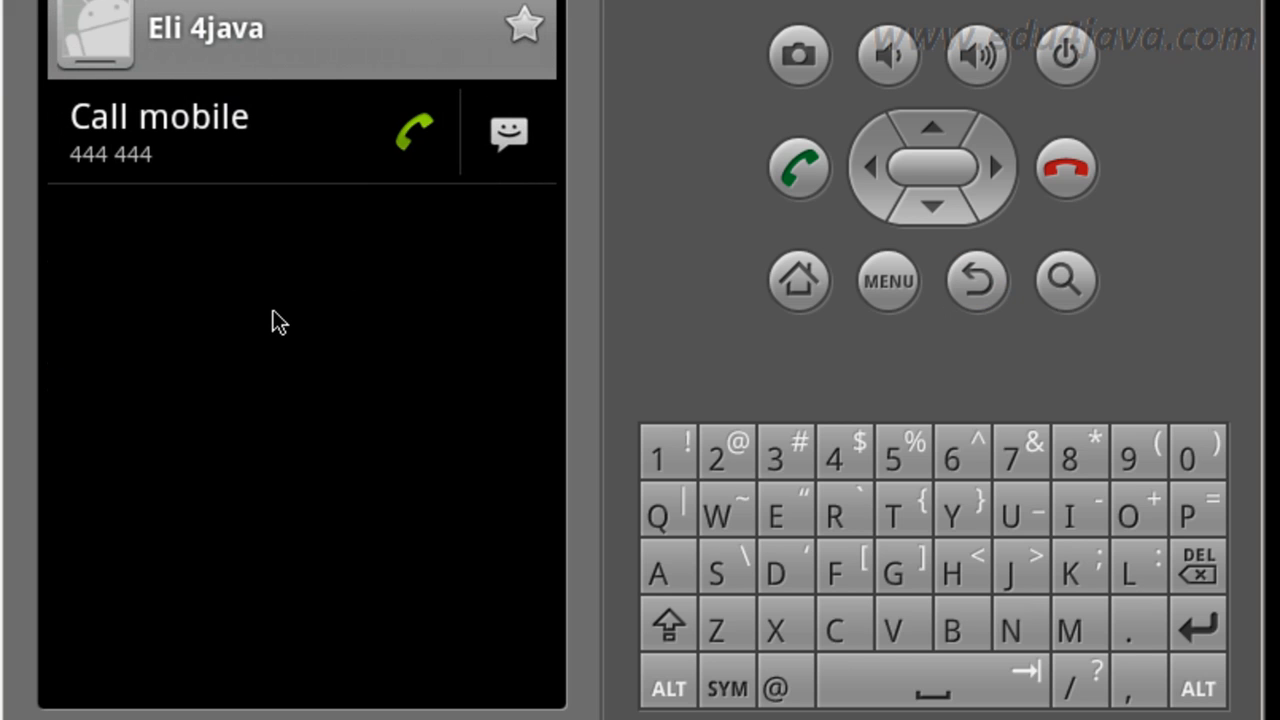
pyautogui.moveTo(307, 351)
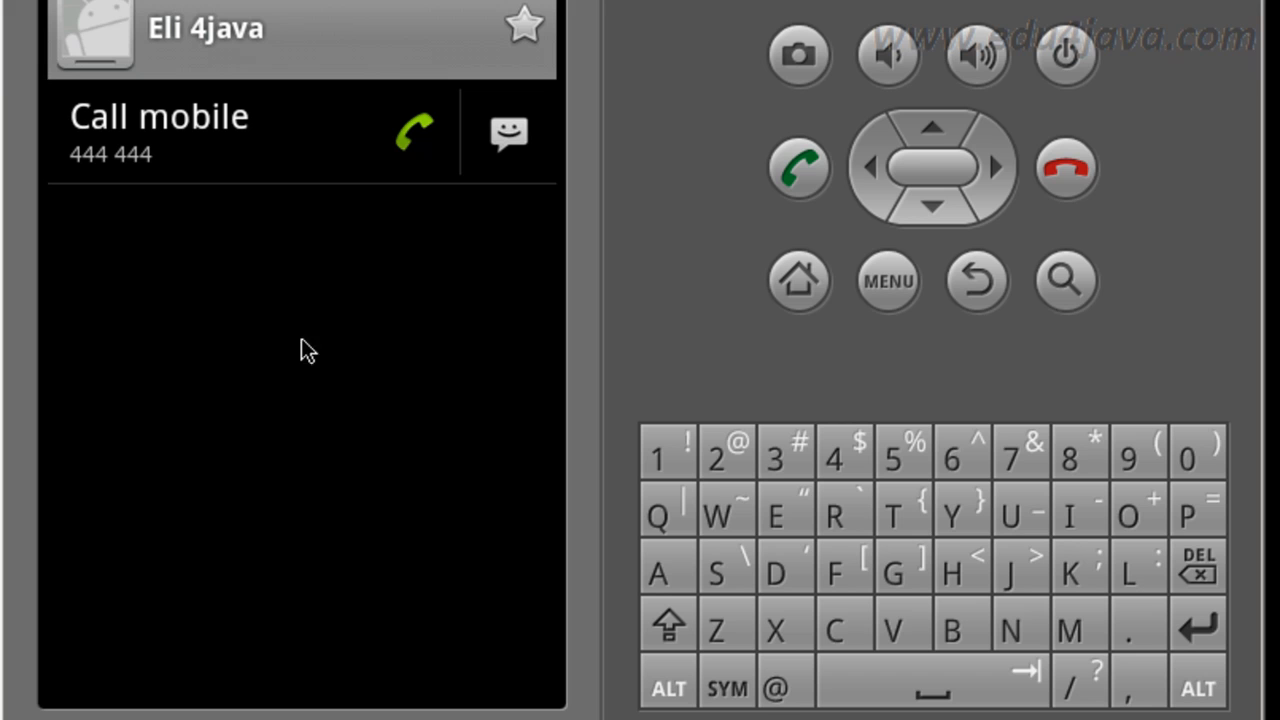
pyautogui.click(977, 281)
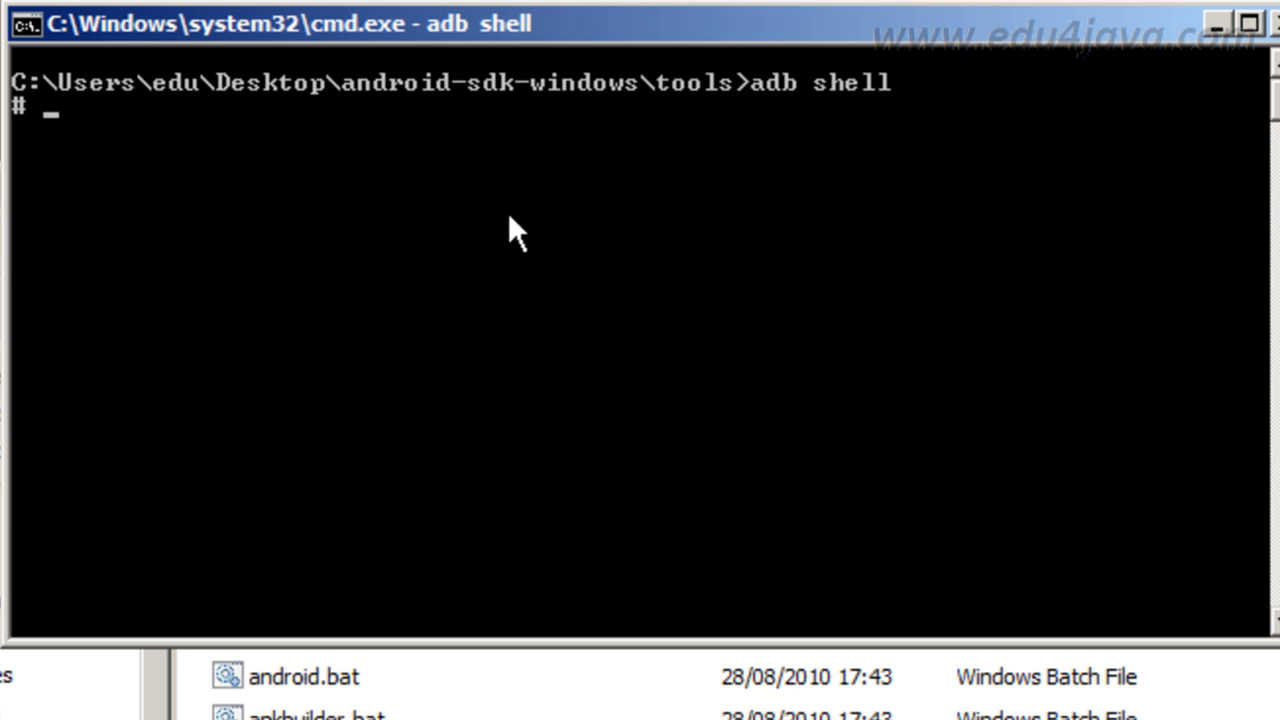
pyautogui.moveTo(503, 257)
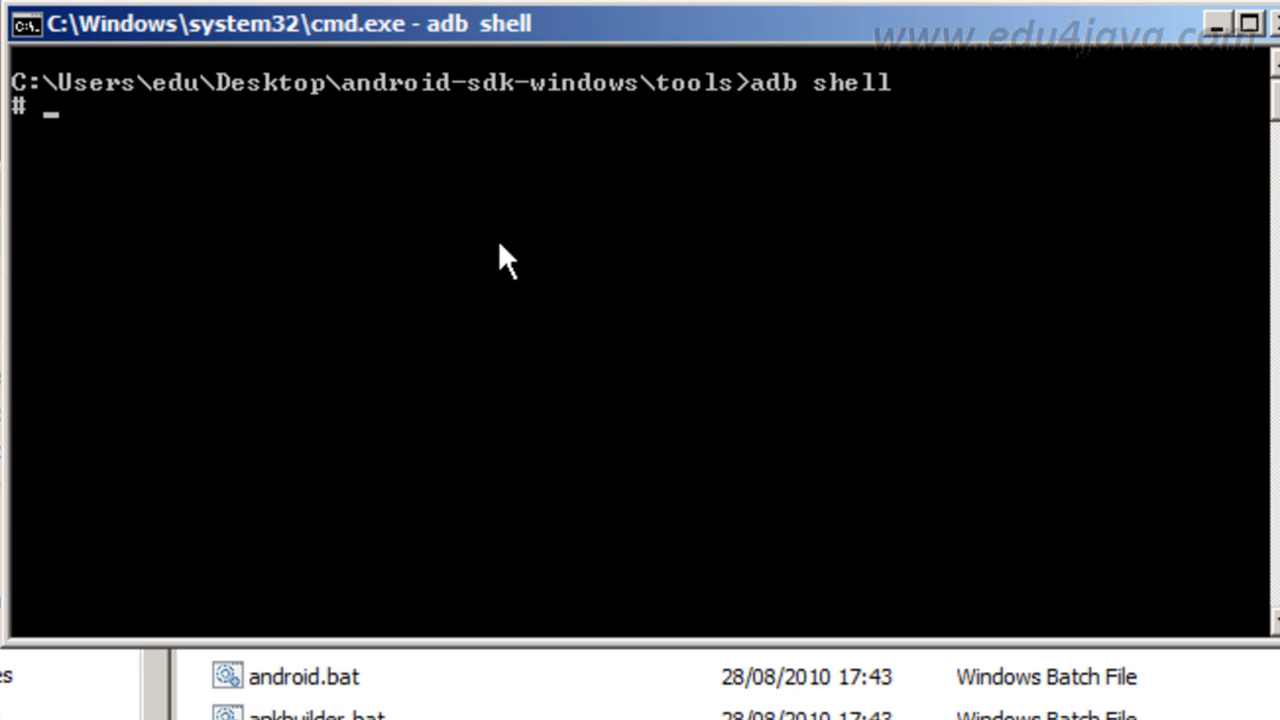
pyautogui.moveTo(515, 270)
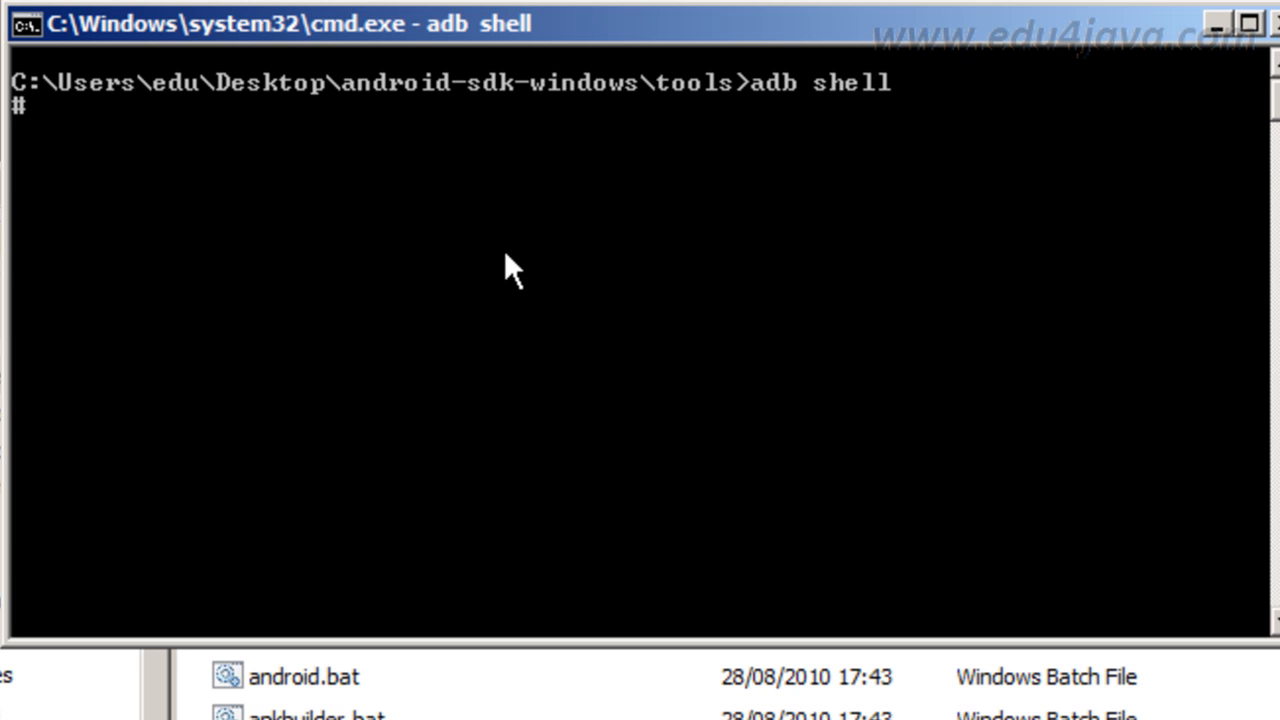
pyautogui.moveTo(635, 225)
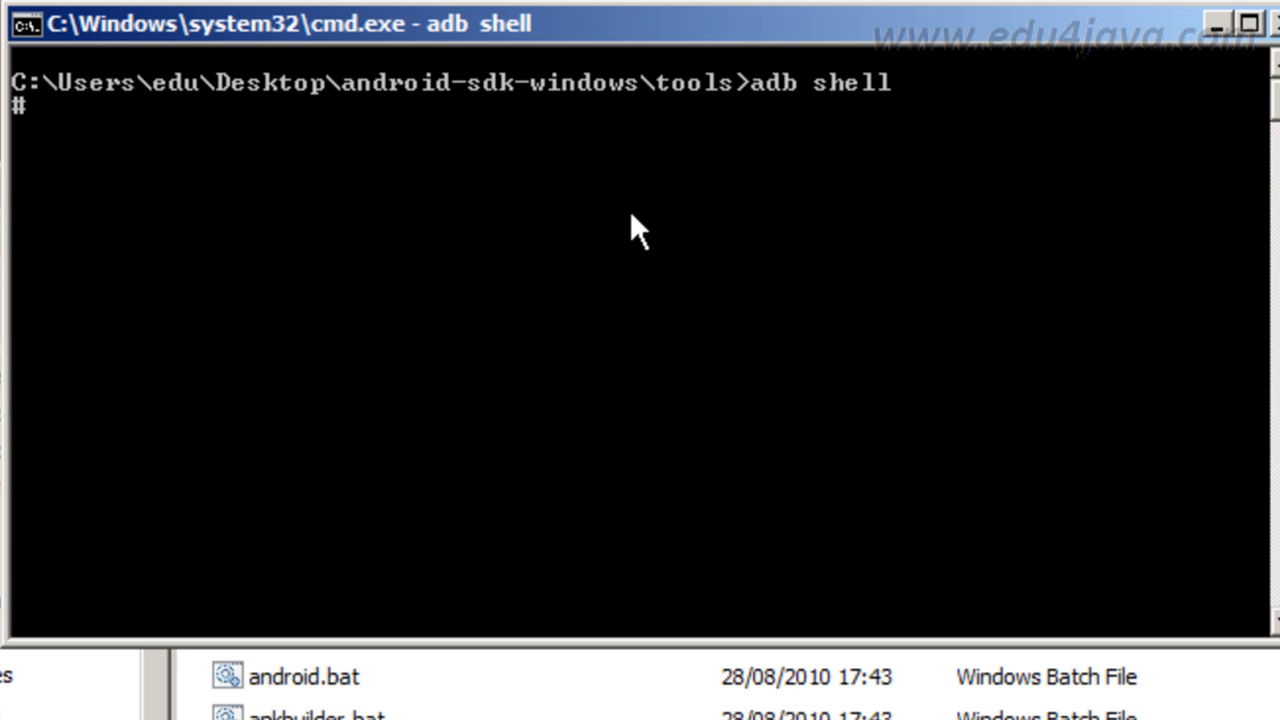
pyautogui.moveTo(752, 197)
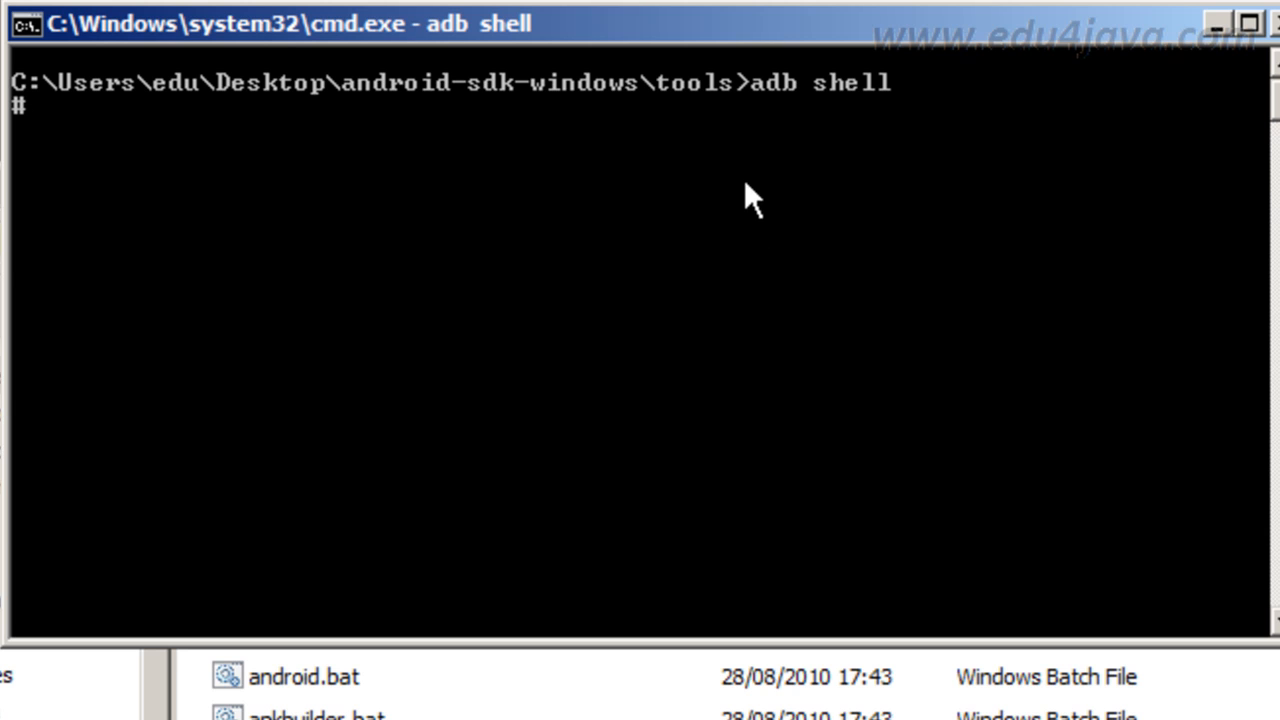
pyautogui.moveTo(778, 390)
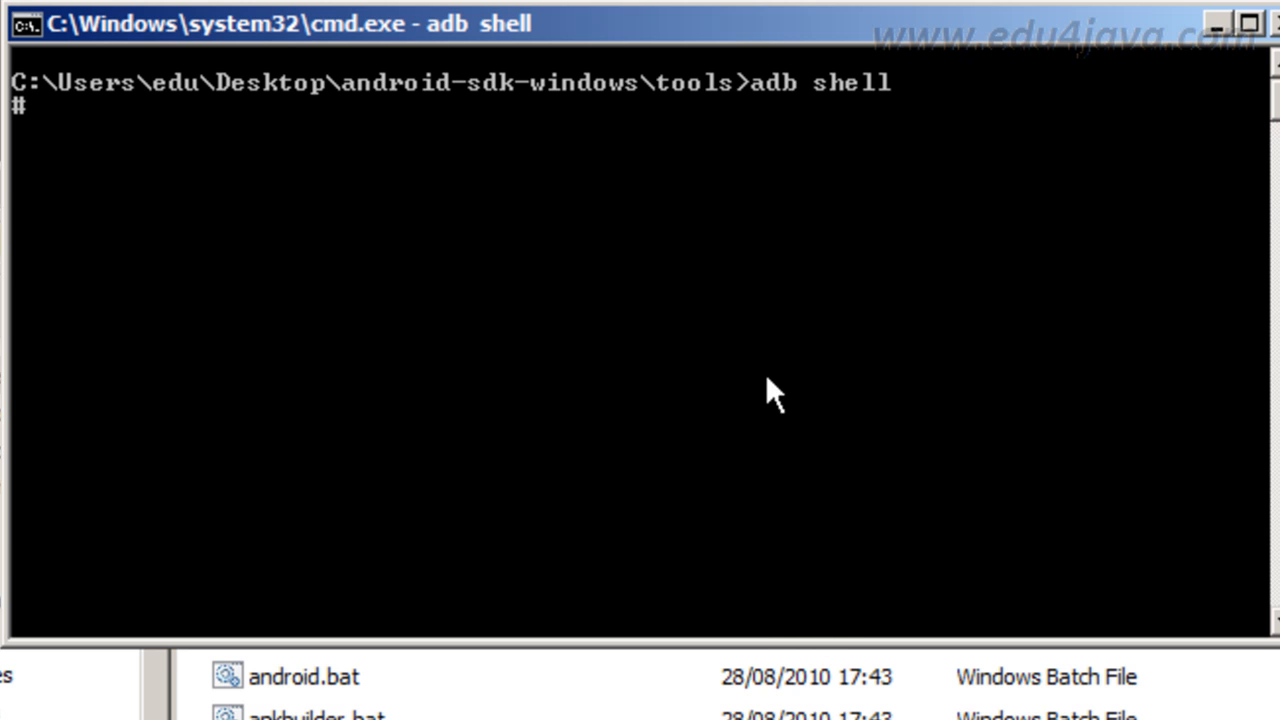
pyautogui.moveTo(82, 160)
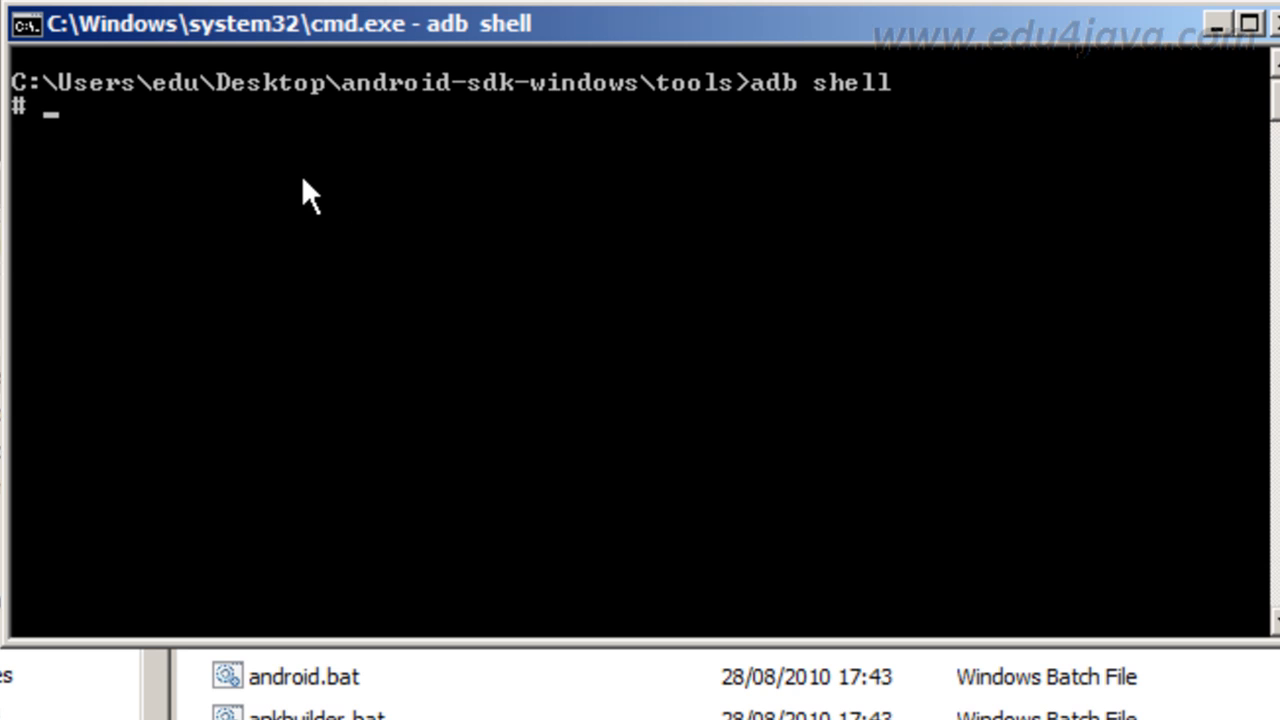
pyautogui.moveTo(393, 295)
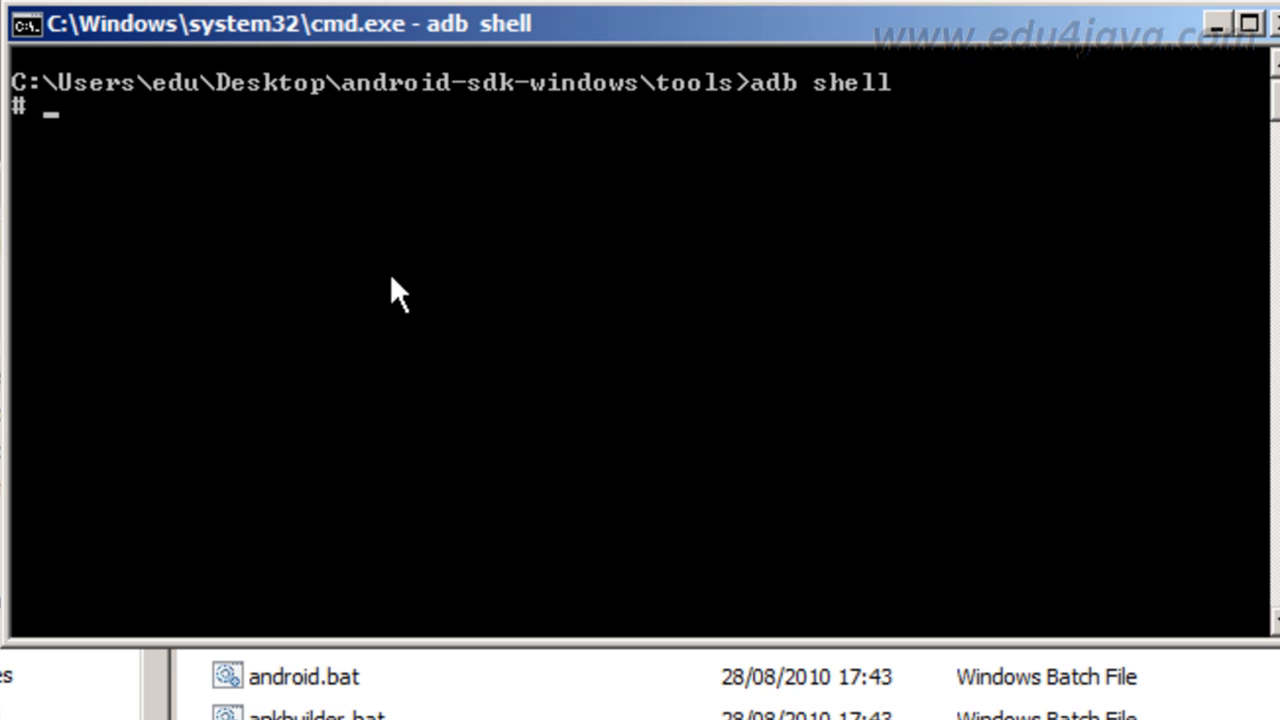
pyautogui.moveTo(423, 313)
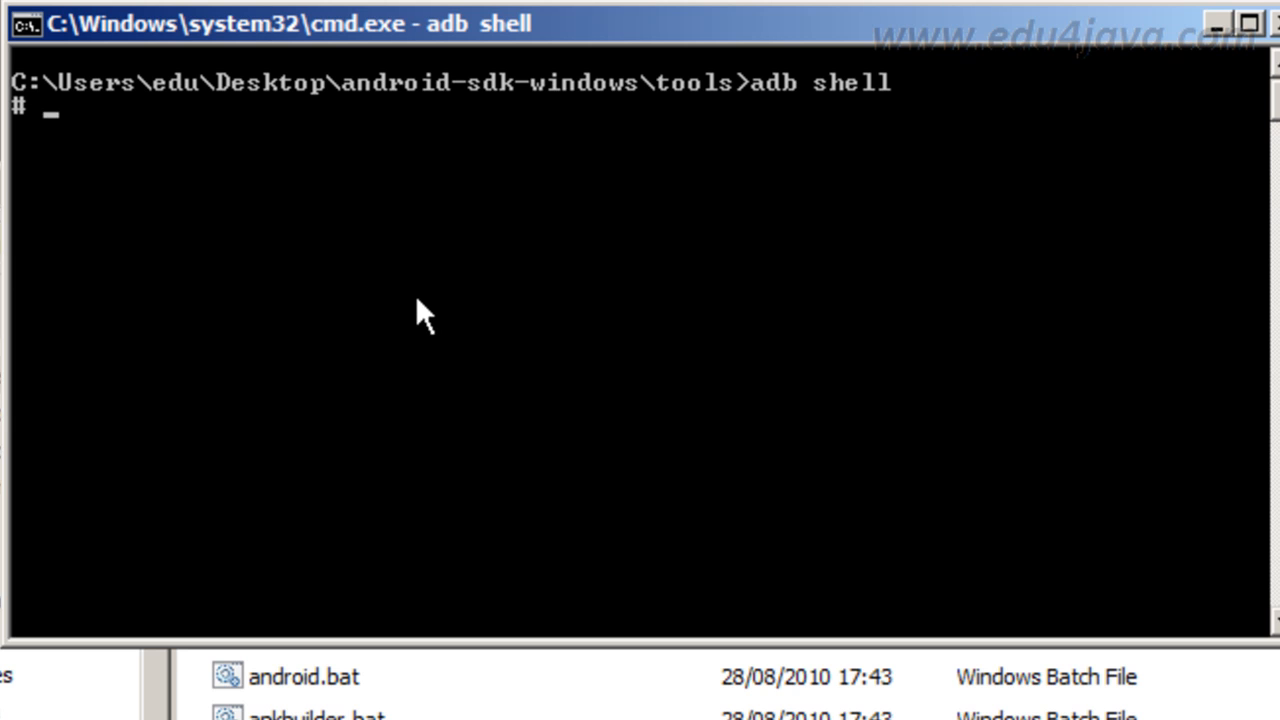
pyautogui.moveTo(82, 135)
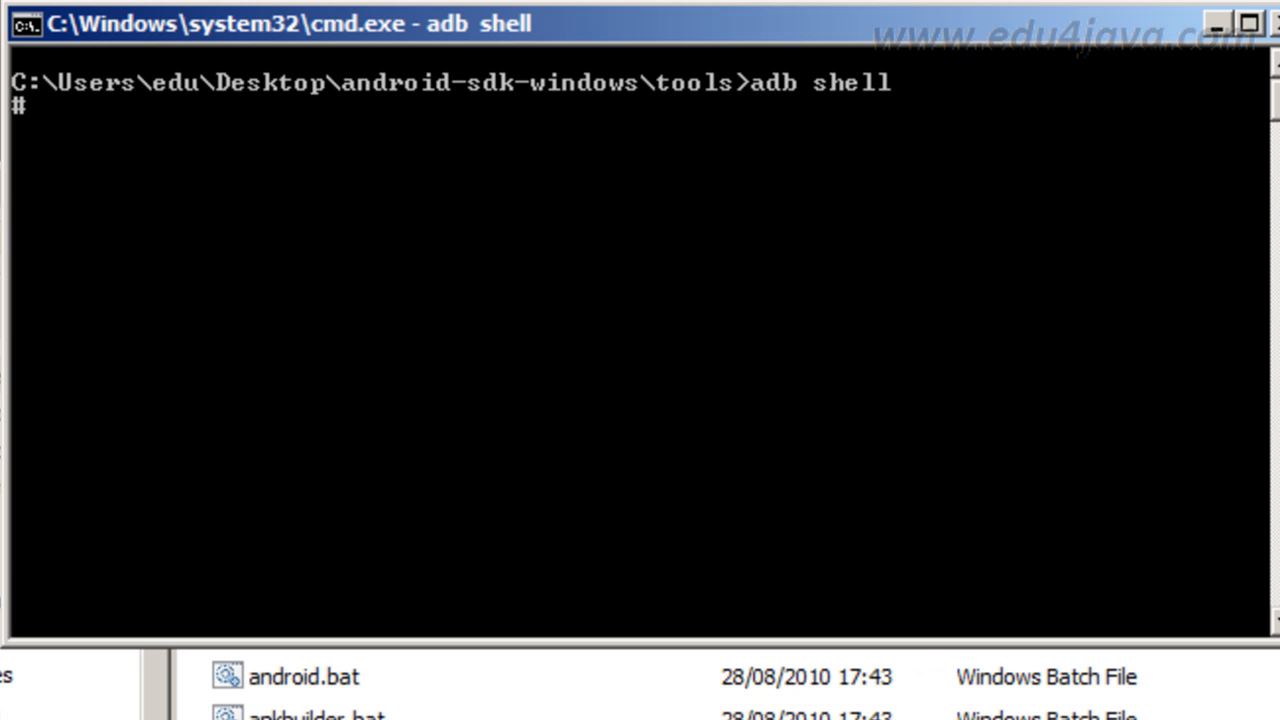
pyautogui.moveTo(570, 225)
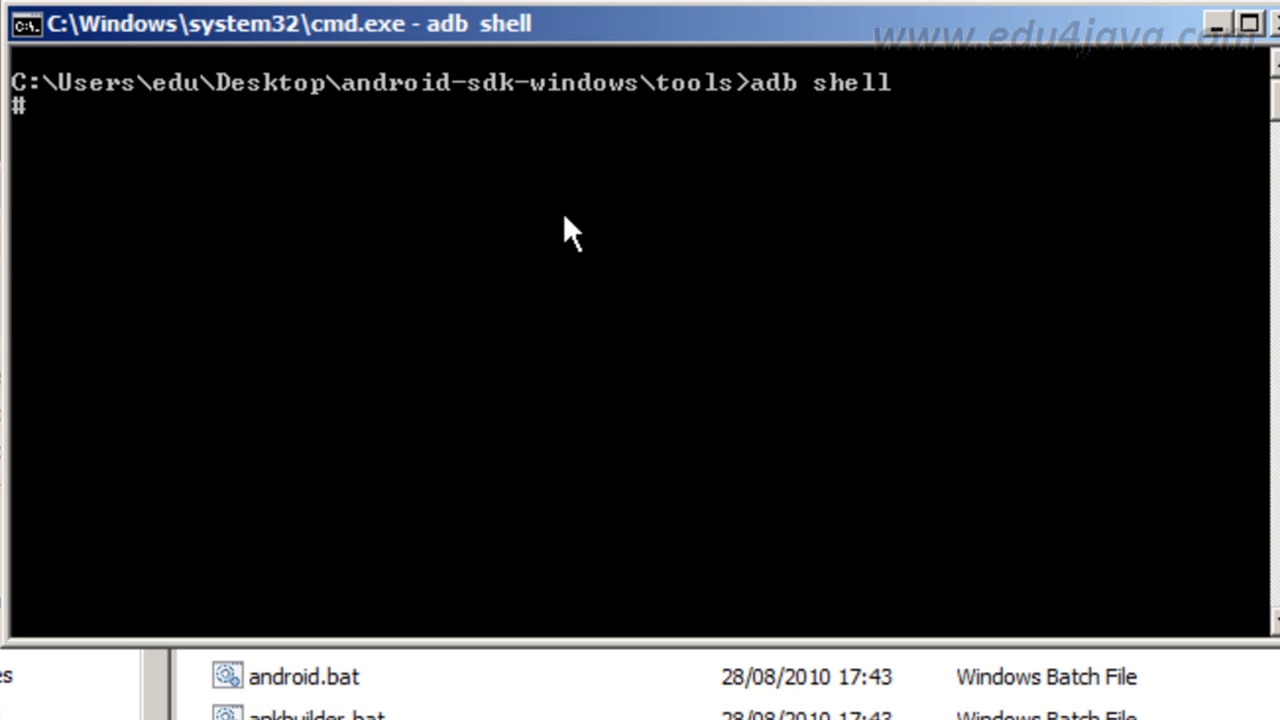
# Step: Run ls -l on the root directory, then ls /system/bin and scroll its output
pyautogui.write('ls -l')
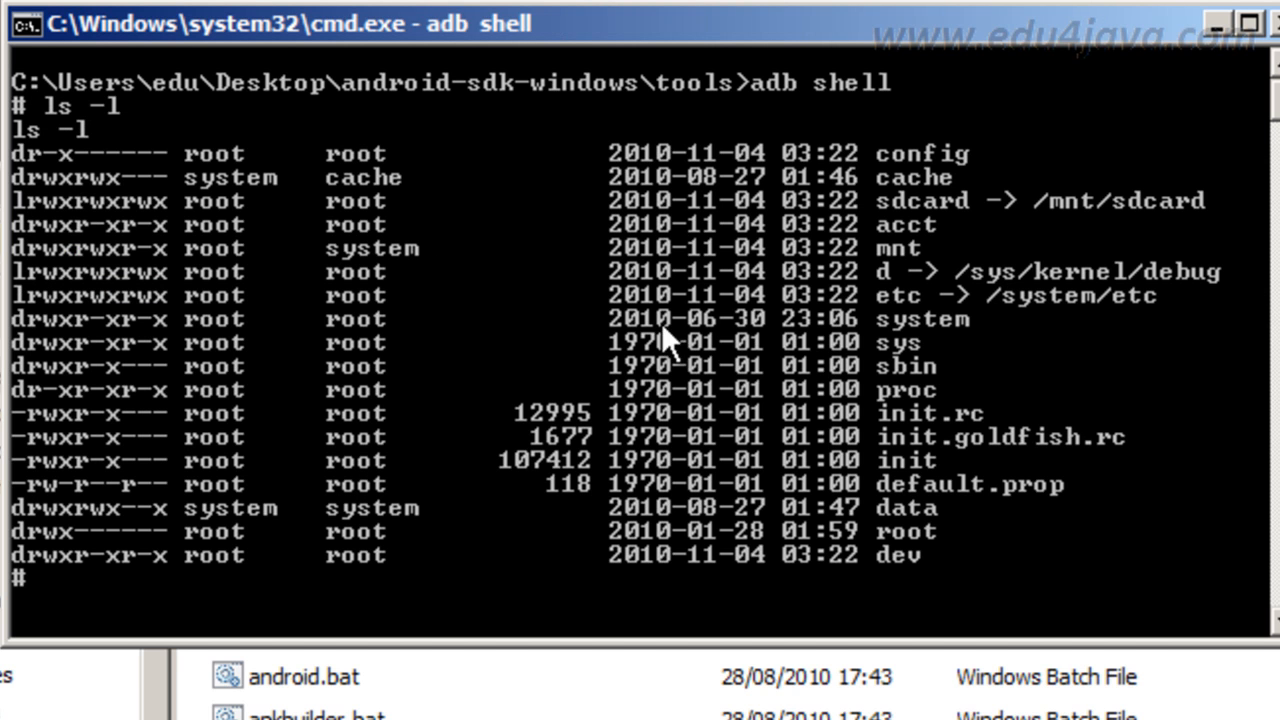
pyautogui.moveTo(470, 585)
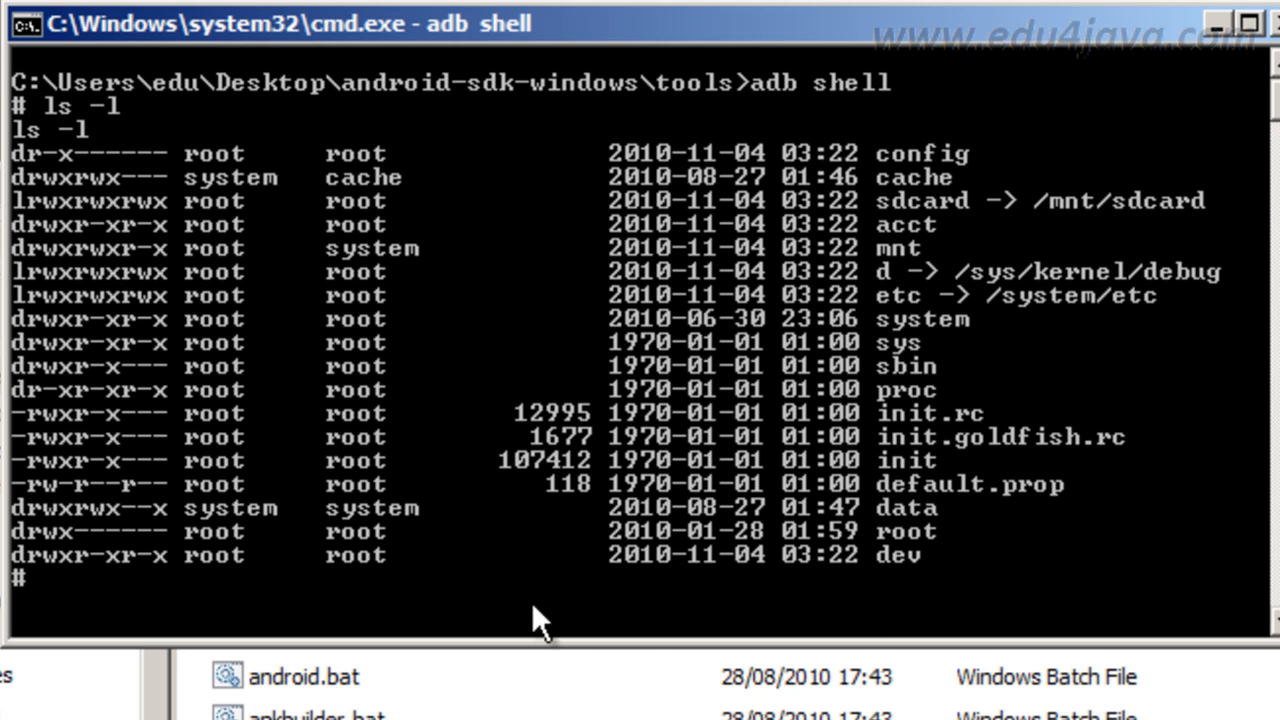
pyautogui.write('ls /system/bin')
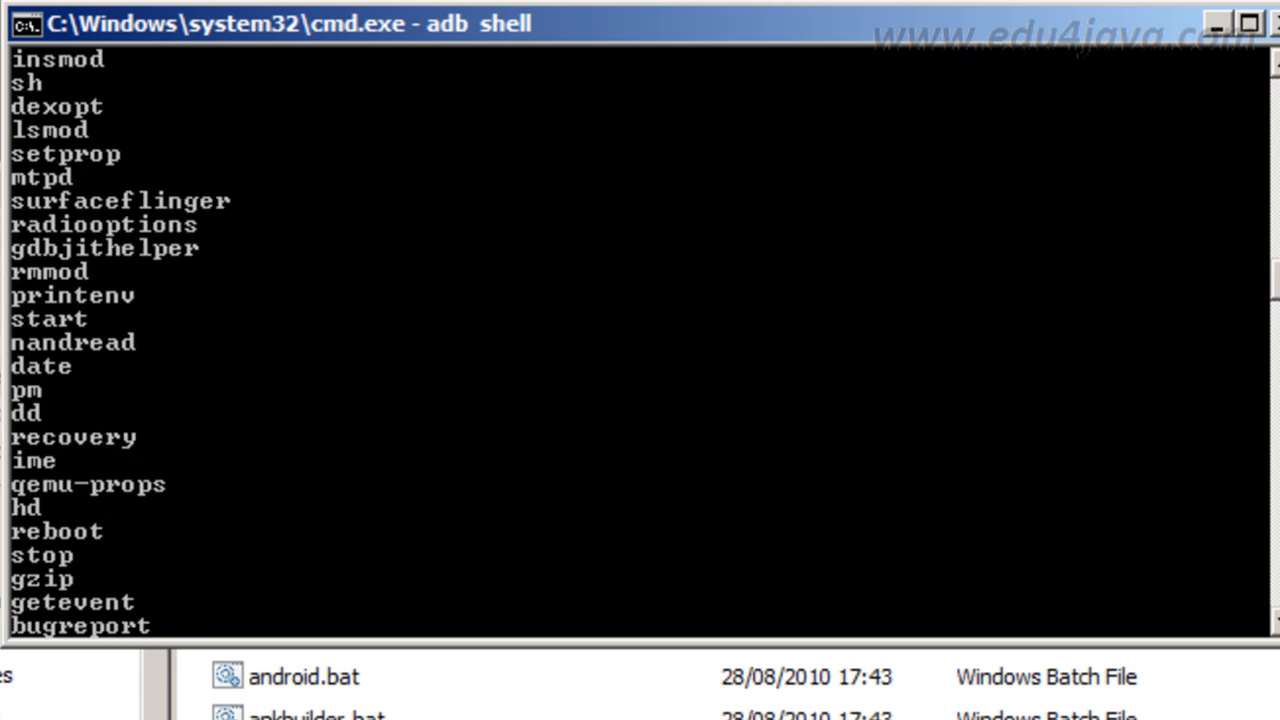
pyautogui.scroll(-3)
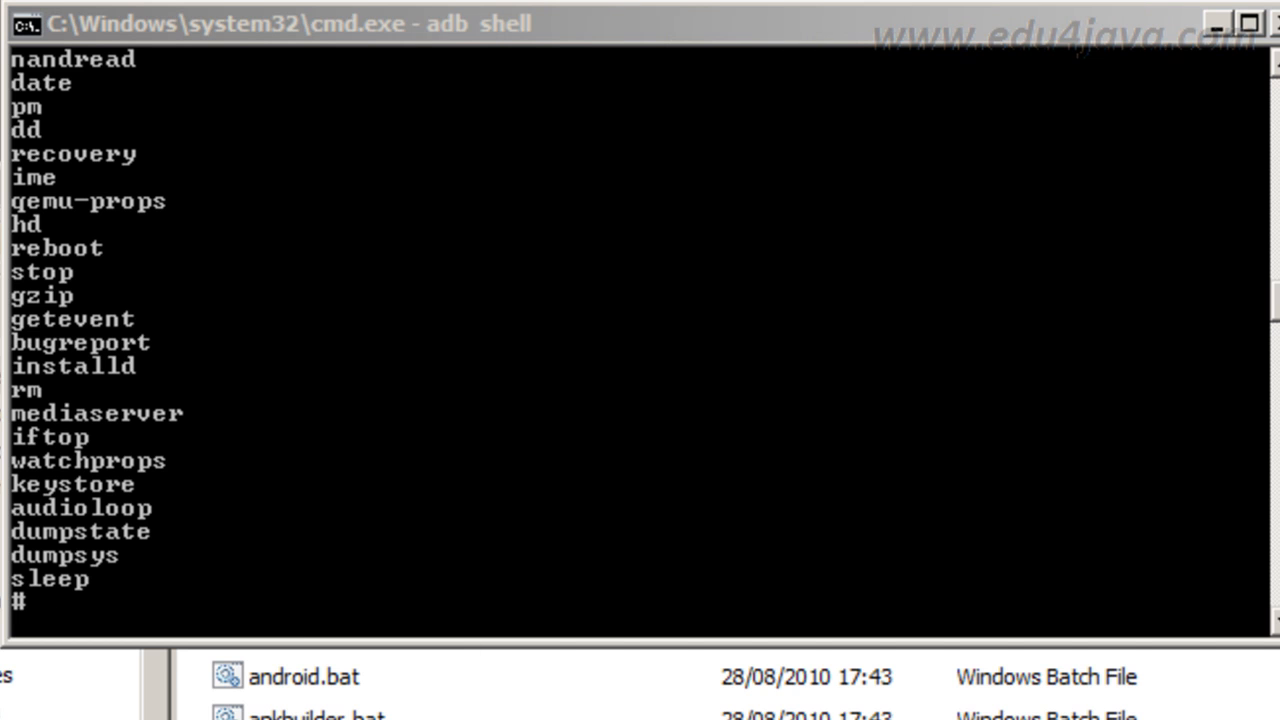
pyautogui.moveTo(450, 600)
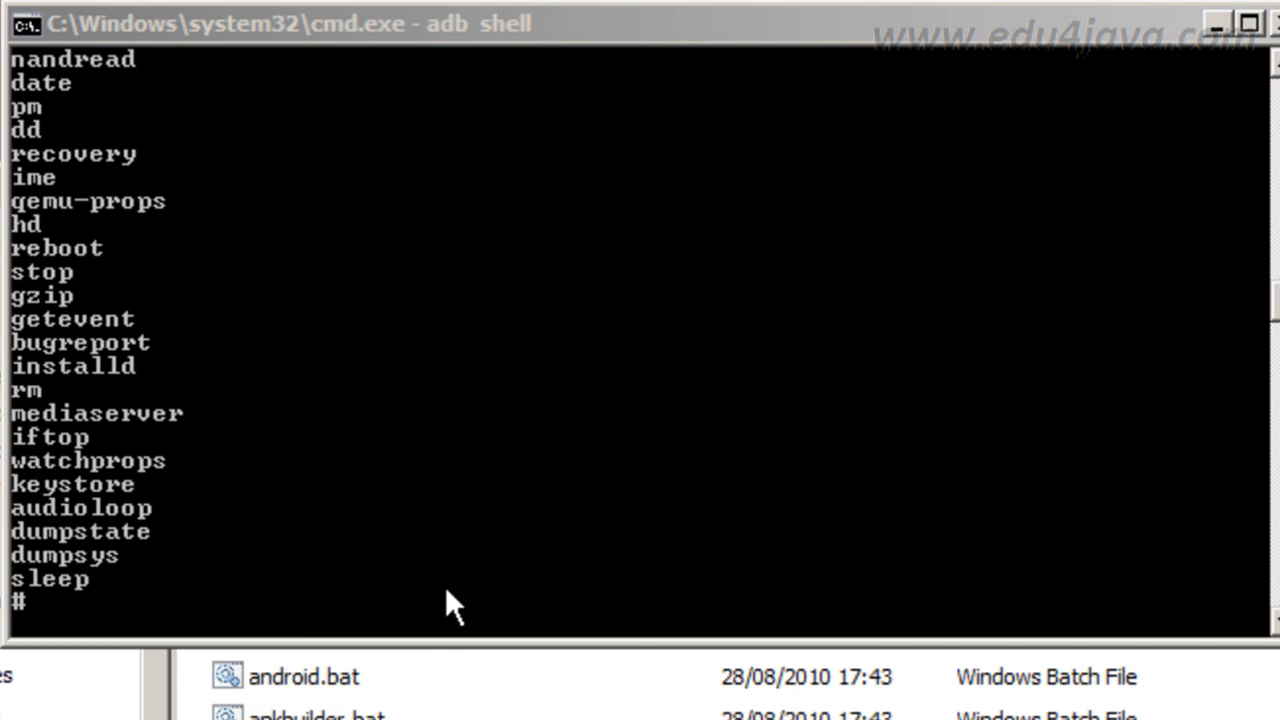
# Step: Run ls /data/data and scroll through the installed package folders
pyautogui.write('ls /data/data')
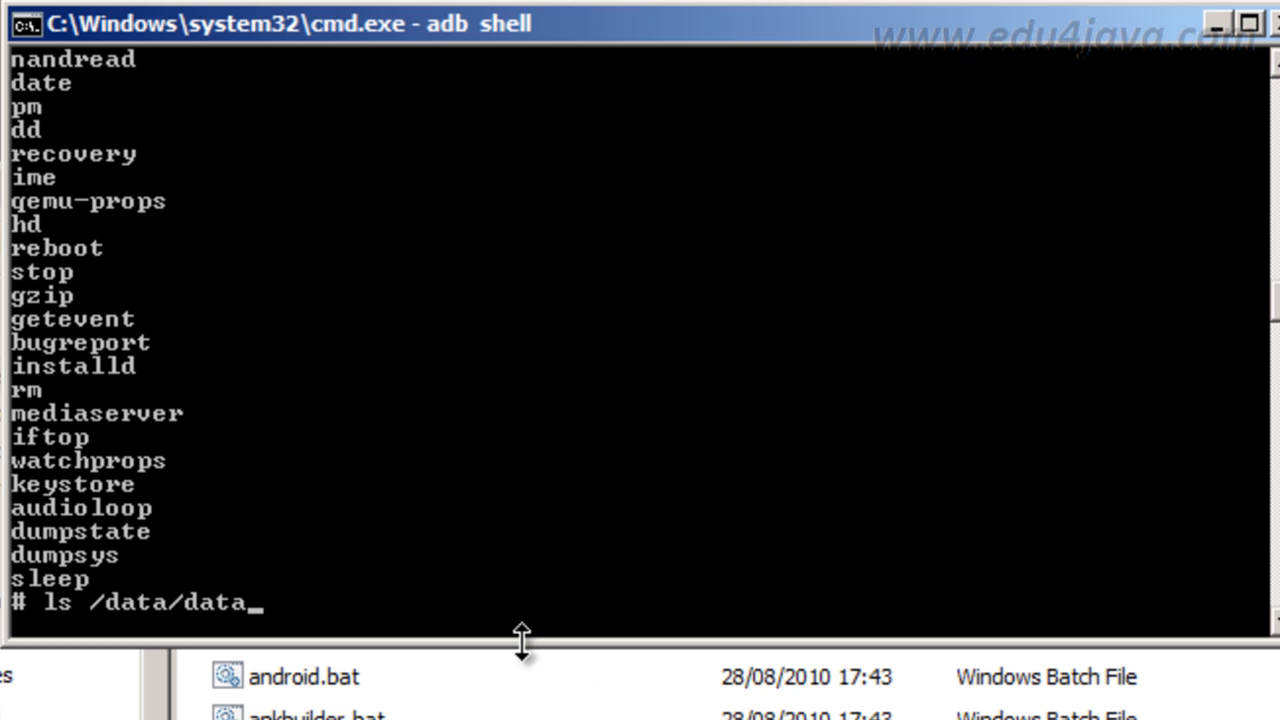
pyautogui.press('enter')
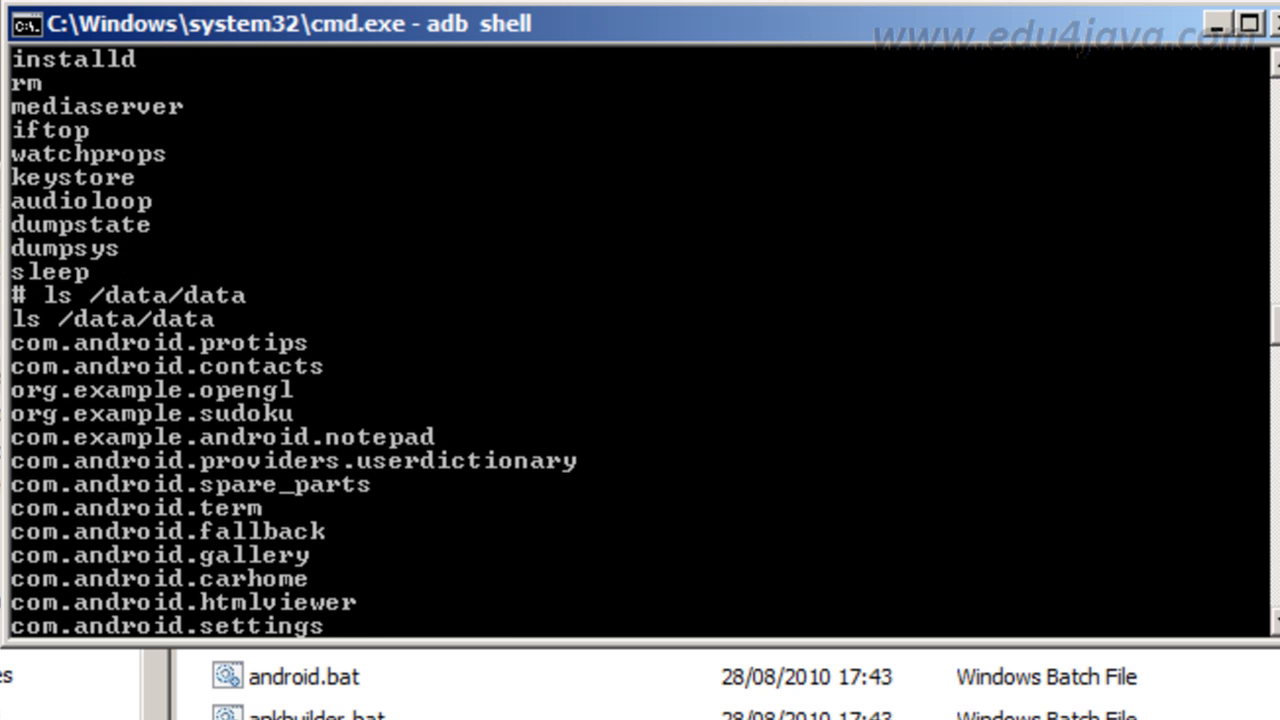
pyautogui.scroll(-3)
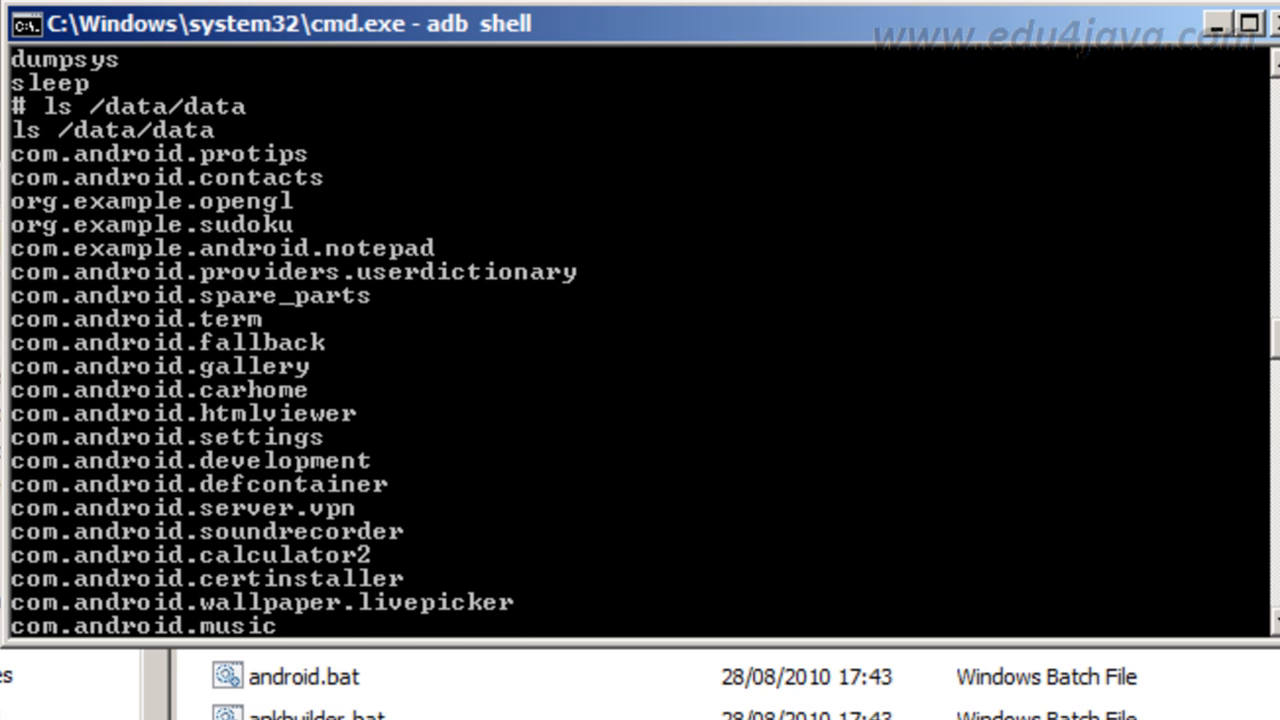
pyautogui.moveTo(55, 180)
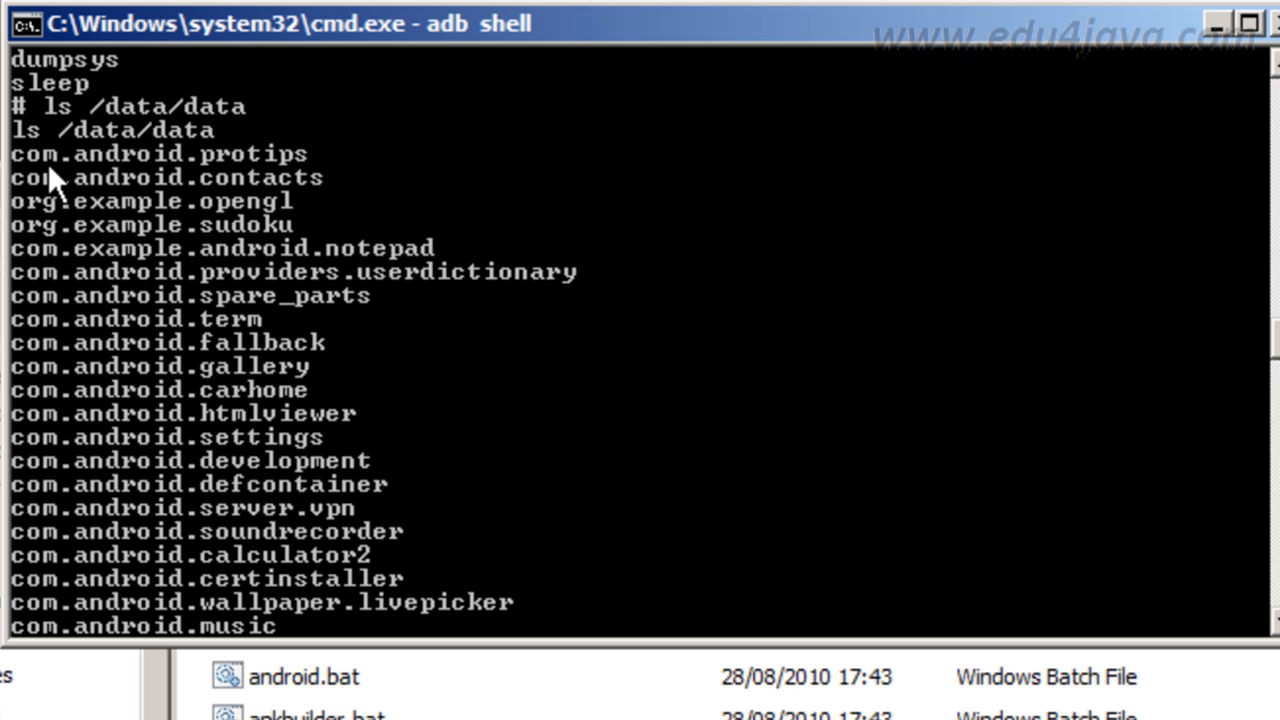
pyautogui.moveTo(1271, 328)
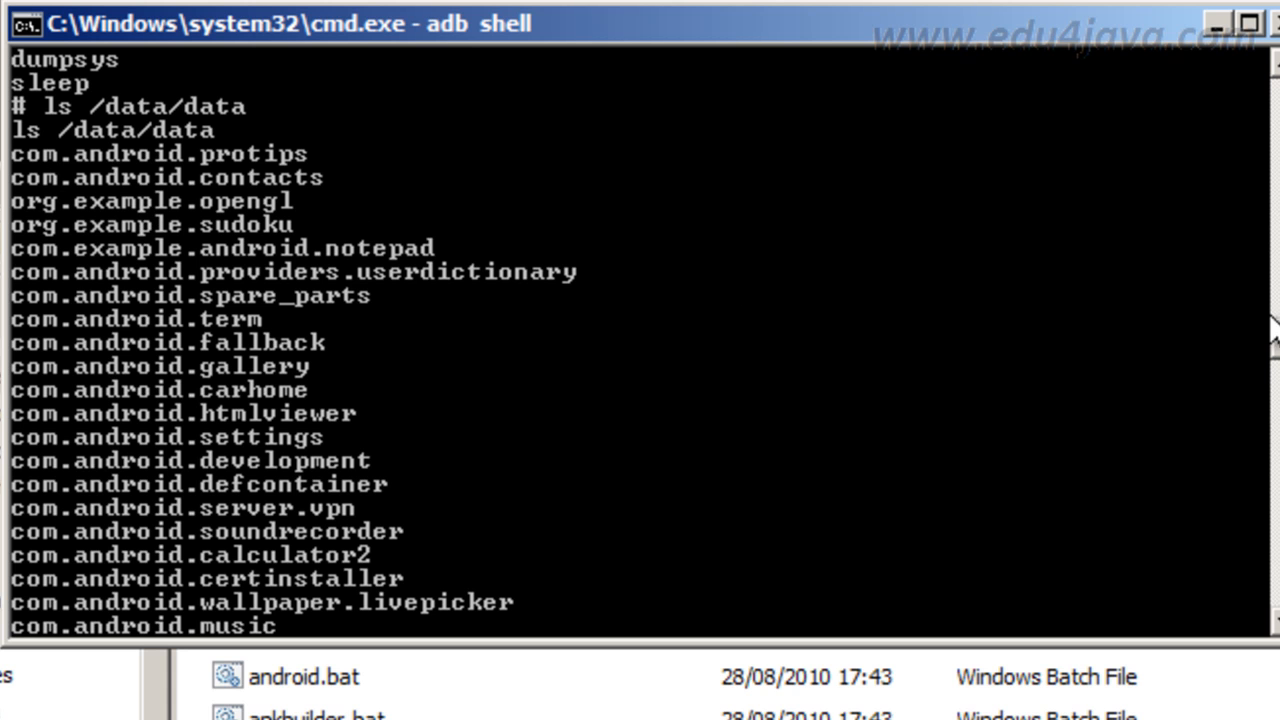
pyautogui.scroll(-3)
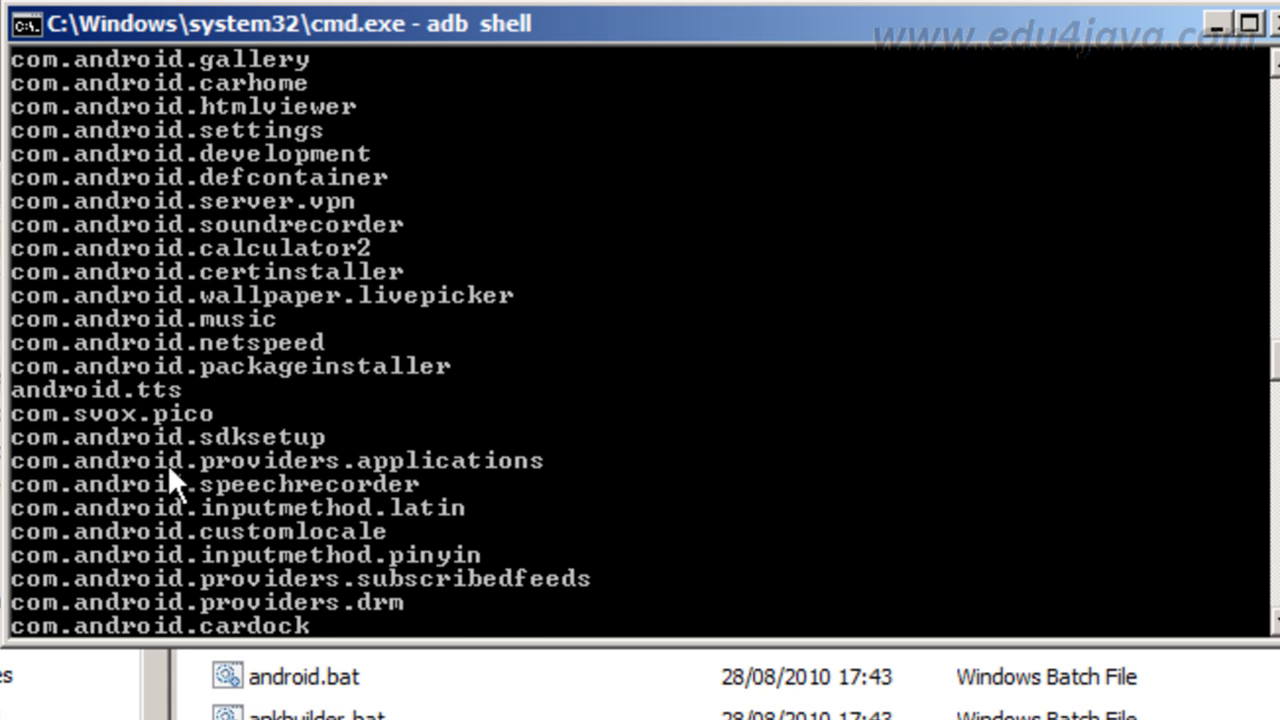
pyautogui.scroll(-3)
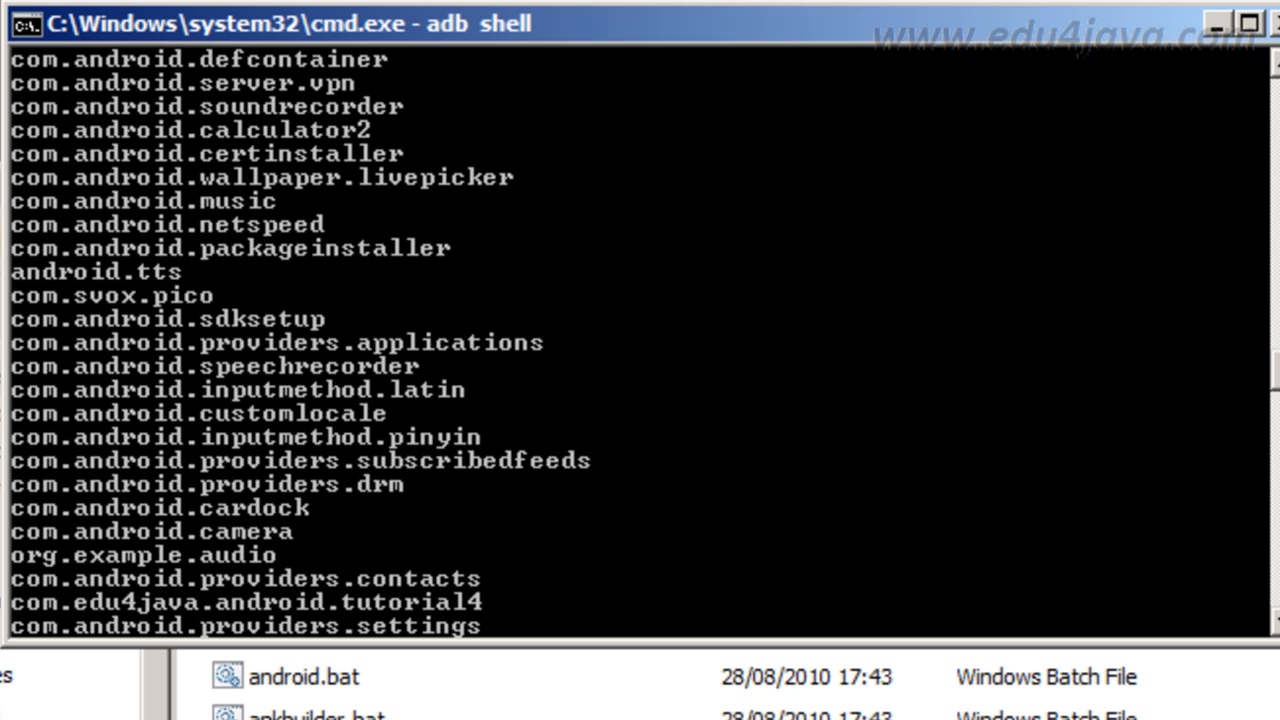
pyautogui.scroll(-3)
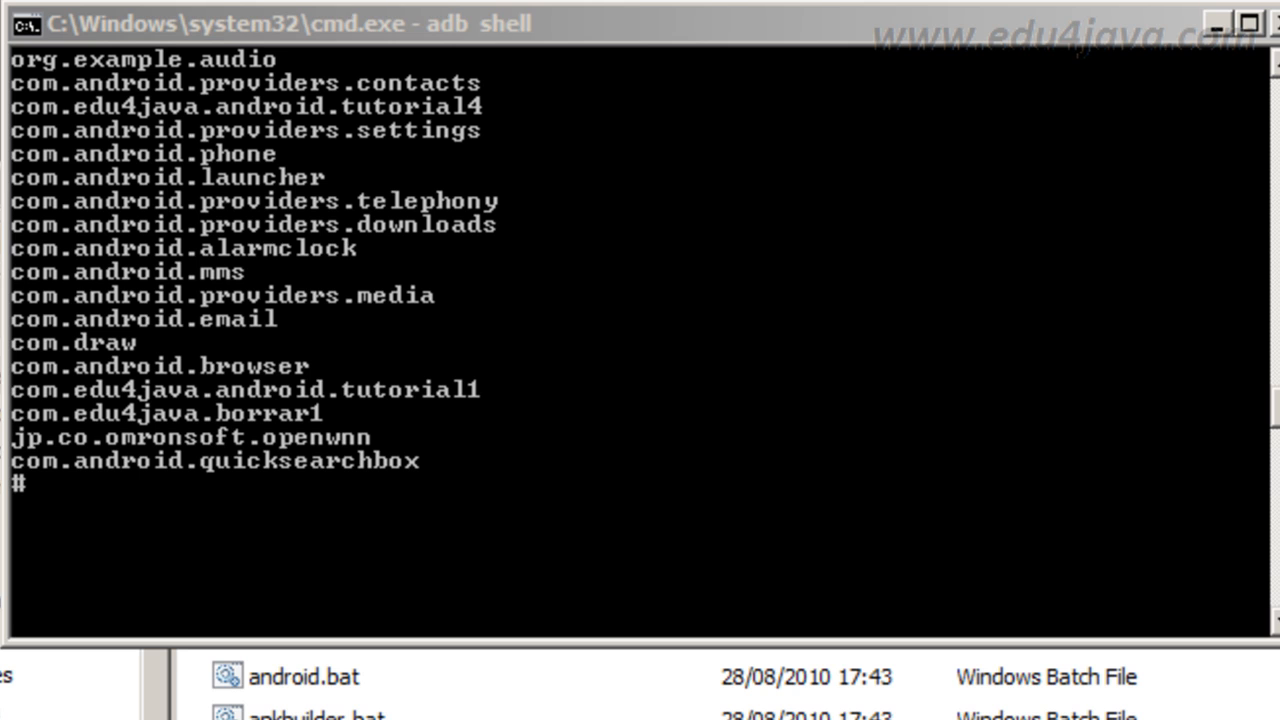
pyautogui.moveTo(320, 225)
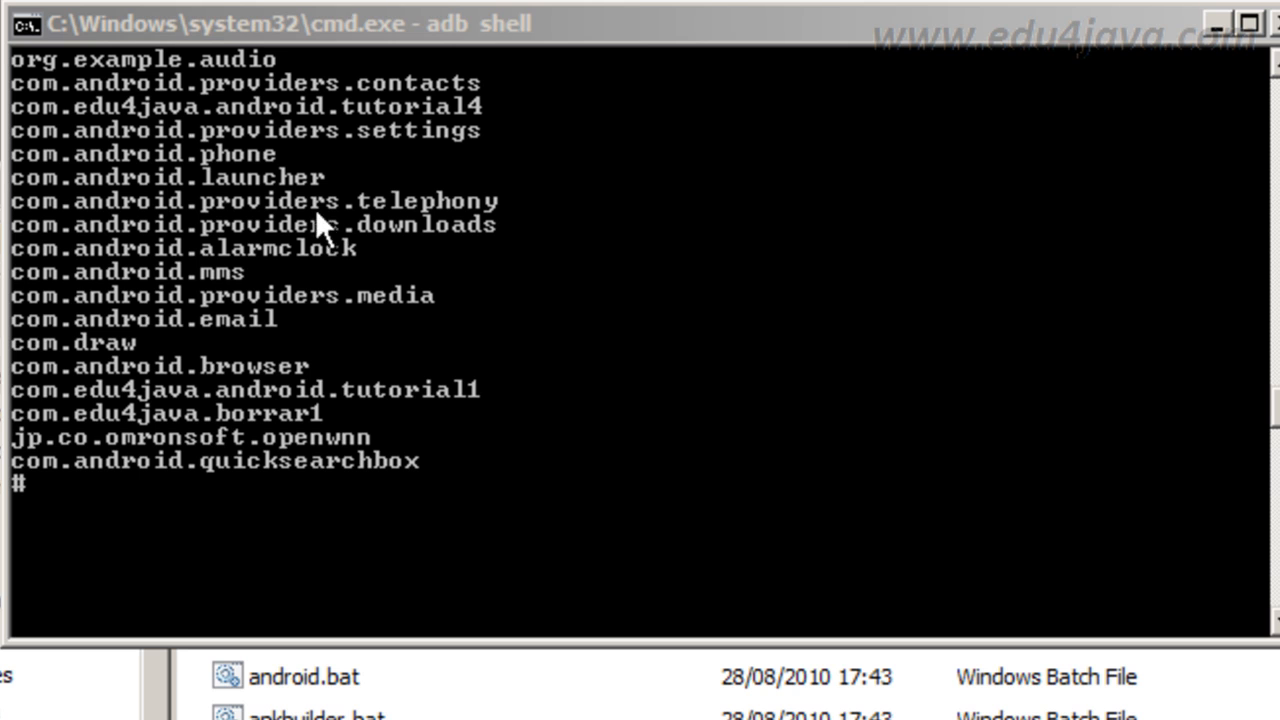
pyautogui.moveTo(95, 510)
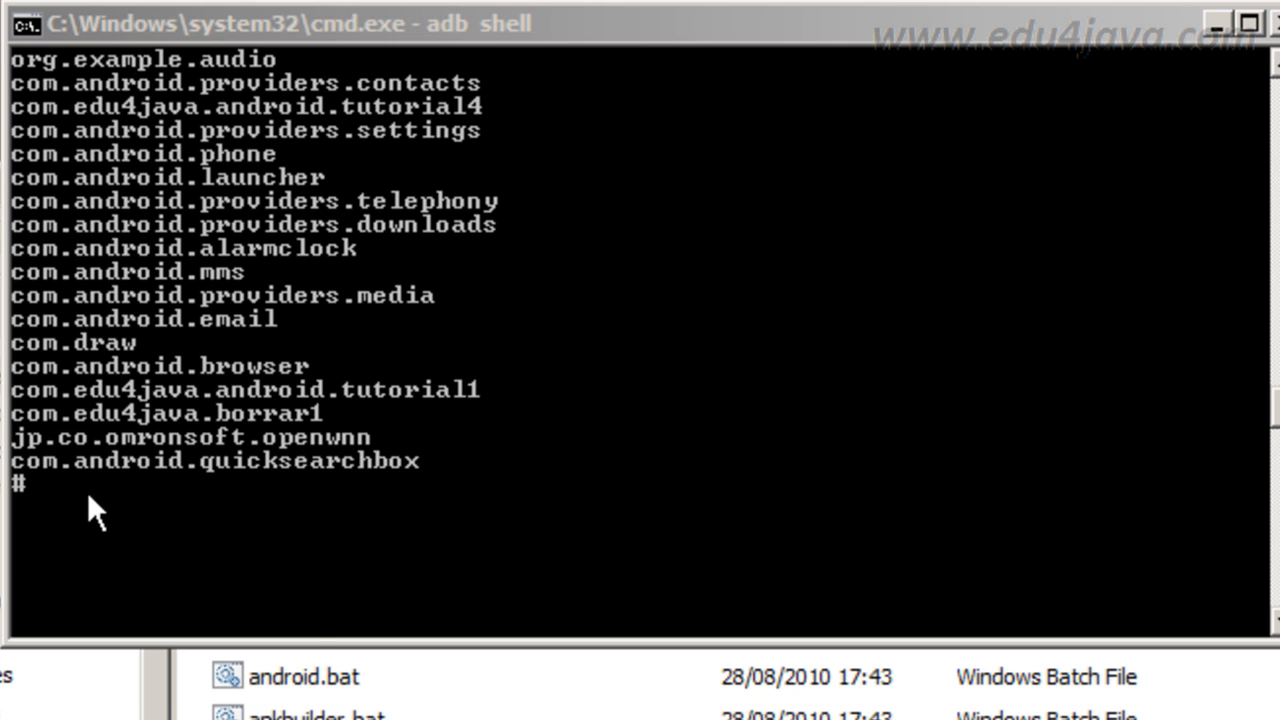
# Step: Type ls /data/data/*/databases at the adb shell prompt
pyautogui.write('ls /data/data/*/databases')
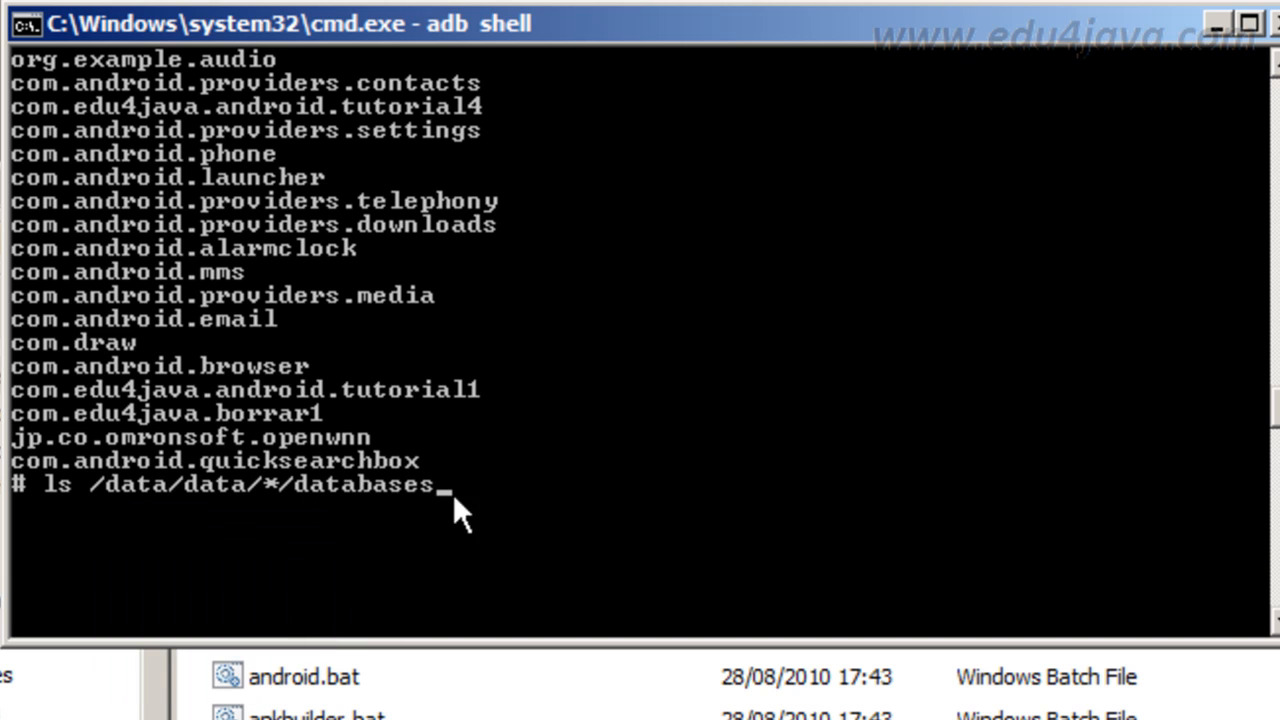
pyautogui.moveTo(220, 510)
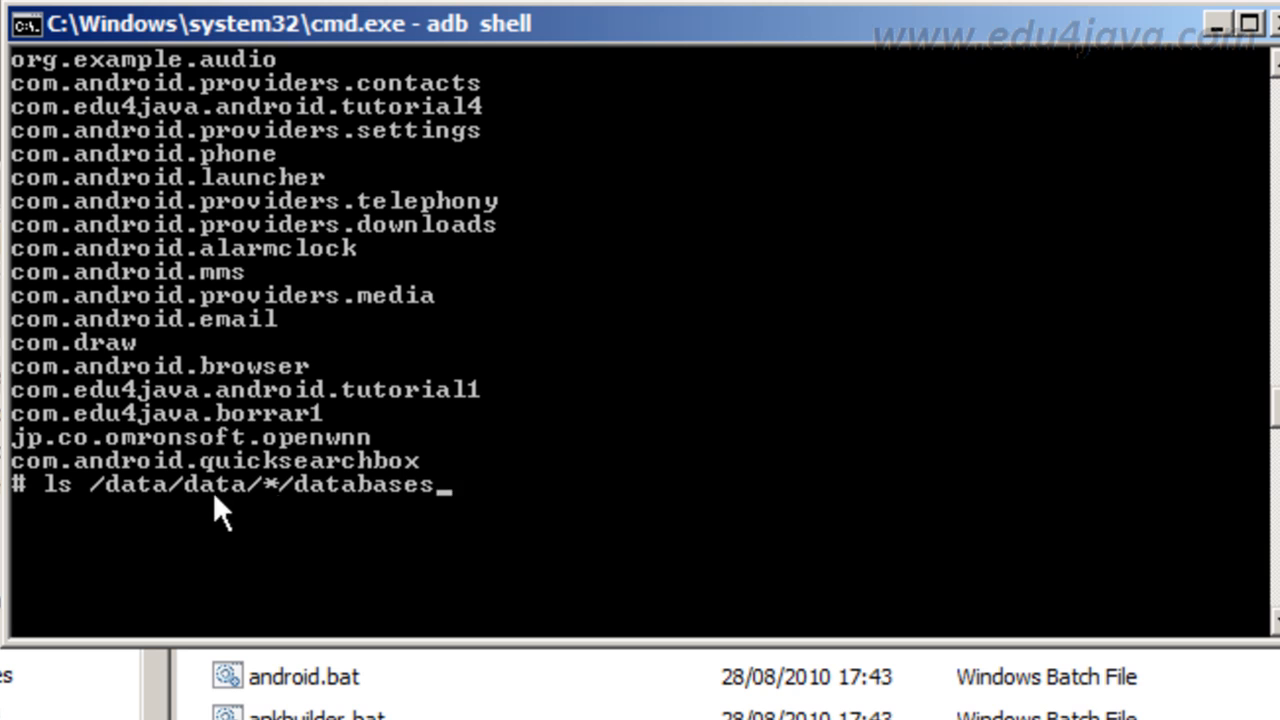
pyautogui.moveTo(130, 330)
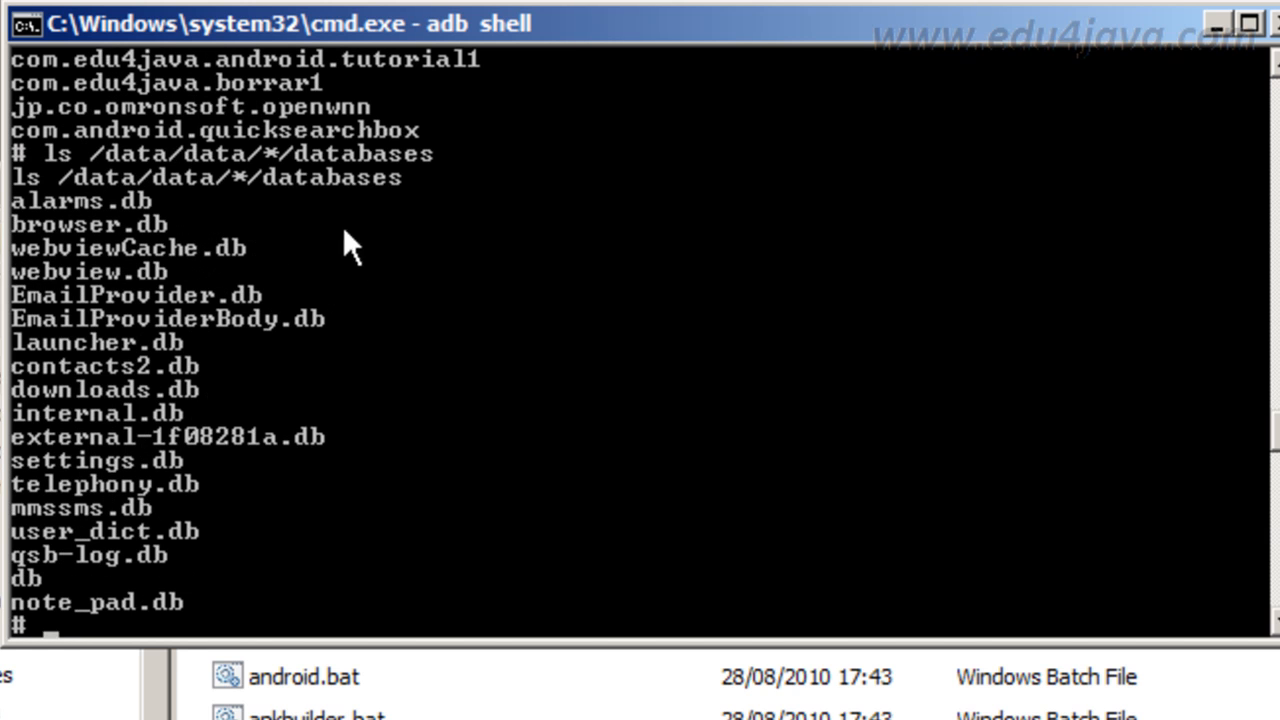
pyautogui.moveTo(88, 218)
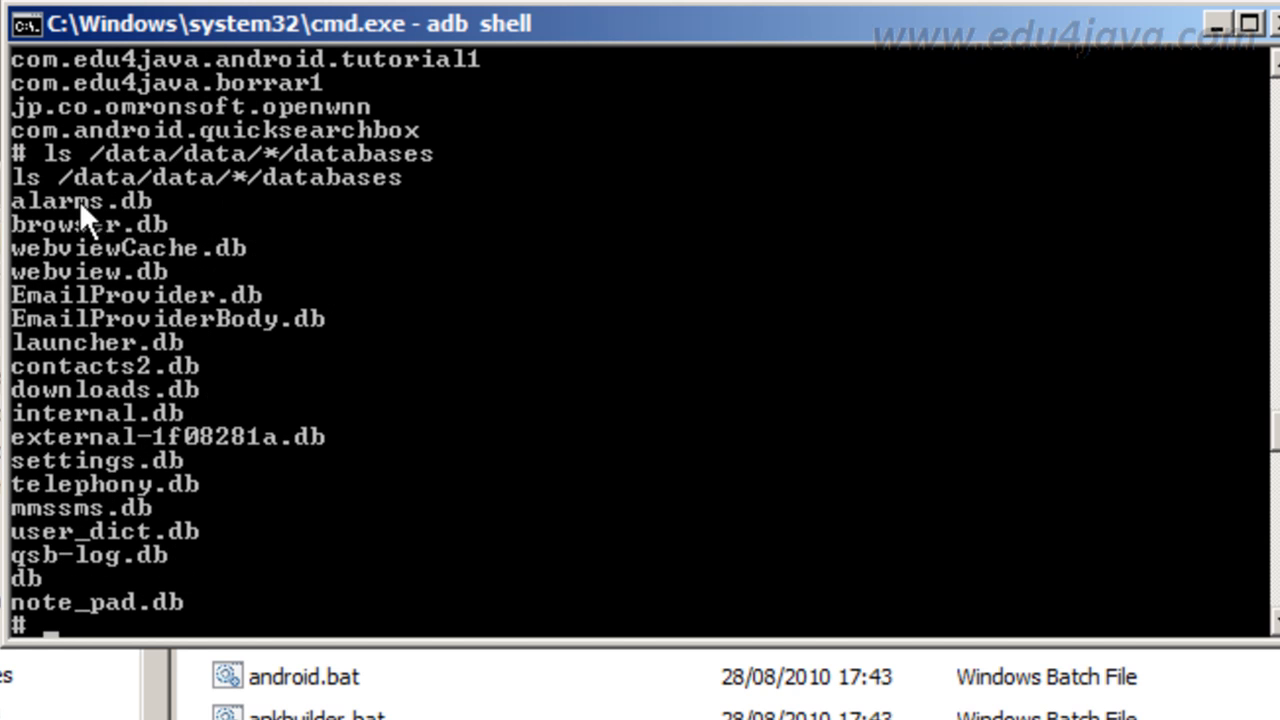
pyautogui.moveTo(70, 245)
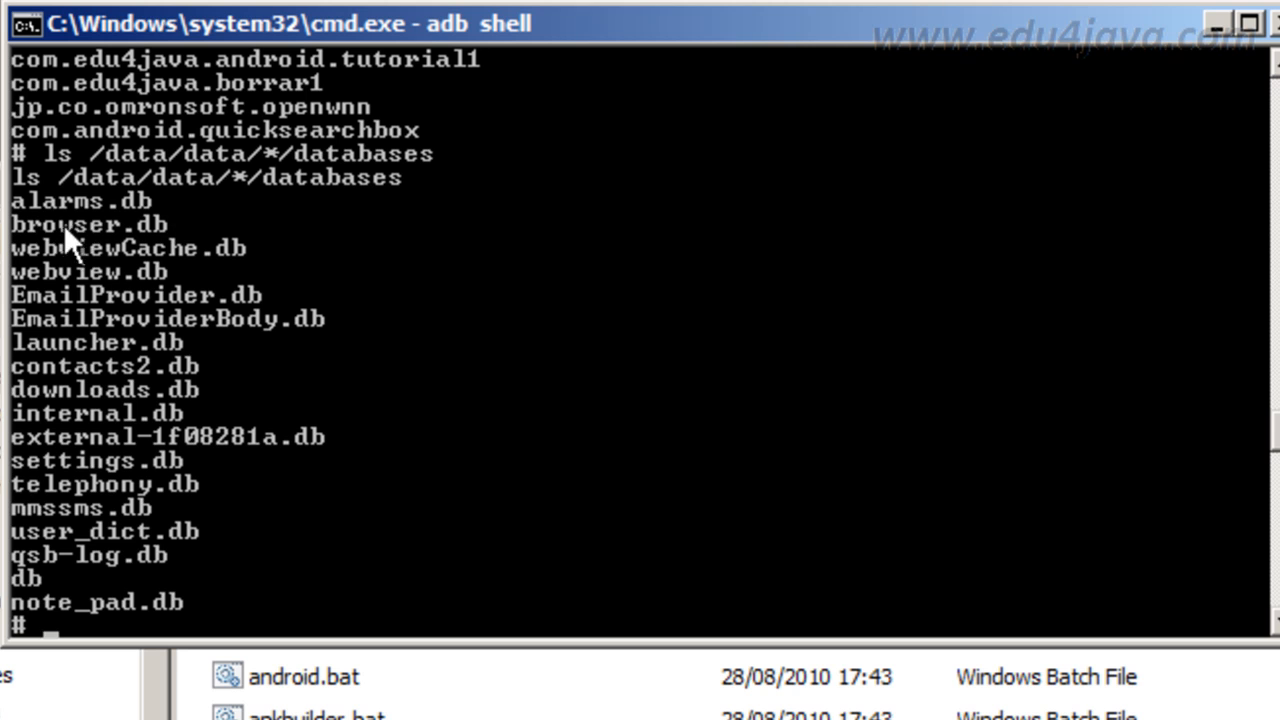
pyautogui.moveTo(130, 340)
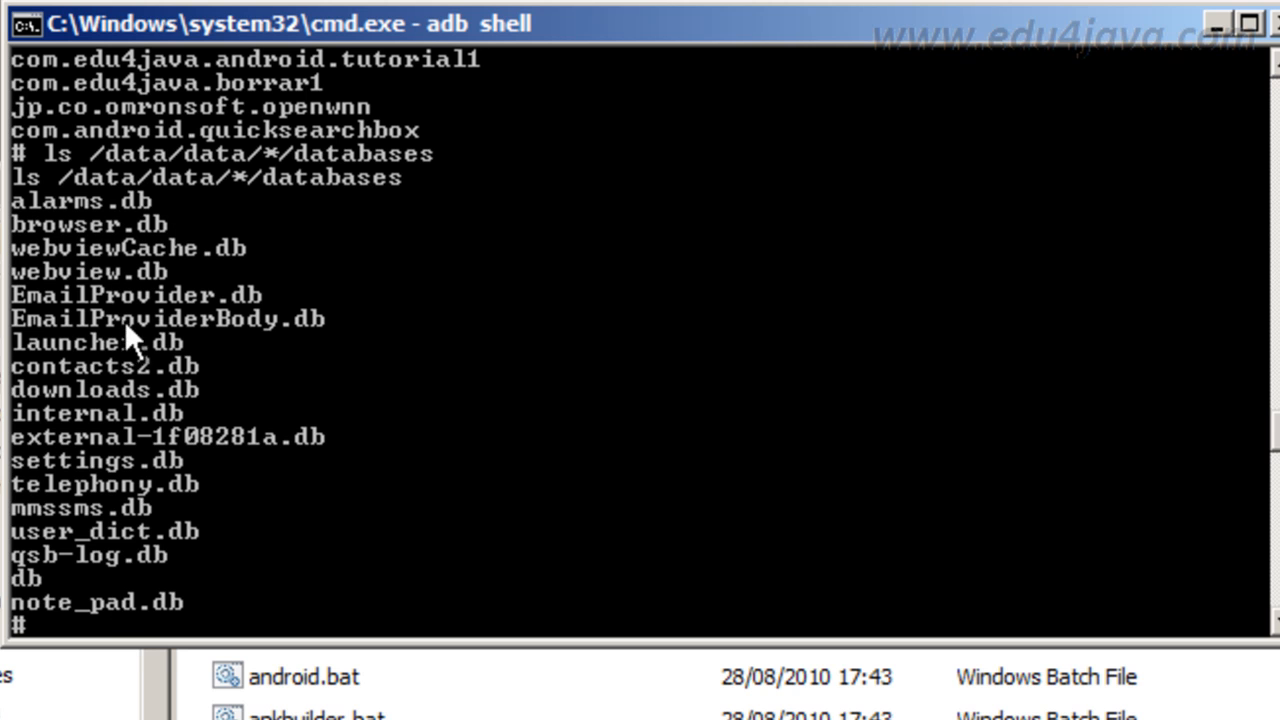
pyautogui.moveTo(565, 545)
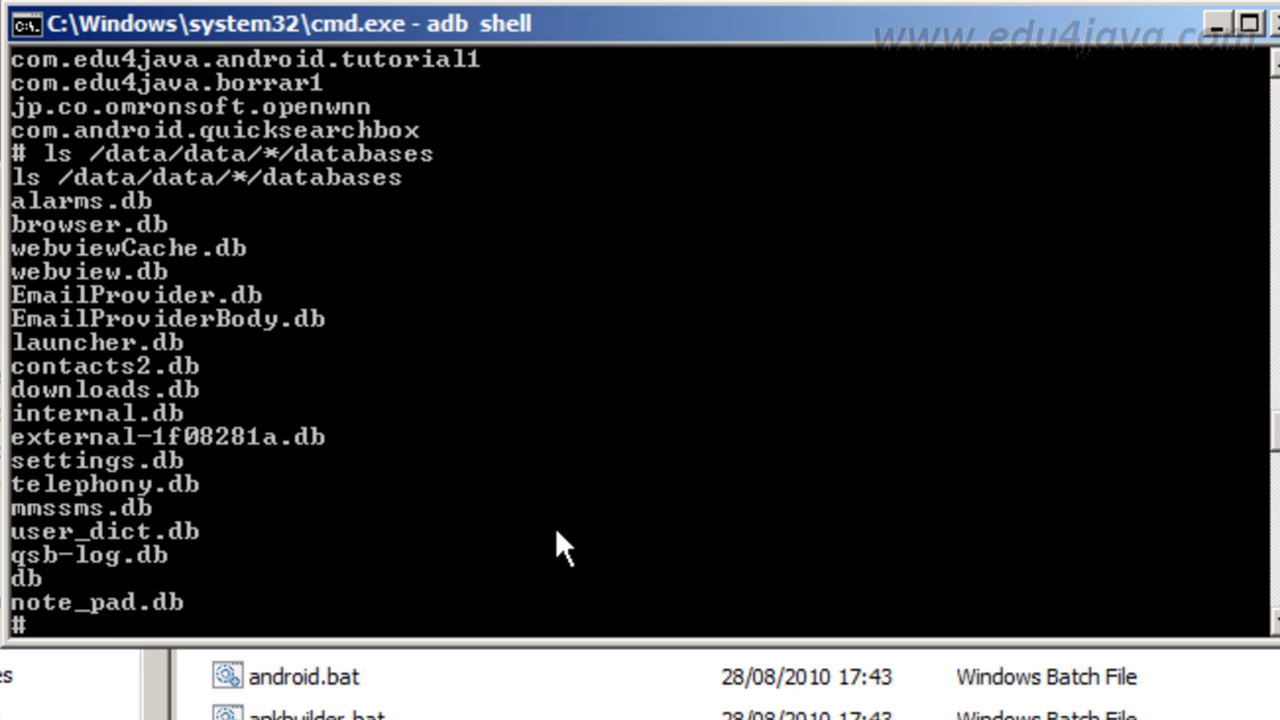
pyautogui.moveTo(160, 390)
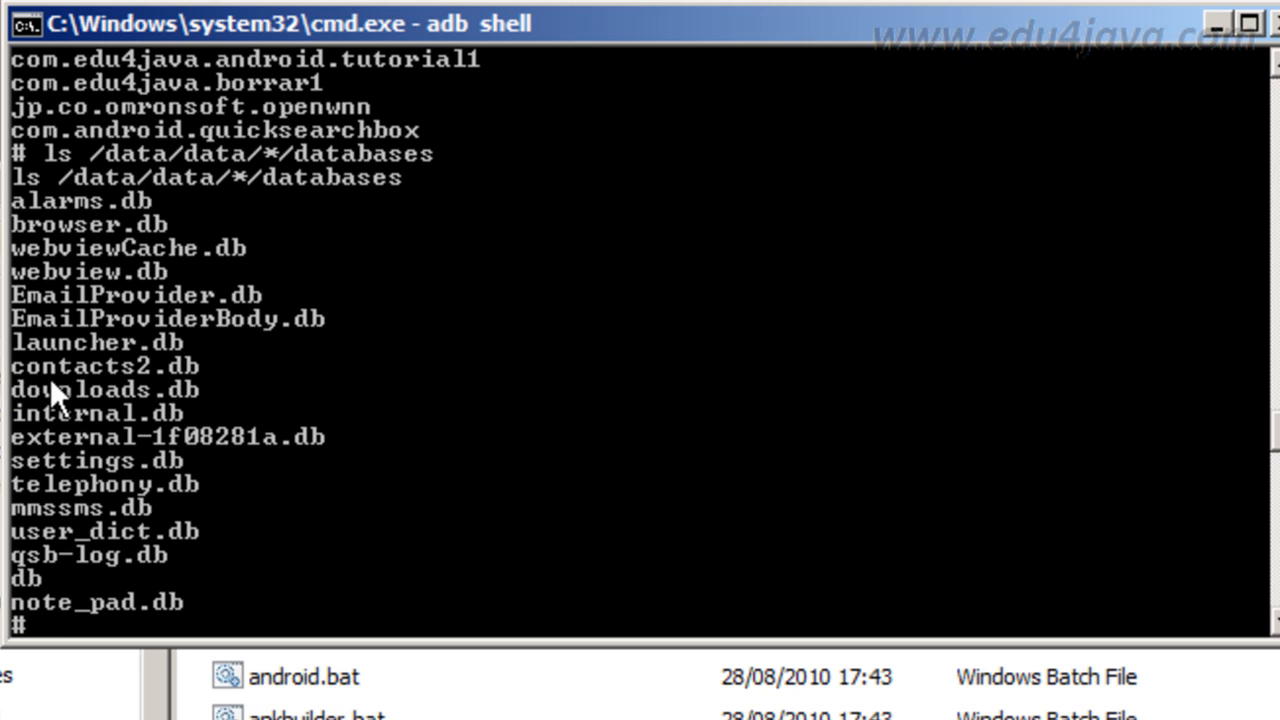
pyautogui.moveTo(185, 390)
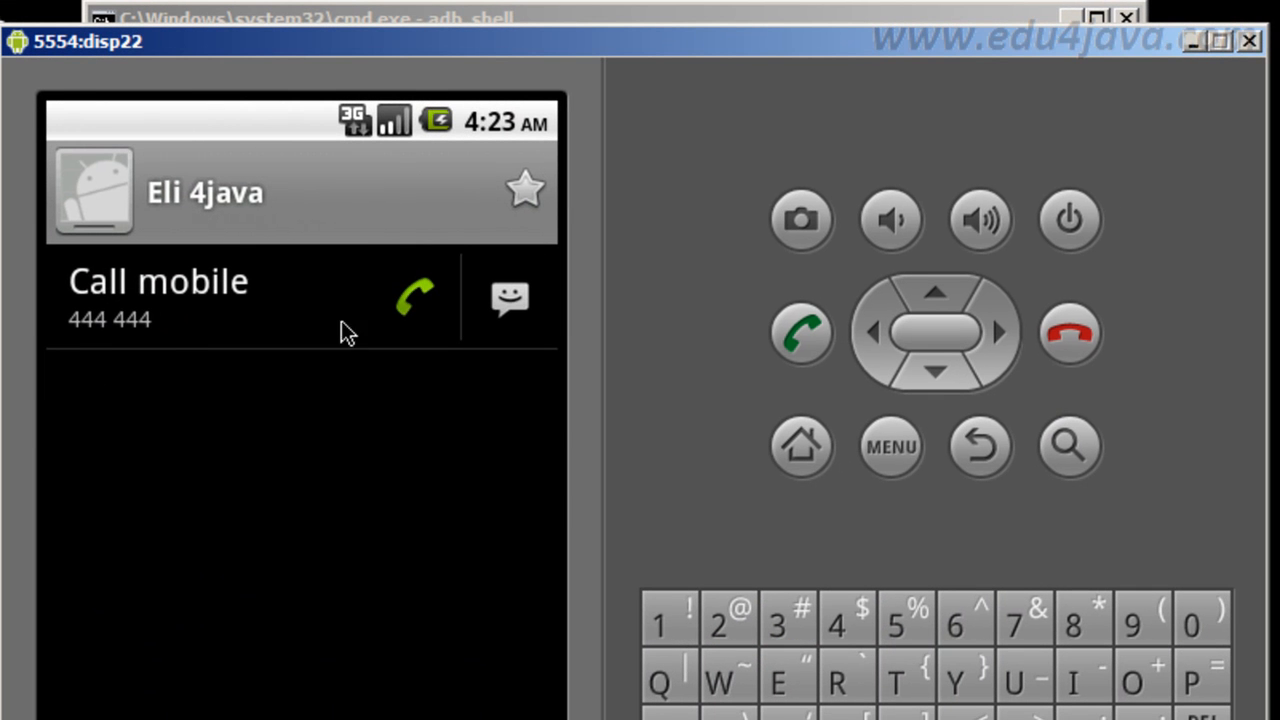
# Step: Go back from Eli 4java's details to Contacts and minimize the emulator window
pyautogui.click(980, 446)
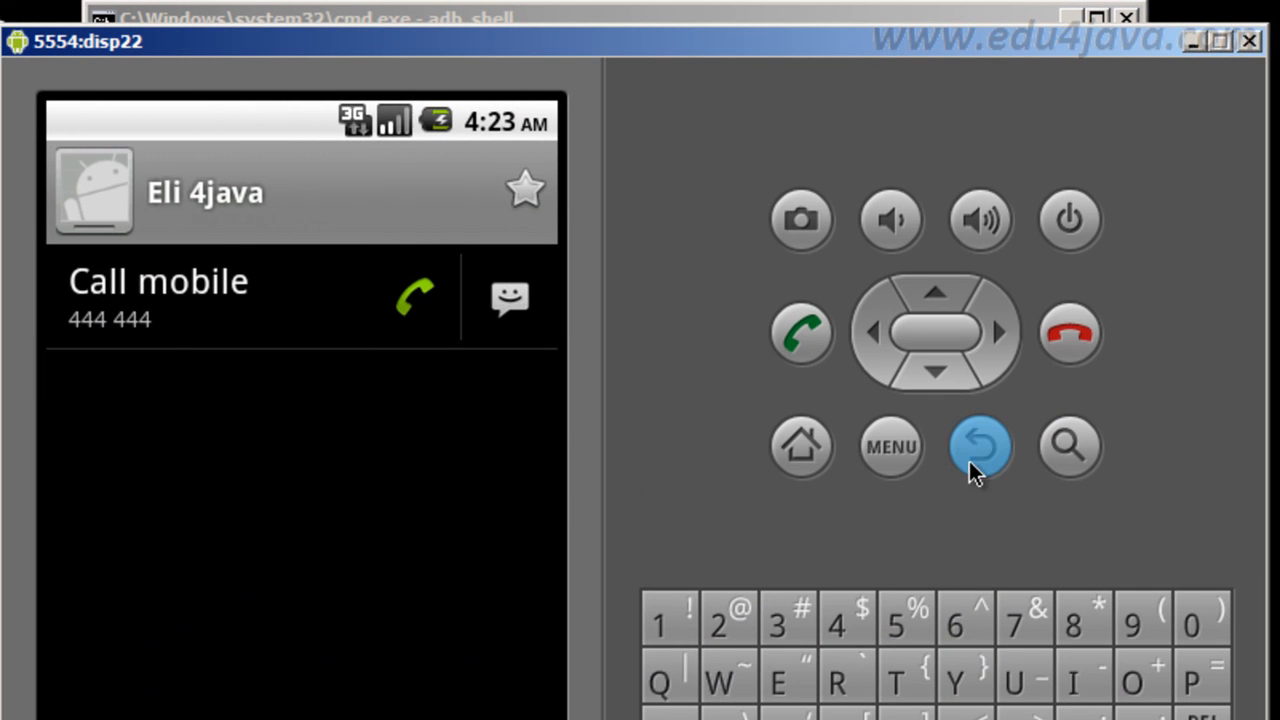
pyautogui.click(980, 446)
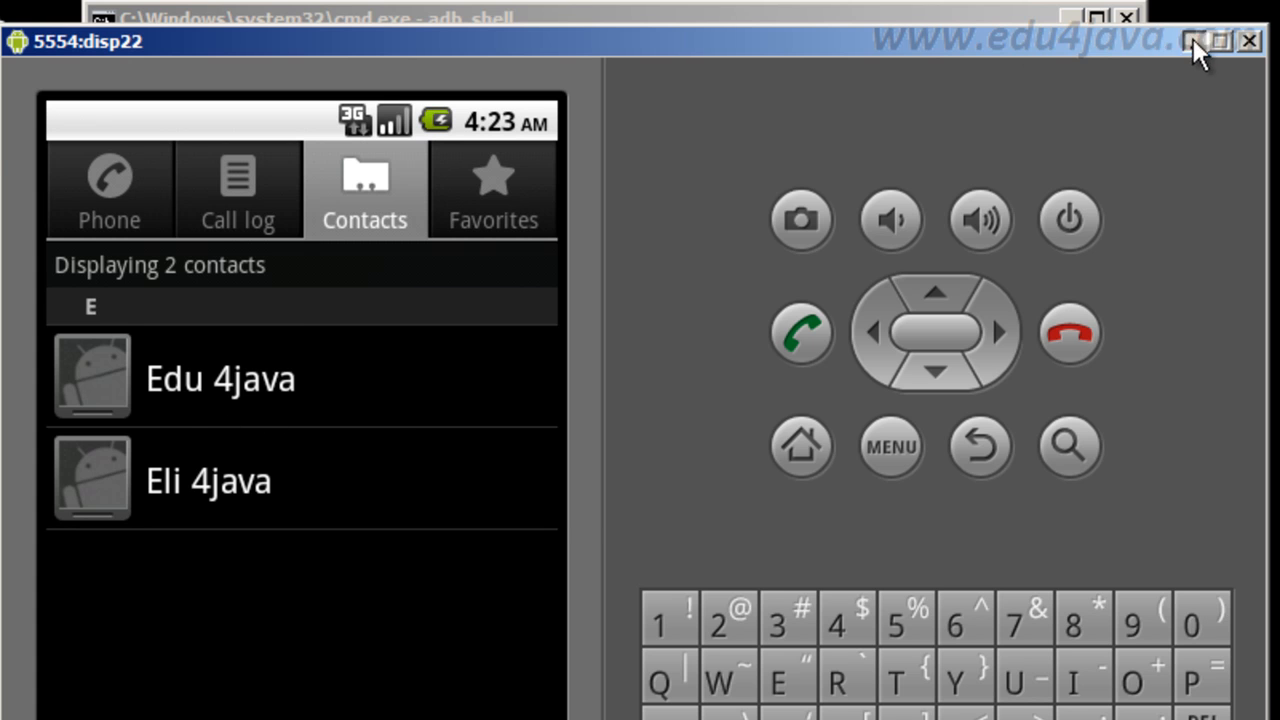
pyautogui.click(300, 18)
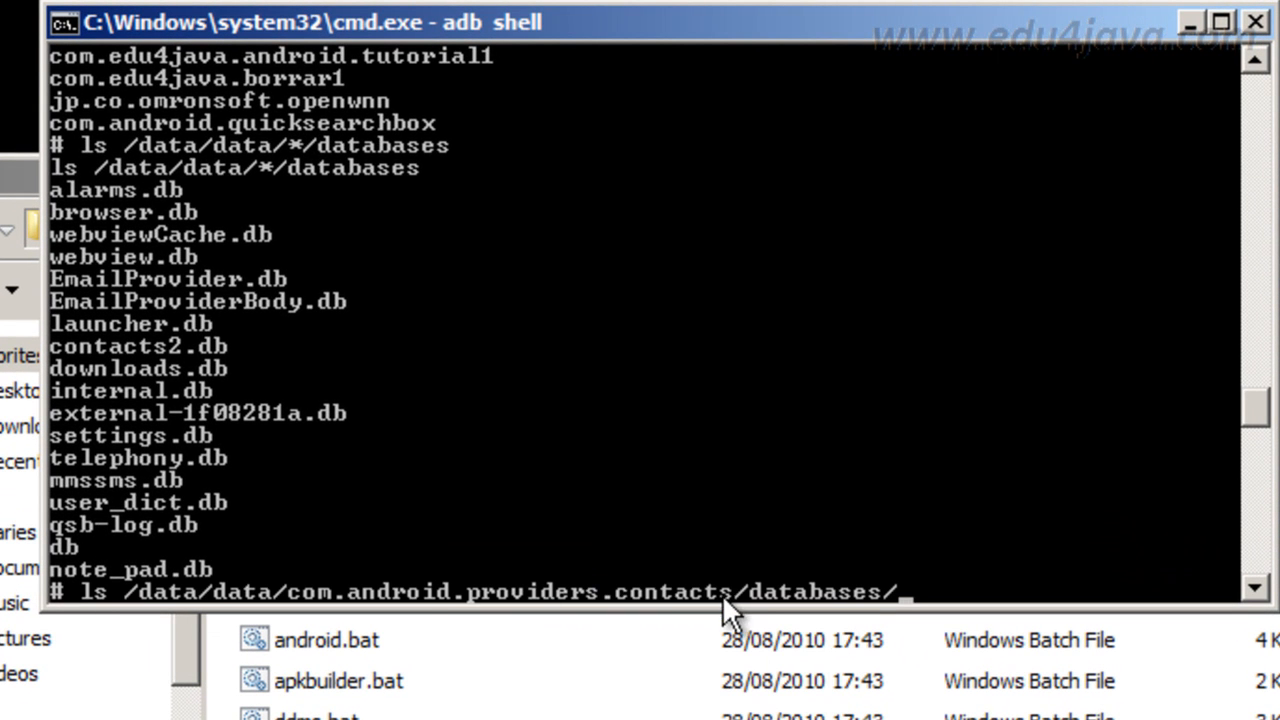
# Step: Run ls /data/data/com.android.providers.contacts/databases/, which lists contacts2.db
pyautogui.press('Return')
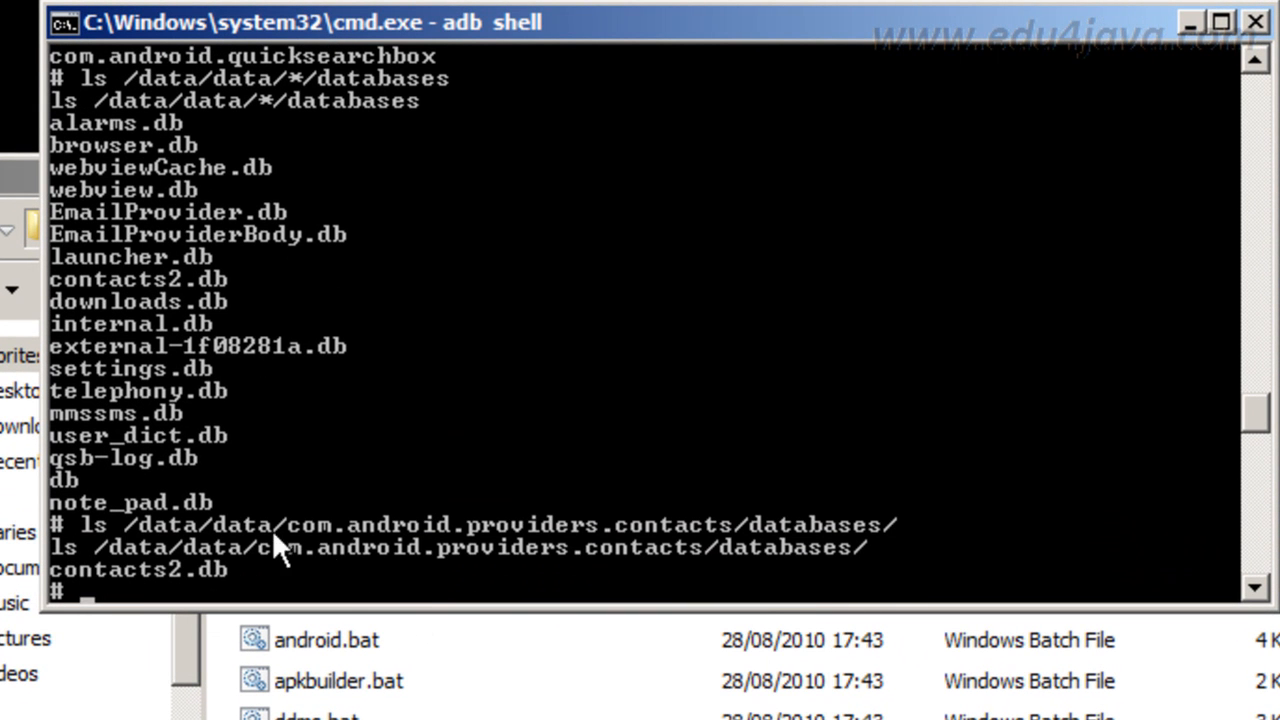
pyautogui.moveTo(745, 550)
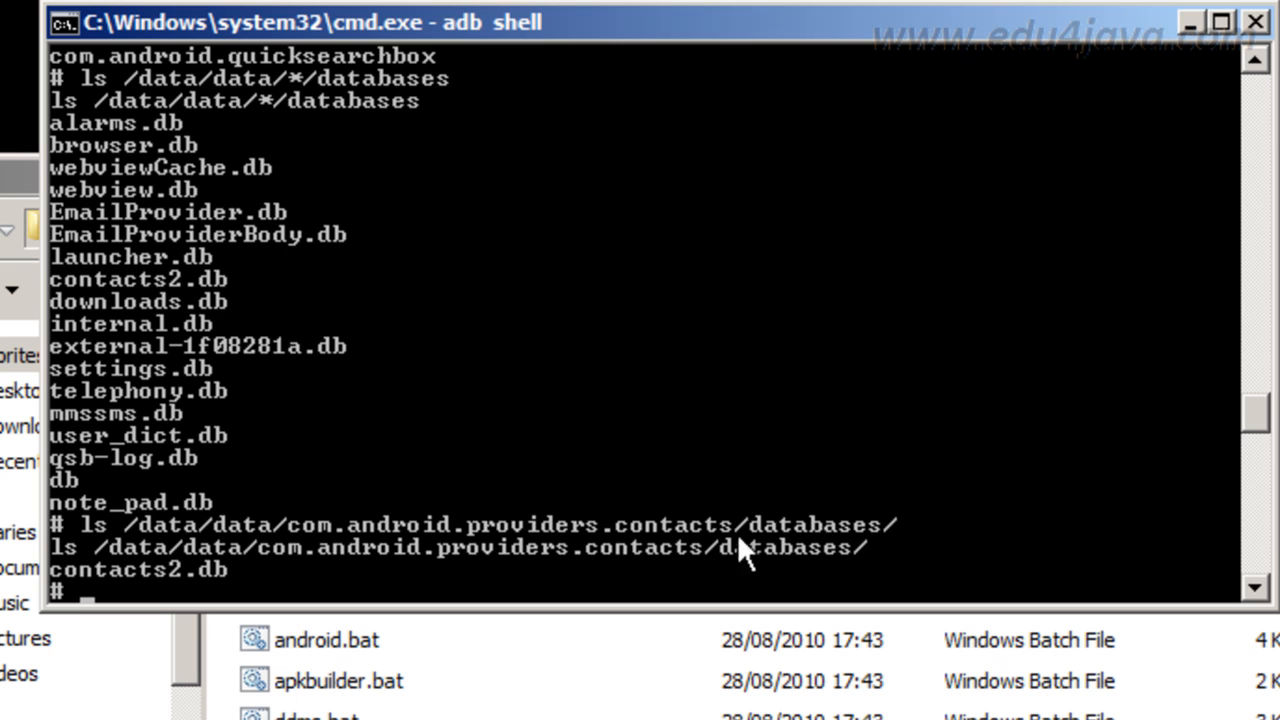
pyautogui.moveTo(430, 535)
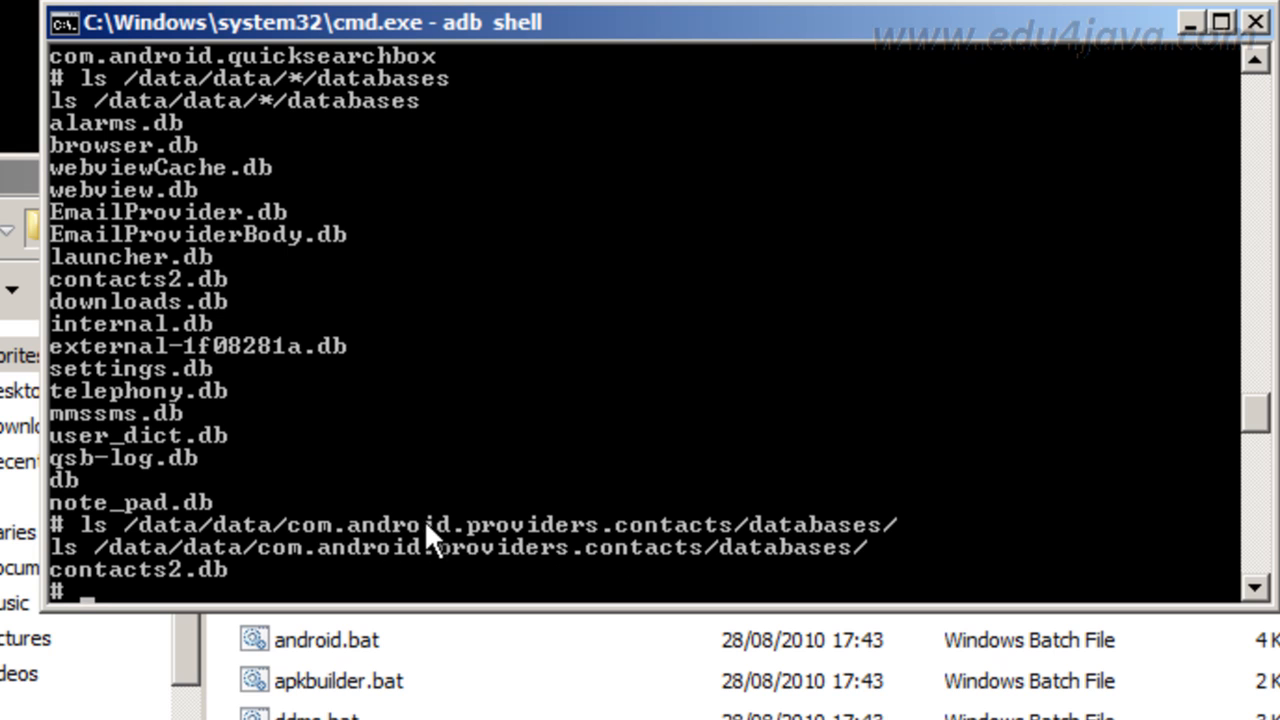
pyautogui.moveTo(498, 556)
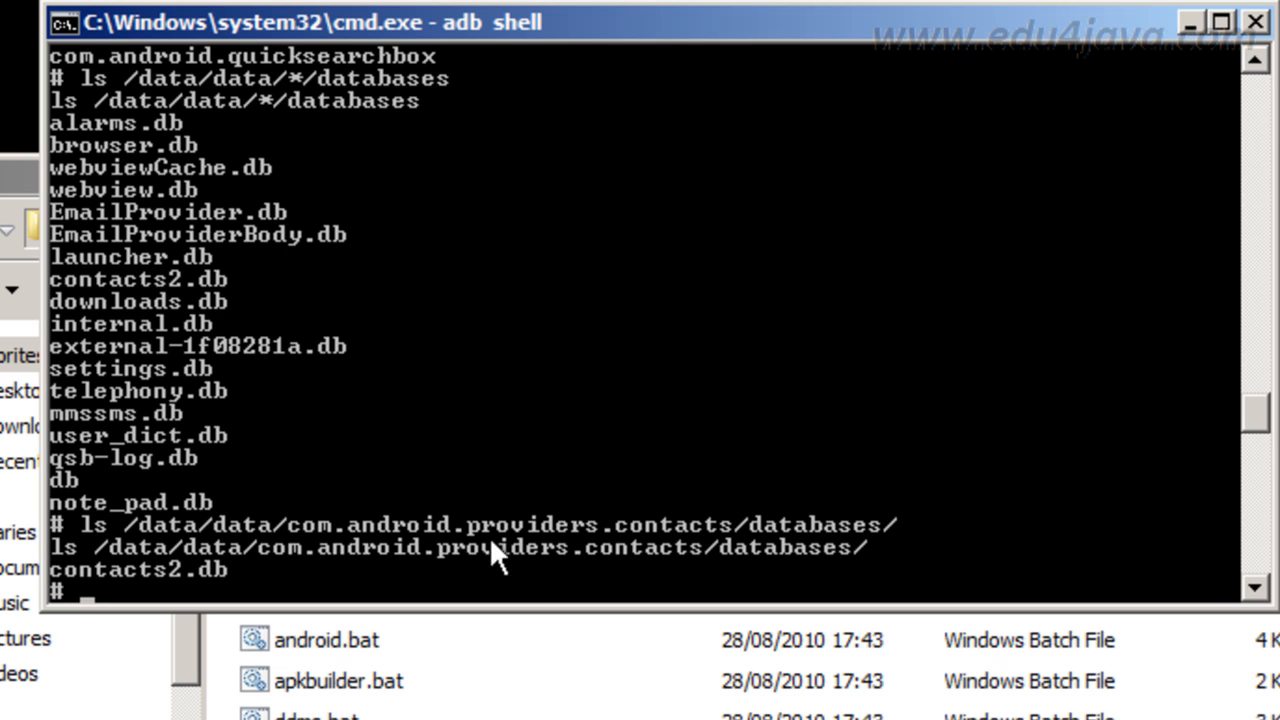
pyautogui.moveTo(285, 600)
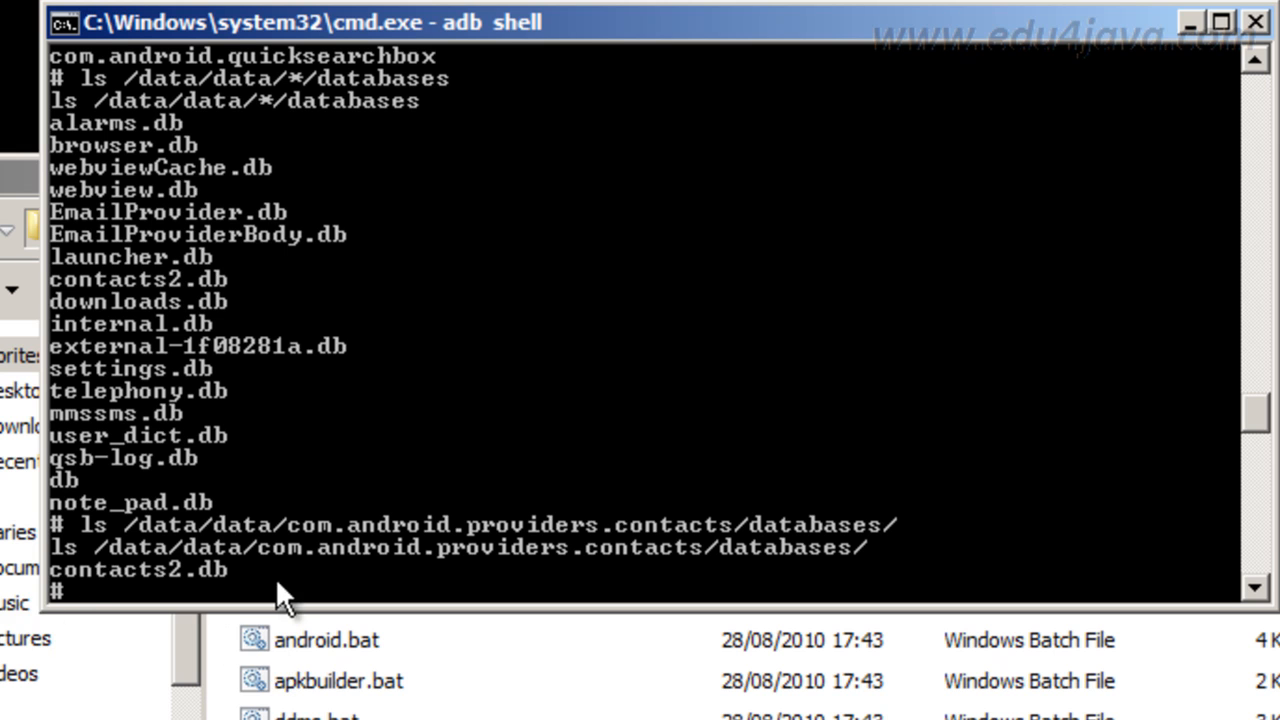
pyautogui.moveTo(220, 590)
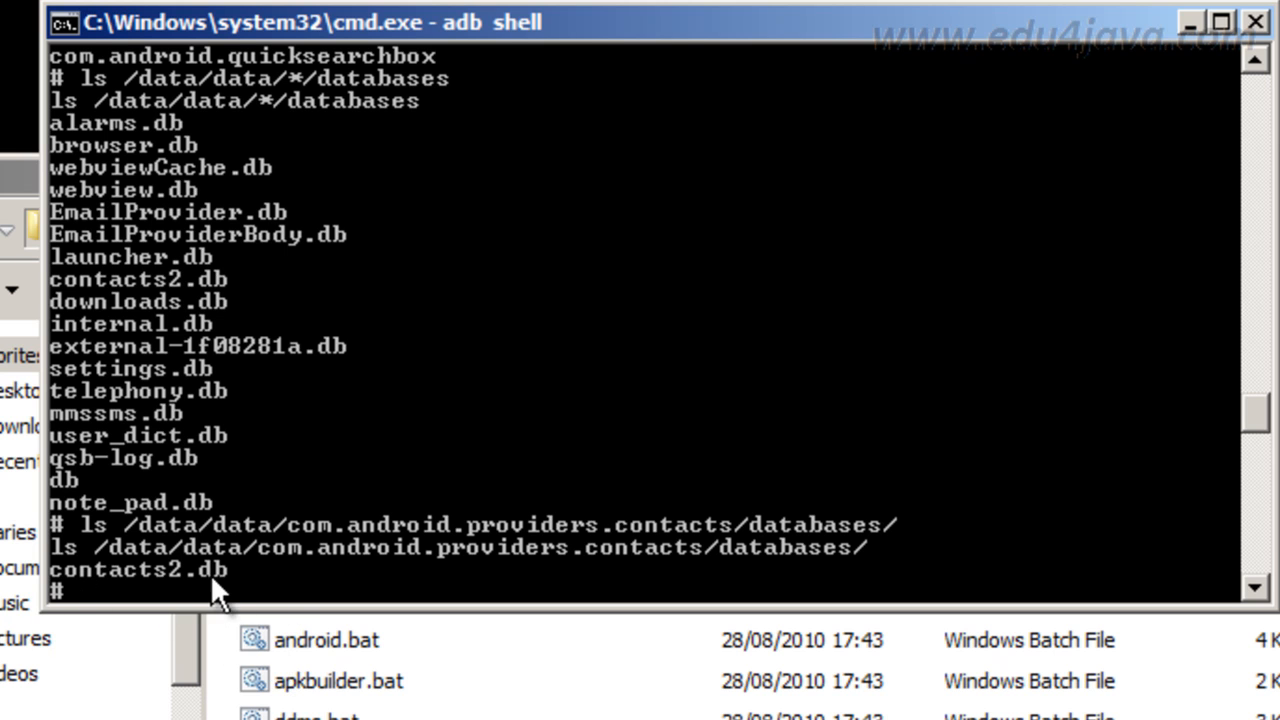
pyautogui.moveTo(193, 595)
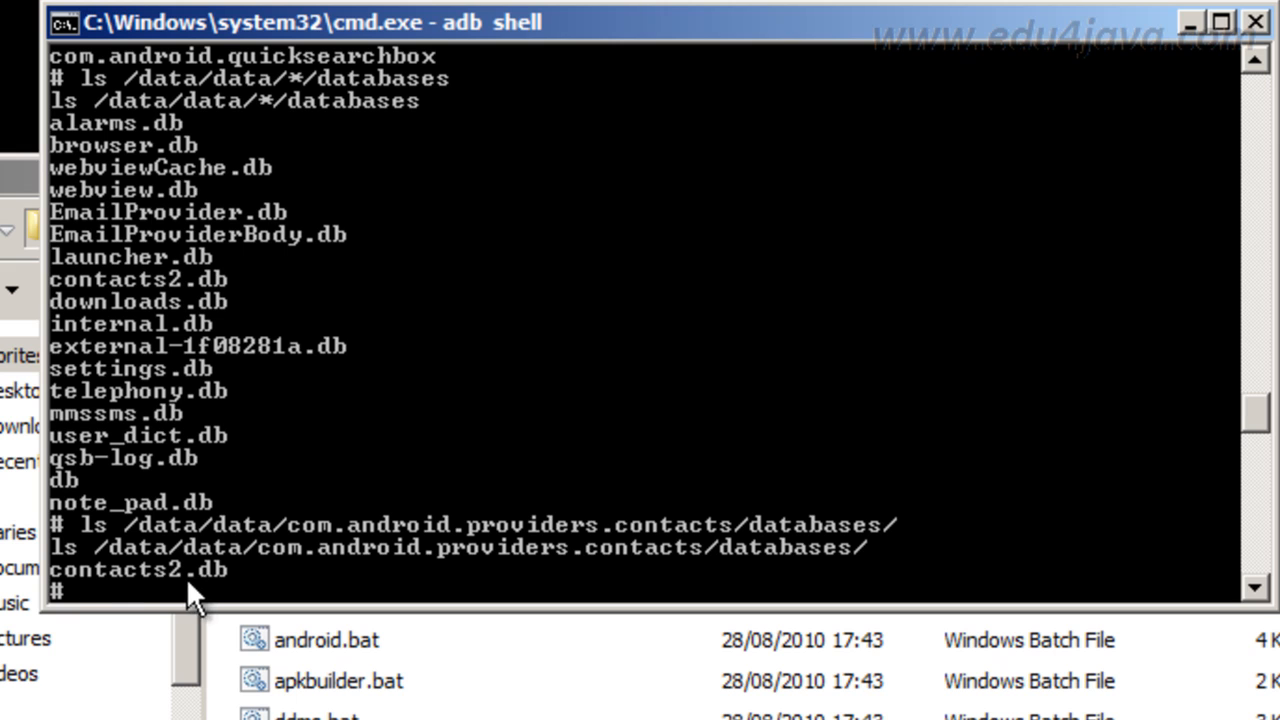
pyautogui.moveTo(178, 600)
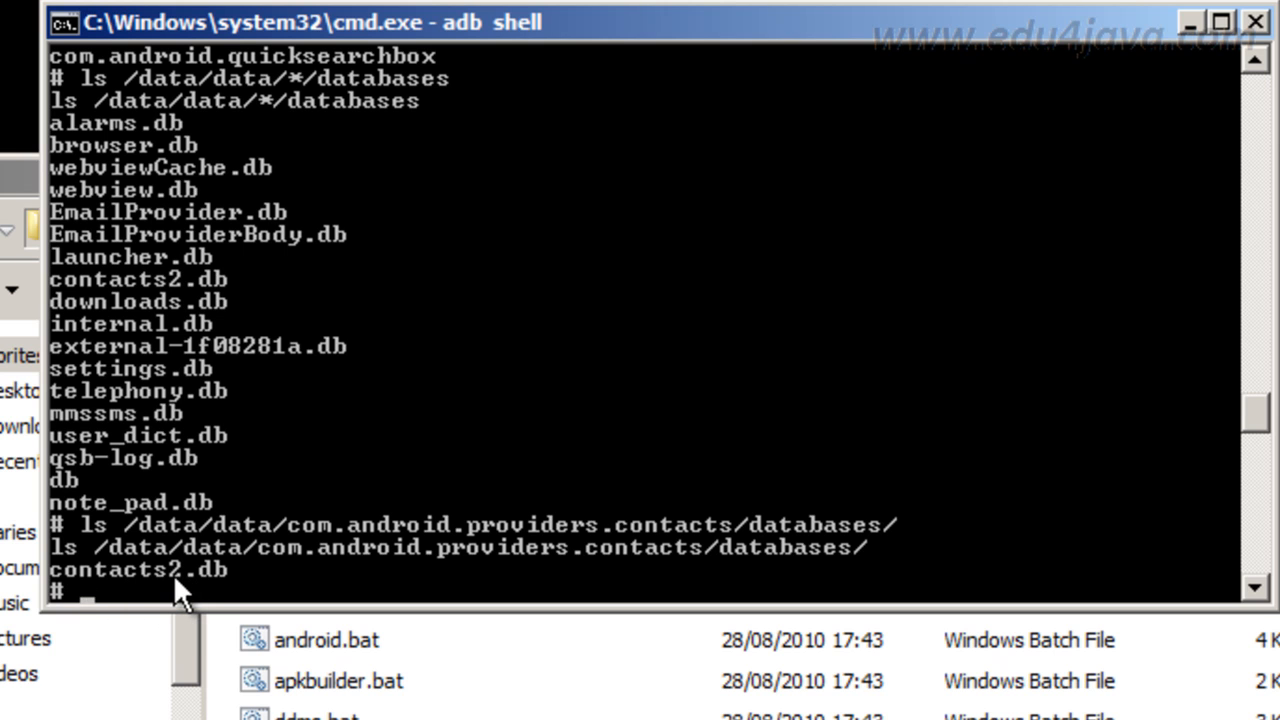
pyautogui.moveTo(90, 590)
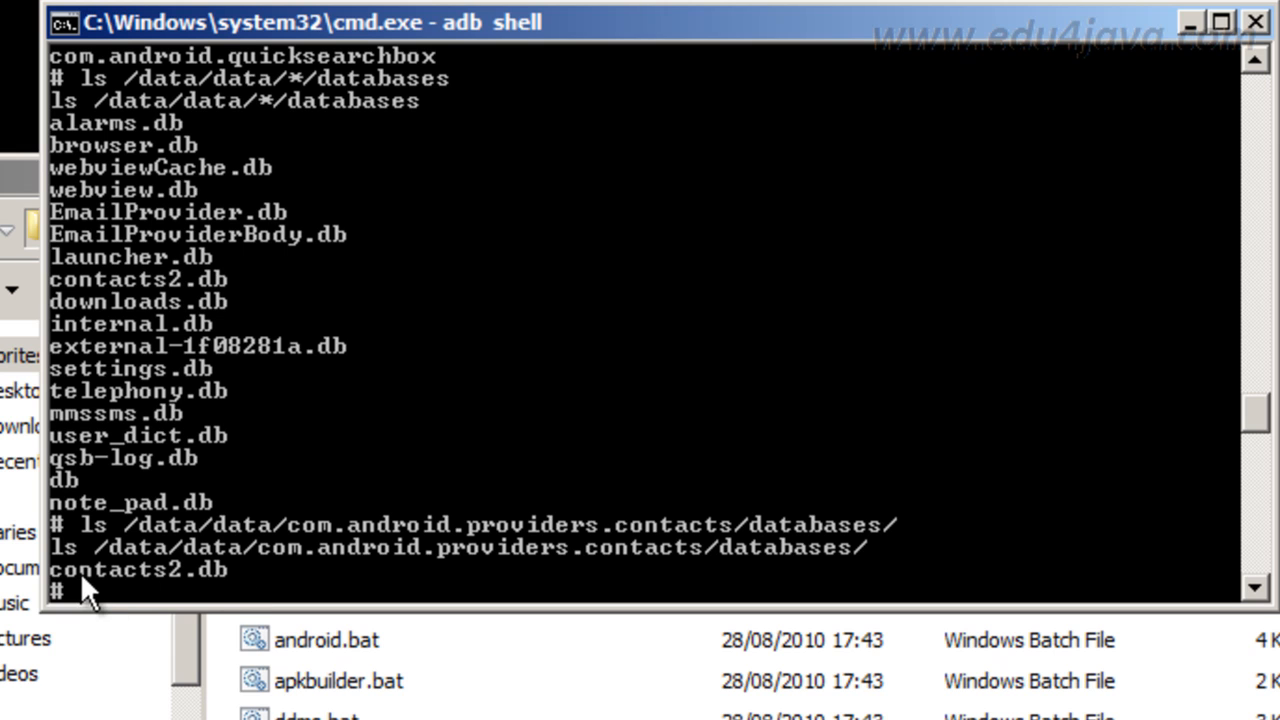
pyautogui.moveTo(245, 595)
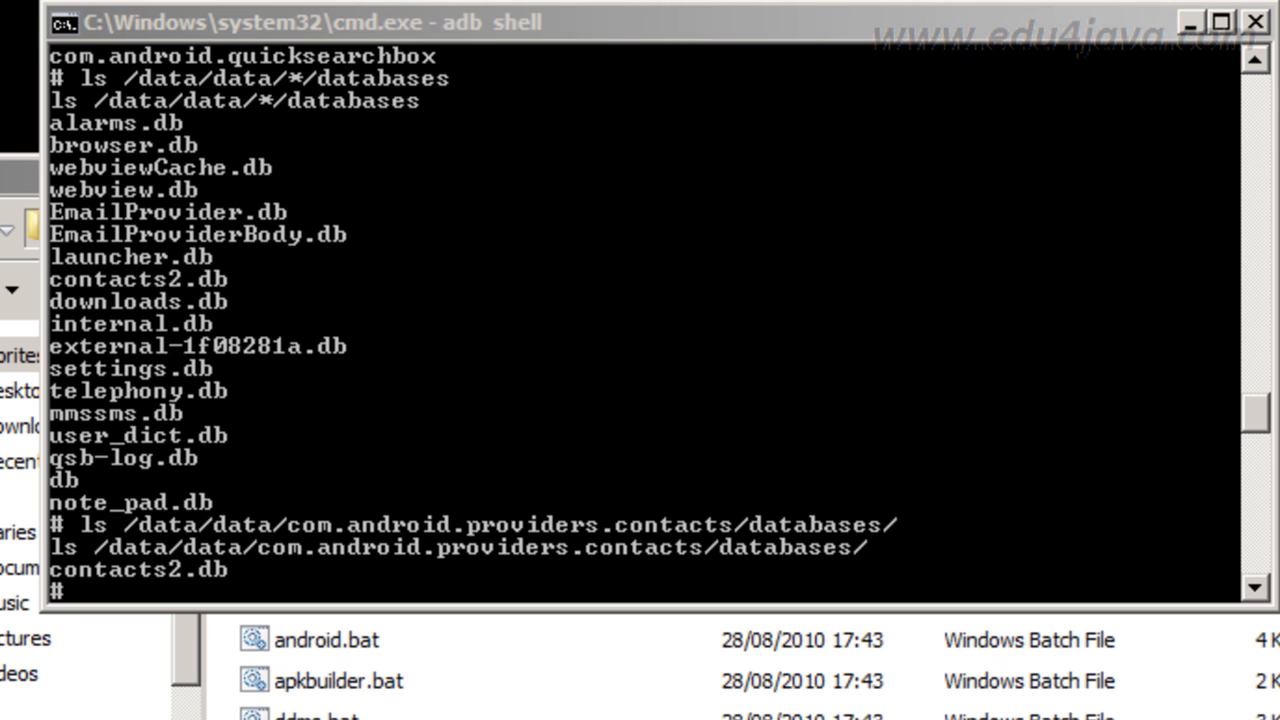
pyautogui.moveTo(850, 685)
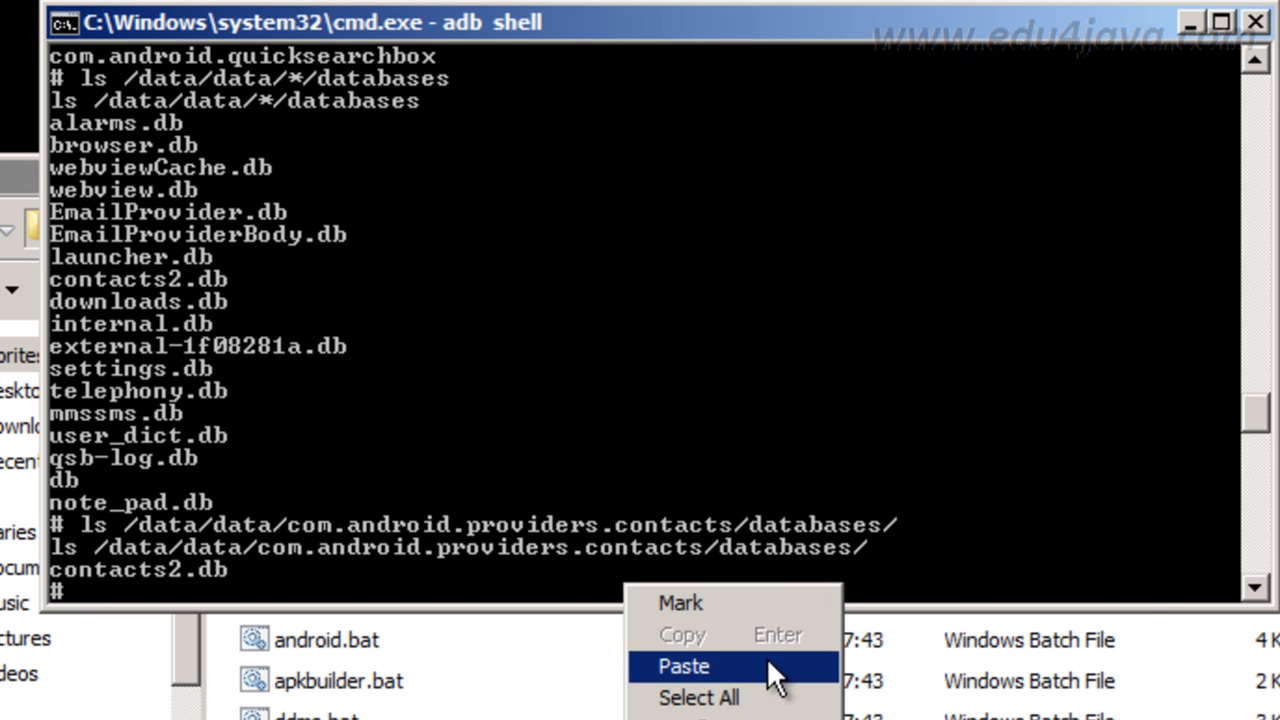
# Step: Paste the sqlite3 command for contacts2.db at the adb shell prompt
pyautogui.click(683, 666)
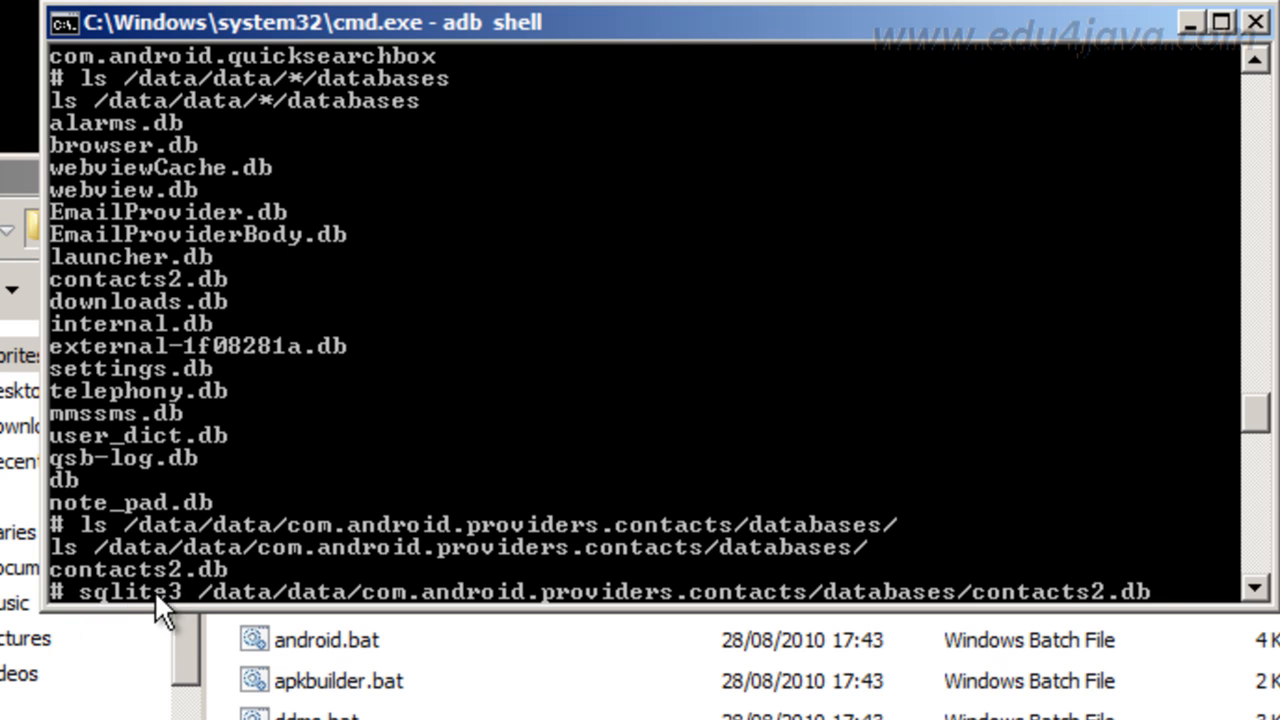
pyautogui.moveTo(217, 610)
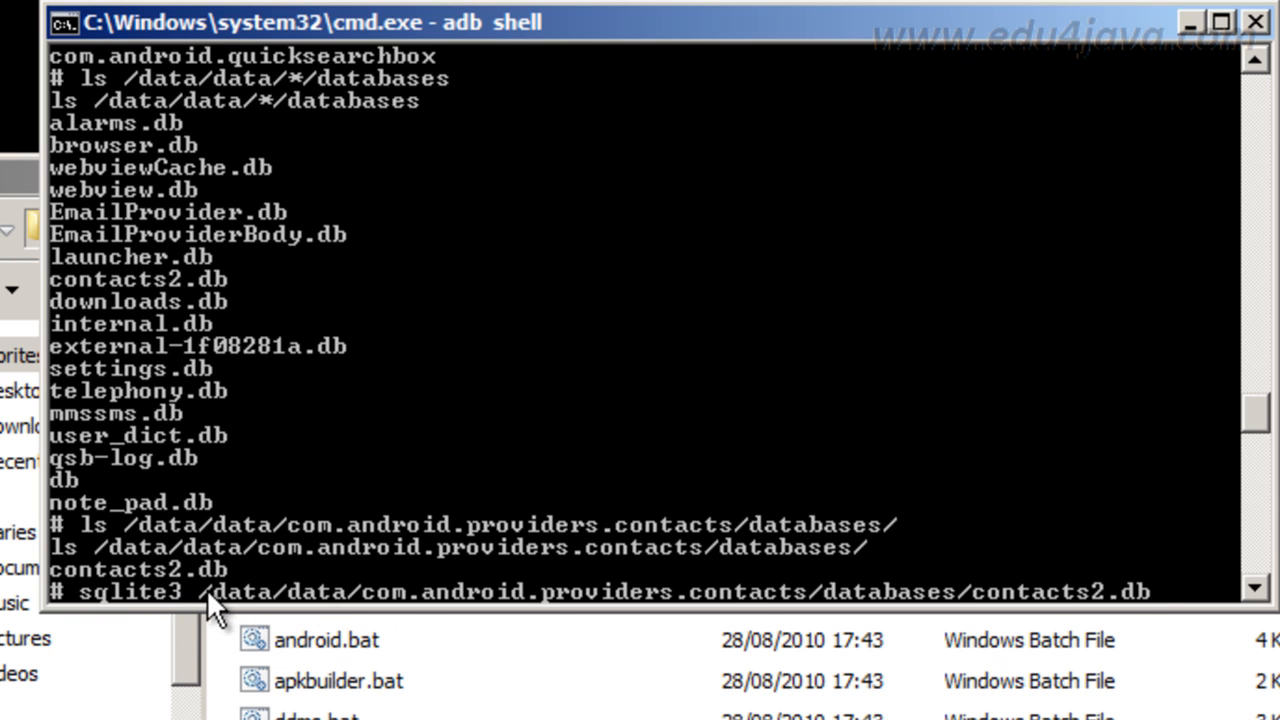
pyautogui.moveTo(1180, 610)
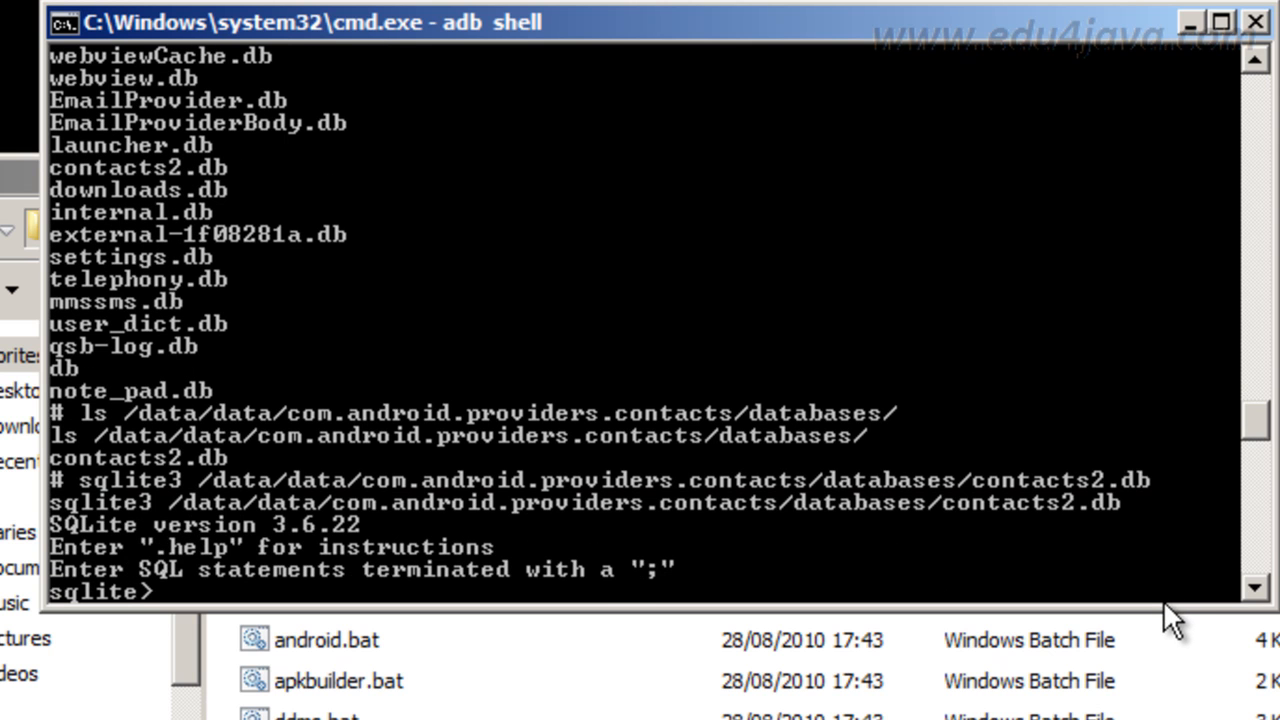
pyautogui.moveTo(325, 655)
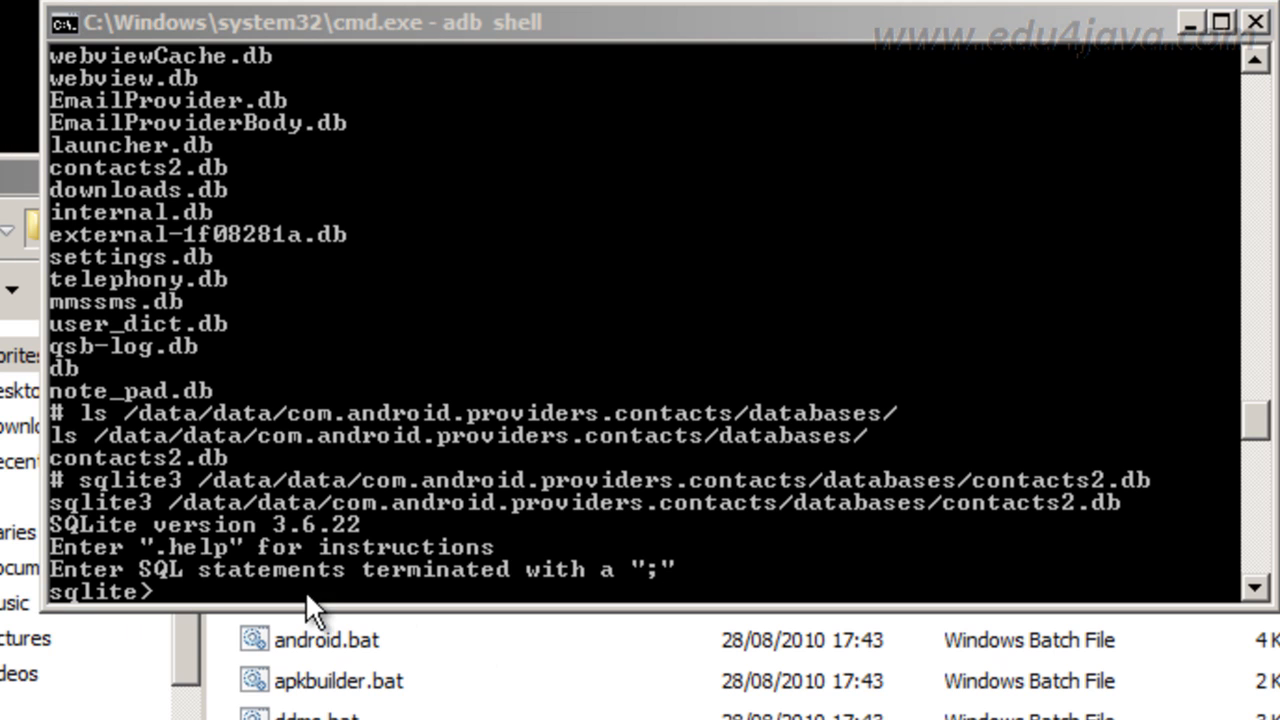
pyautogui.moveTo(220, 615)
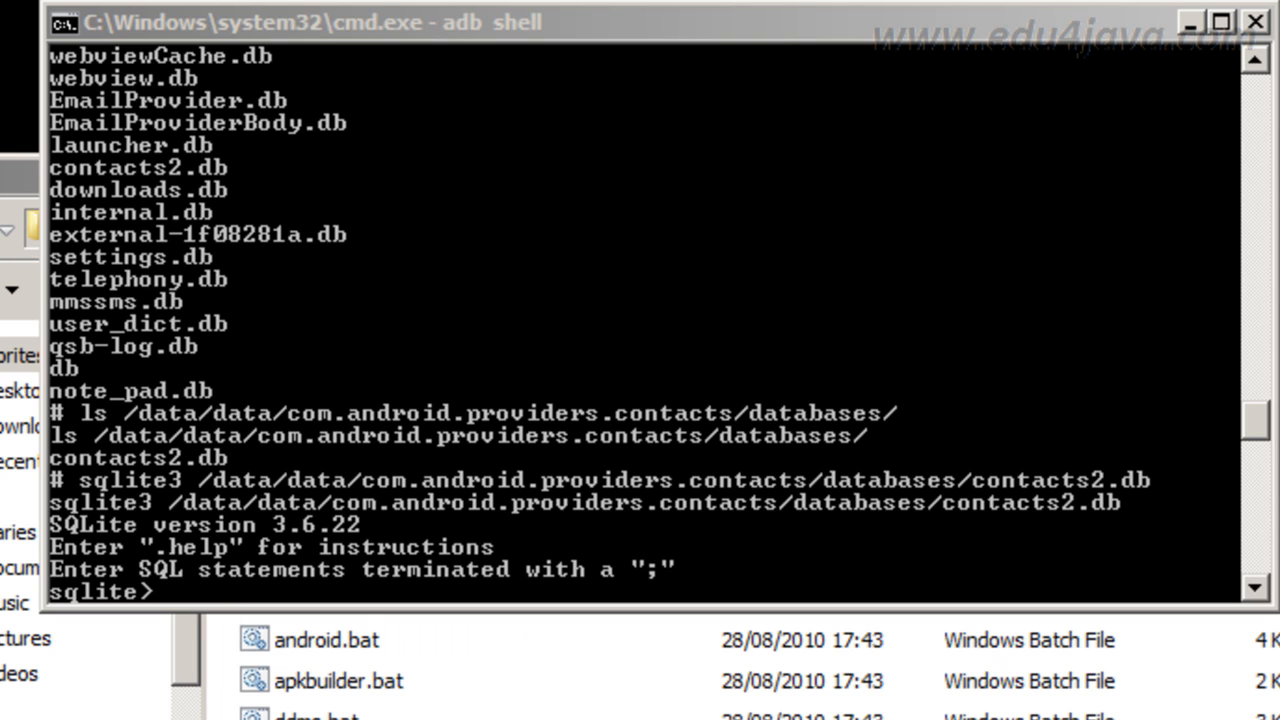
pyautogui.moveTo(458, 620)
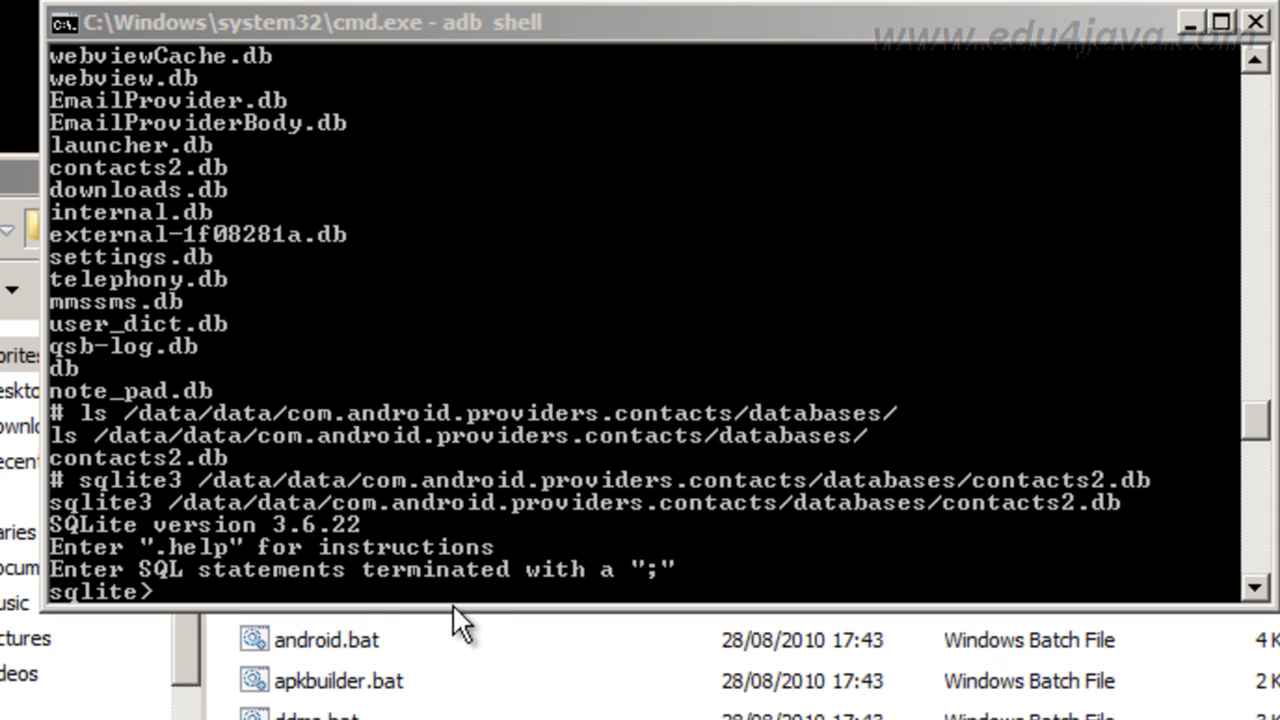
# Step: Run .tables to list contacts2.db's tables, including contacts, raw_contacts, data and calls
pyautogui.write('.tables')
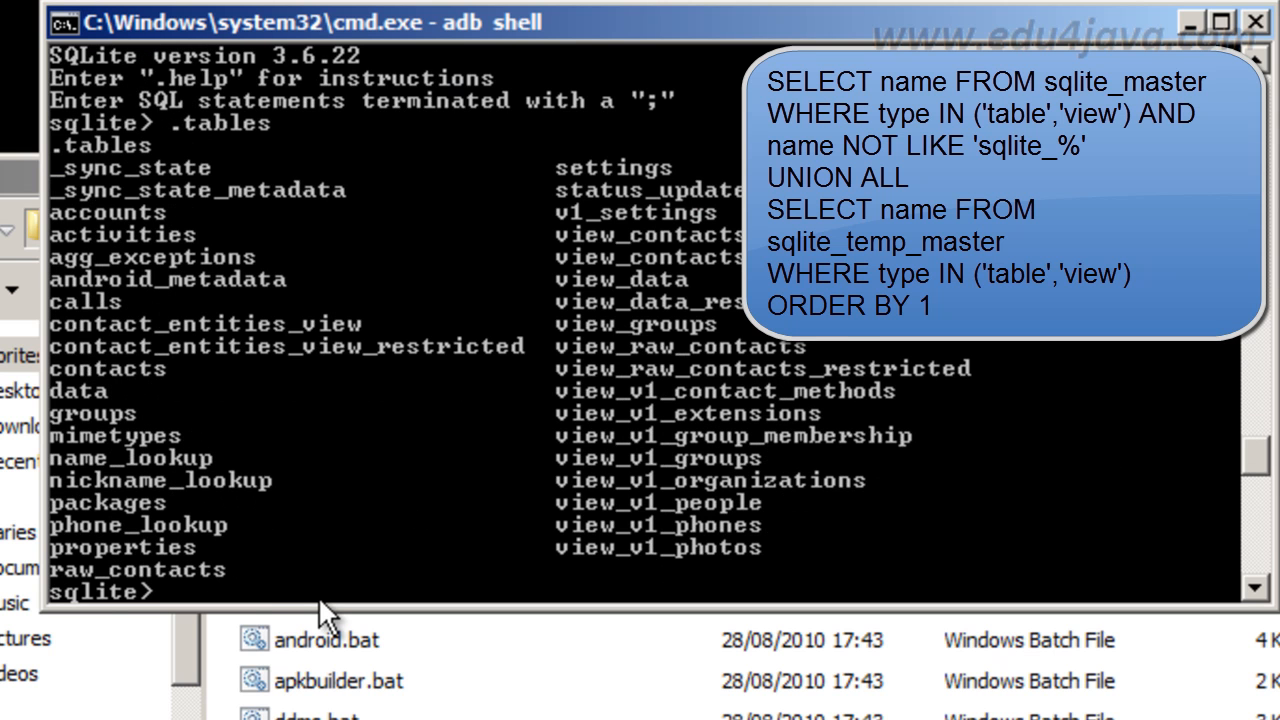
pyautogui.moveTo(405, 580)
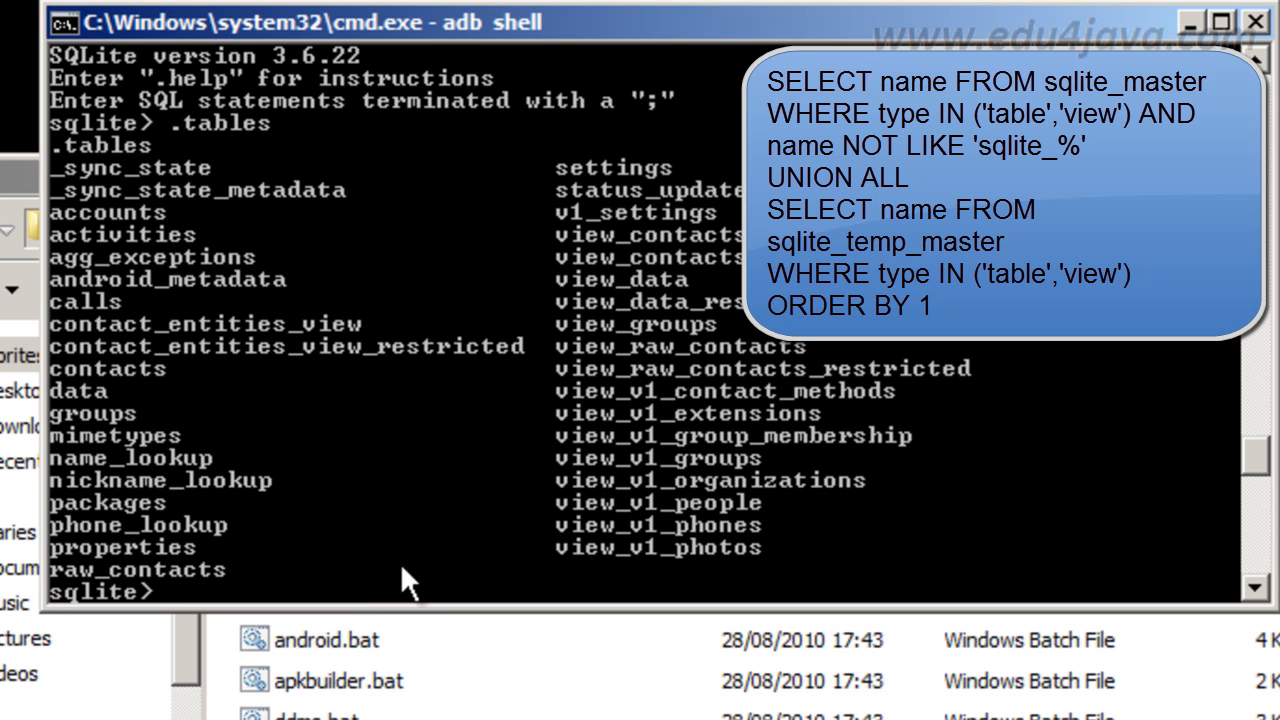
pyautogui.moveTo(280, 270)
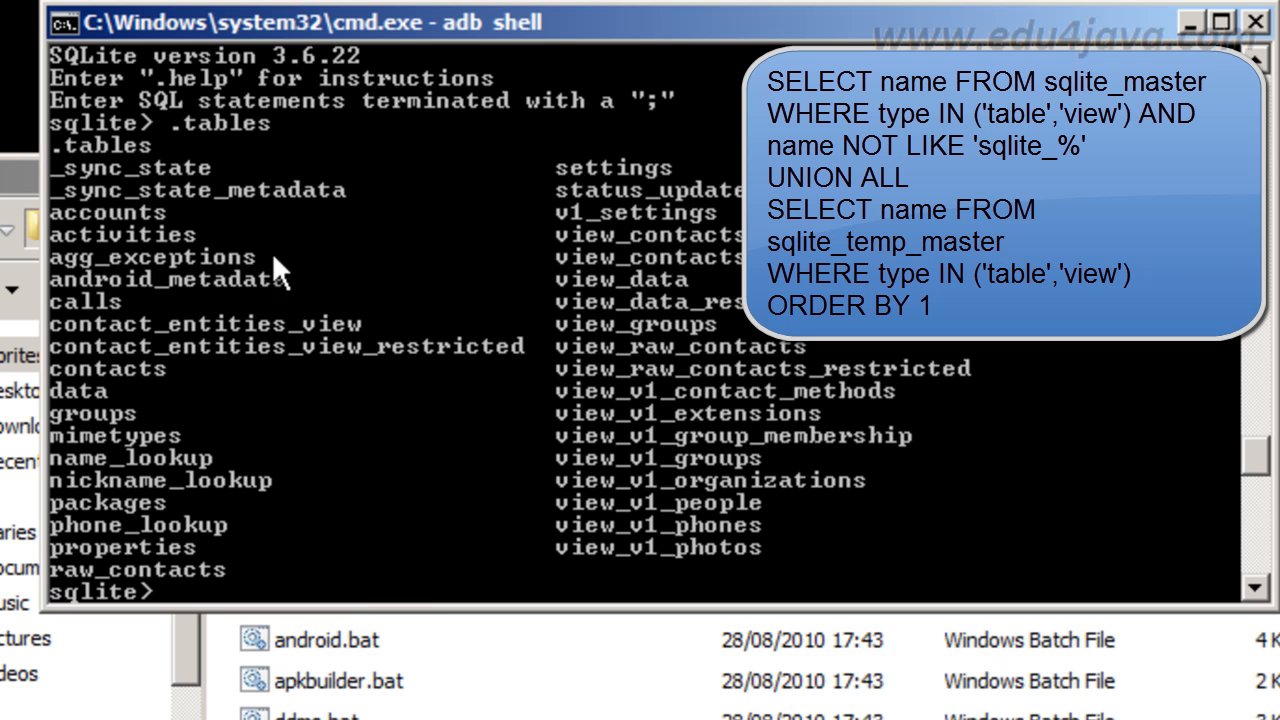
pyautogui.moveTo(255, 305)
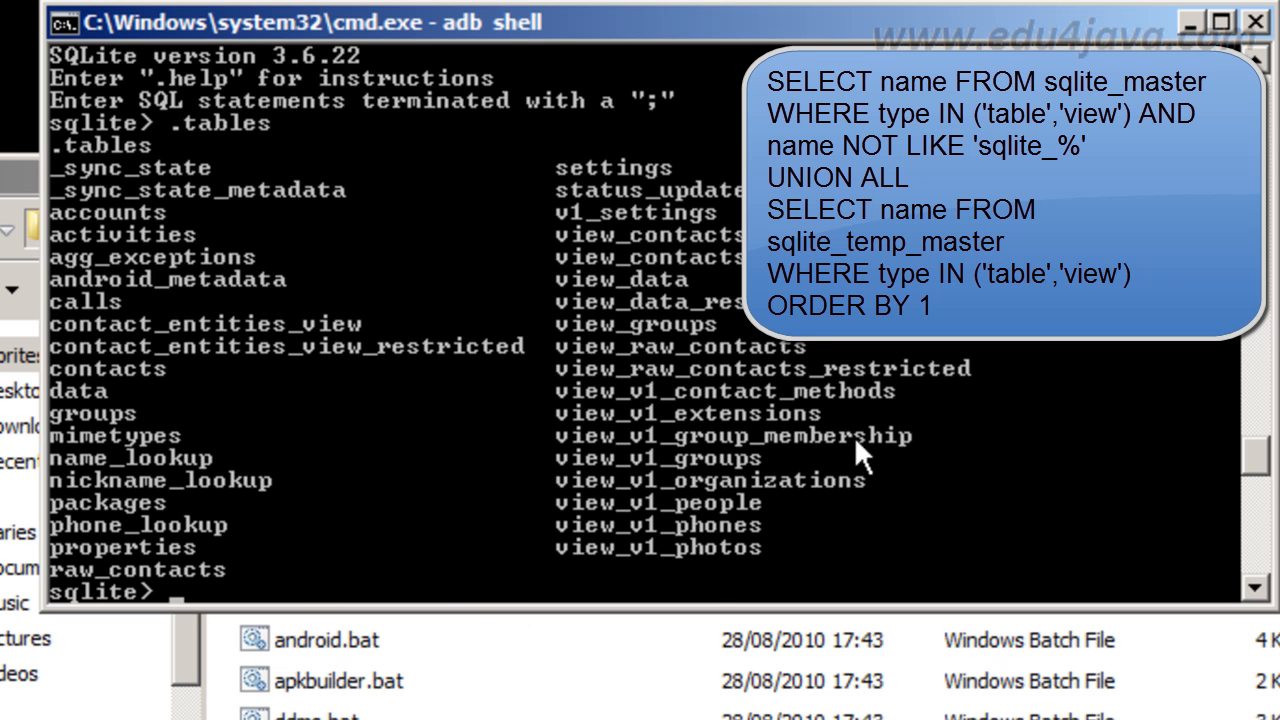
pyautogui.moveTo(95, 415)
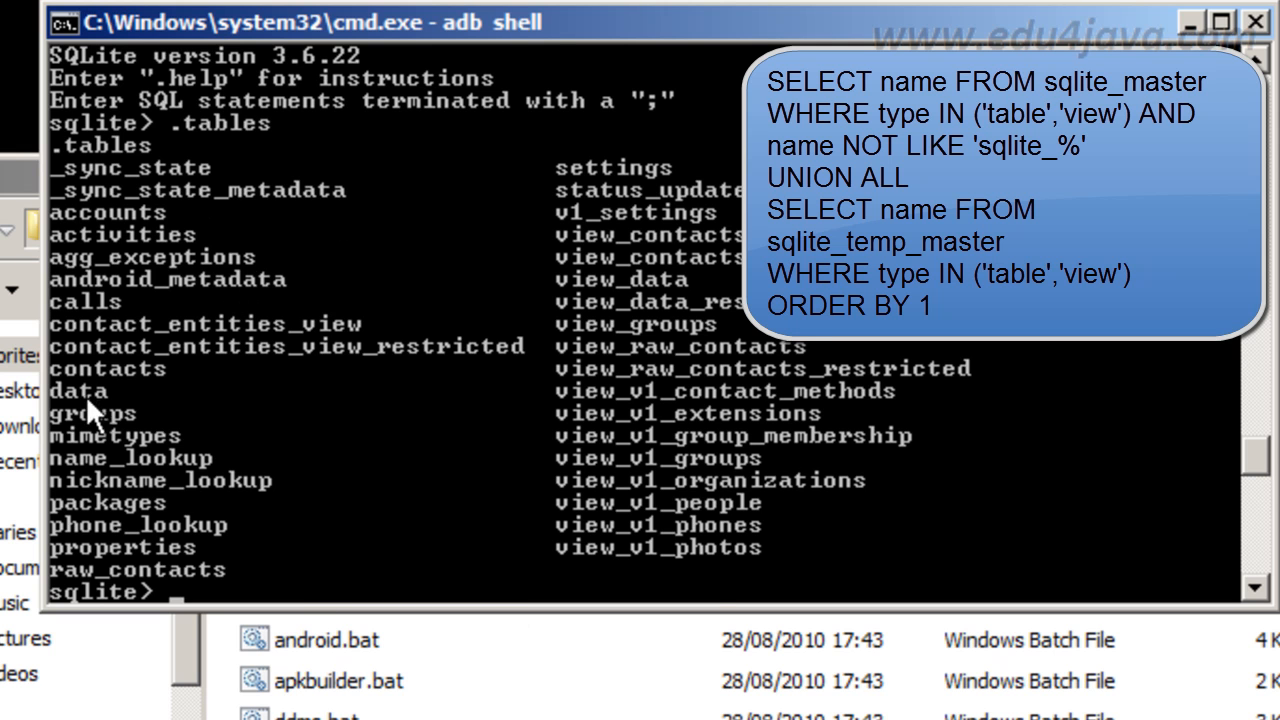
pyautogui.moveTo(625, 580)
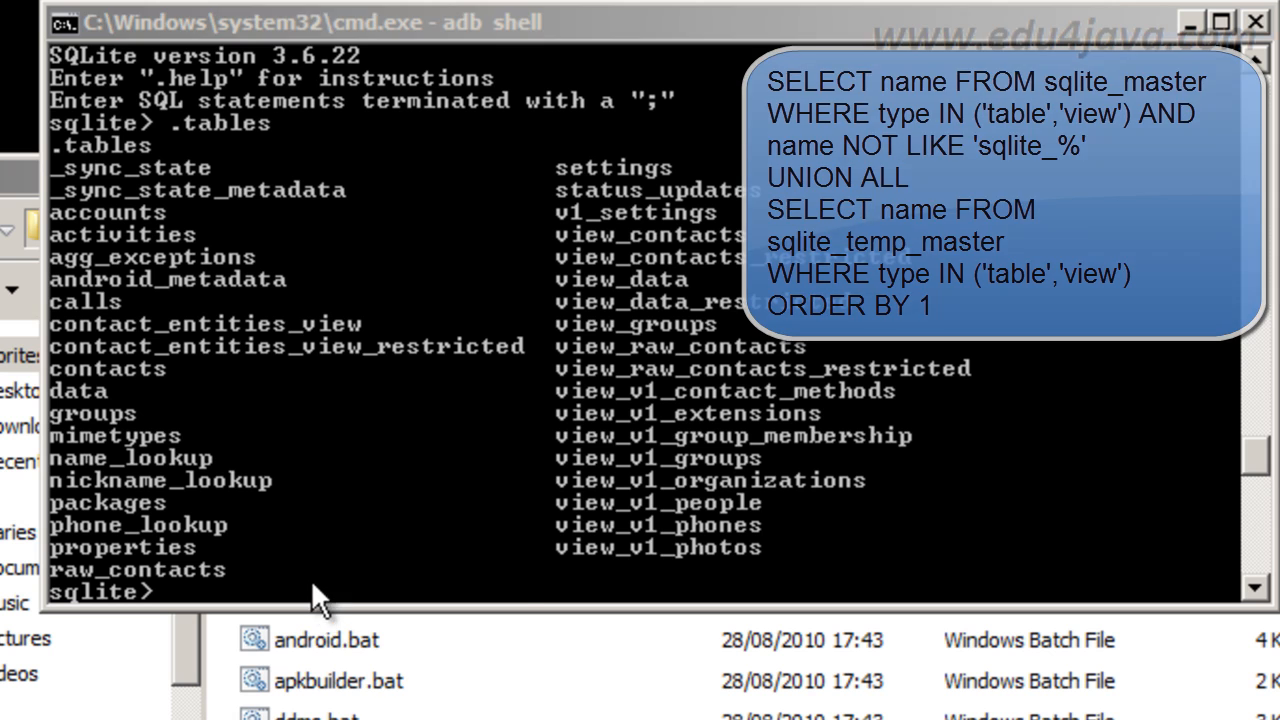
# Step: Query 'select * from data;' to return six rows, including Edu 4java and 555-555
pyautogui.write('select * from data;')
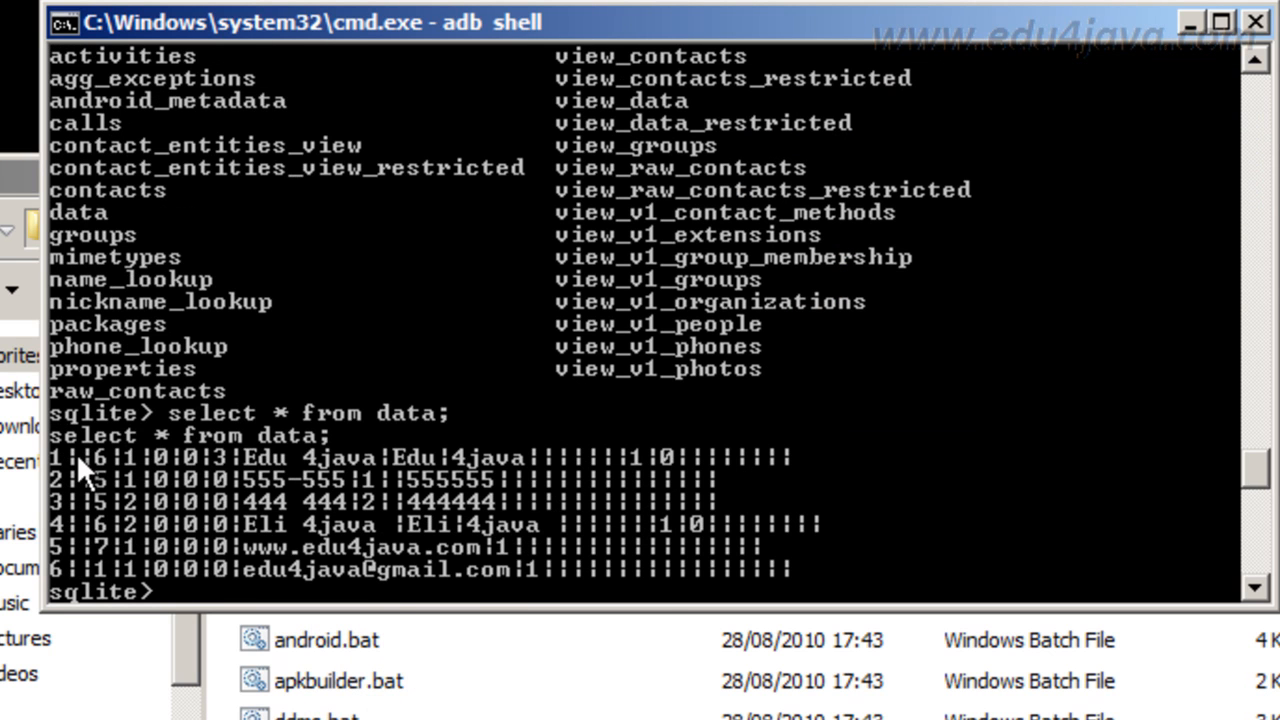
pyautogui.moveTo(508, 470)
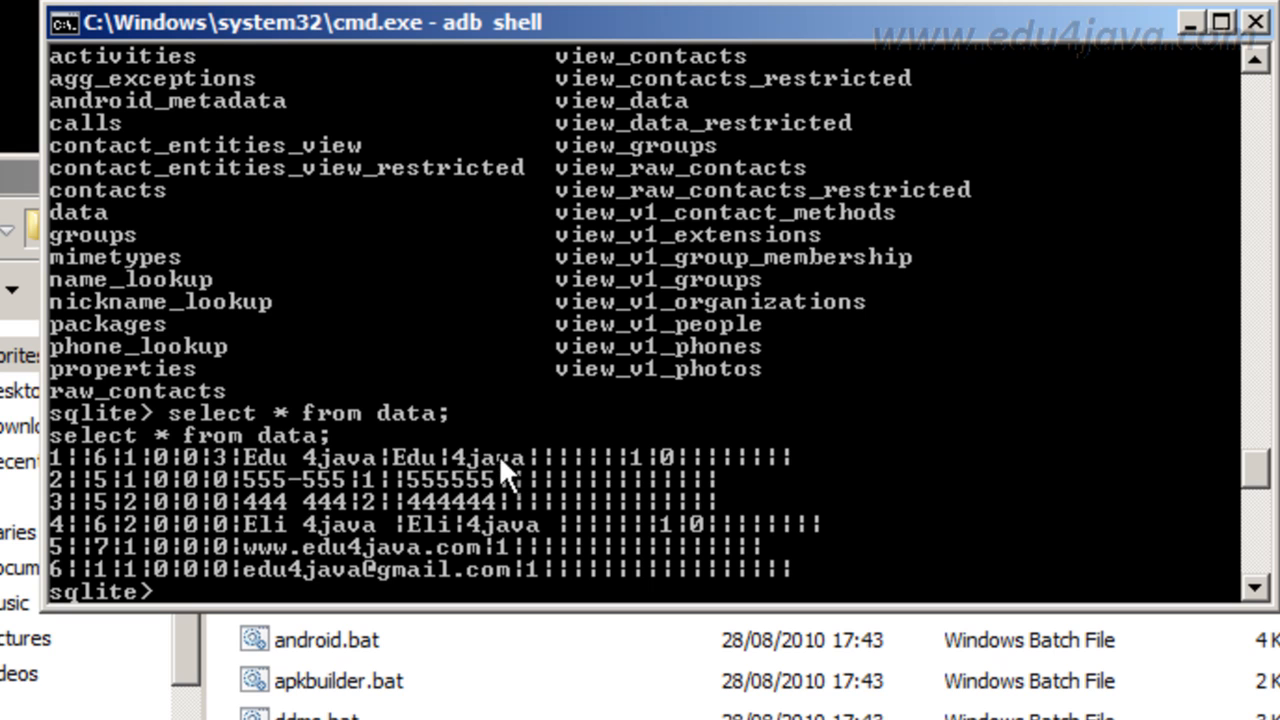
pyautogui.moveTo(278, 480)
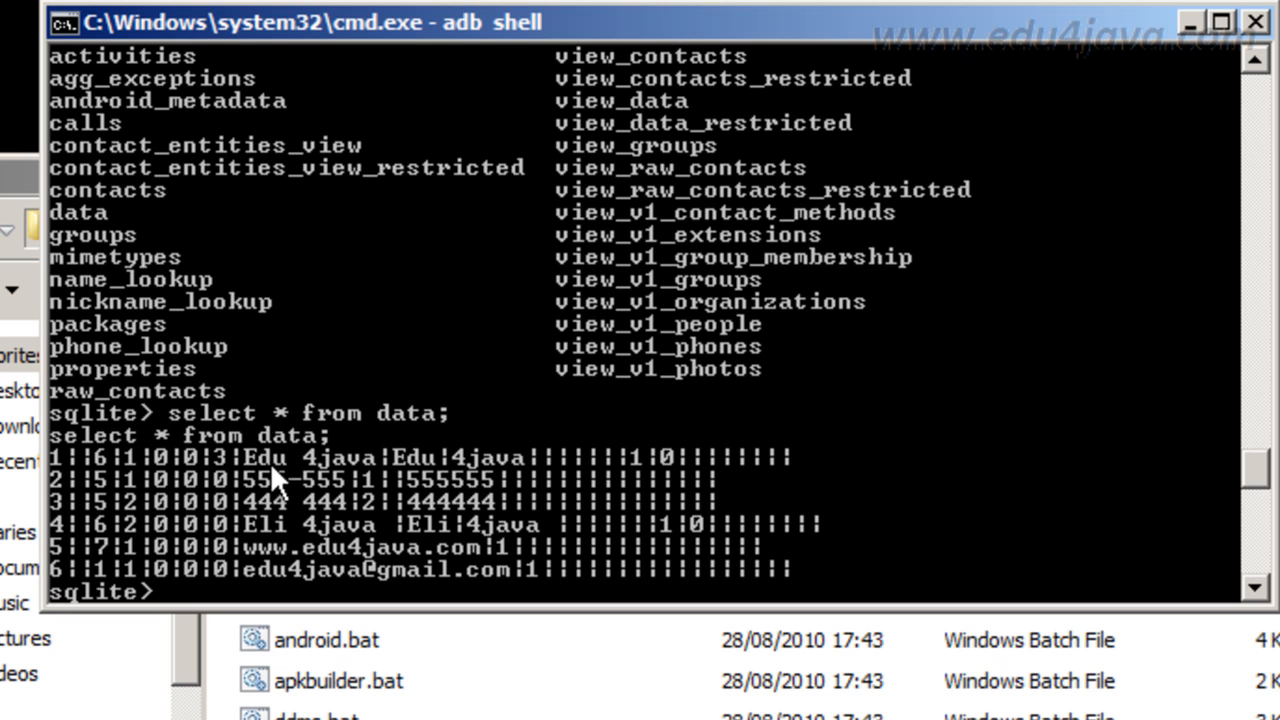
pyautogui.moveTo(420, 480)
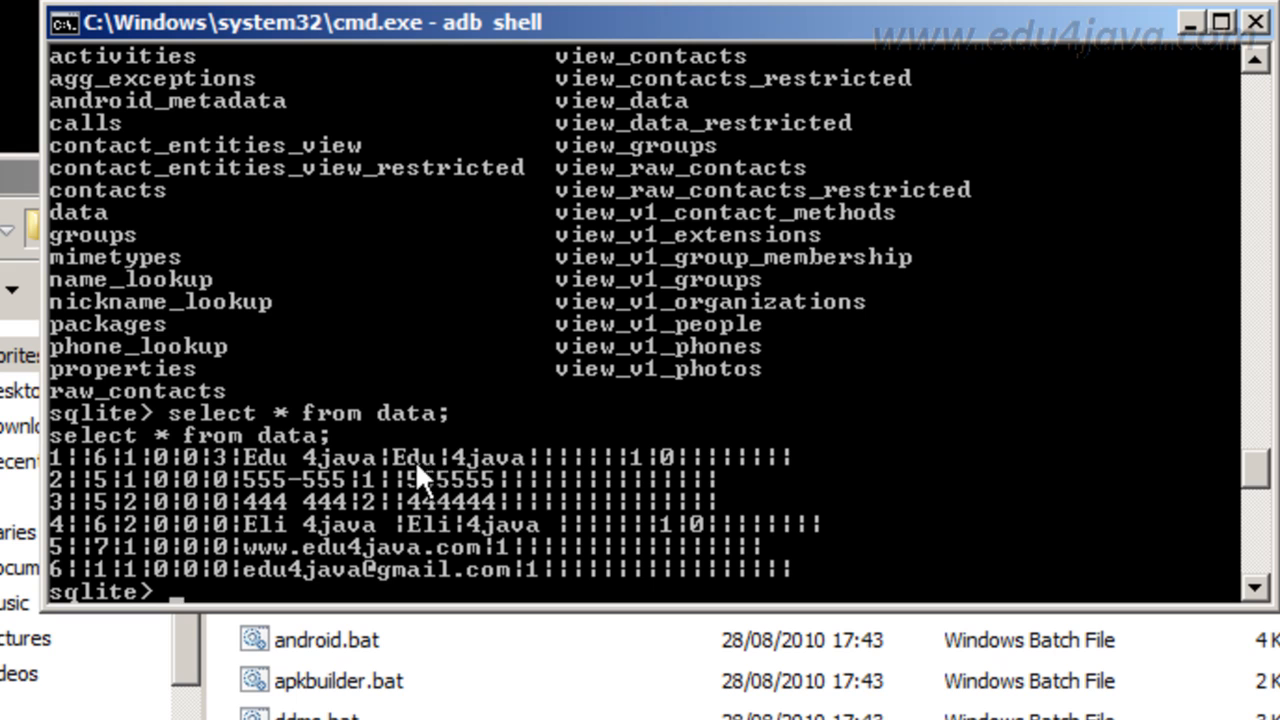
pyautogui.moveTo(490, 470)
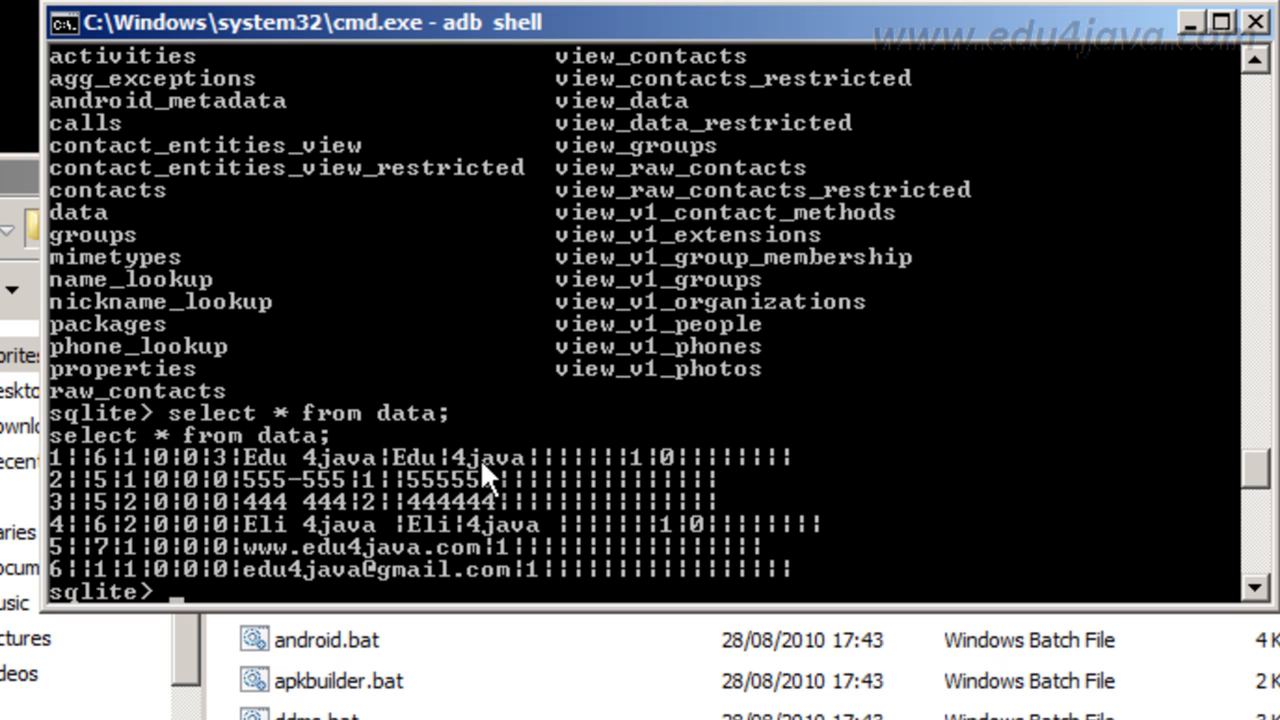
pyautogui.moveTo(370, 525)
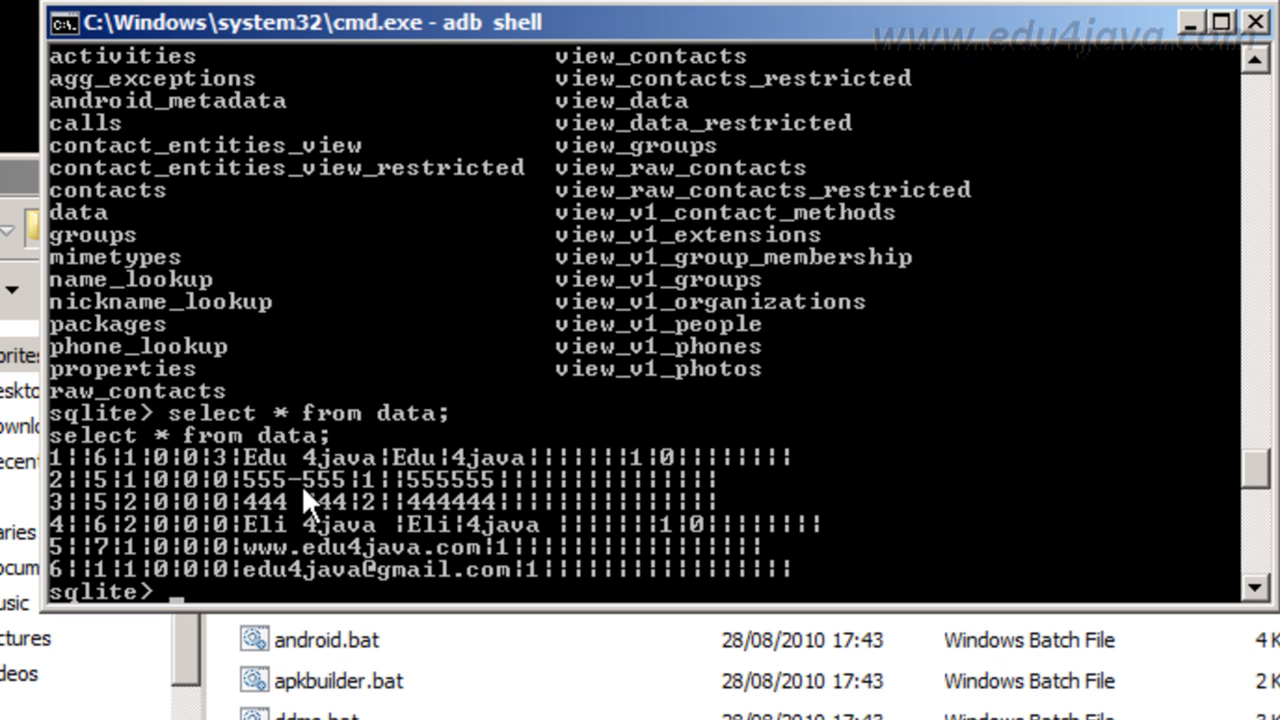
pyautogui.moveTo(345, 495)
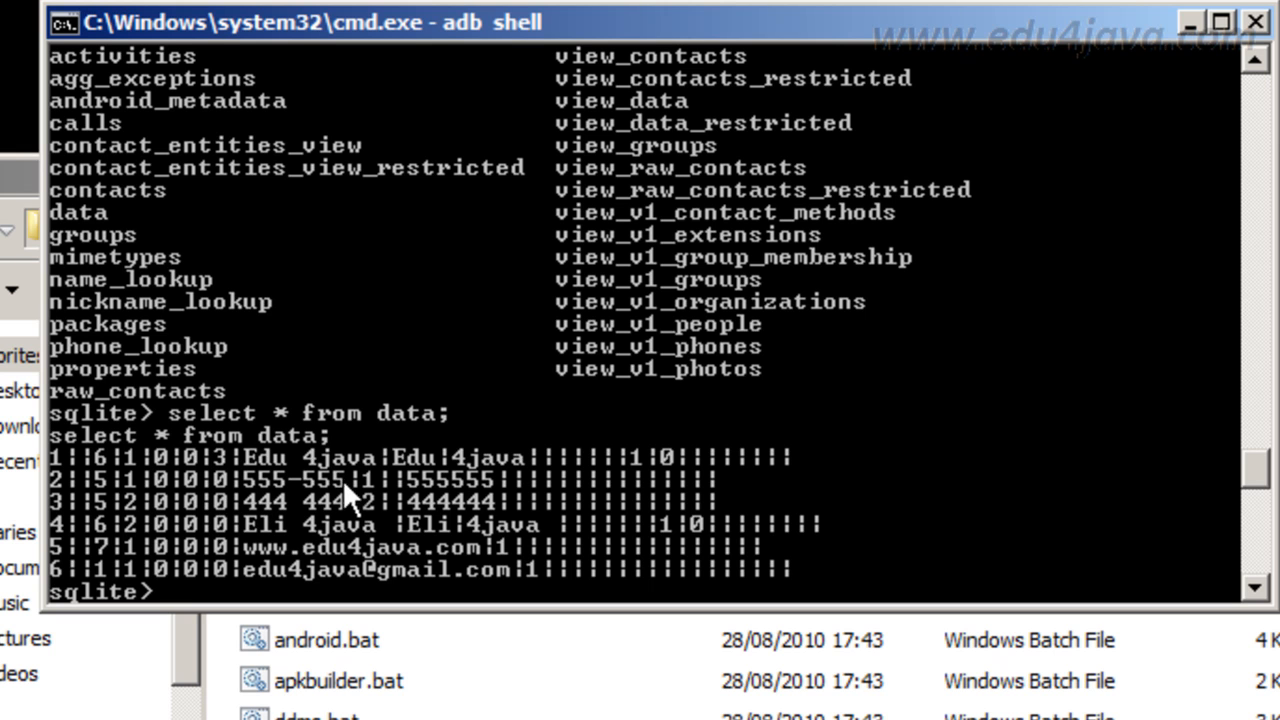
pyautogui.moveTo(330, 512)
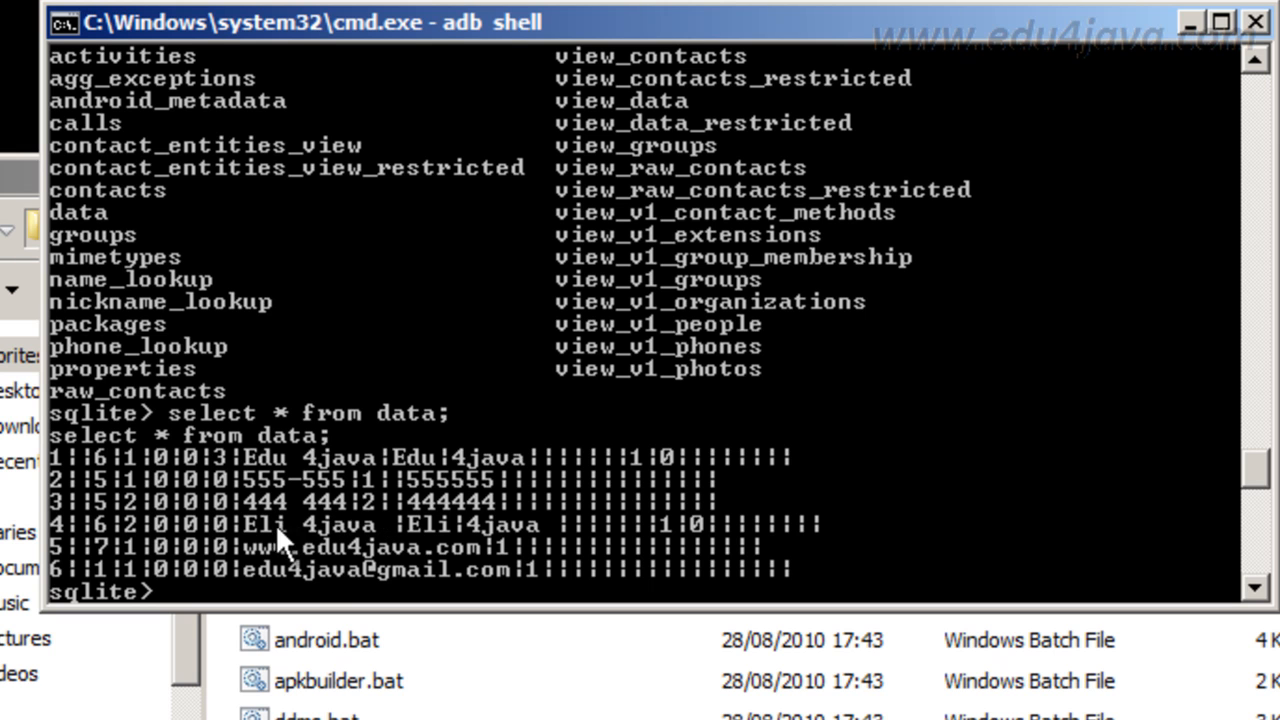
pyautogui.moveTo(560, 543)
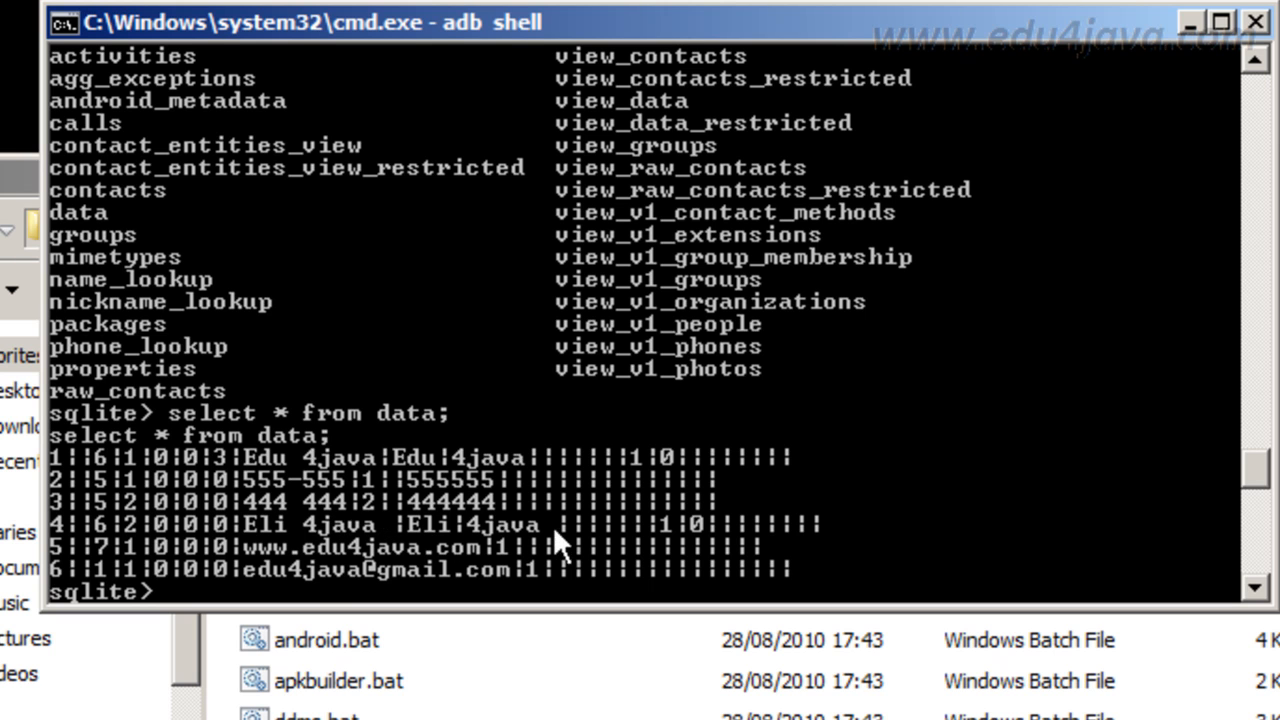
pyautogui.moveTo(370, 565)
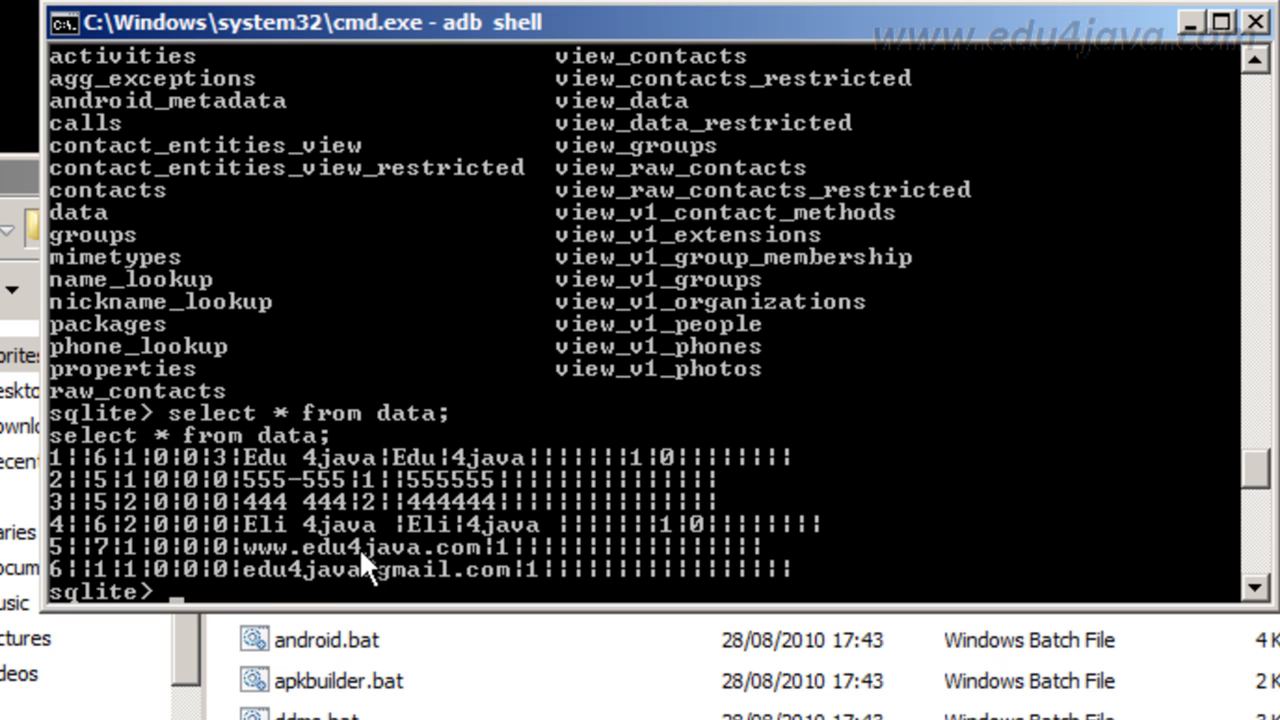
pyautogui.moveTo(448, 582)
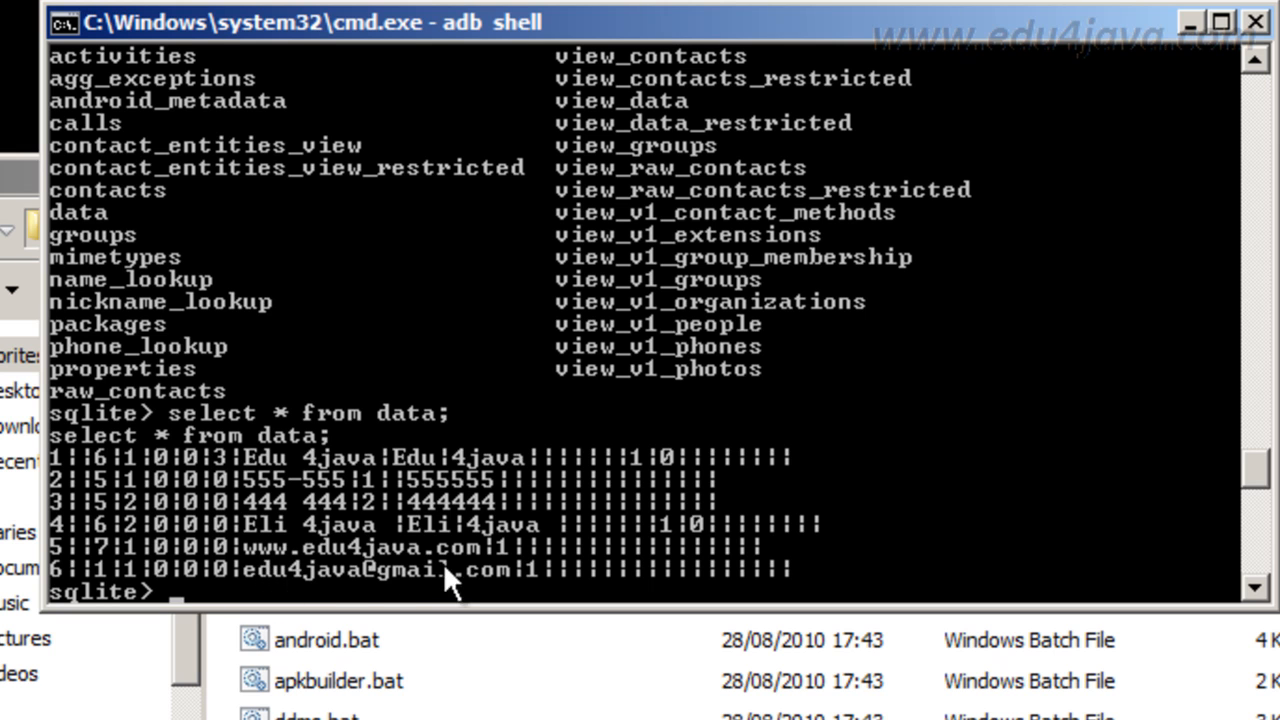
pyautogui.moveTo(460, 560)
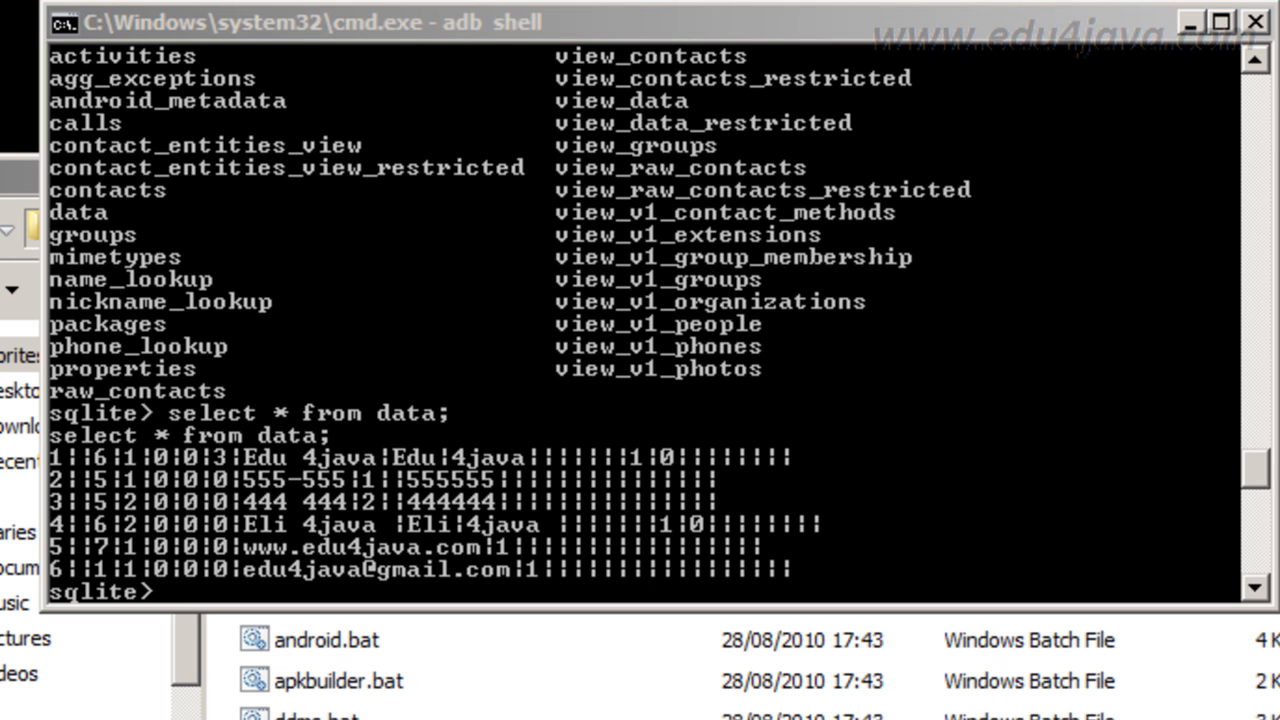
pyautogui.moveTo(405, 607)
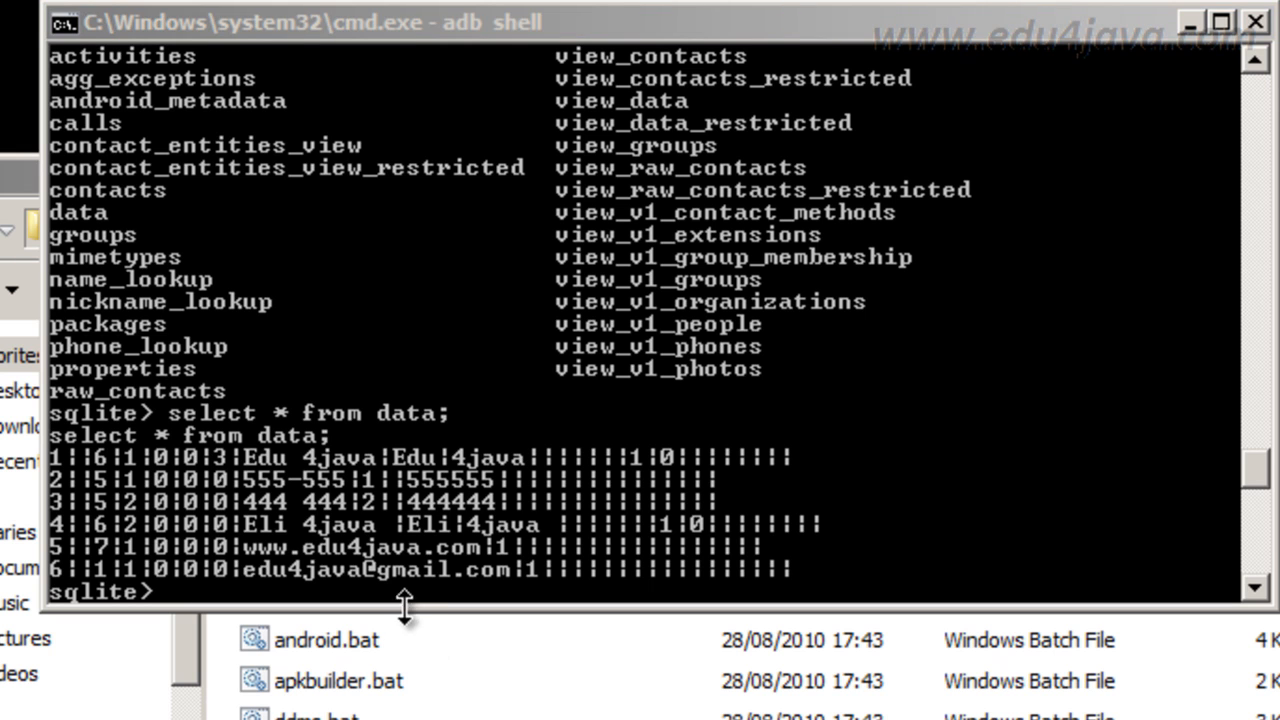
# Step: Run '.schema data' to show the data table's columns, indexes and update/delete triggers
pyautogui.write('.schema data')
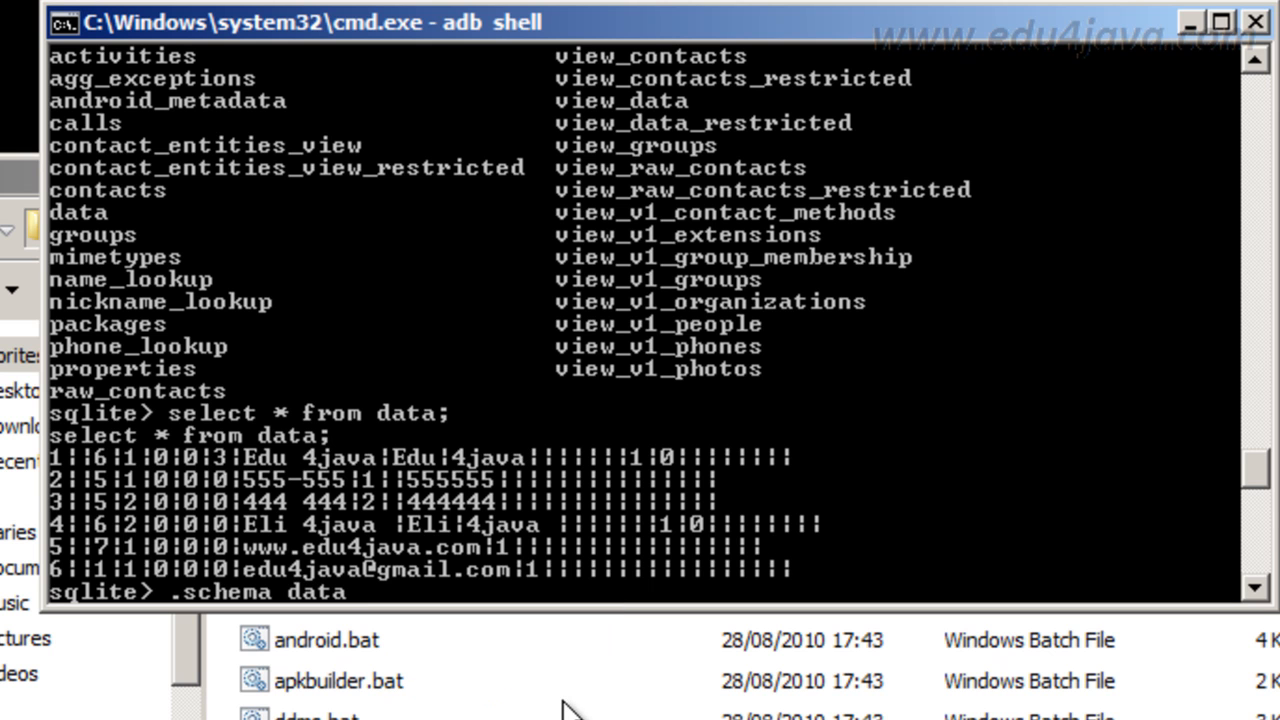
pyautogui.press('Return')
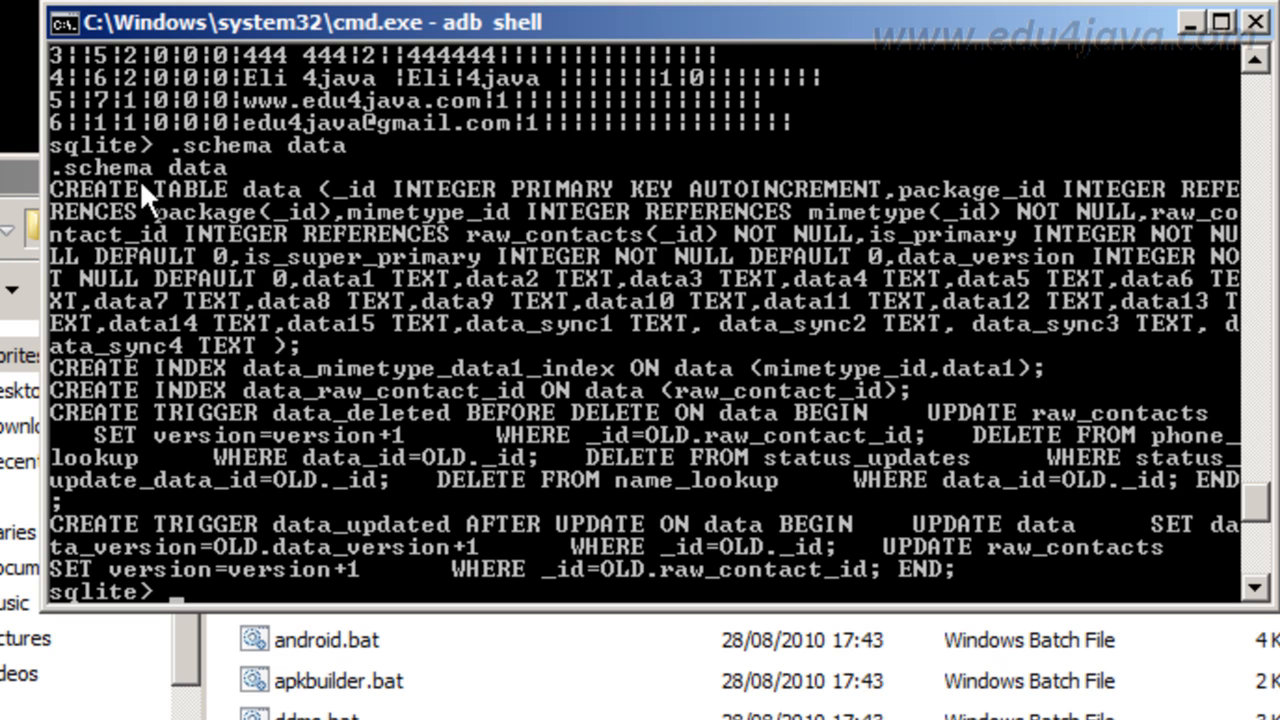
pyautogui.moveTo(150, 195)
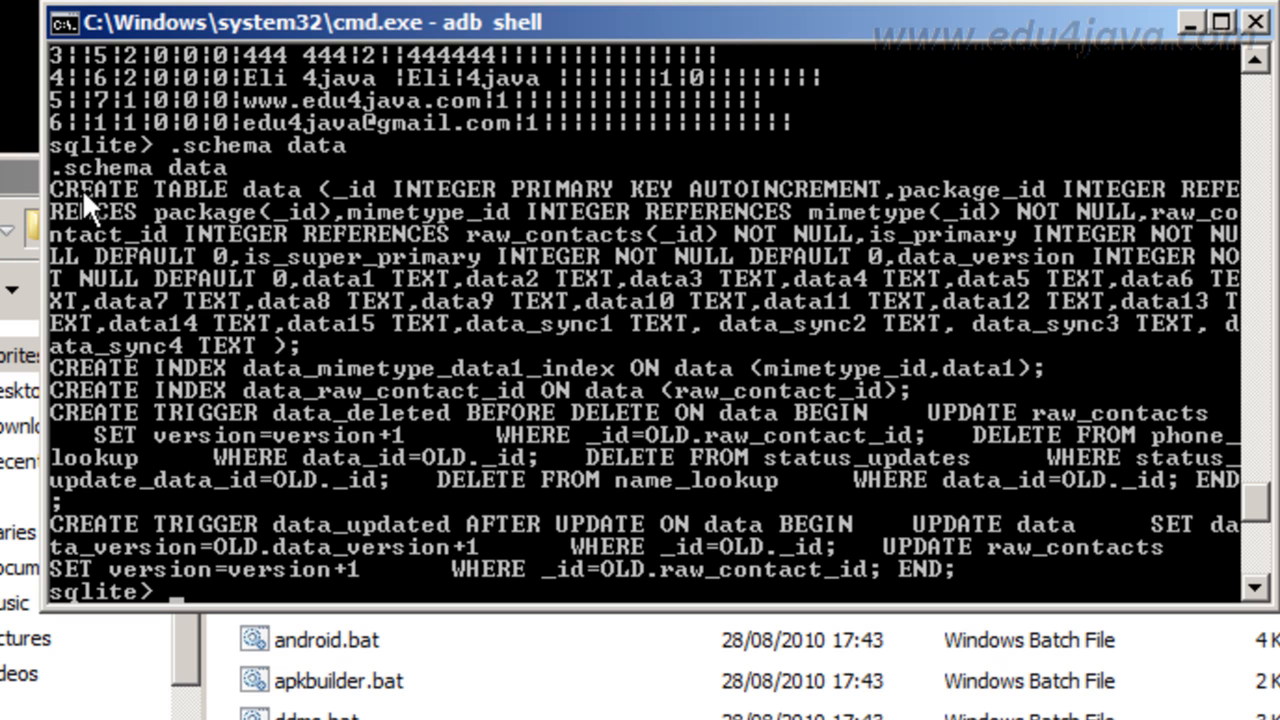
pyautogui.moveTo(935, 225)
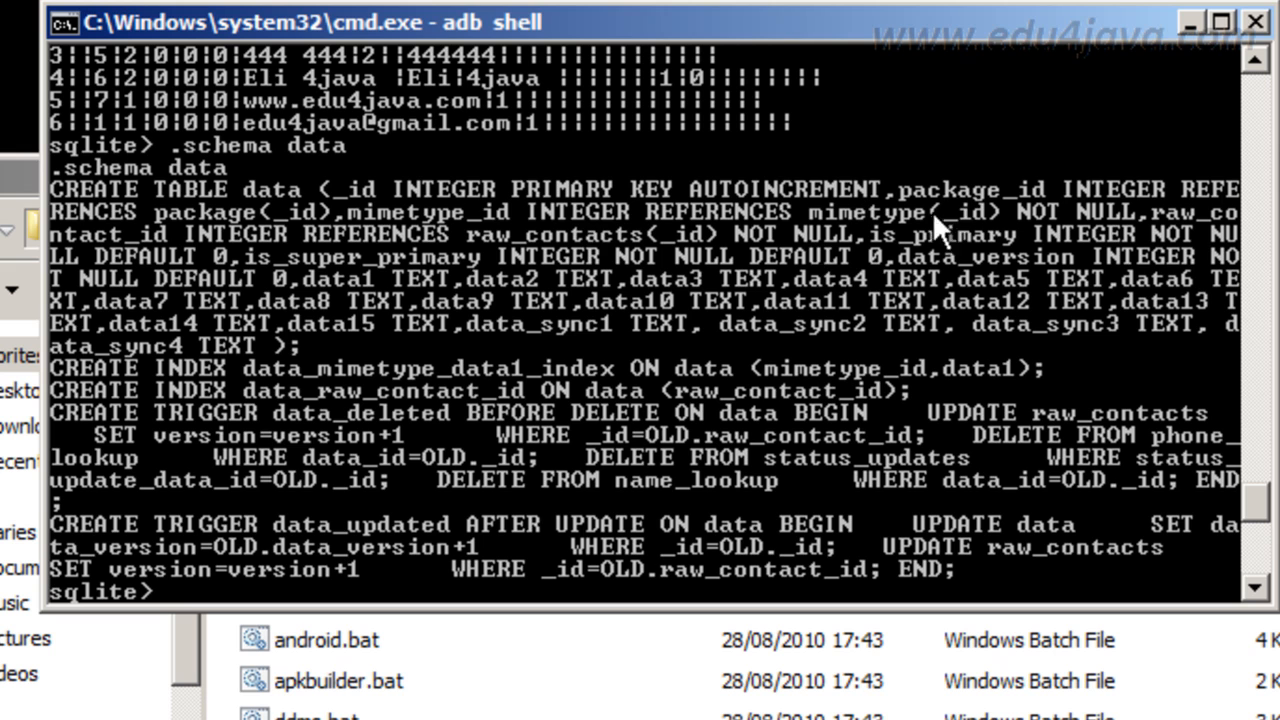
pyautogui.moveTo(885, 380)
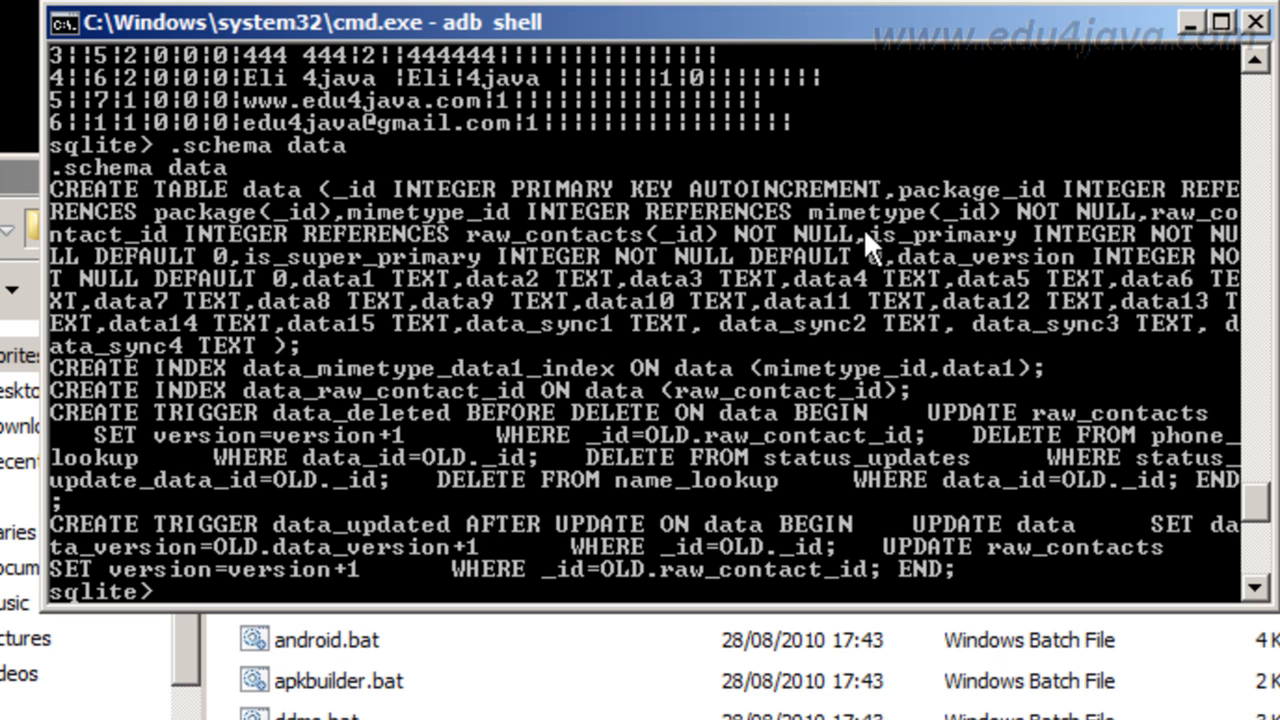
pyautogui.moveTo(210, 385)
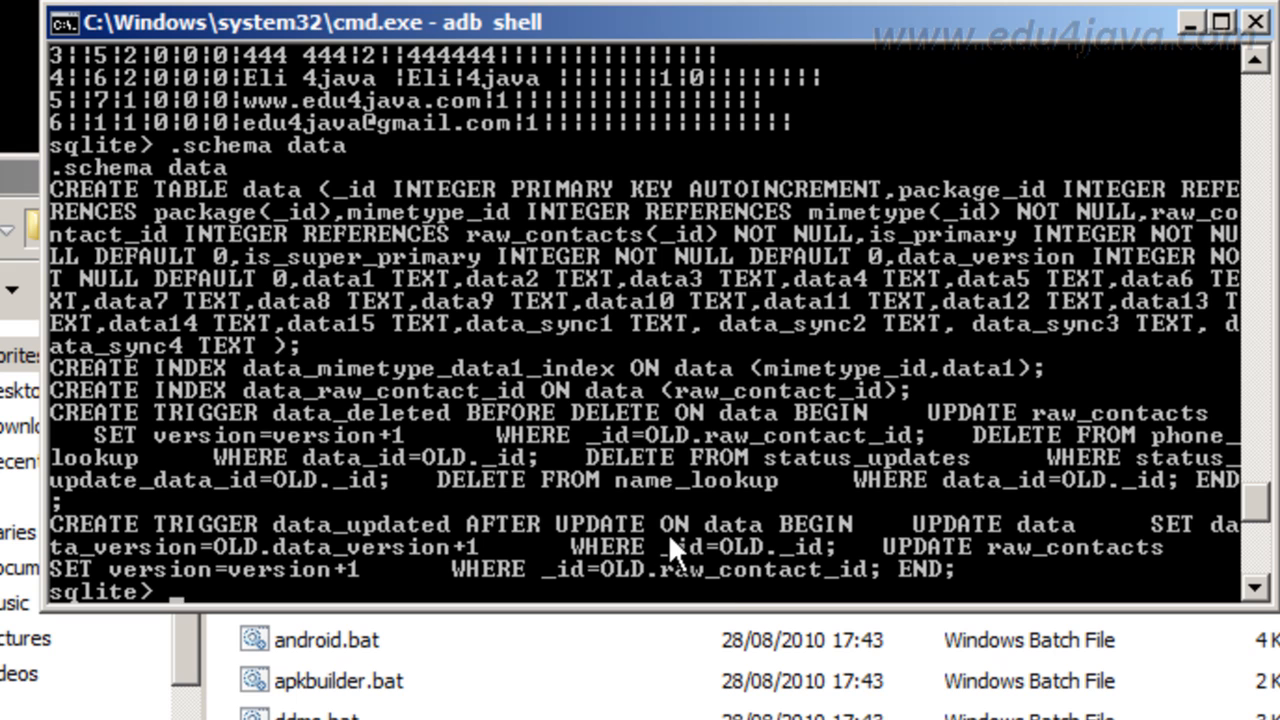
pyautogui.moveTo(680, 550)
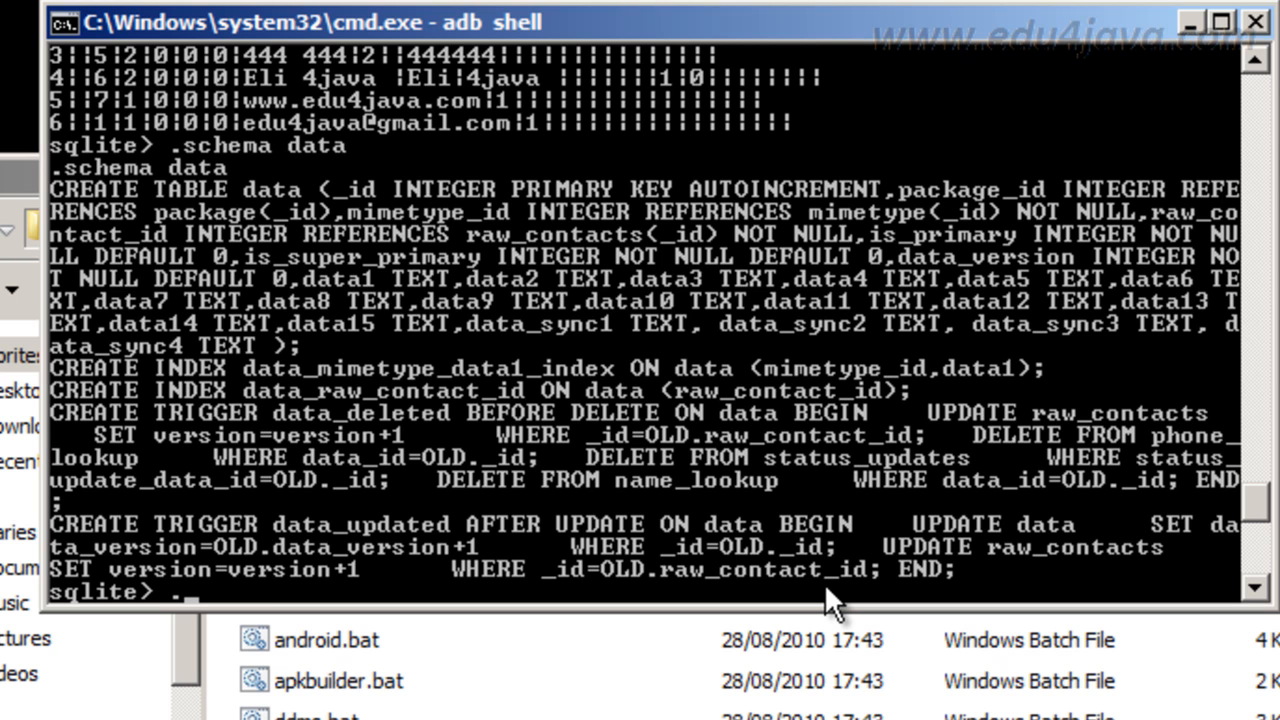
# Step: Exit the sqlite shell and then the adb shell, back to the SDK tools prompt
pyautogui.write('exit')
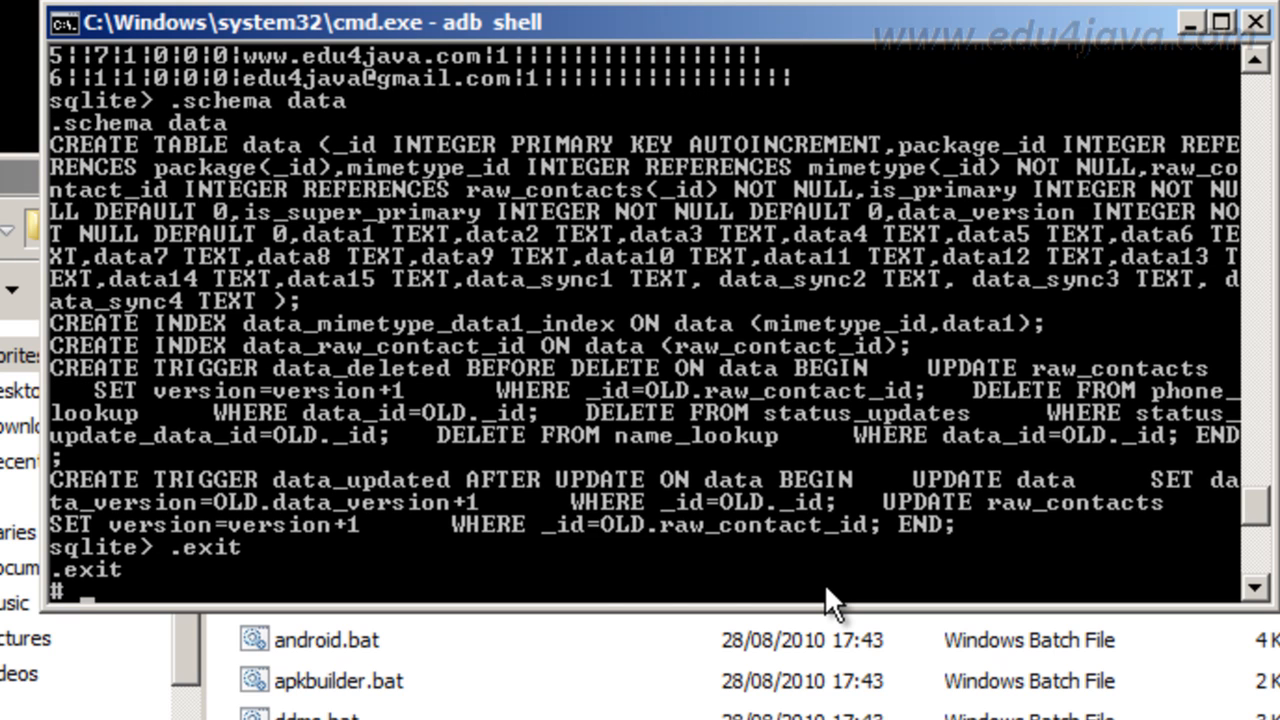
pyautogui.write('exit')
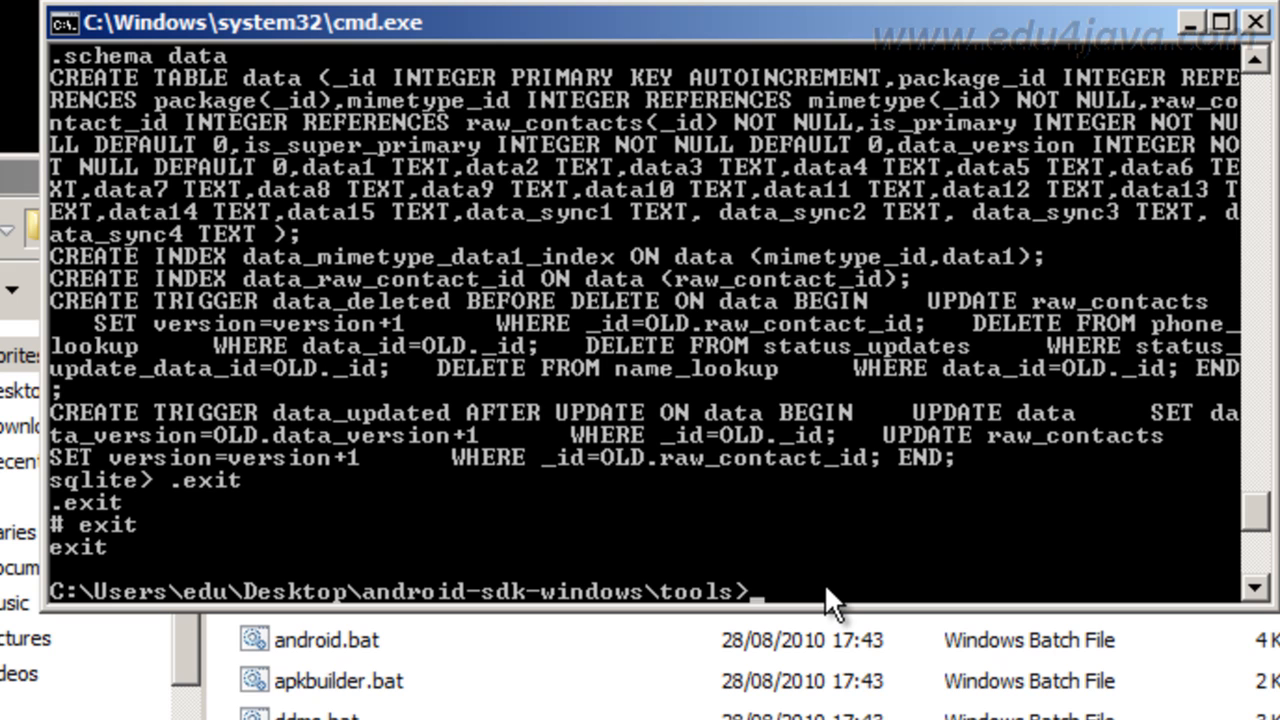
pyautogui.moveTo(875, 650)
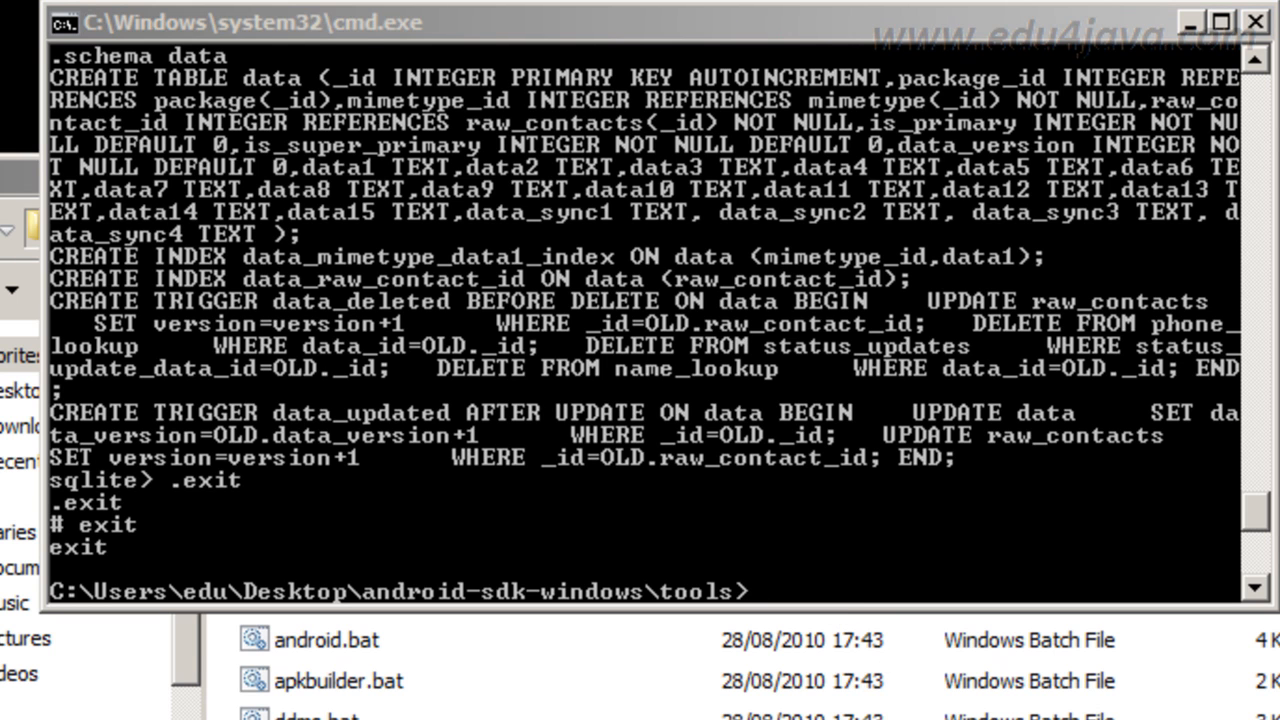
pyautogui.moveTo(843, 655)
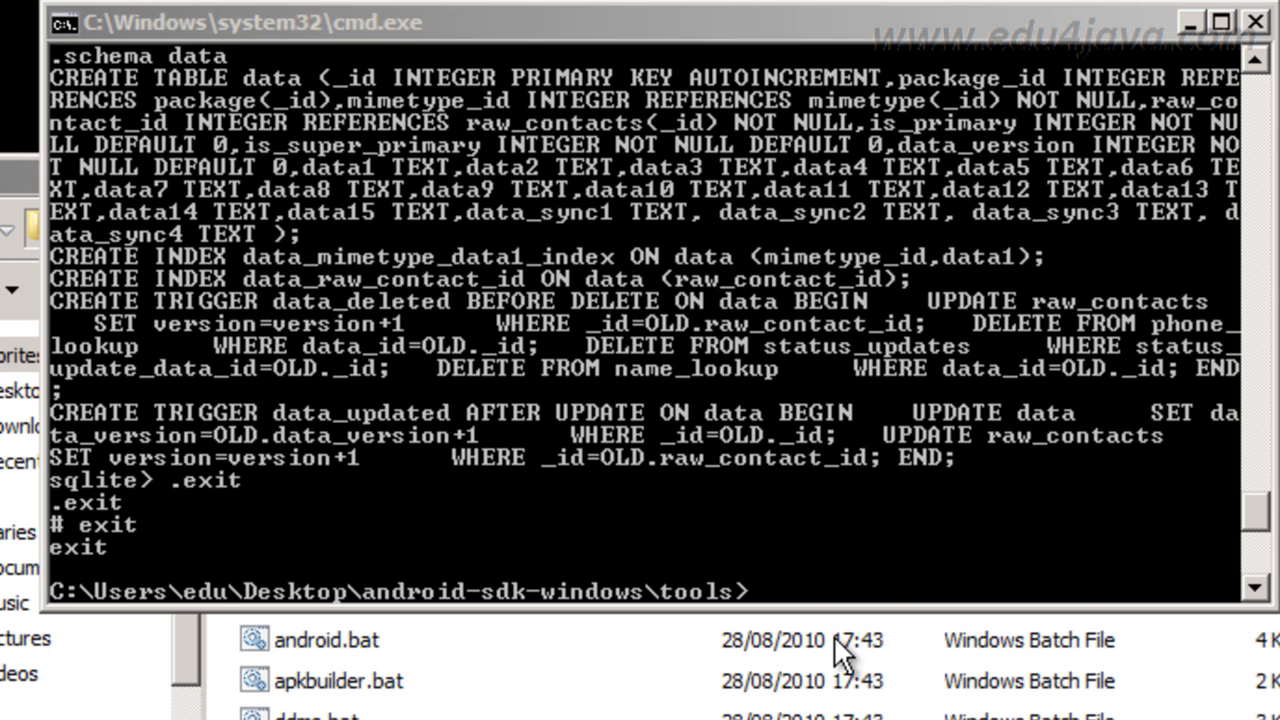
# Step: Enter 'adb pull /data/data/com.android.providers.contacts/databases/contacts2.db c:/db' without running it
pyautogui.write('adb pull /data/data/com.android.providers.contacts/databases/contacts2.db c:/db')
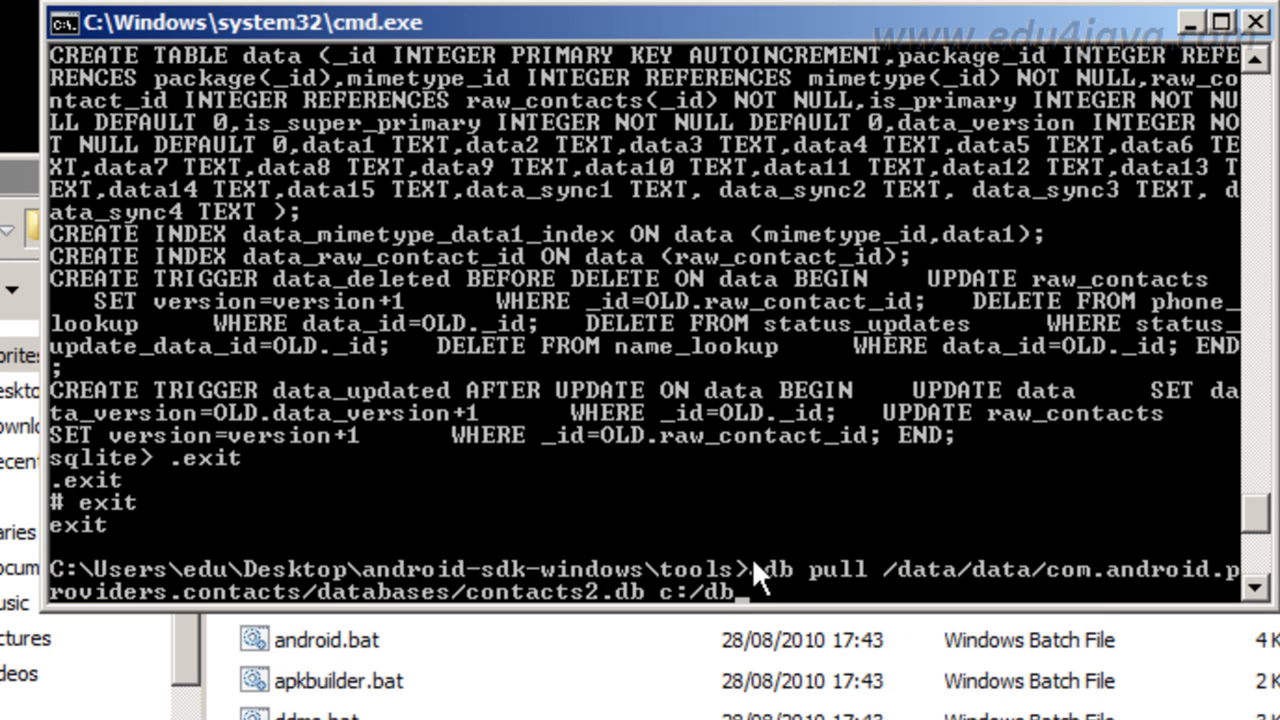
pyautogui.moveTo(775, 585)
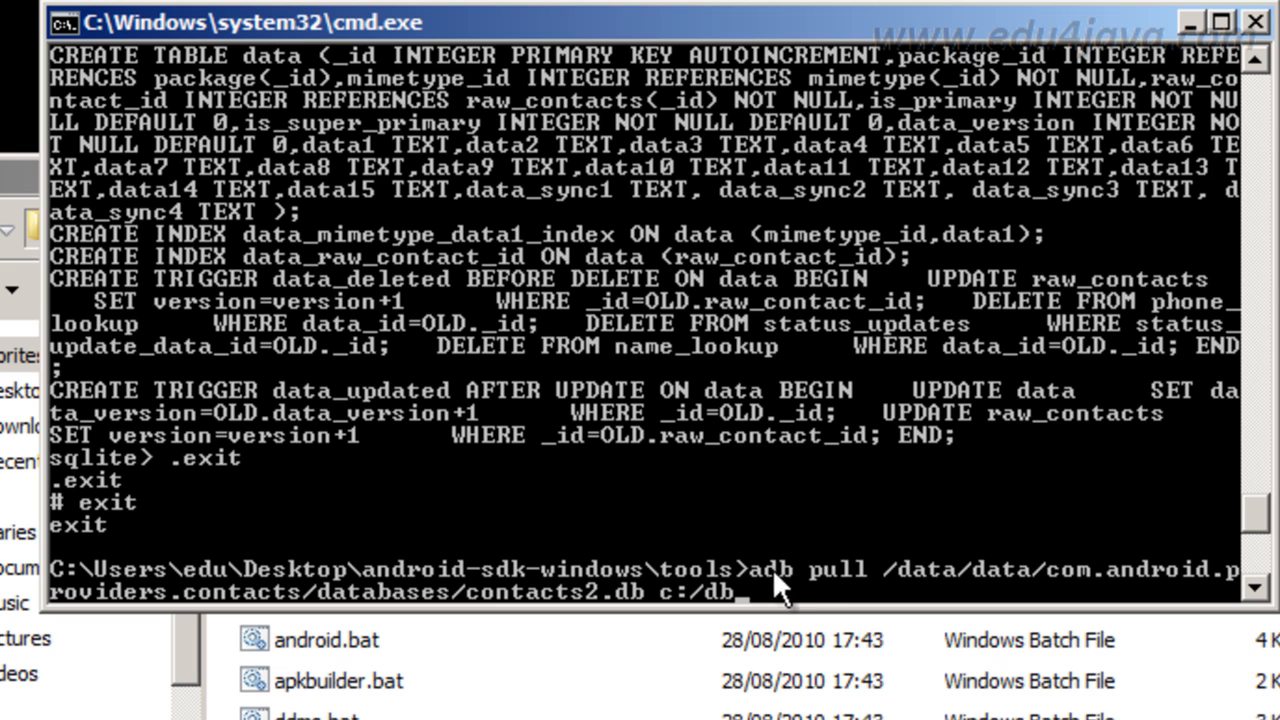
pyautogui.moveTo(870, 590)
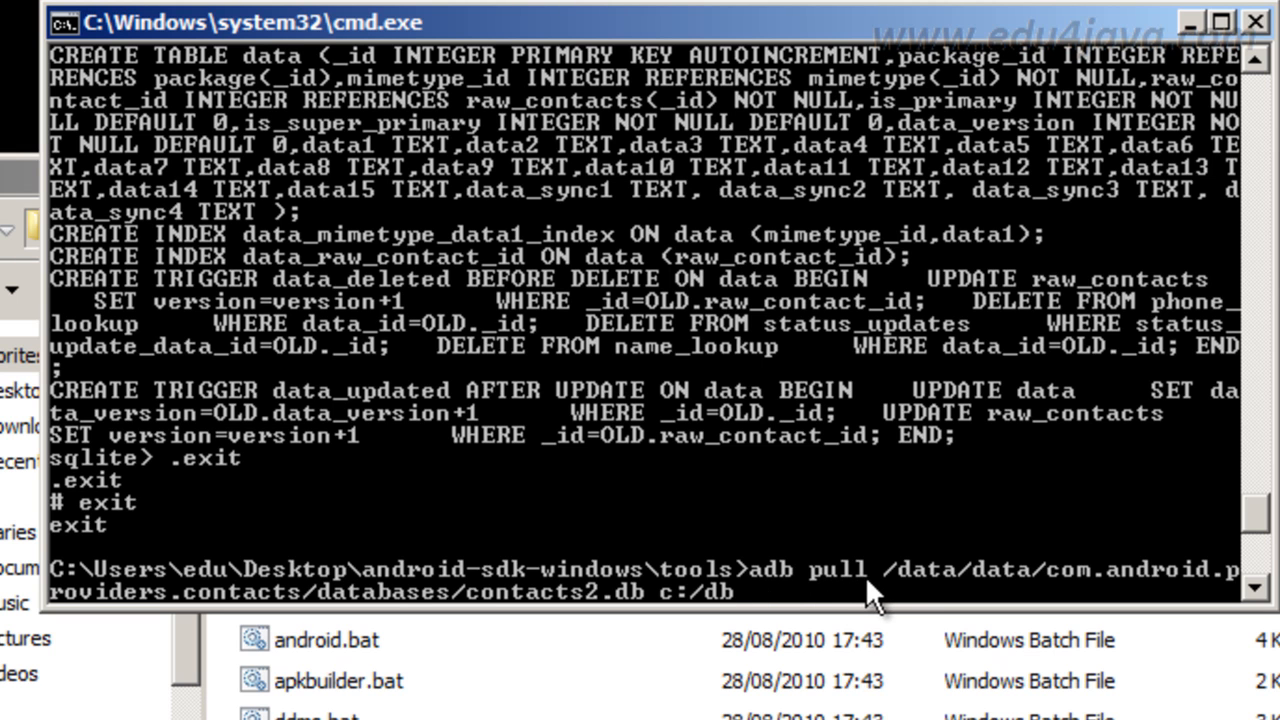
pyautogui.moveTo(920, 585)
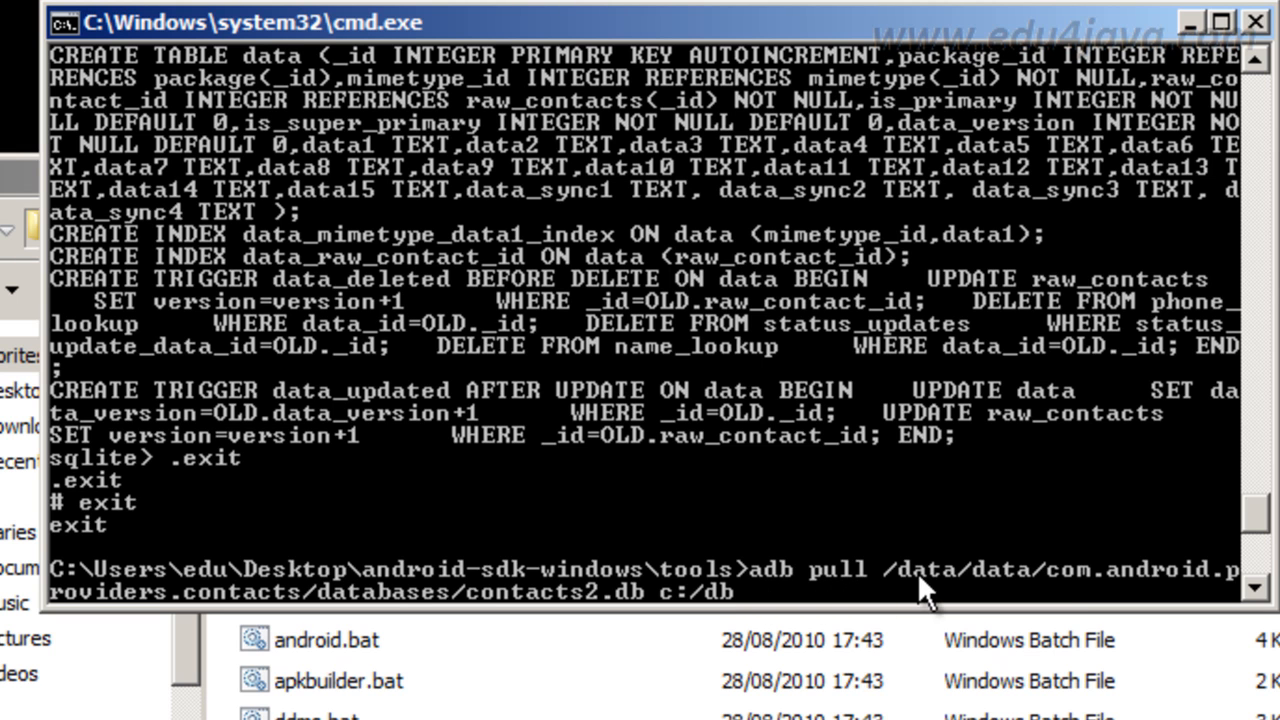
pyautogui.moveTo(850, 595)
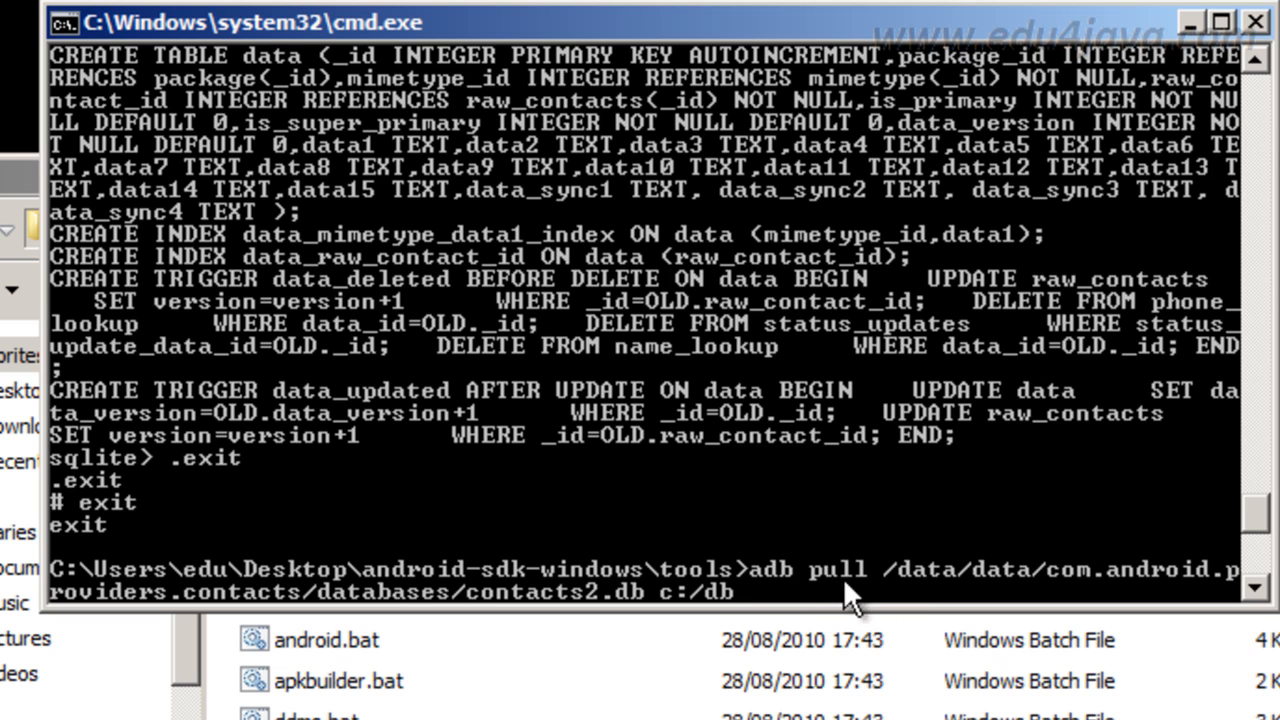
pyautogui.moveTo(895, 580)
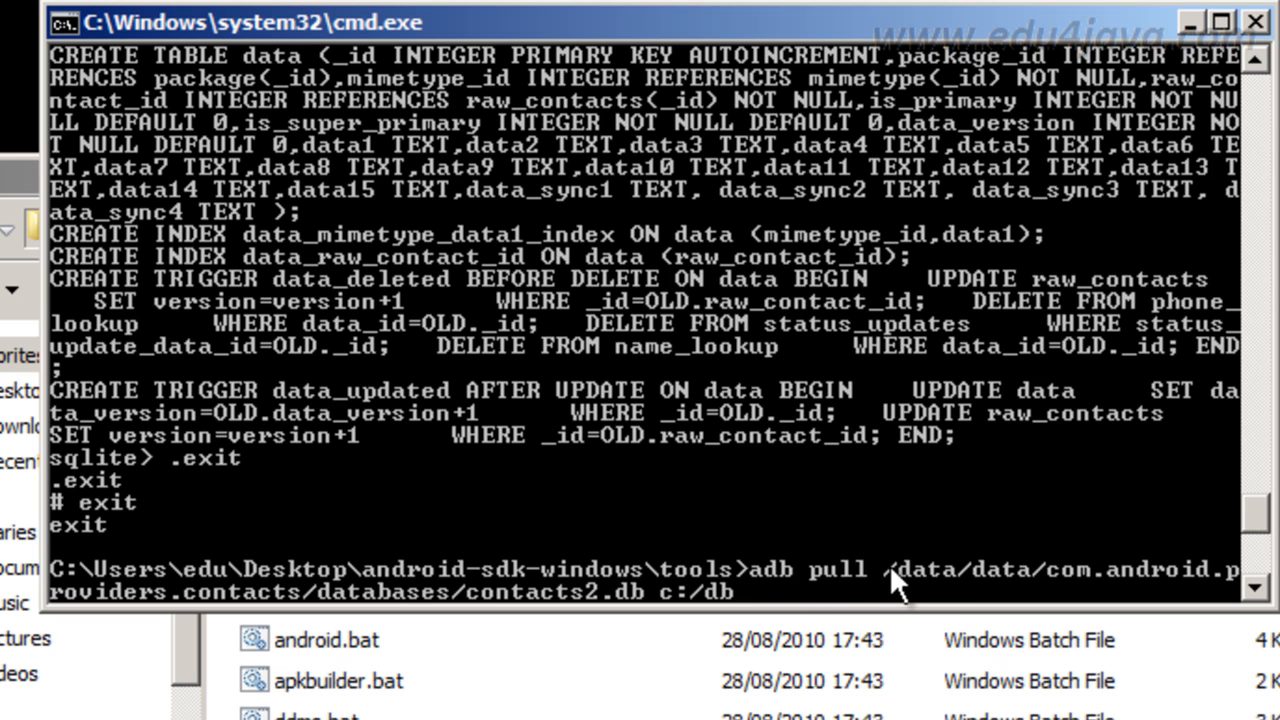
pyautogui.moveTo(105, 615)
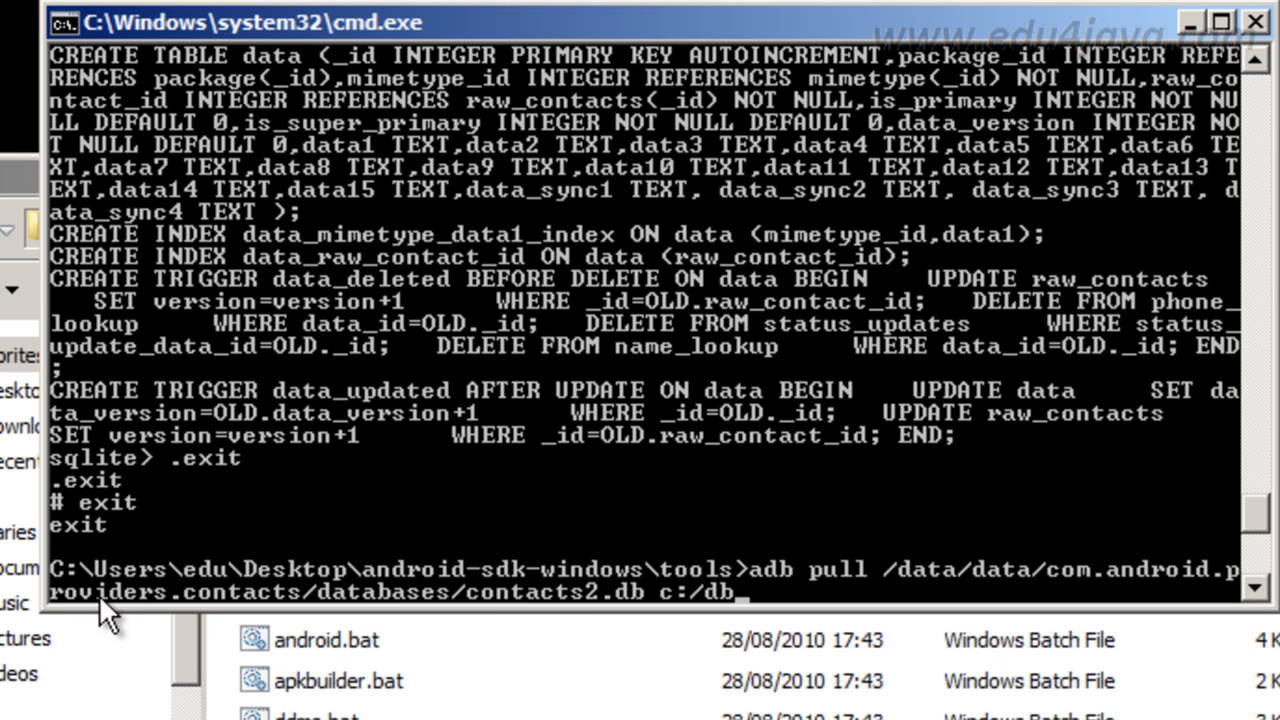
pyautogui.moveTo(620, 600)
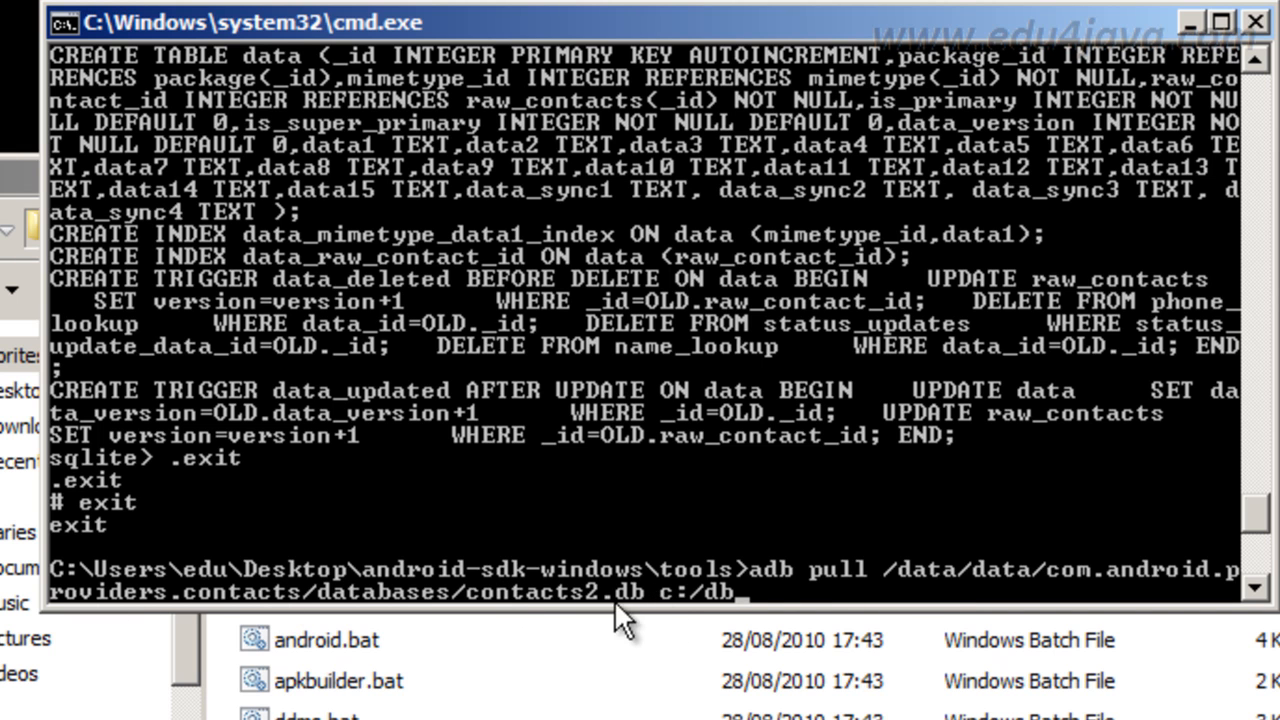
pyautogui.moveTo(770, 588)
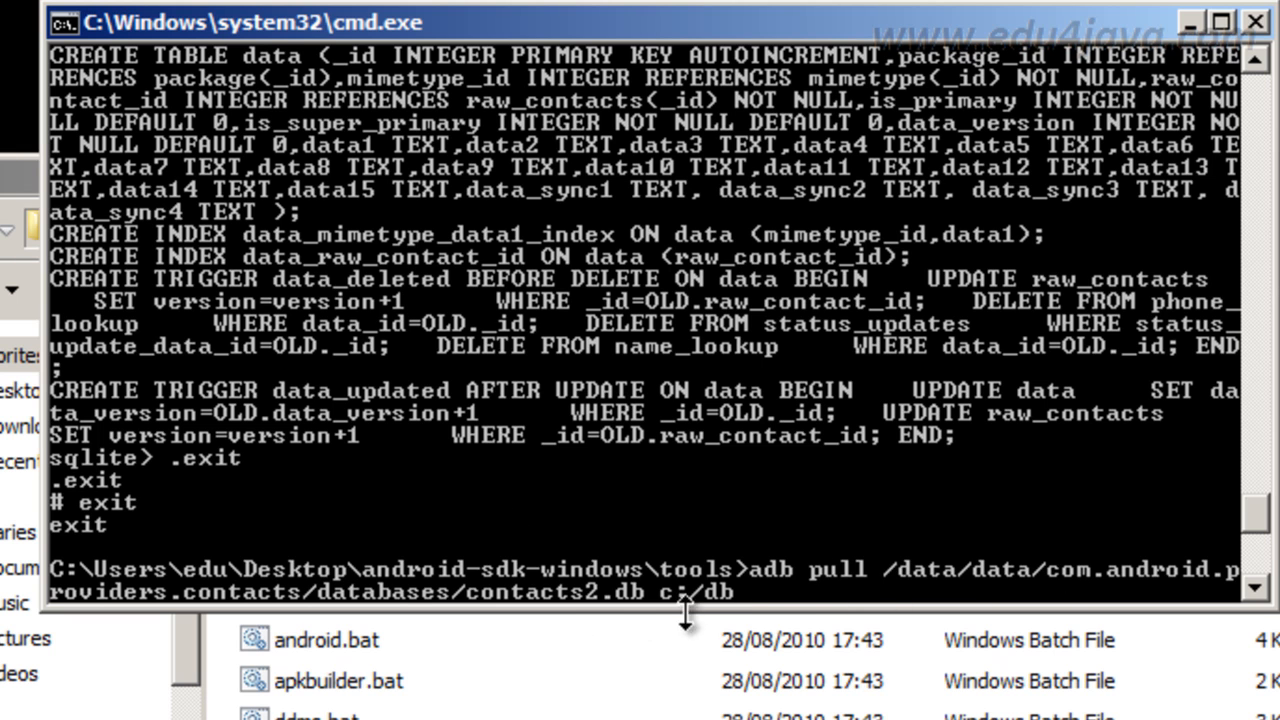
pyautogui.moveTo(670, 605)
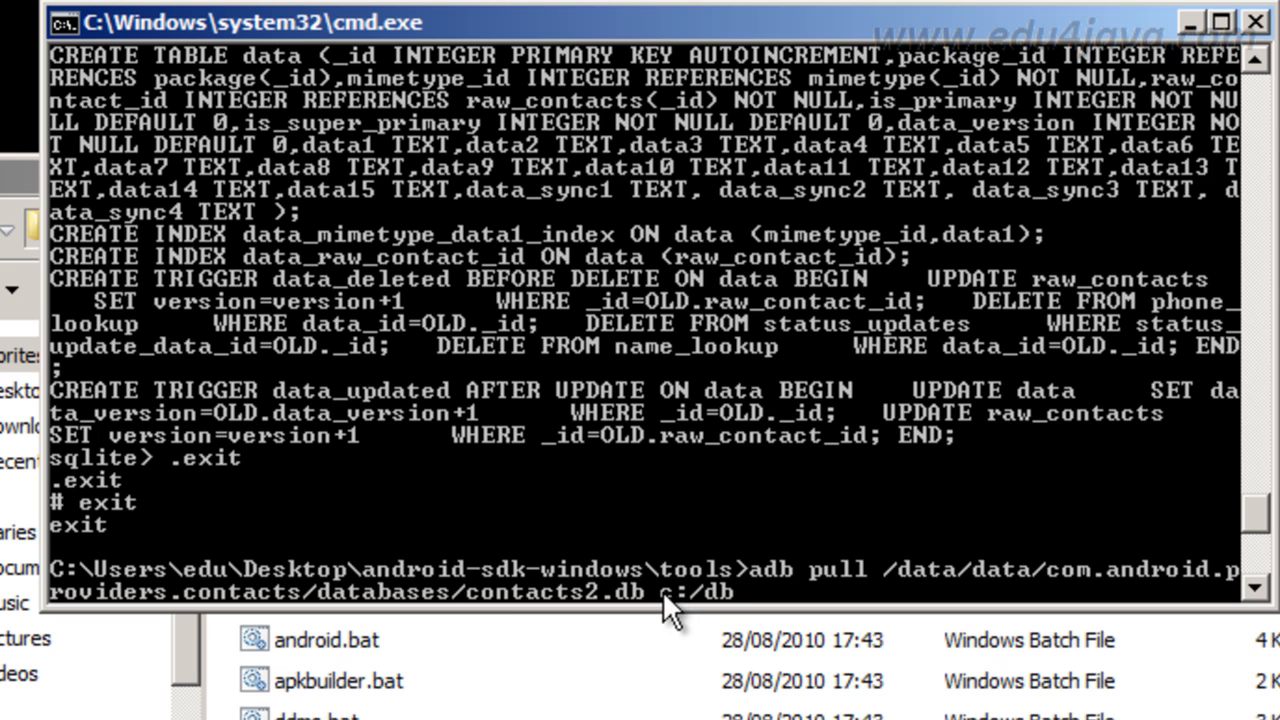
pyautogui.moveTo(648, 598)
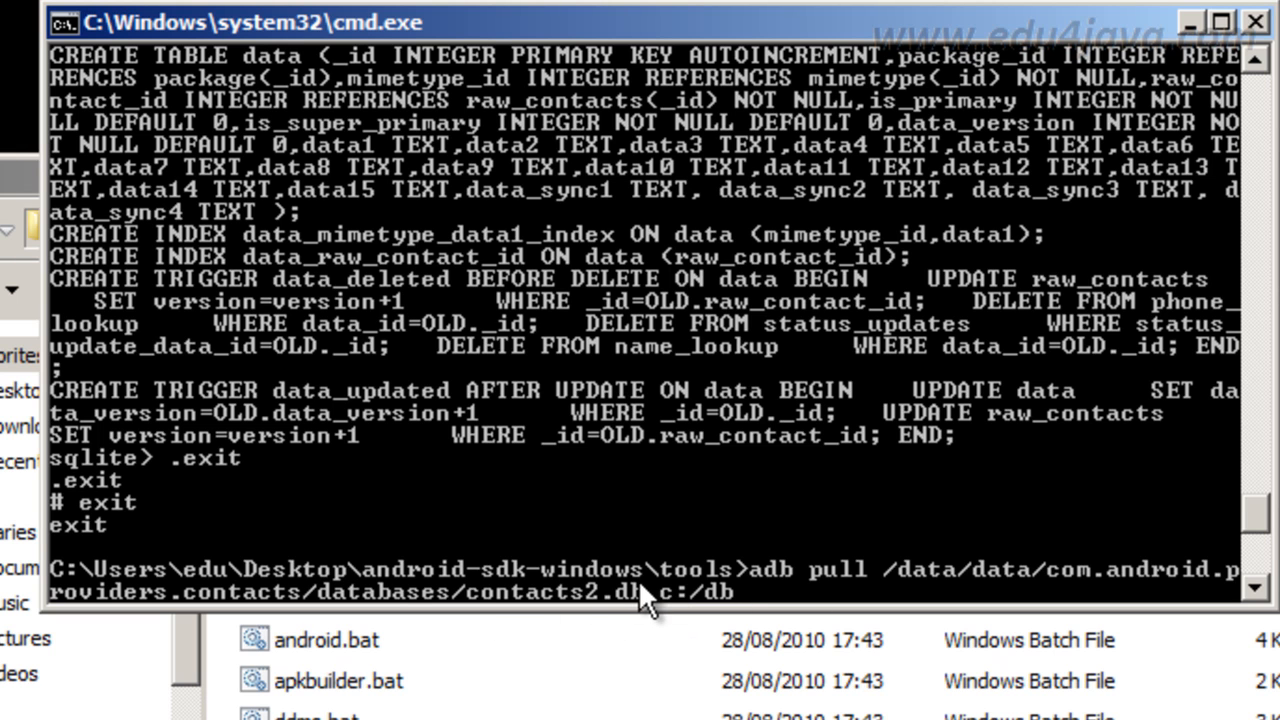
pyautogui.moveTo(750, 605)
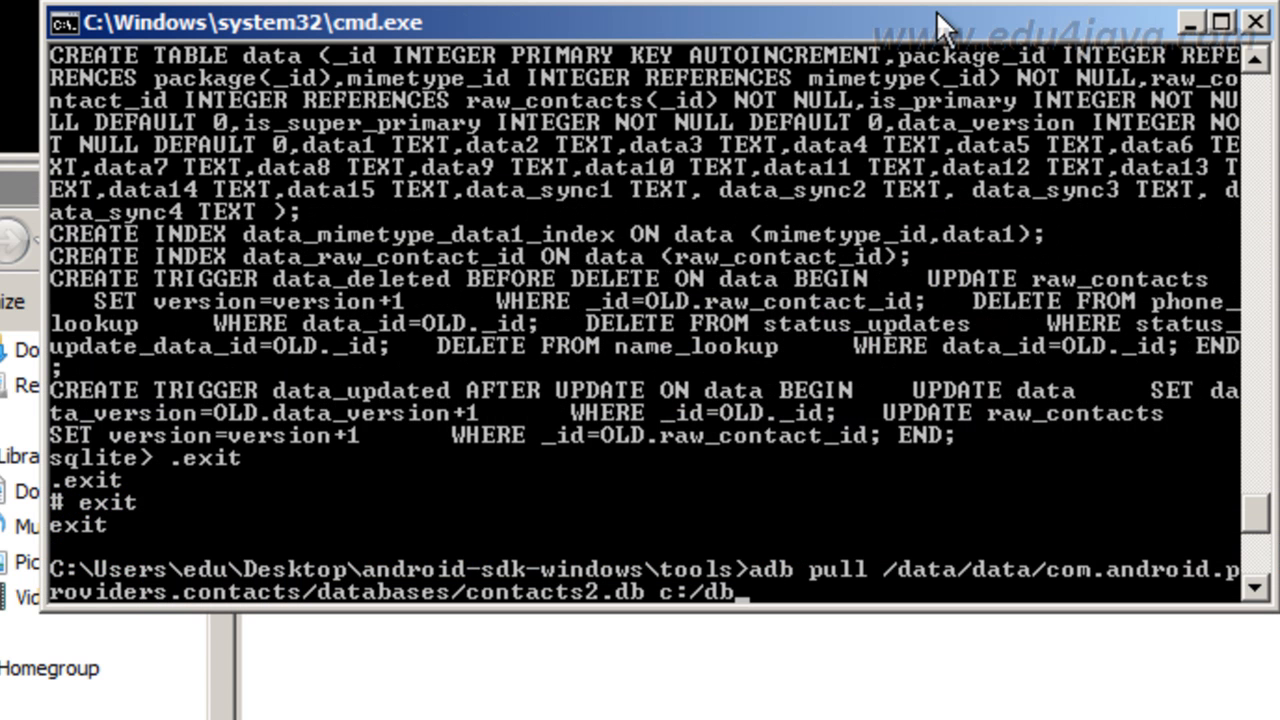
pyautogui.moveTo(752, 637)
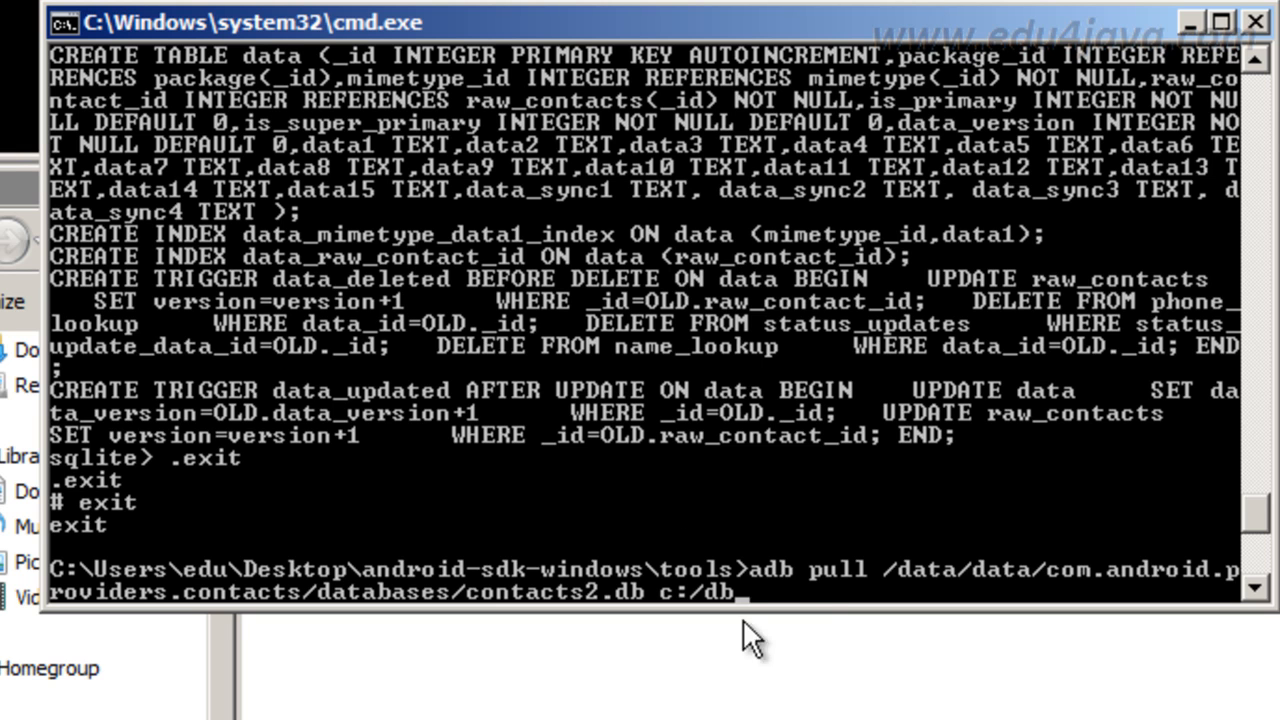
pyautogui.moveTo(780, 595)
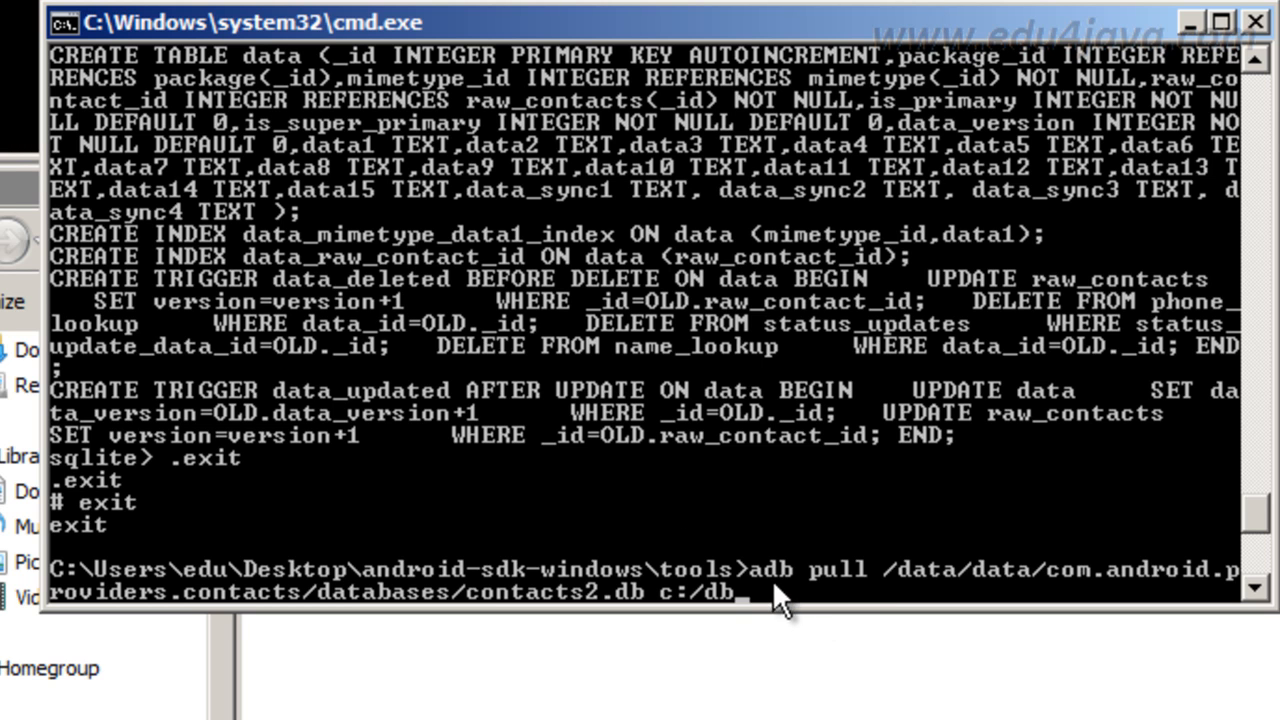
pyautogui.moveTo(820, 605)
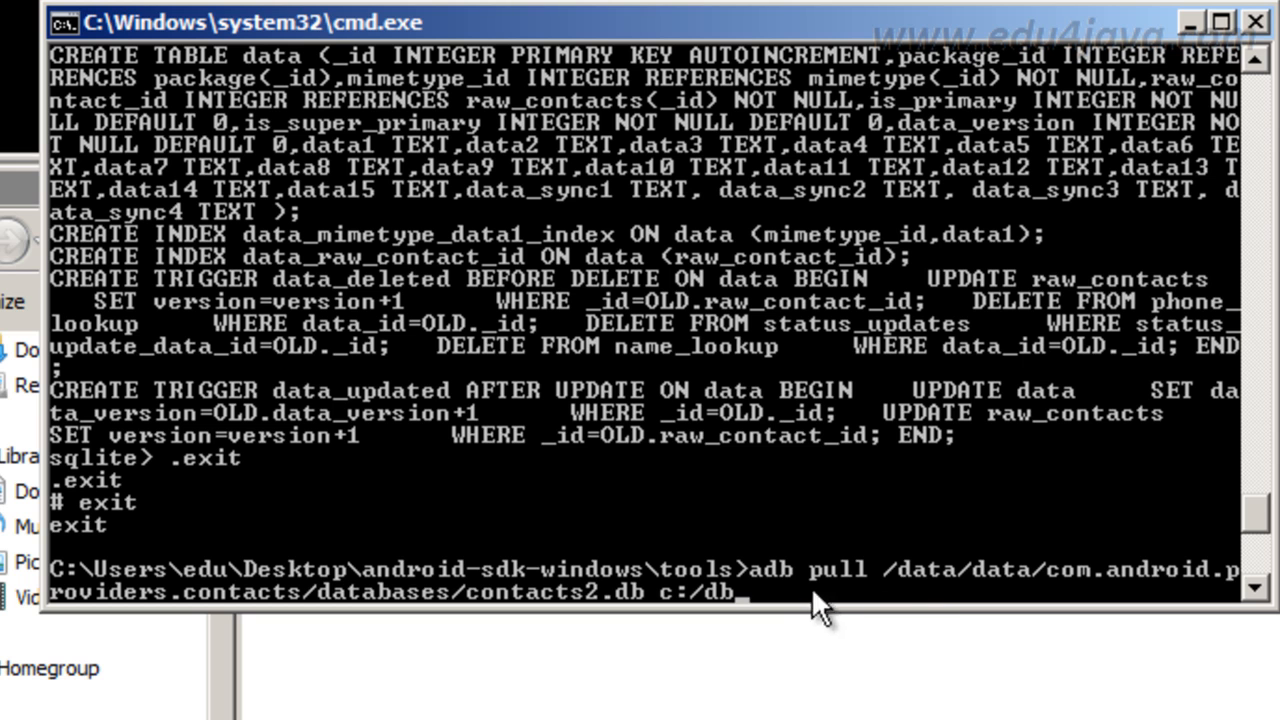
pyautogui.moveTo(755, 695)
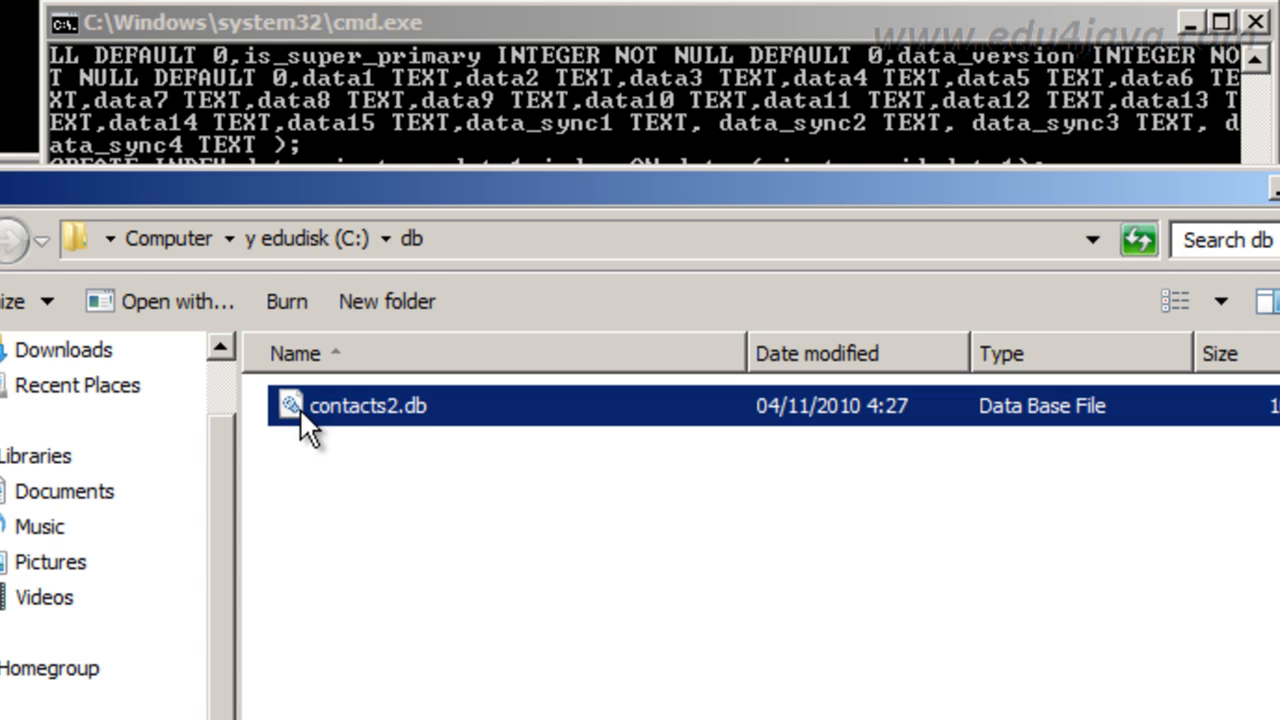
pyautogui.moveTo(710, 410)
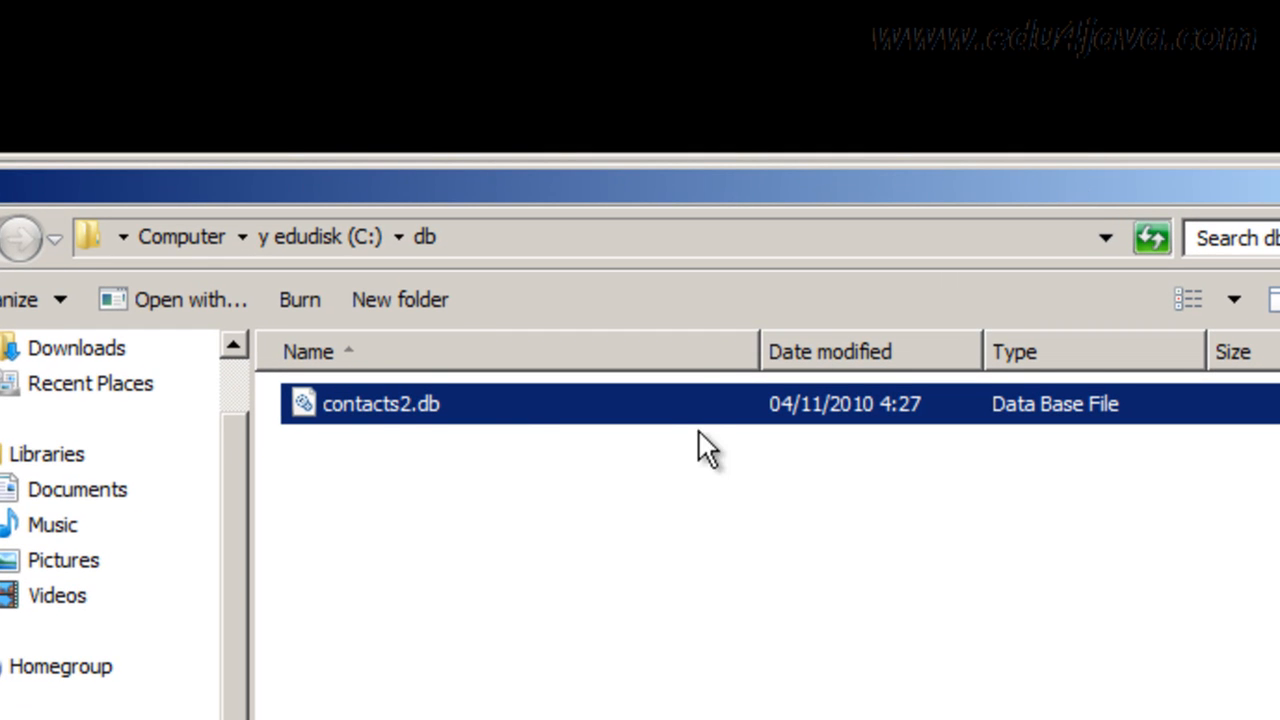
pyautogui.moveTo(415, 425)
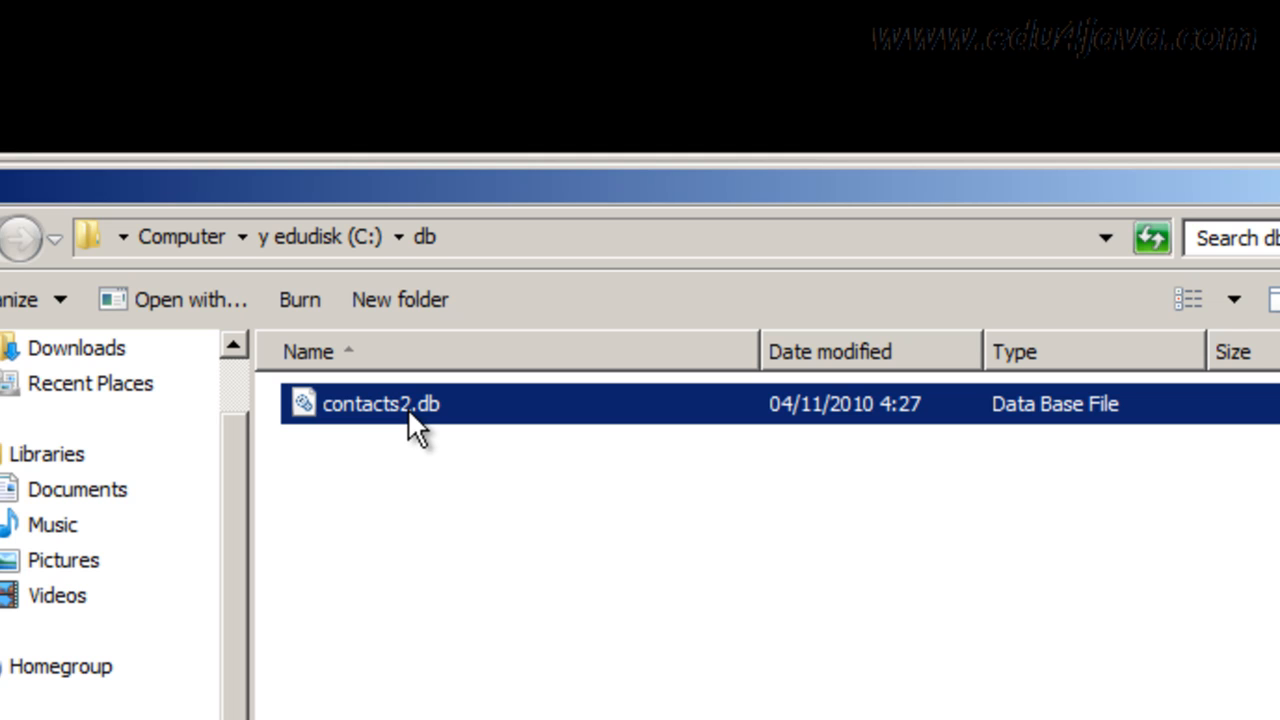
pyautogui.moveTo(393, 428)
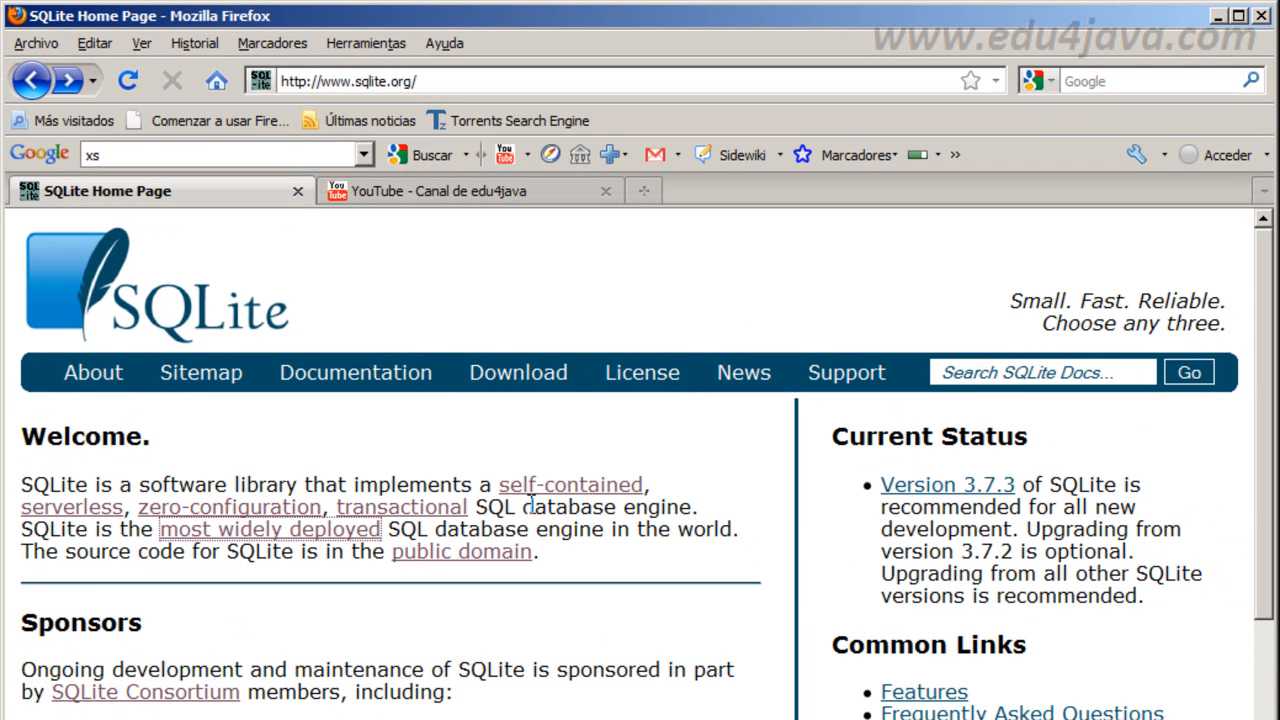
pyautogui.moveTo(341, 86)
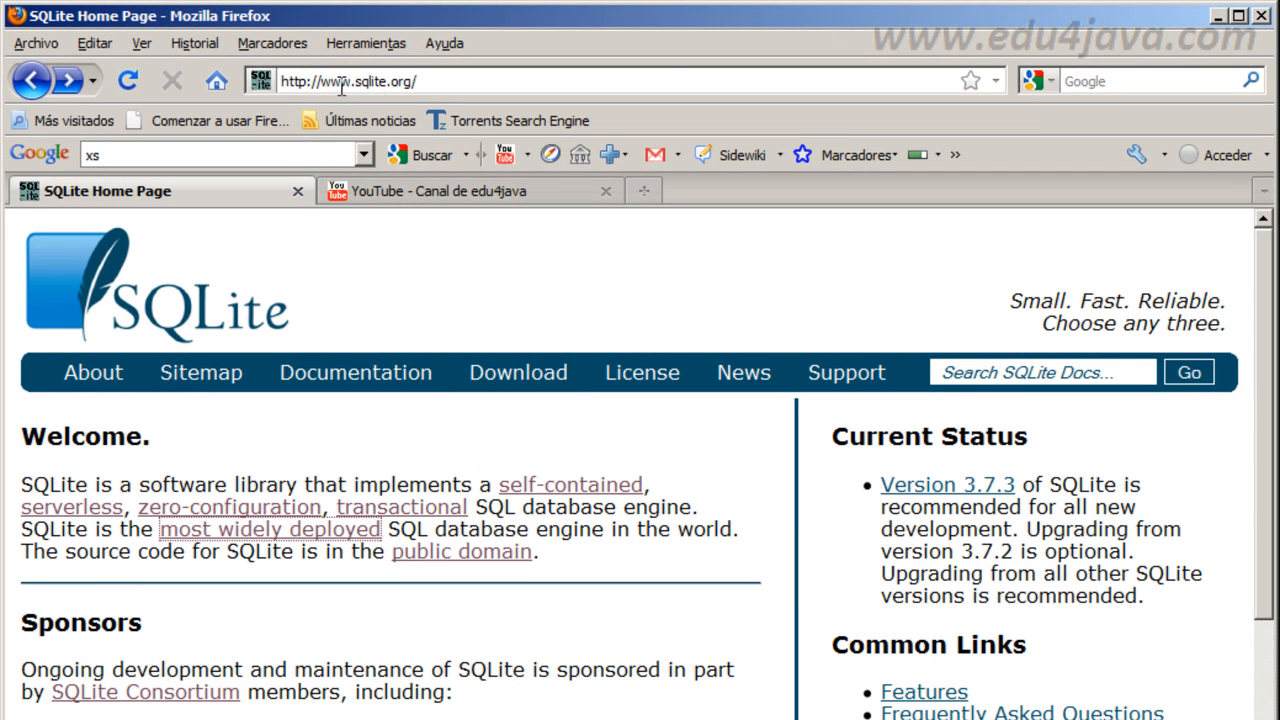
pyautogui.click(194, 42)
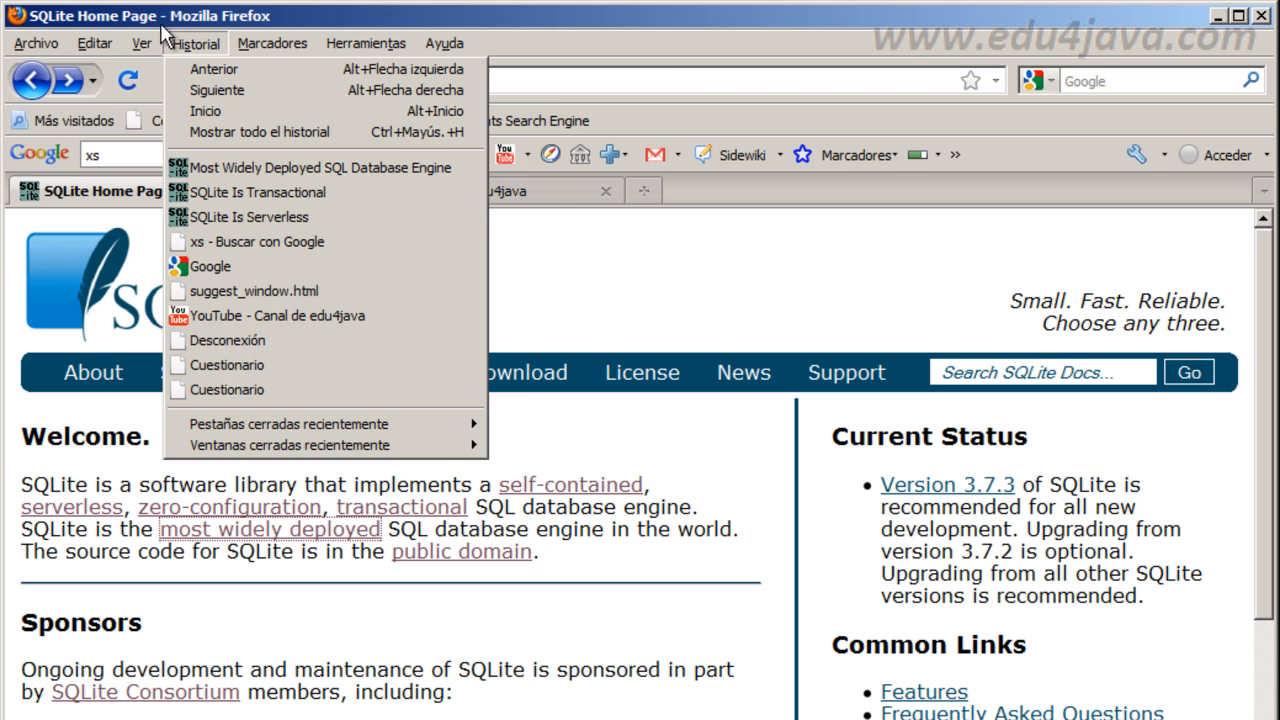
pyautogui.click(366, 43)
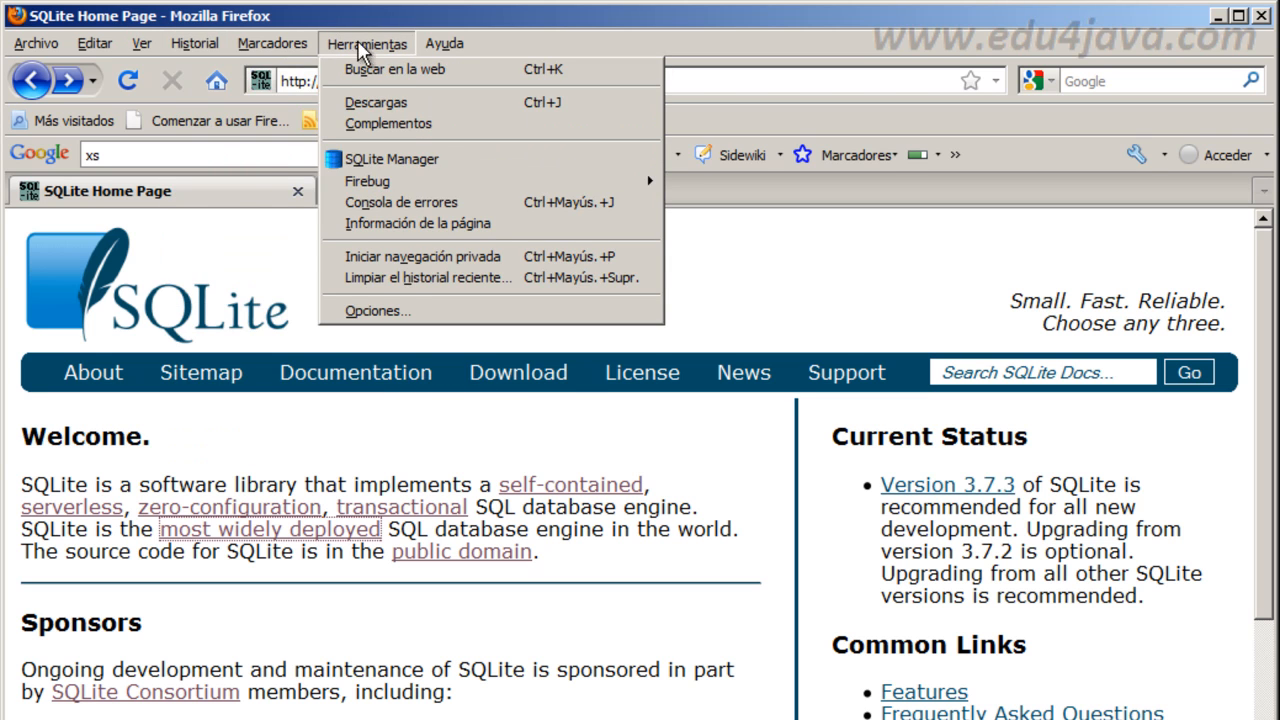
pyautogui.click(272, 43)
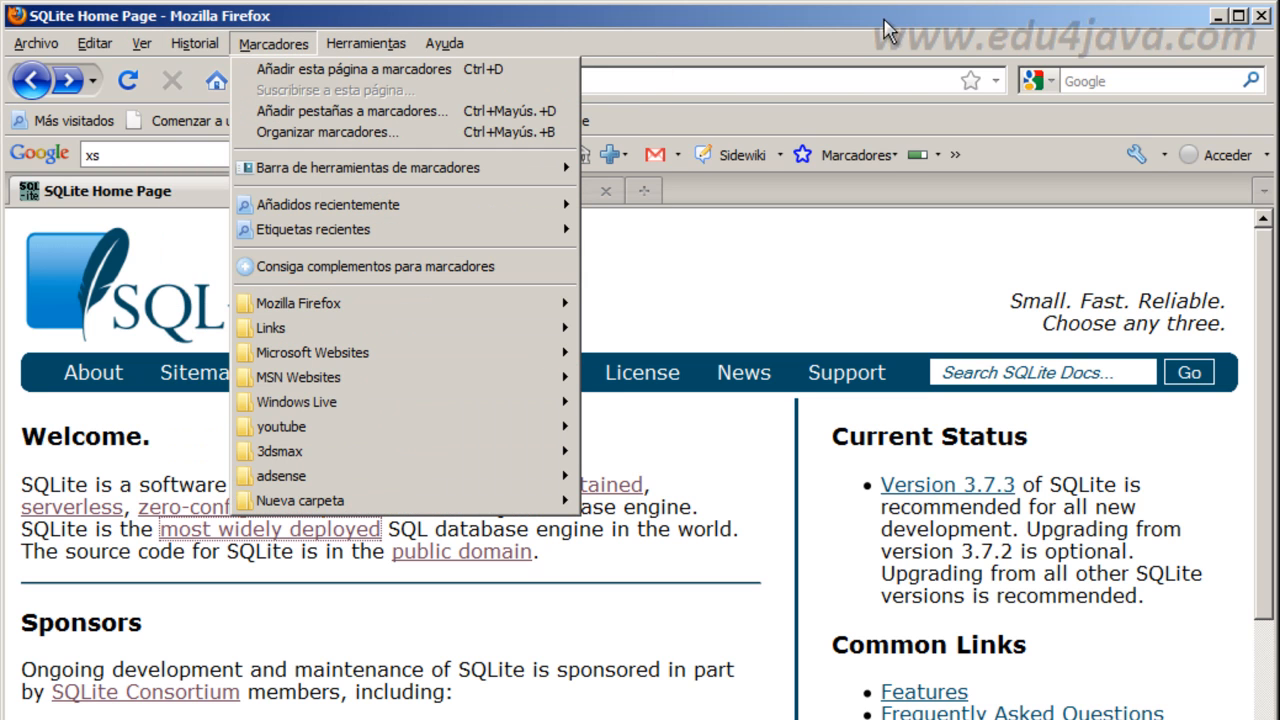
pyautogui.click(366, 43)
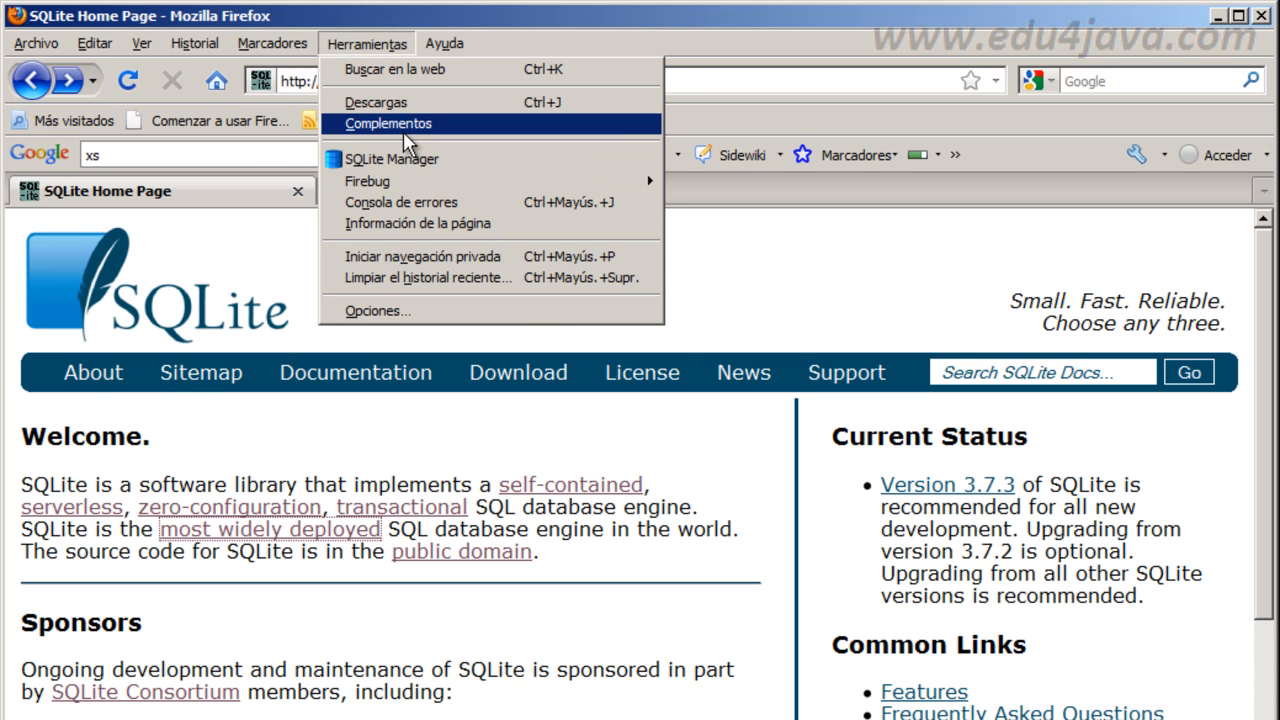
pyautogui.click(388, 123)
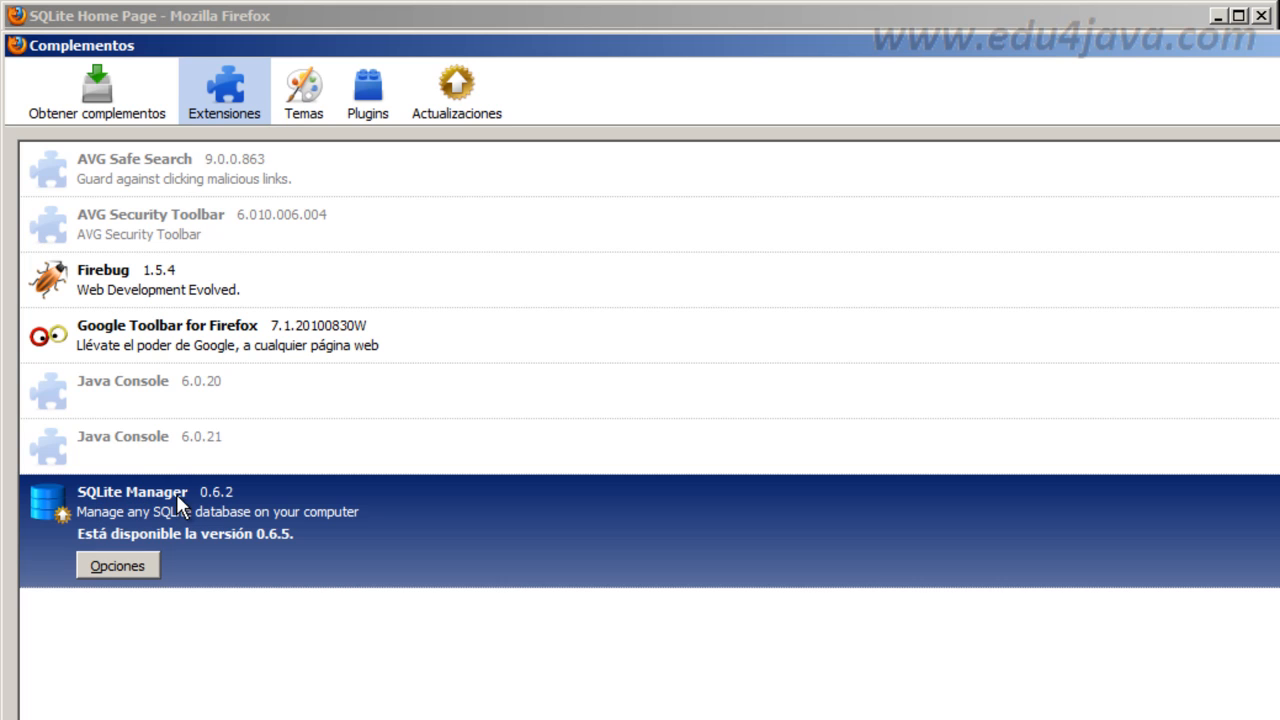
pyautogui.moveTo(158, 503)
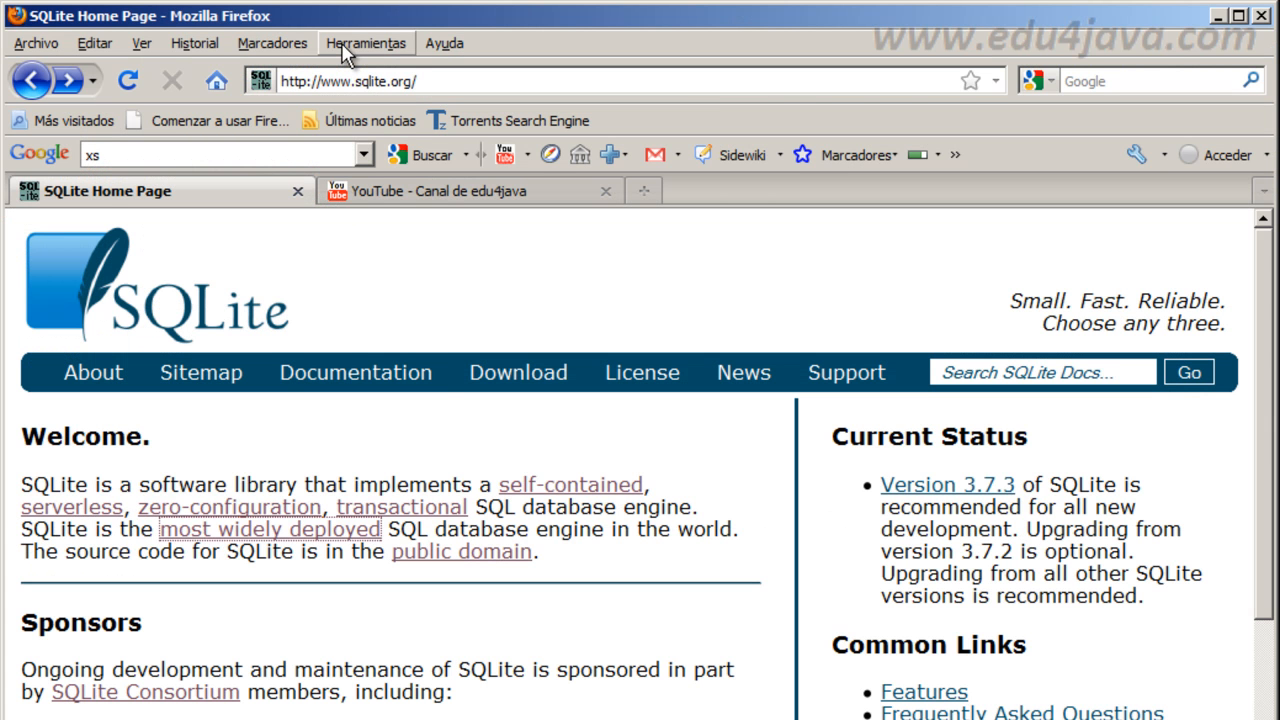
pyautogui.click(366, 43)
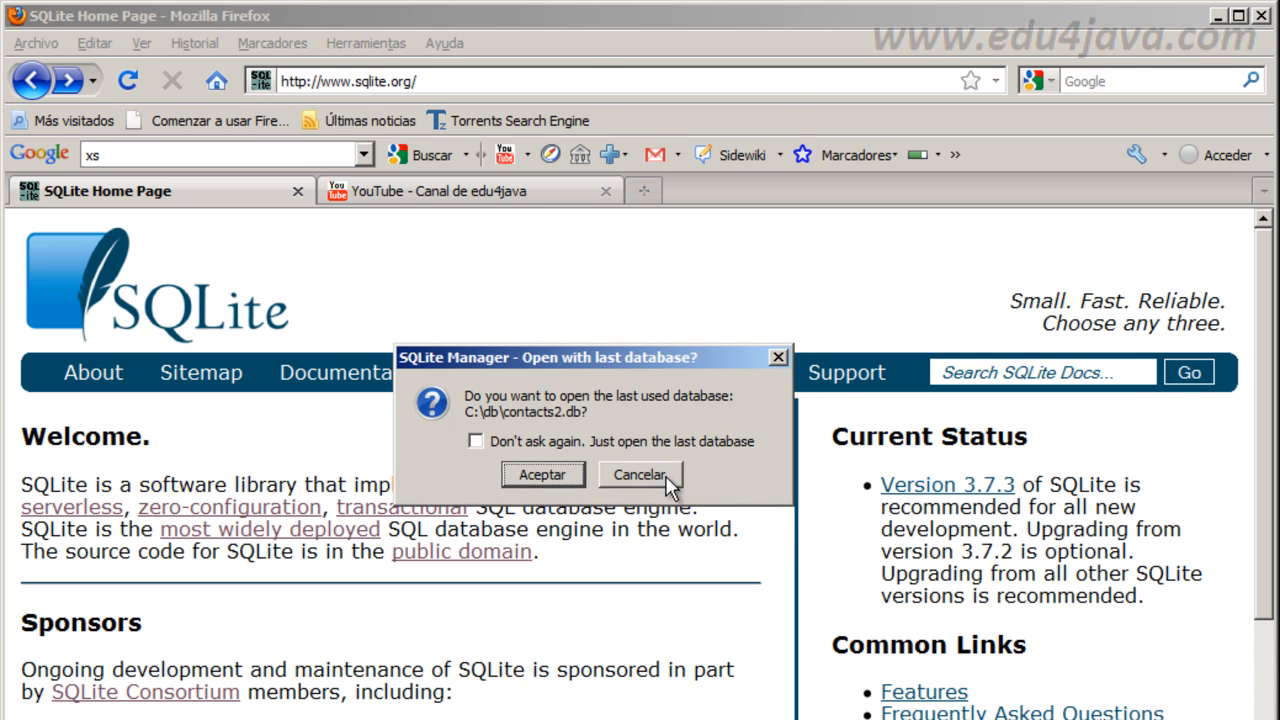
# Step: Decline reopening the last database, show all file types, and connect C:\db\contacts2.db
pyautogui.click(640, 474)
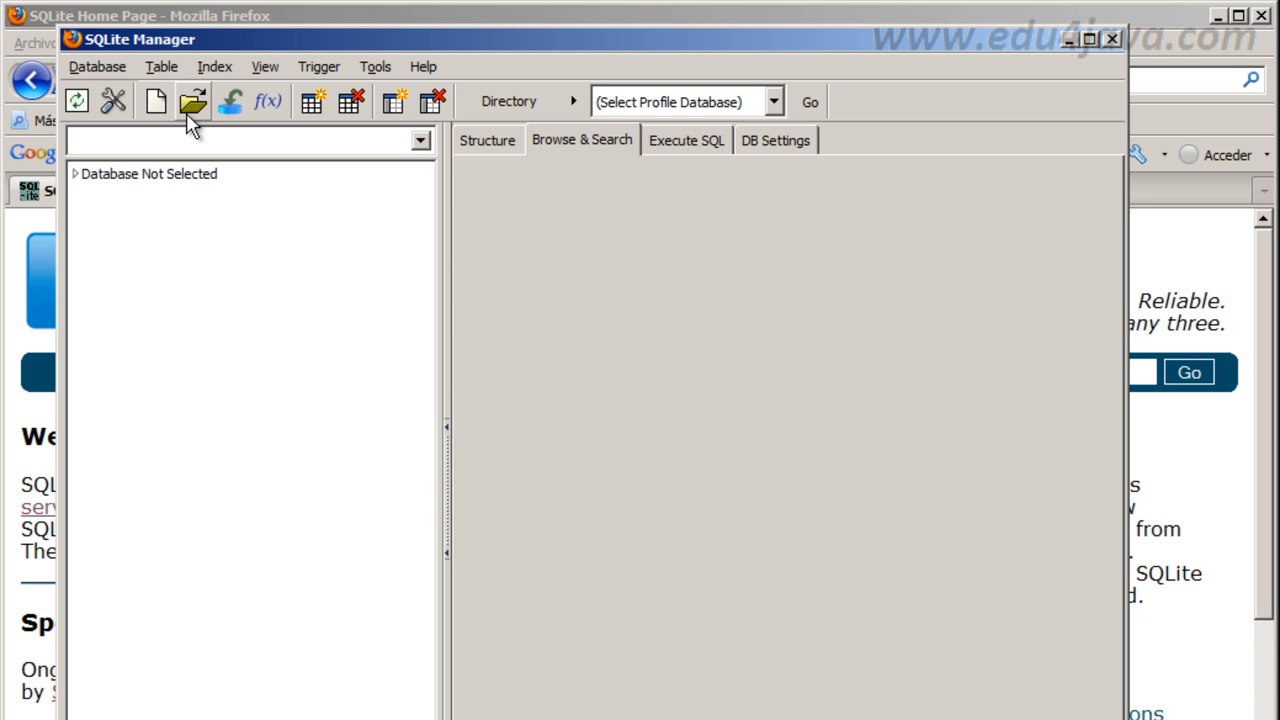
pyautogui.moveTo(192, 102)
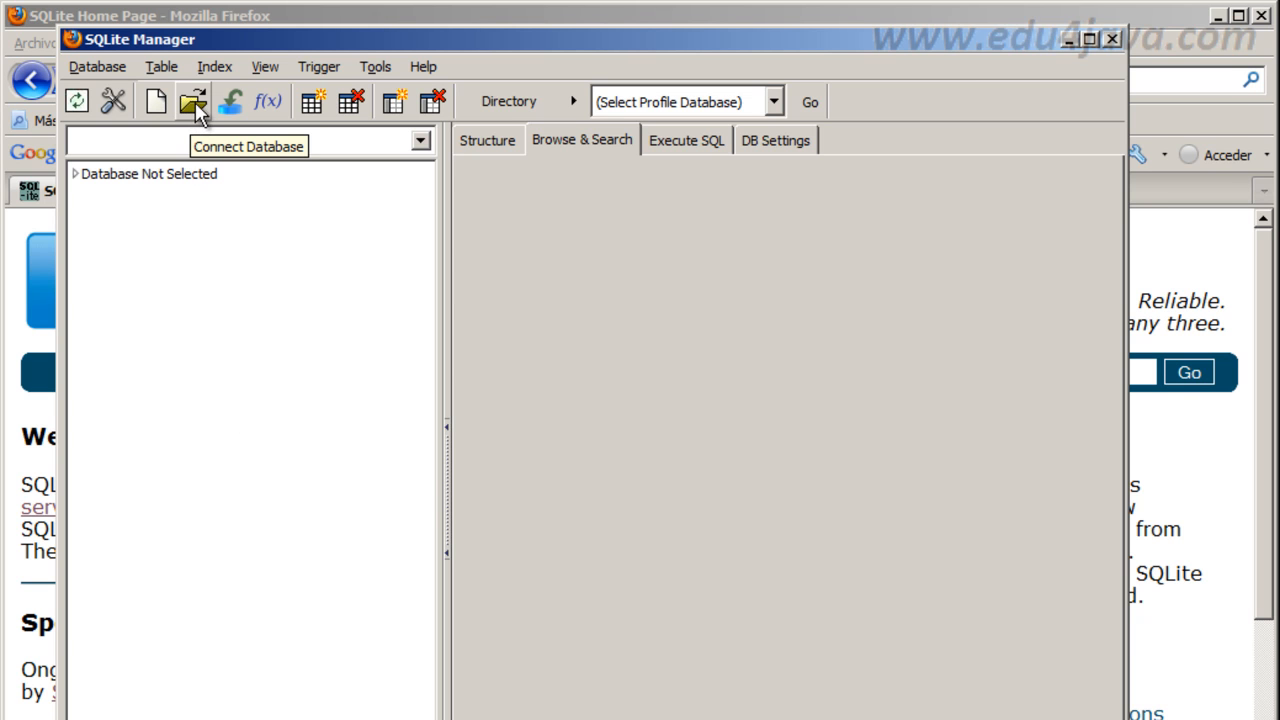
pyautogui.click(193, 101)
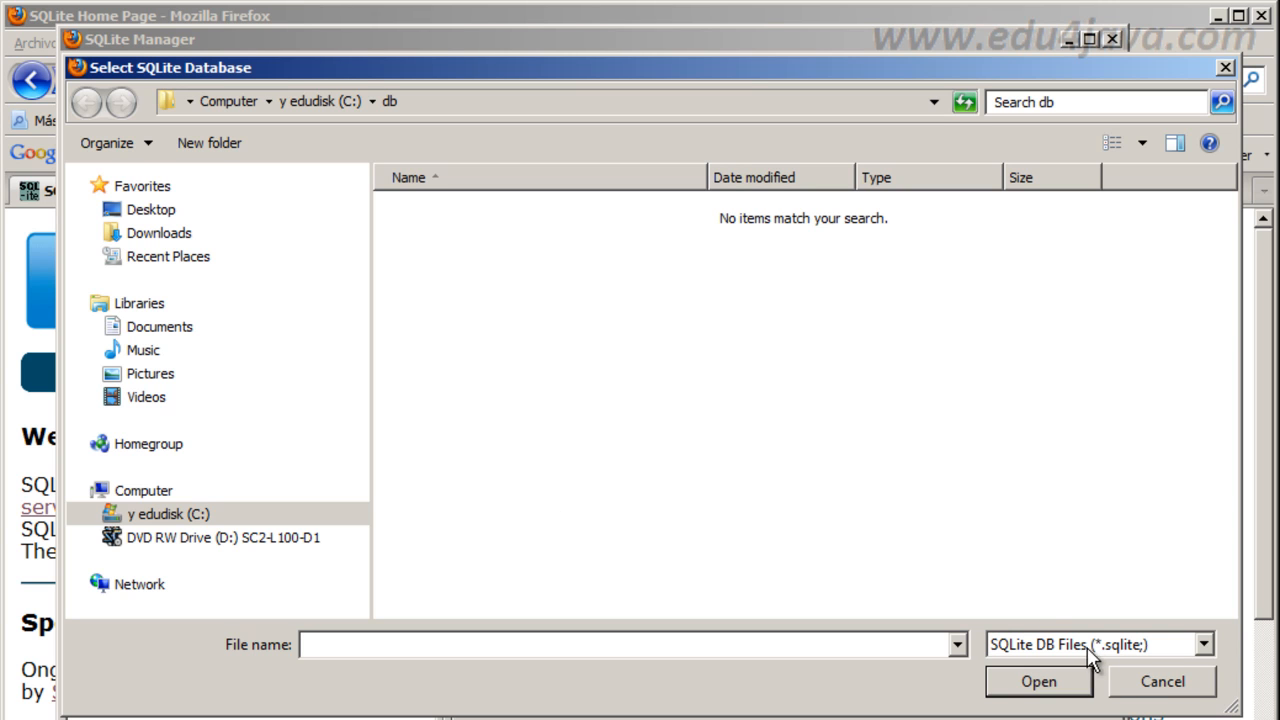
pyautogui.click(1199, 644)
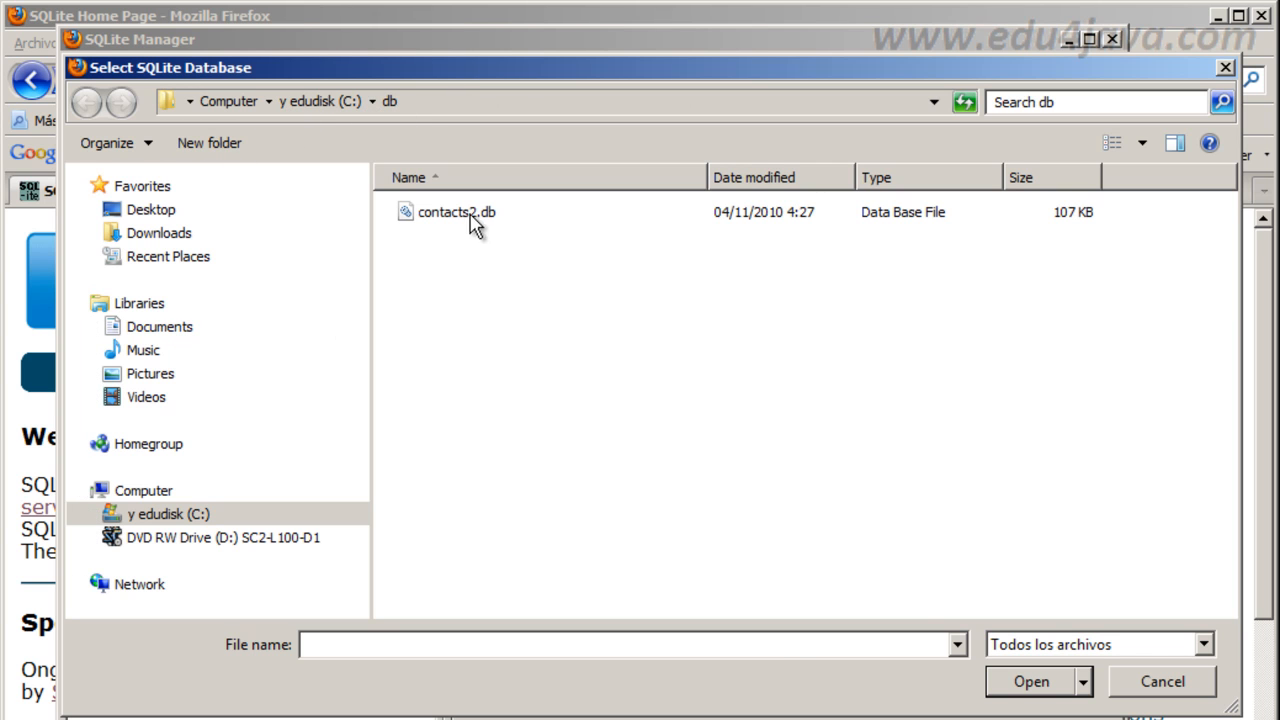
pyautogui.doubleClick(456, 211)
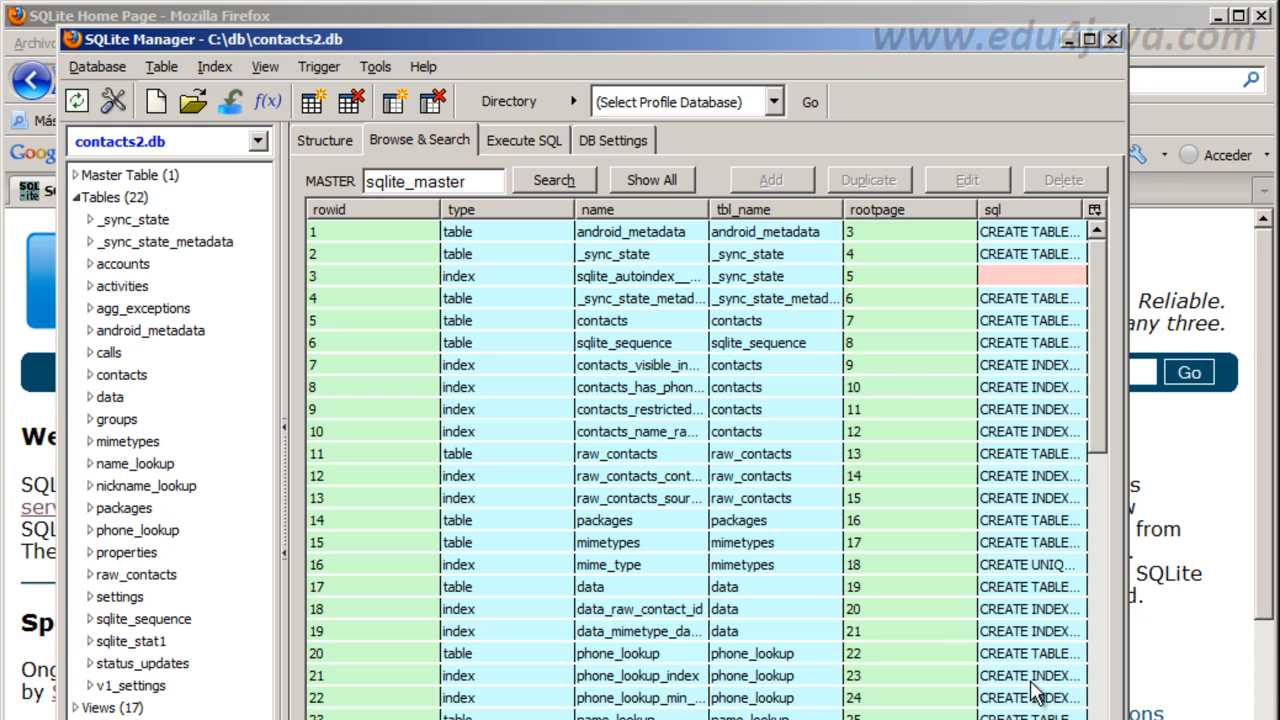
pyautogui.moveTo(308, 256)
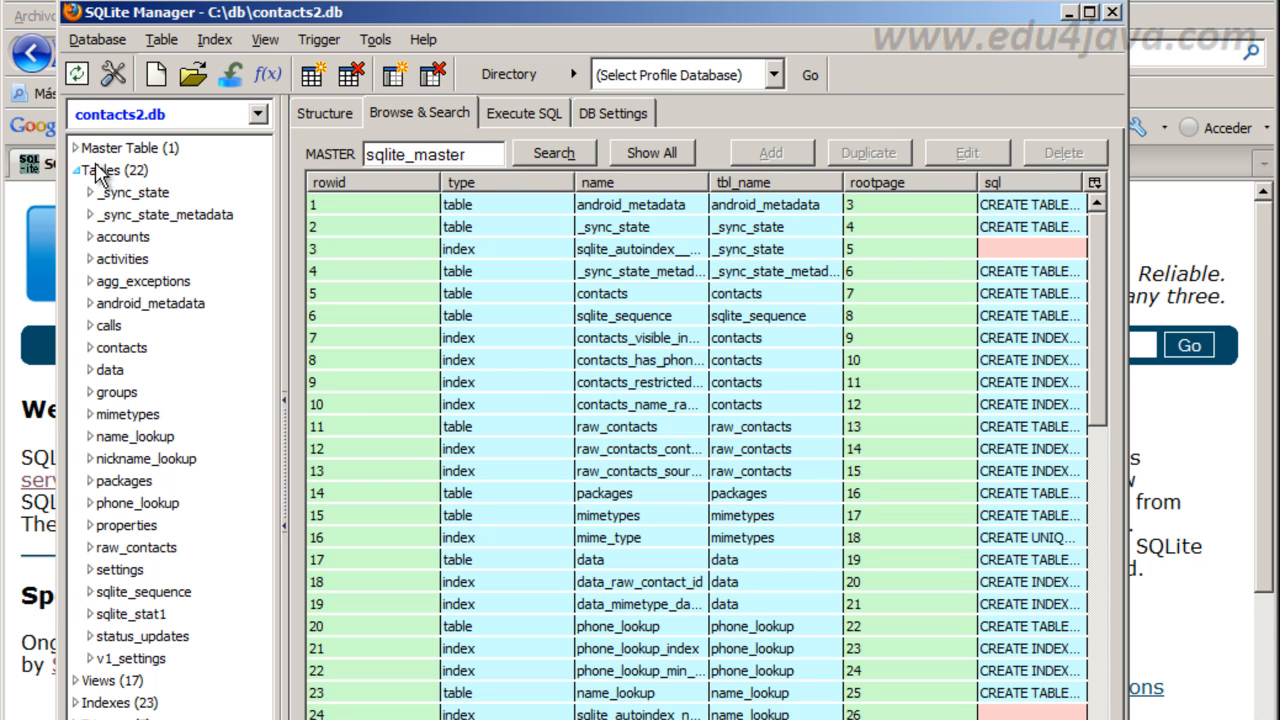
pyautogui.click(134, 192)
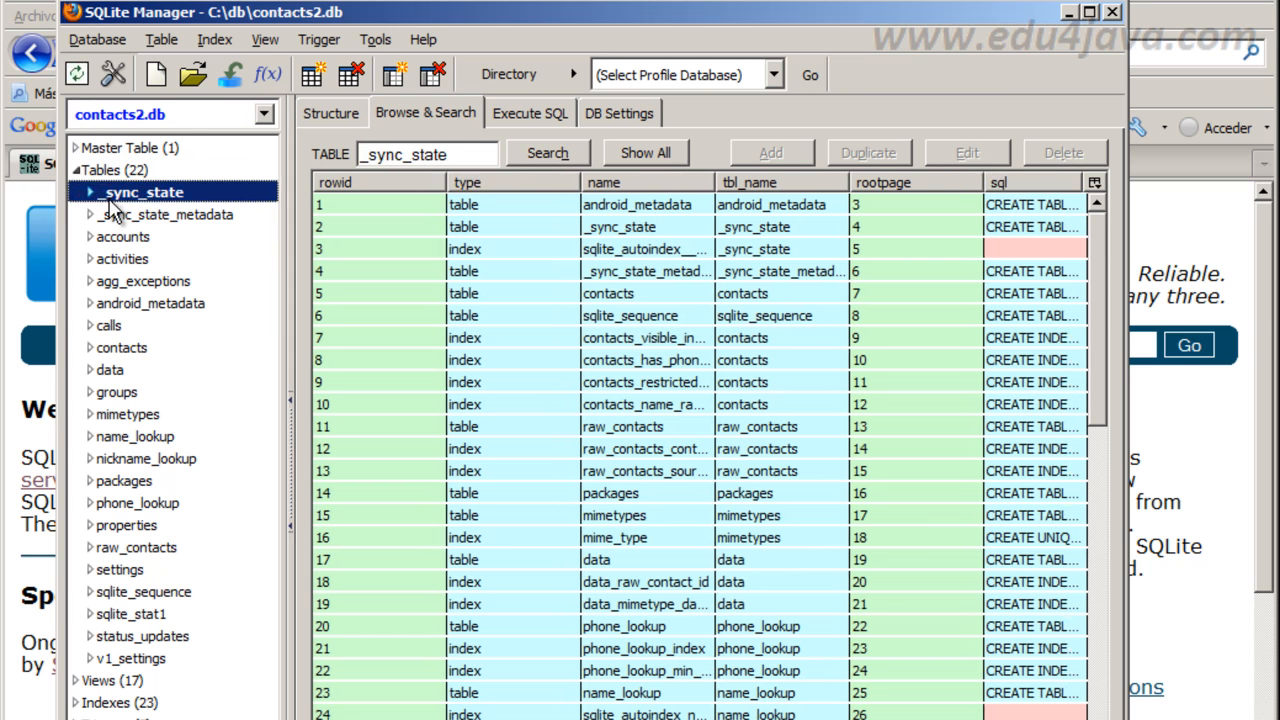
pyautogui.click(136, 413)
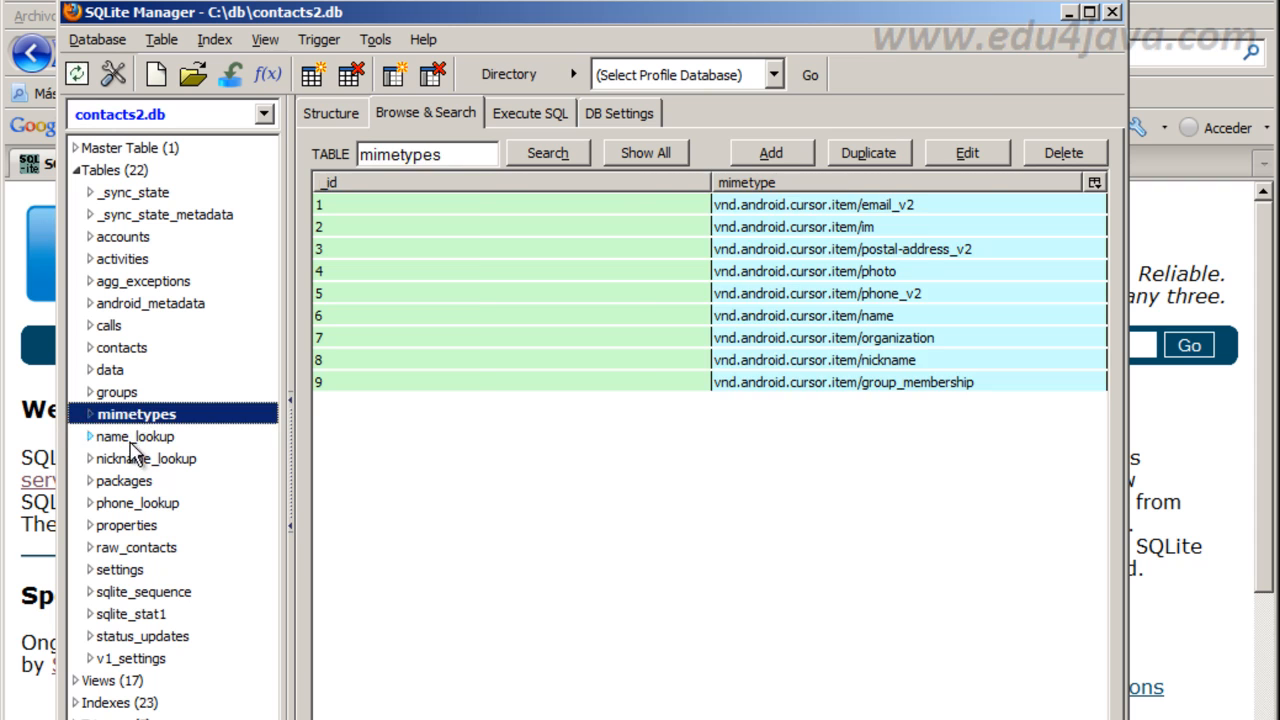
pyautogui.click(135, 436)
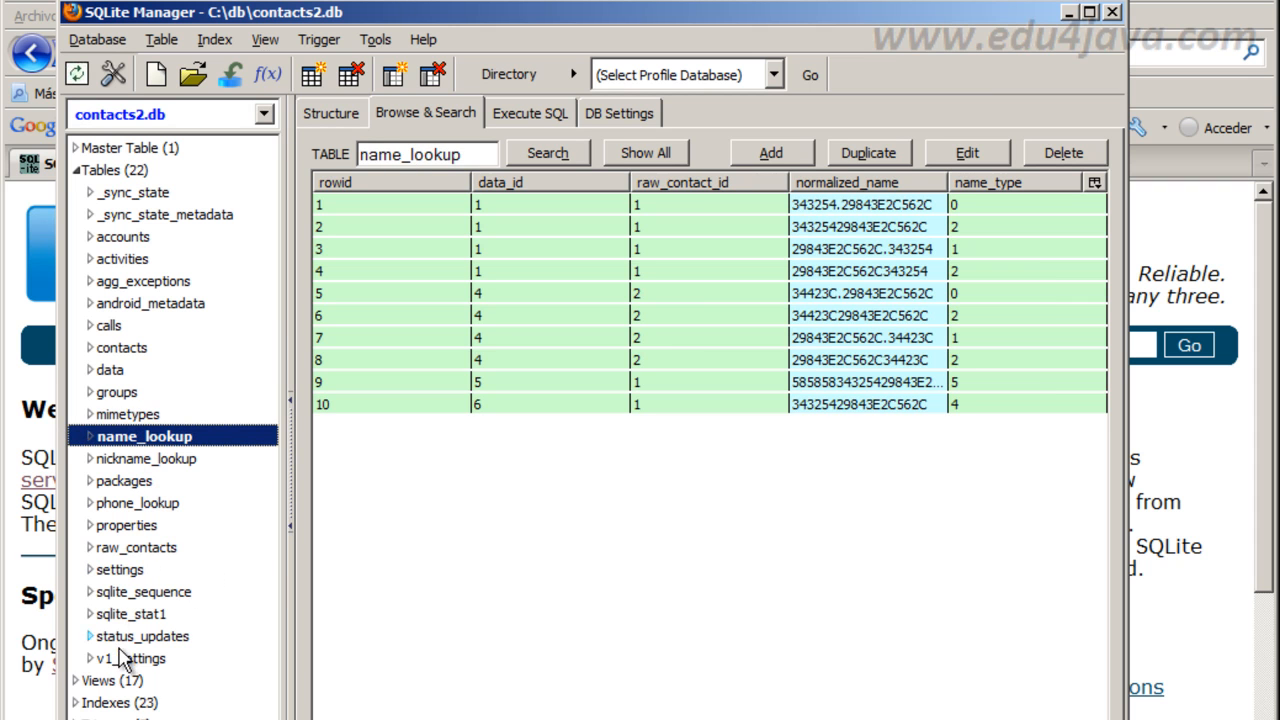
pyautogui.moveTo(143, 349)
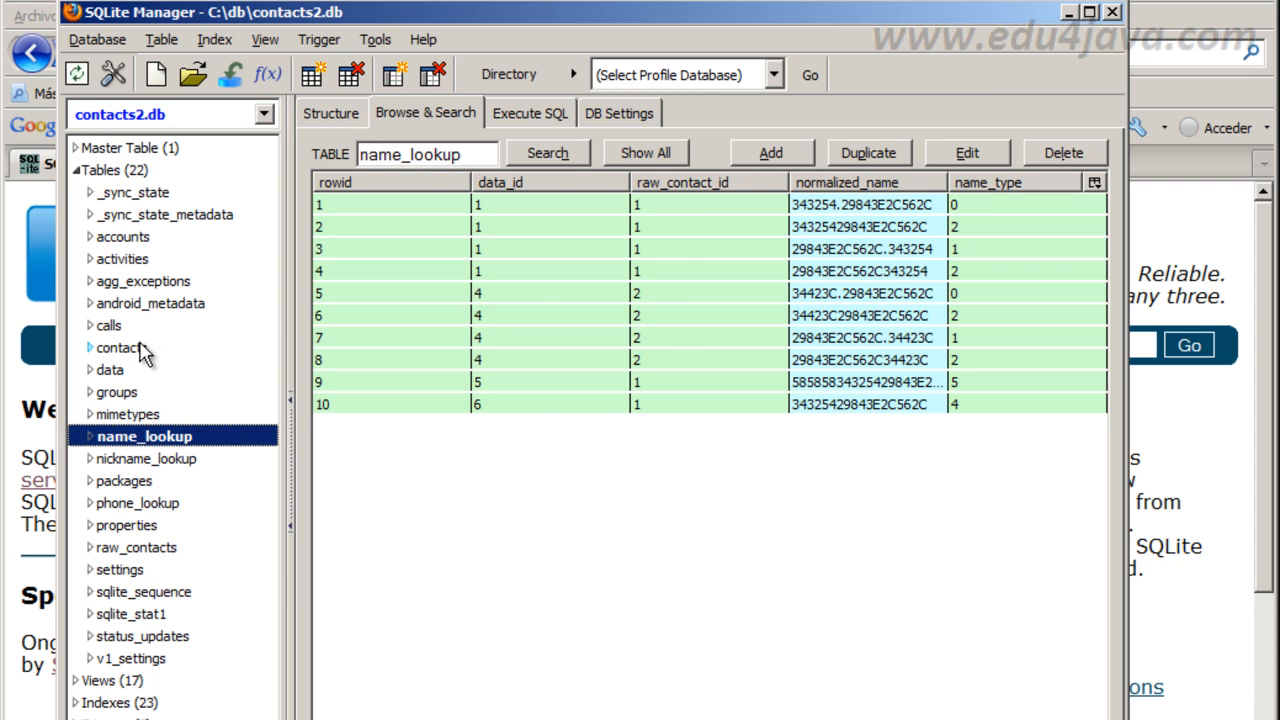
pyautogui.click(113, 370)
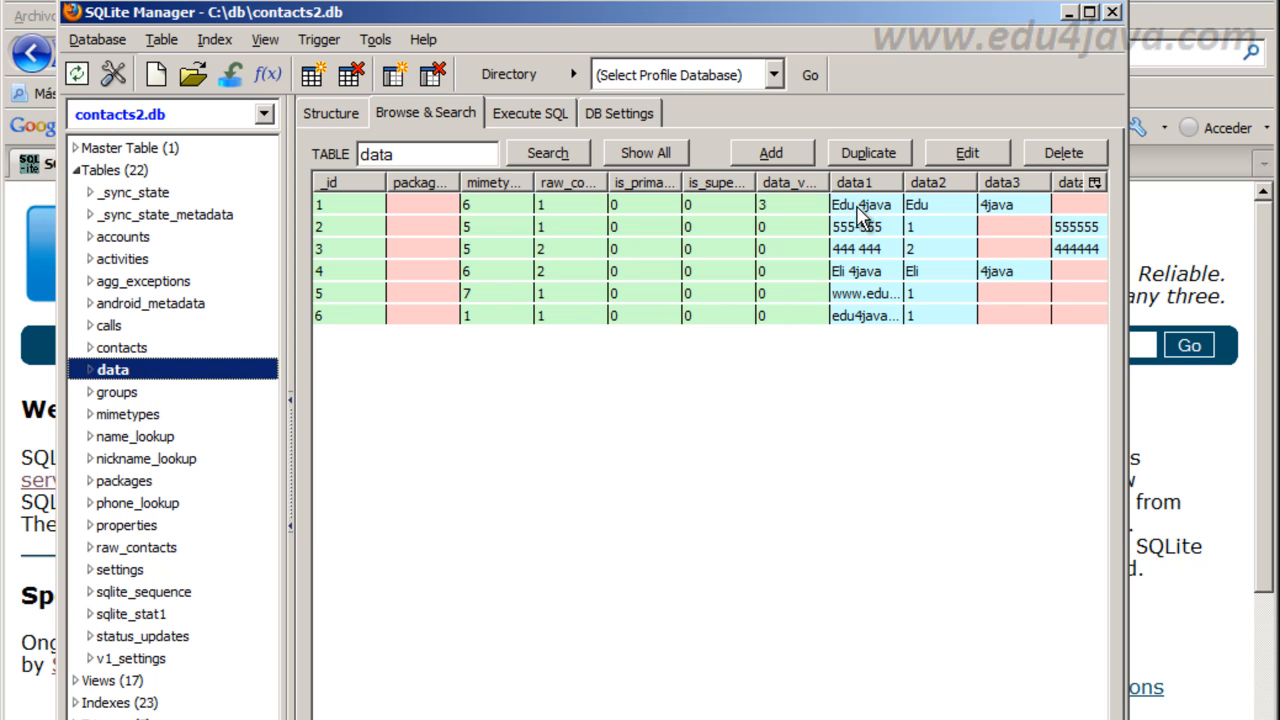
pyautogui.moveTo(1020, 218)
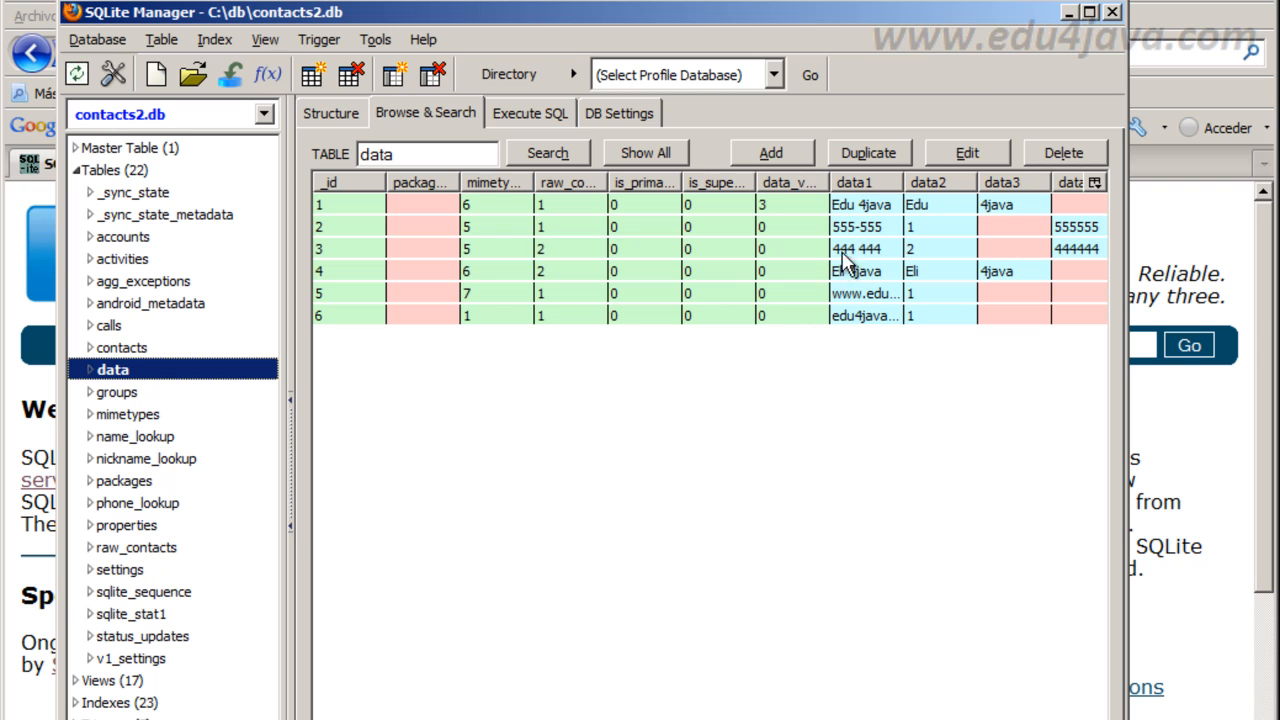
pyautogui.moveTo(915, 258)
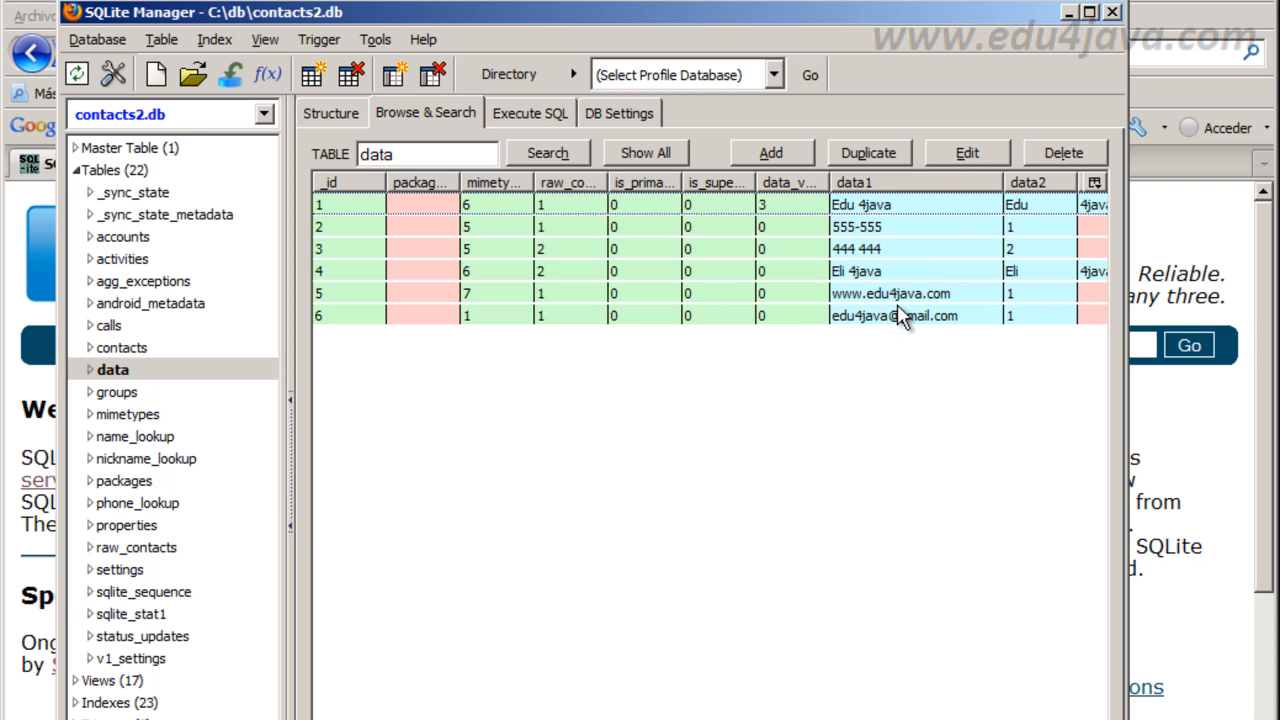
pyautogui.click(900, 315)
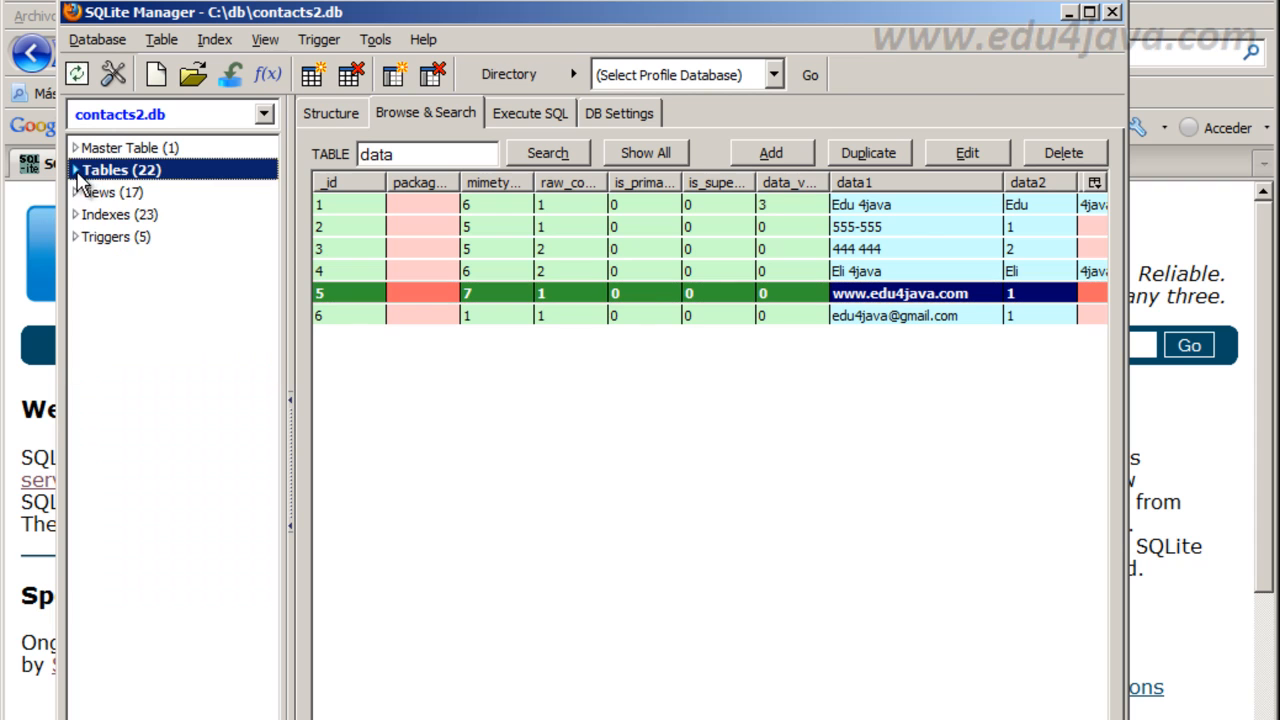
# Step: Expand then collapse the Views and Triggers nodes, showing 17 views and five triggers
pyautogui.click(76, 192)
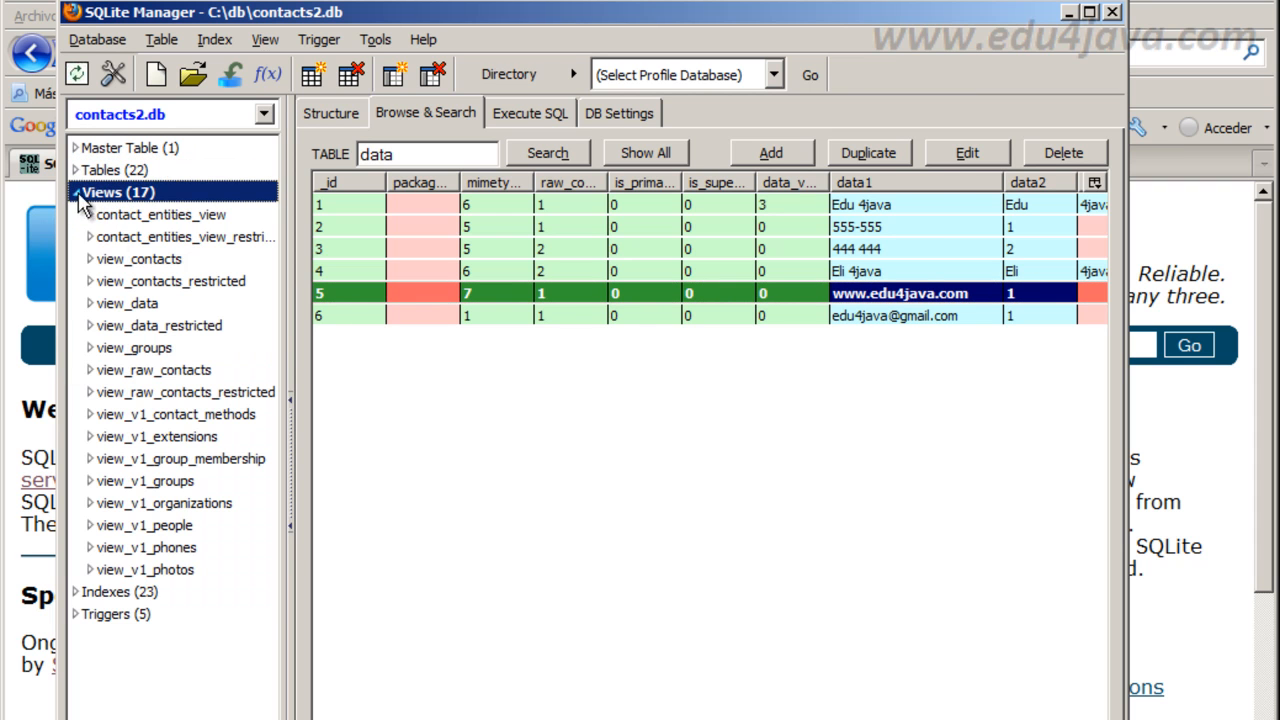
pyautogui.click(77, 192)
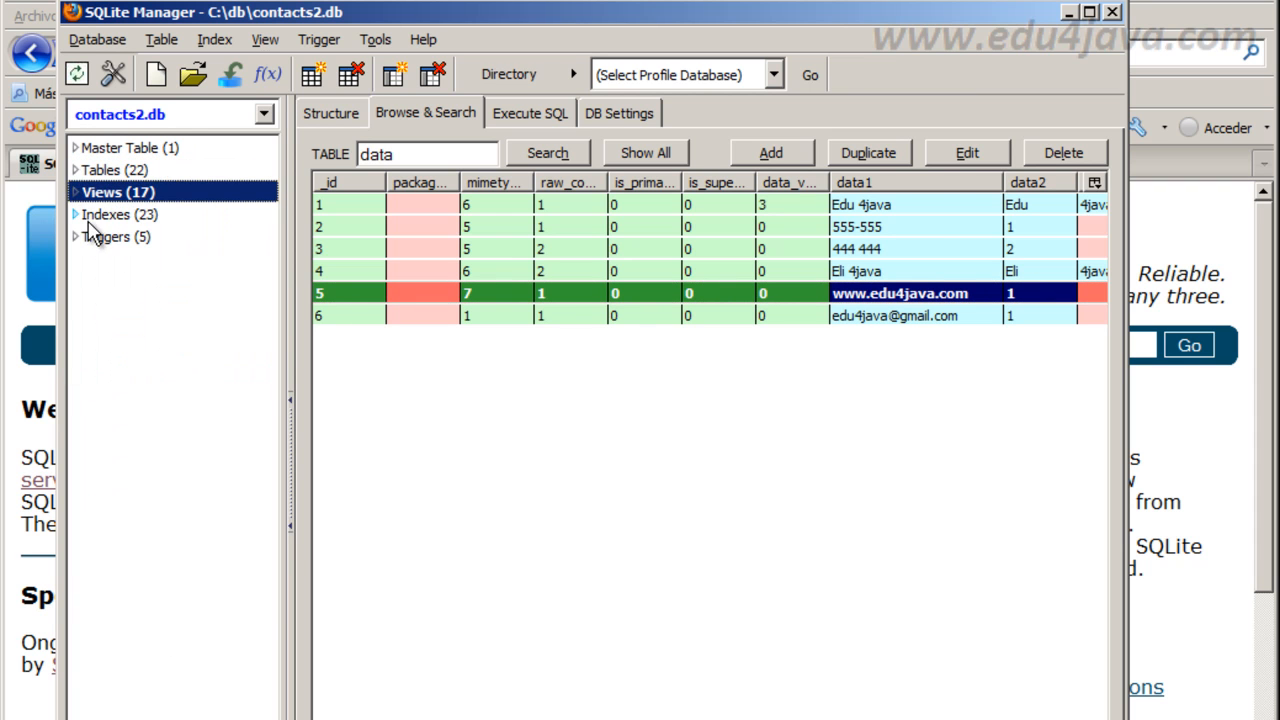
pyautogui.click(113, 214)
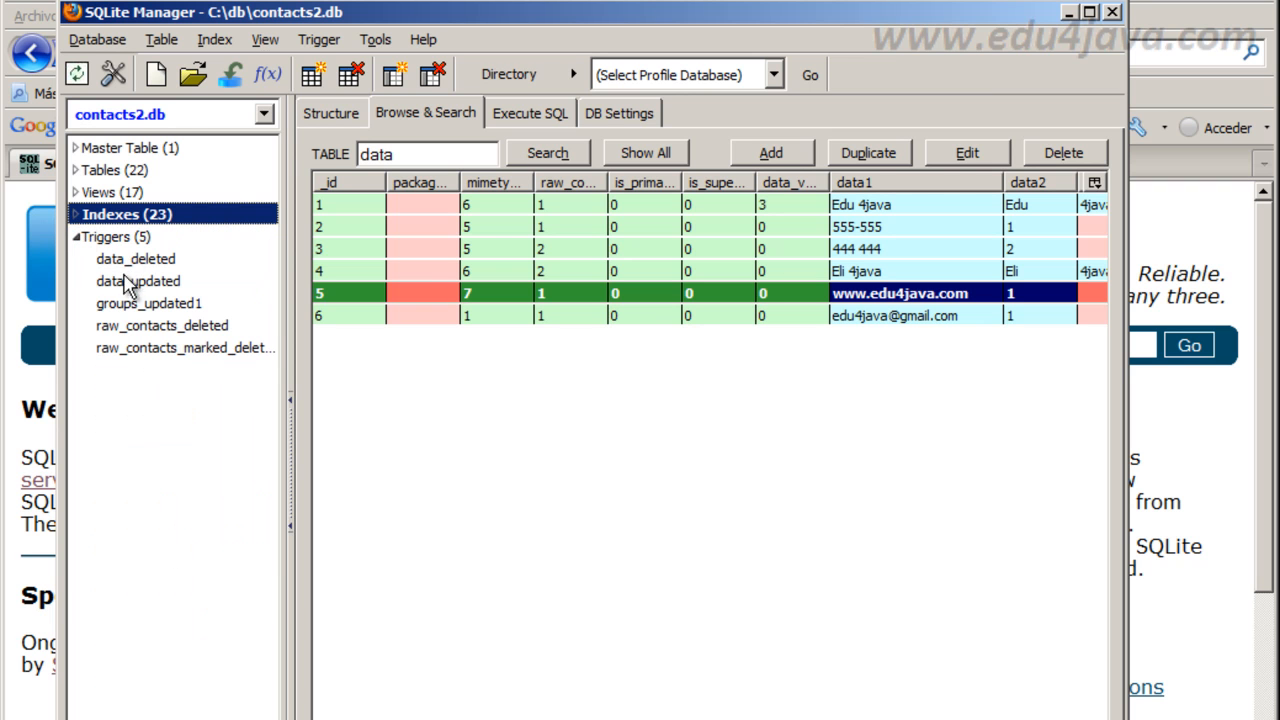
pyautogui.click(110, 237)
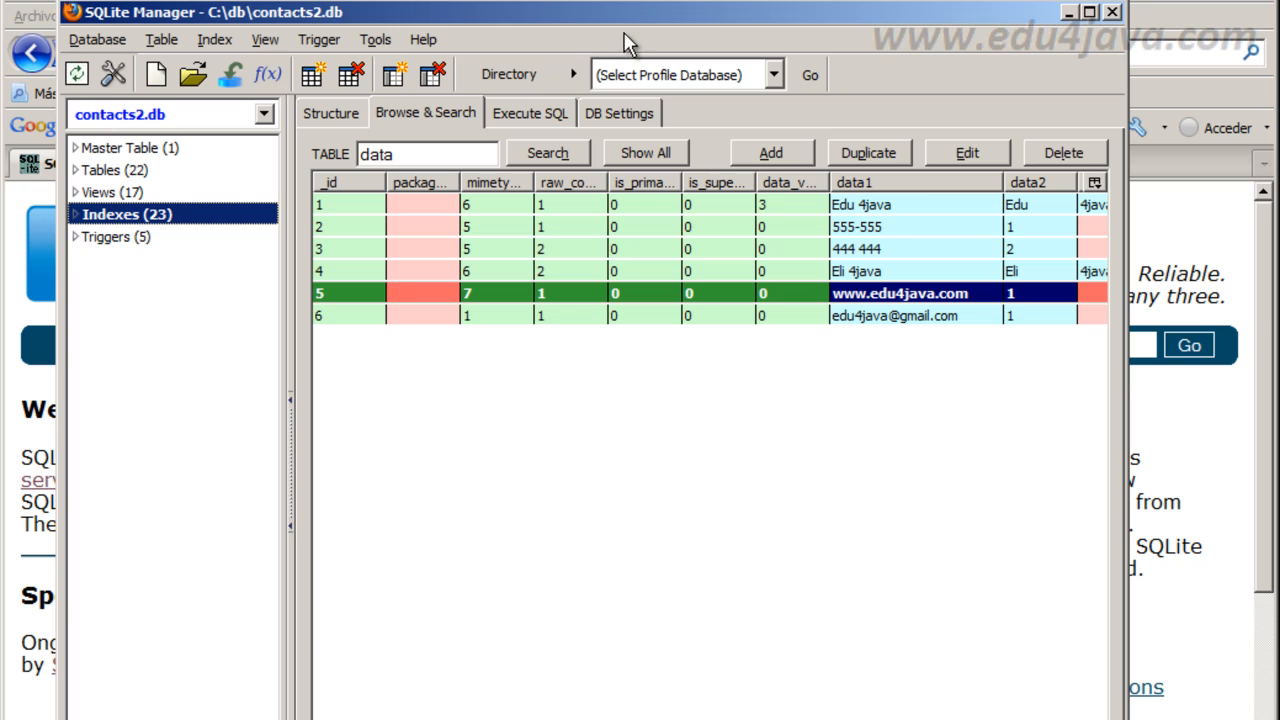
pyautogui.moveTo(1065, 28)
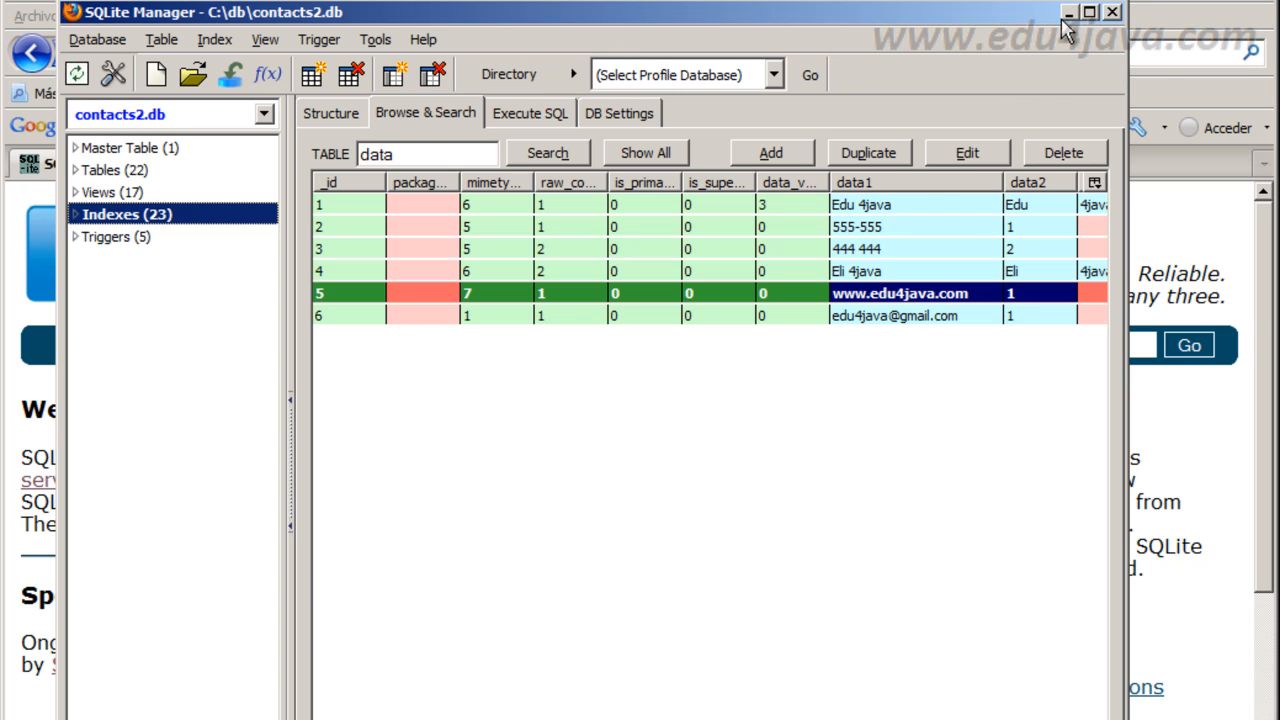
pyautogui.moveTo(952, 102)
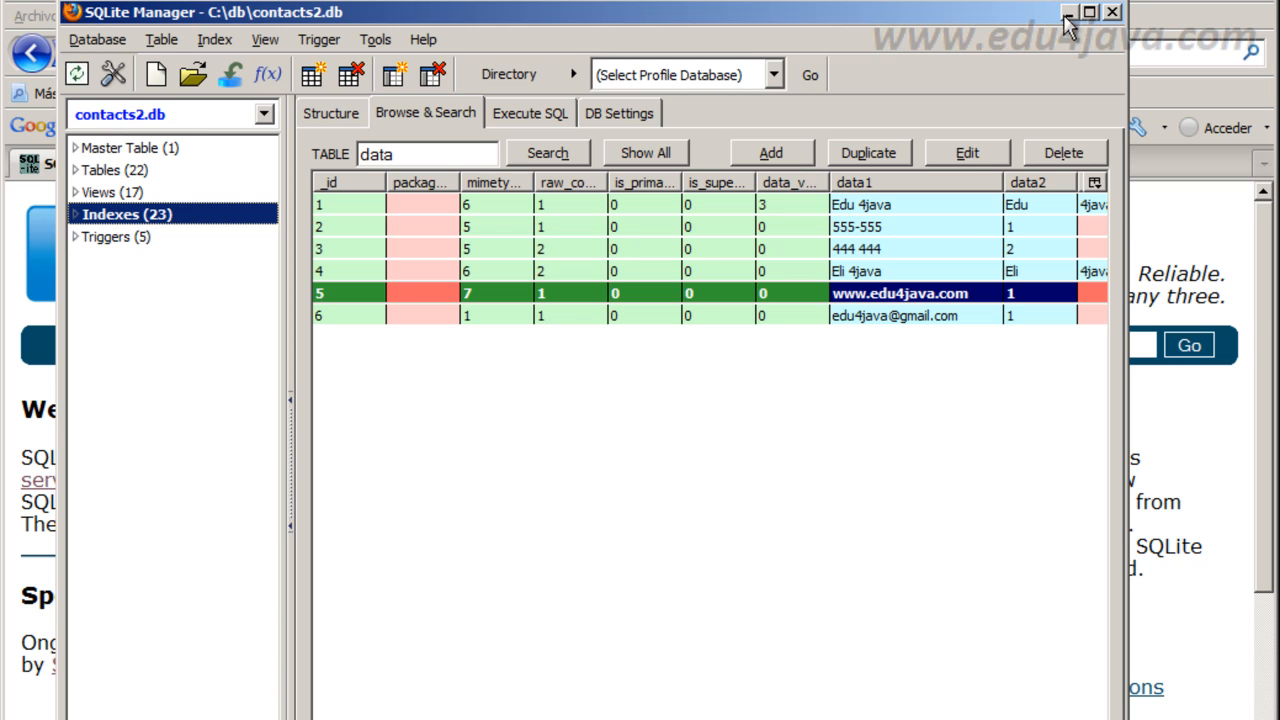
pyautogui.moveTo(1070, 14)
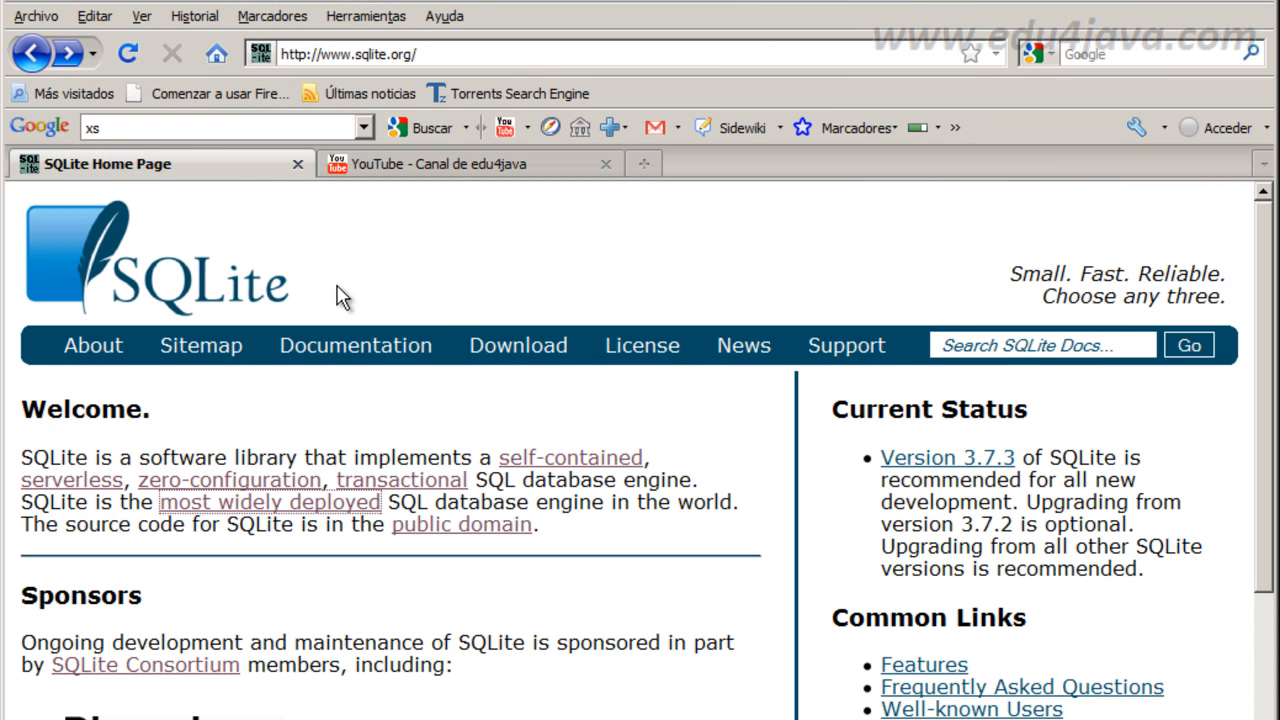
pyautogui.moveTo(578, 527)
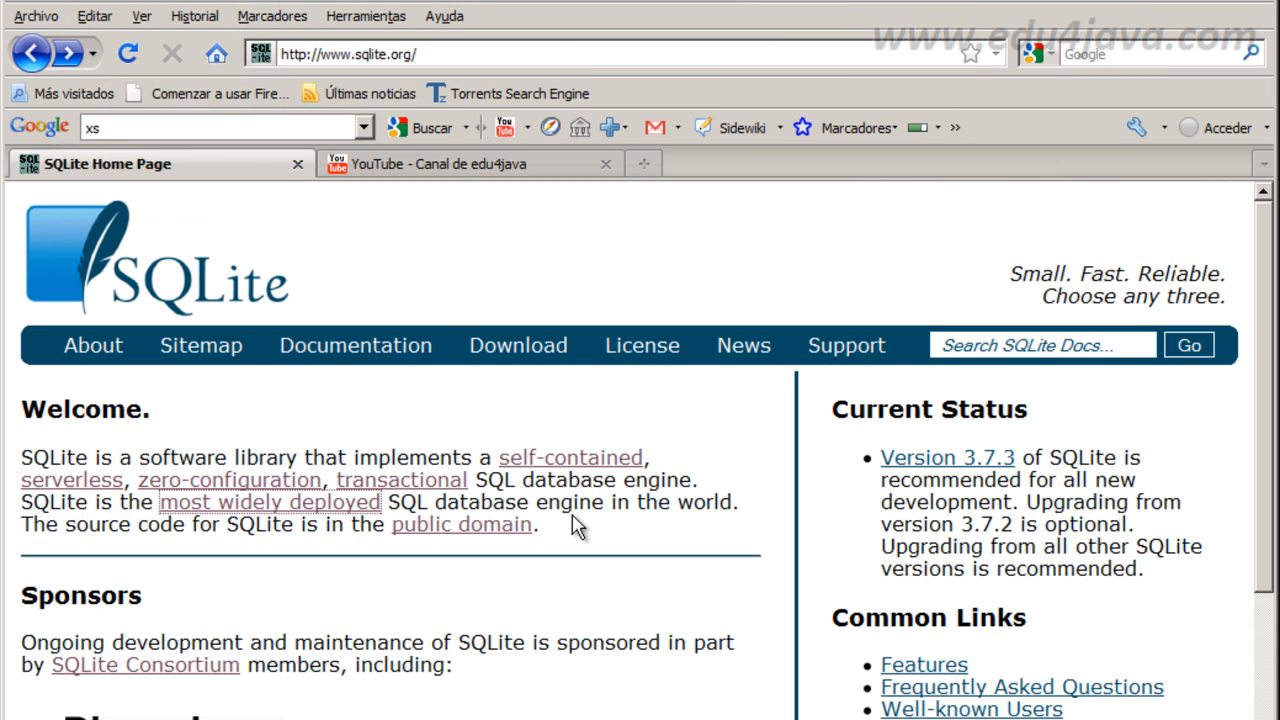
pyautogui.moveTo(90, 490)
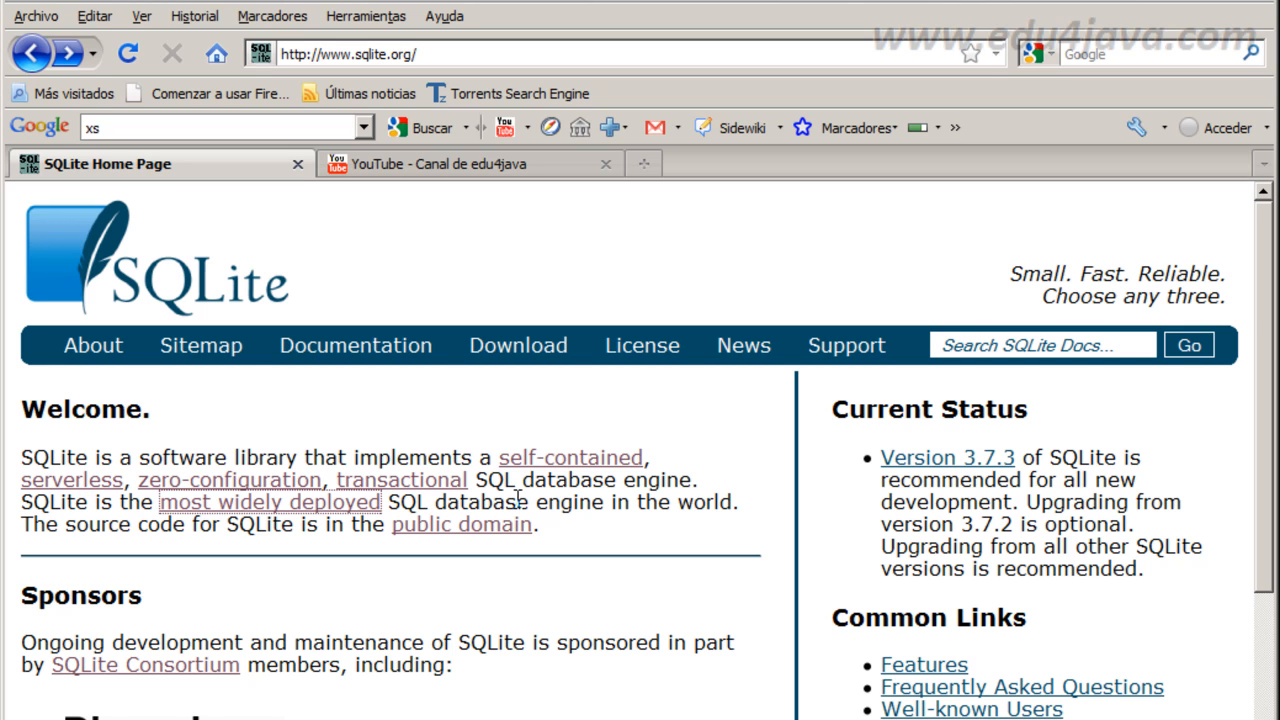
pyautogui.moveTo(130, 483)
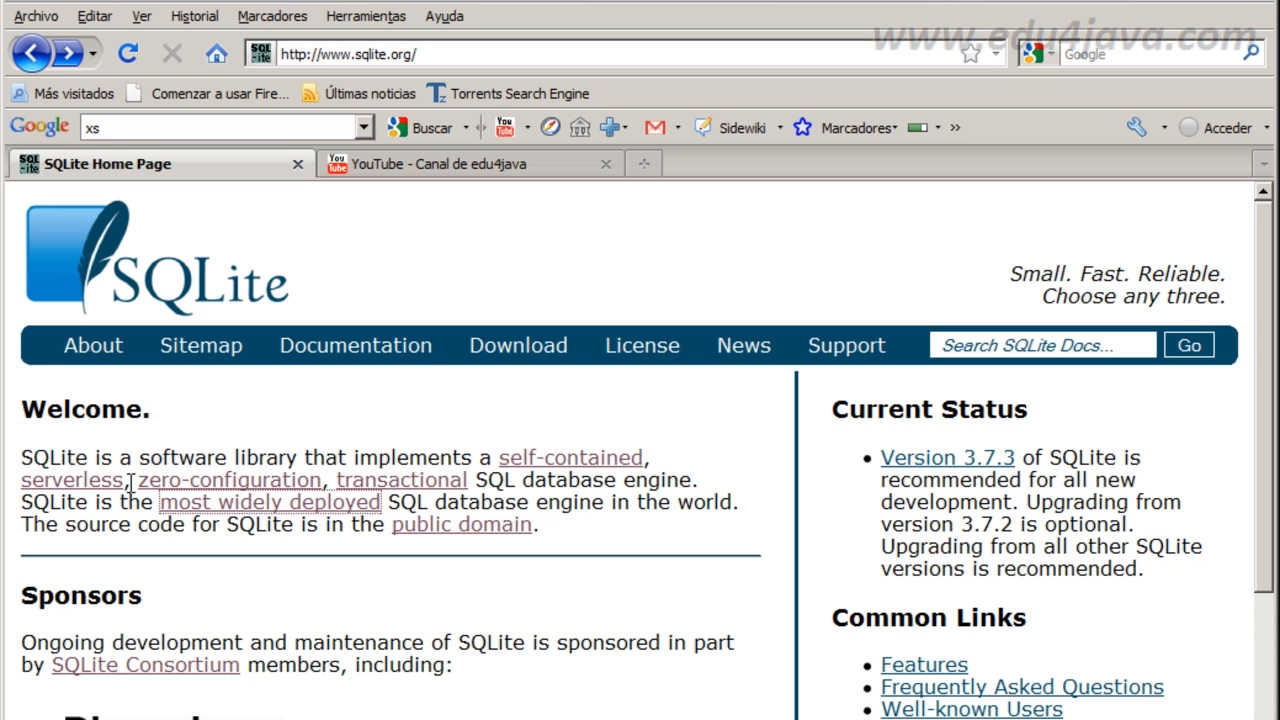
pyautogui.moveTo(90, 495)
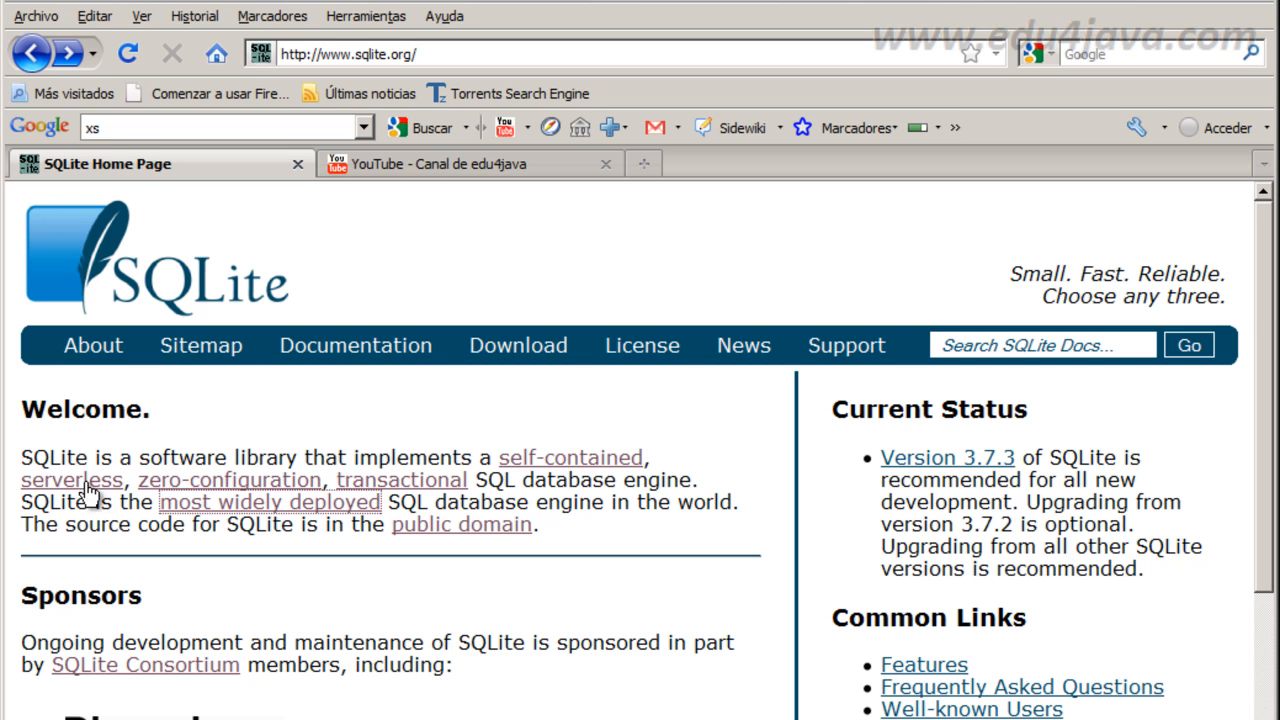
pyautogui.moveTo(75, 497)
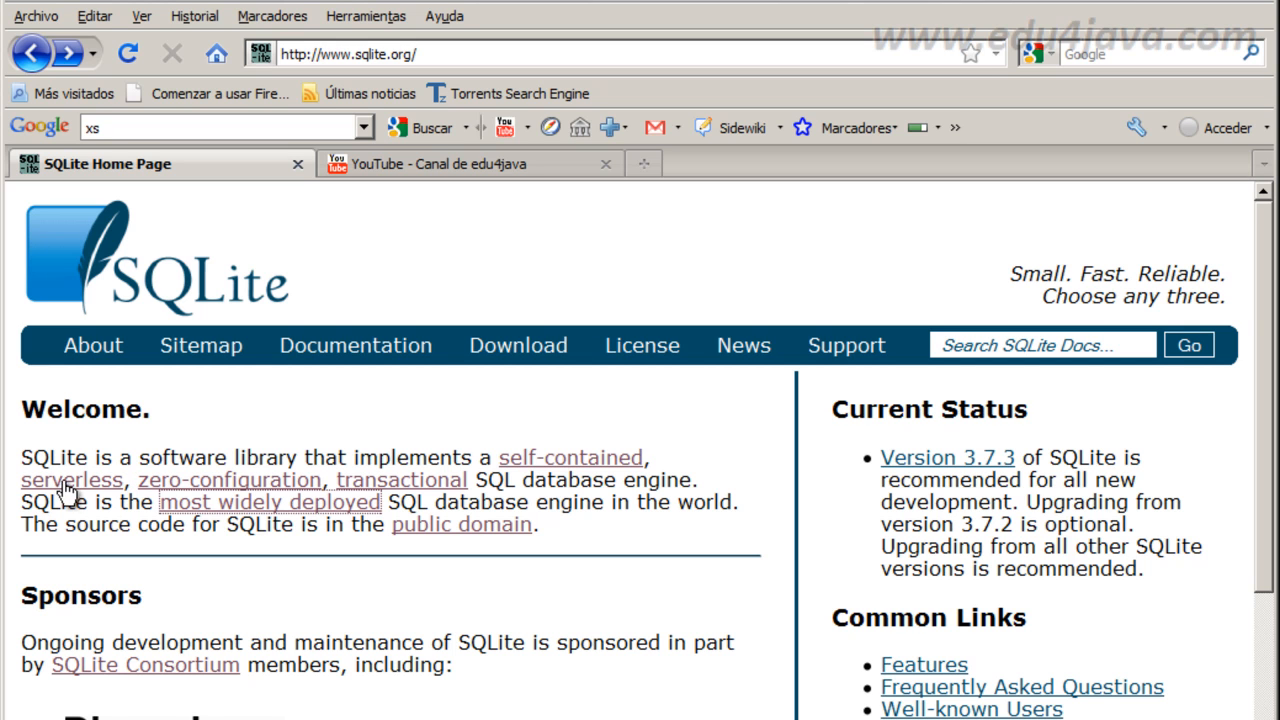
pyautogui.moveTo(275, 502)
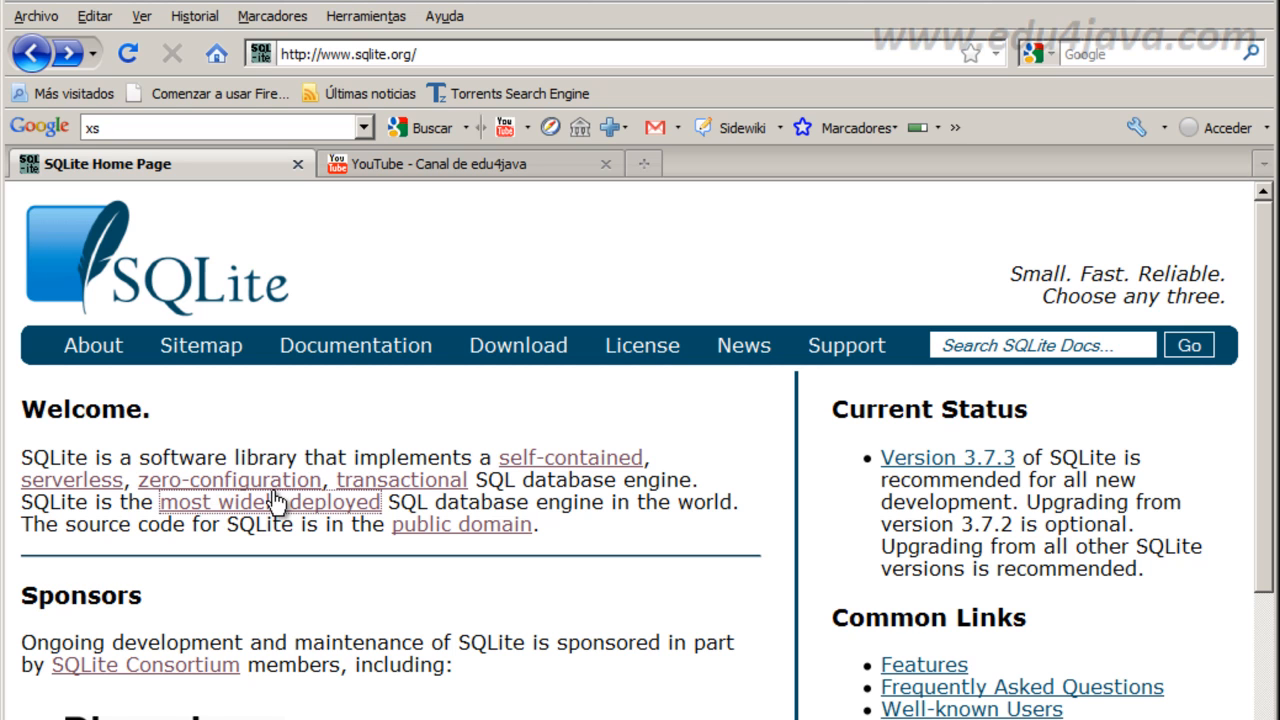
pyautogui.moveTo(235, 495)
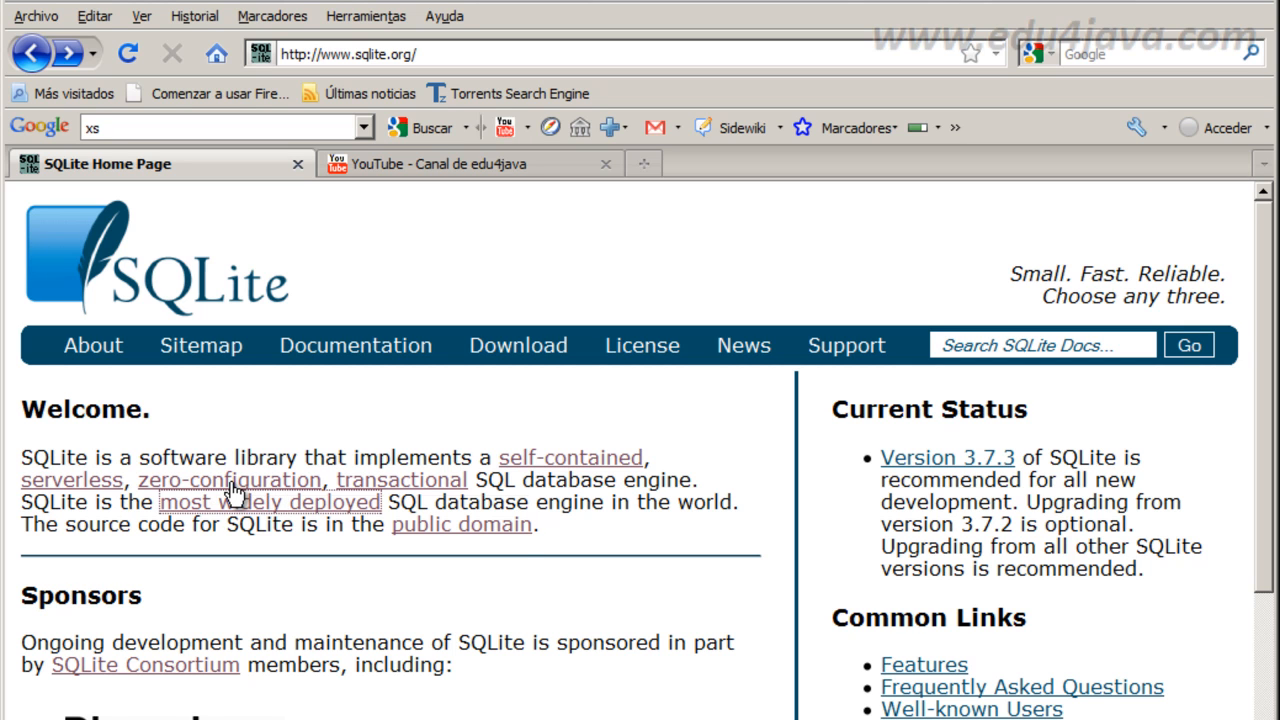
pyautogui.moveTo(230, 490)
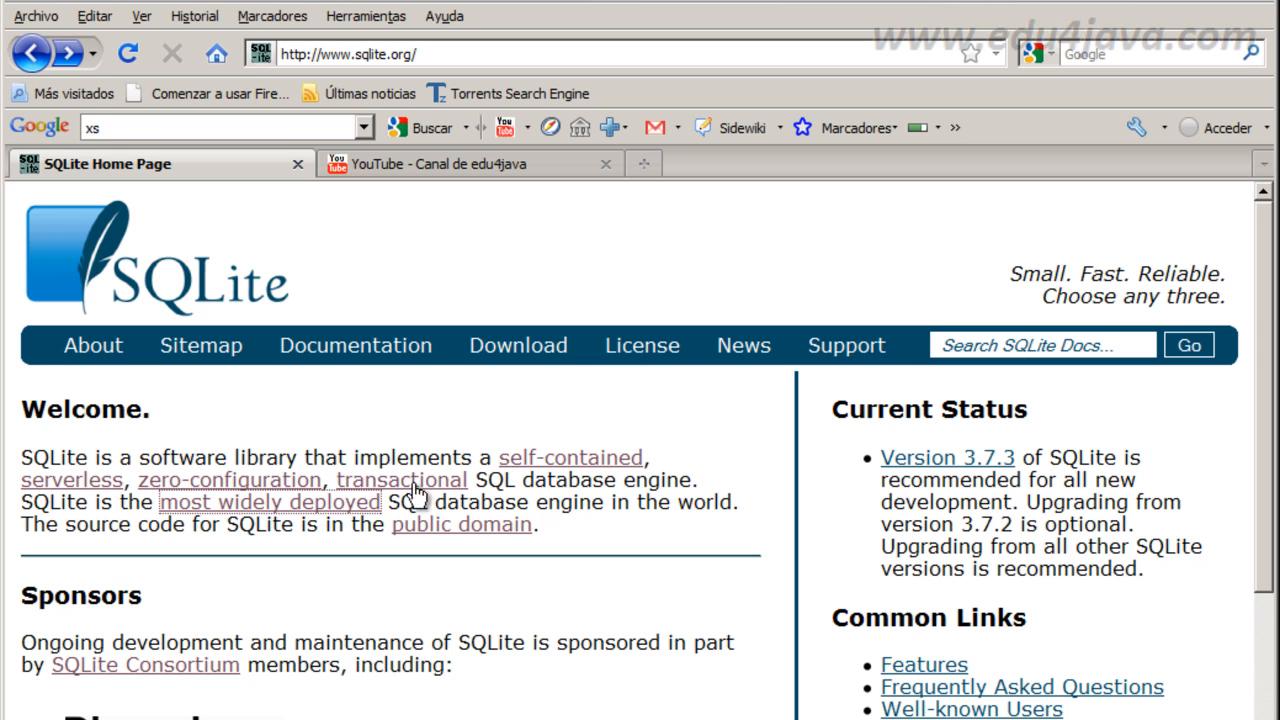
pyautogui.moveTo(402, 479)
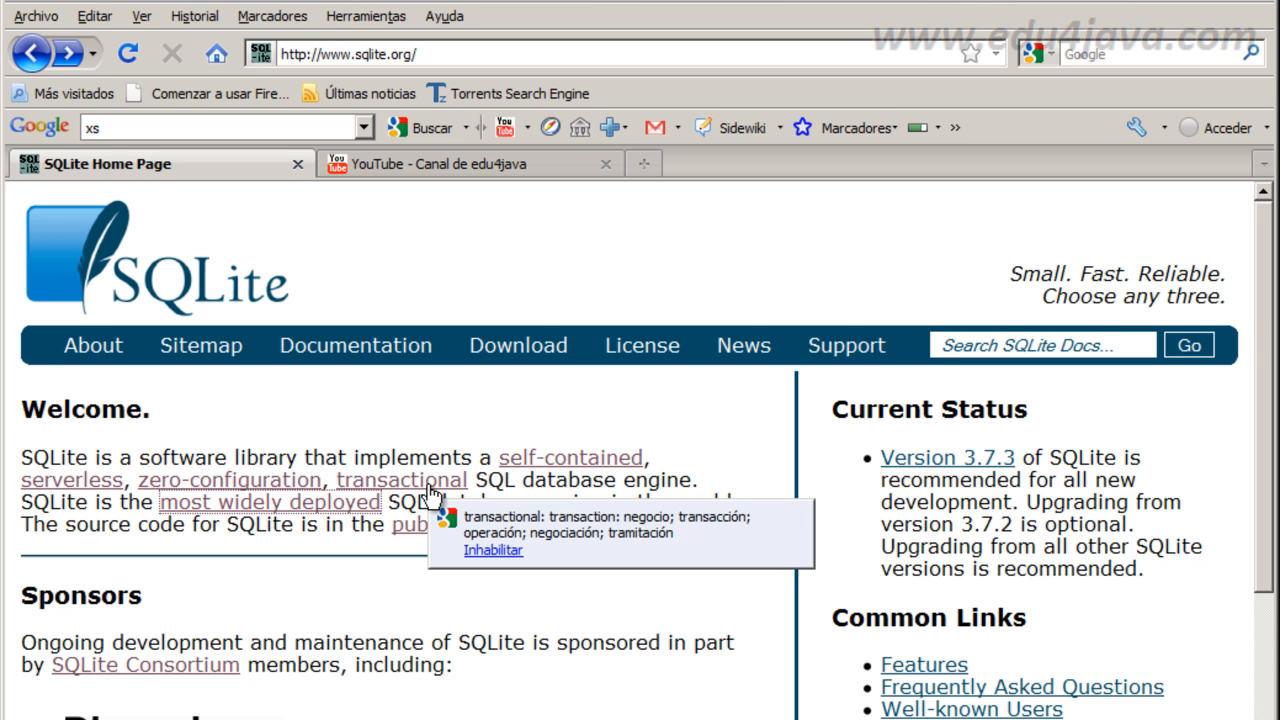
pyautogui.click(401, 479)
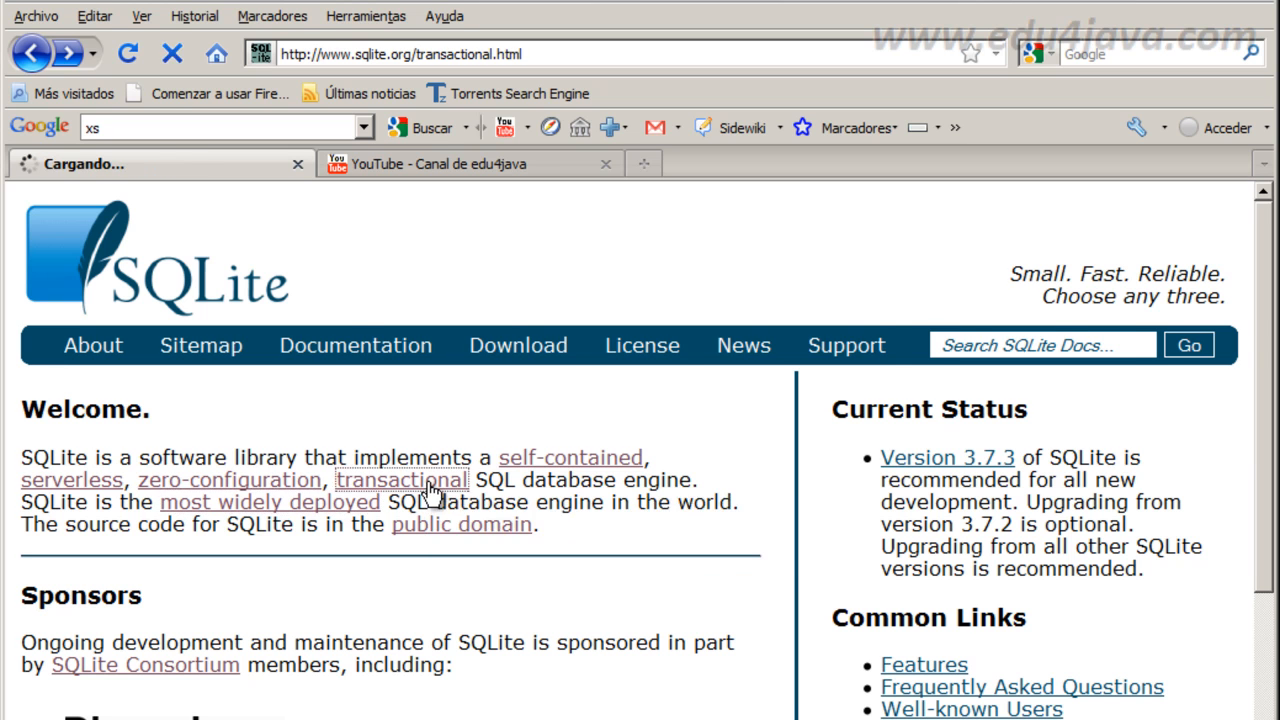
pyautogui.click(402, 480)
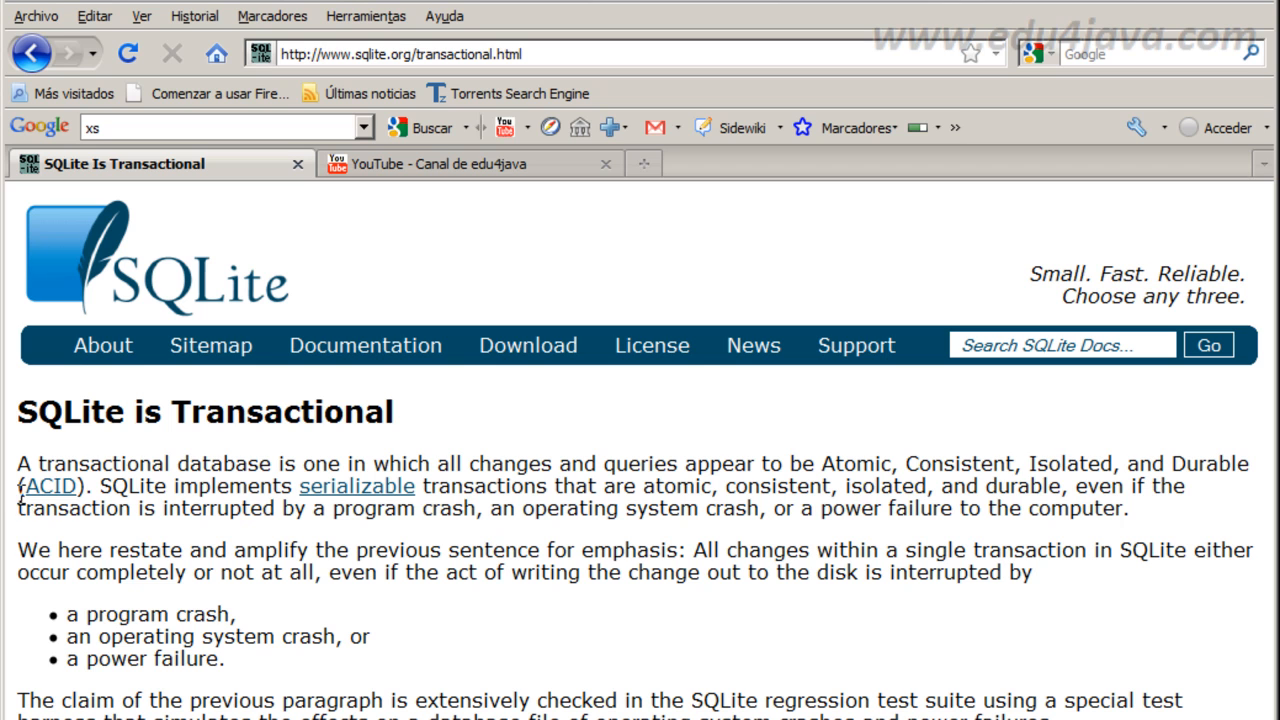
pyautogui.moveTo(910, 474)
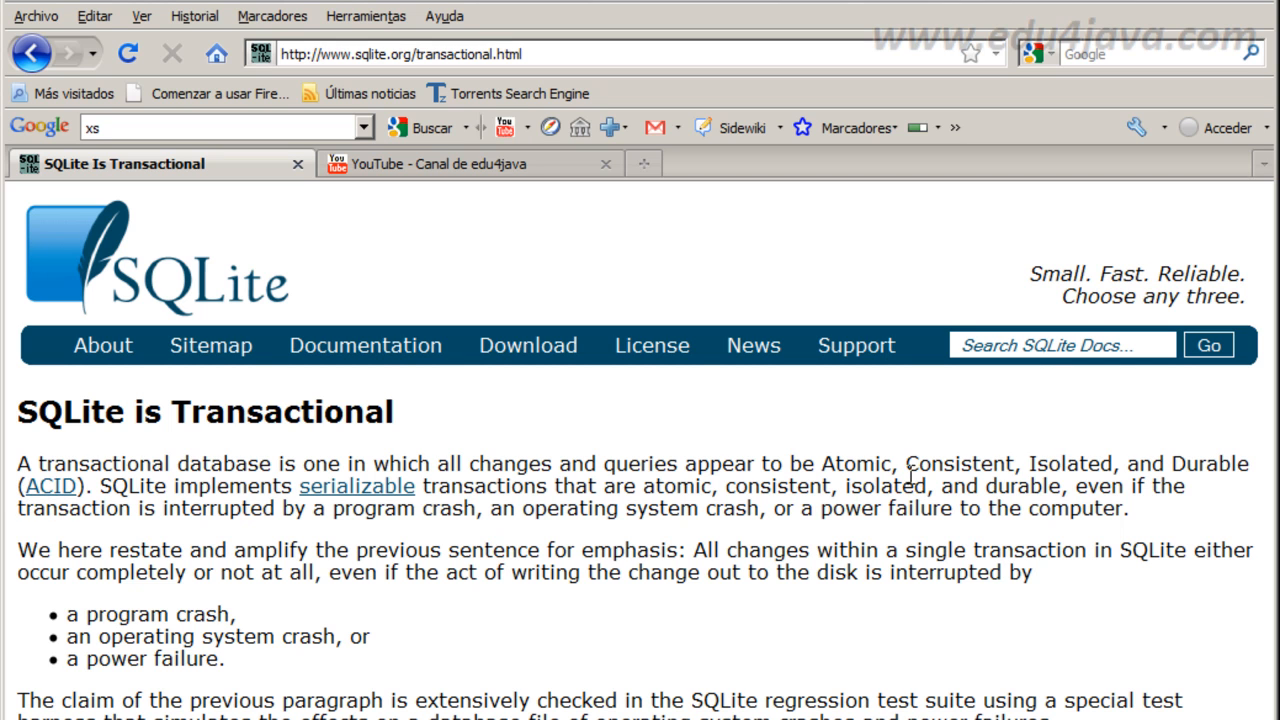
pyautogui.doubleClick(835, 463)
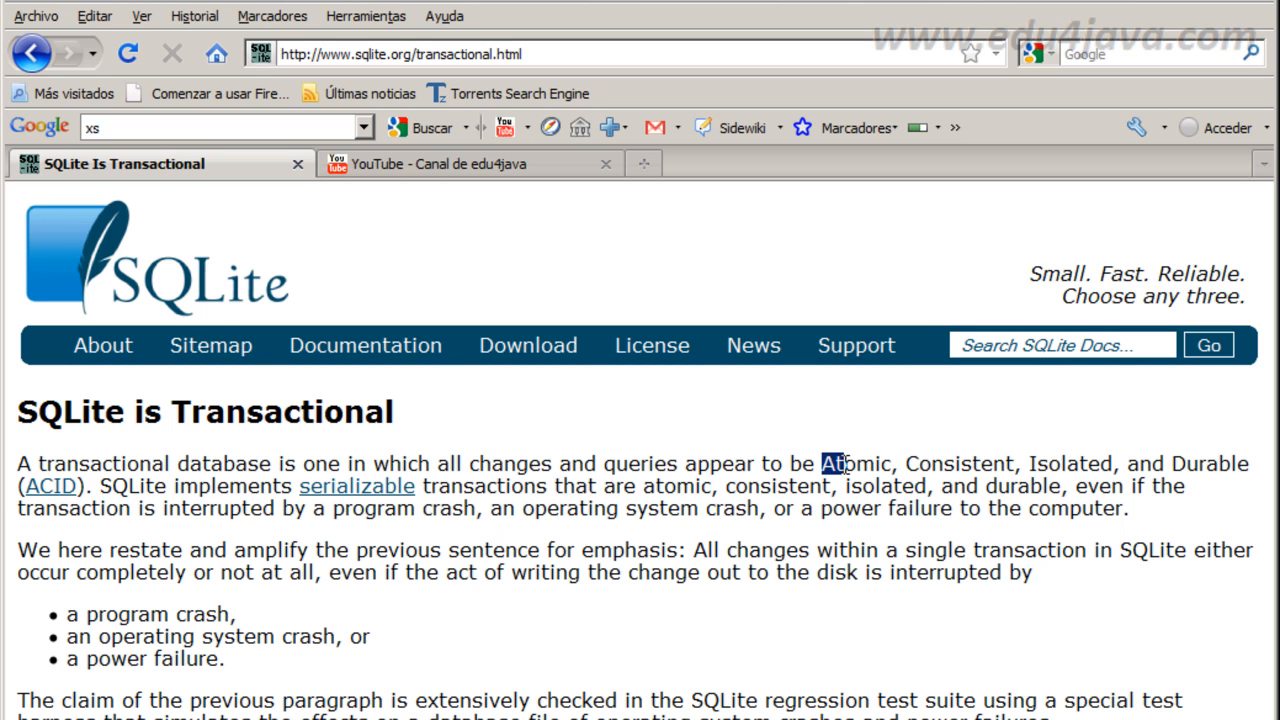
pyautogui.doubleClick(855, 463)
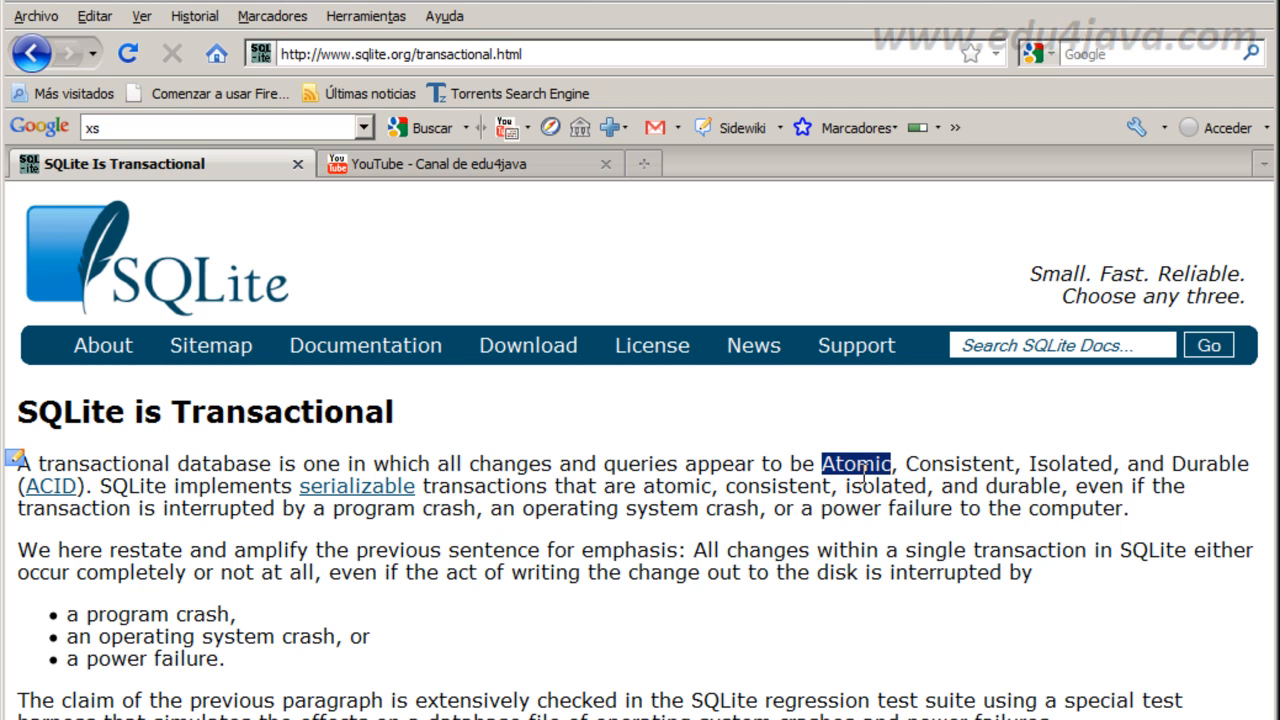
pyautogui.click(855, 463)
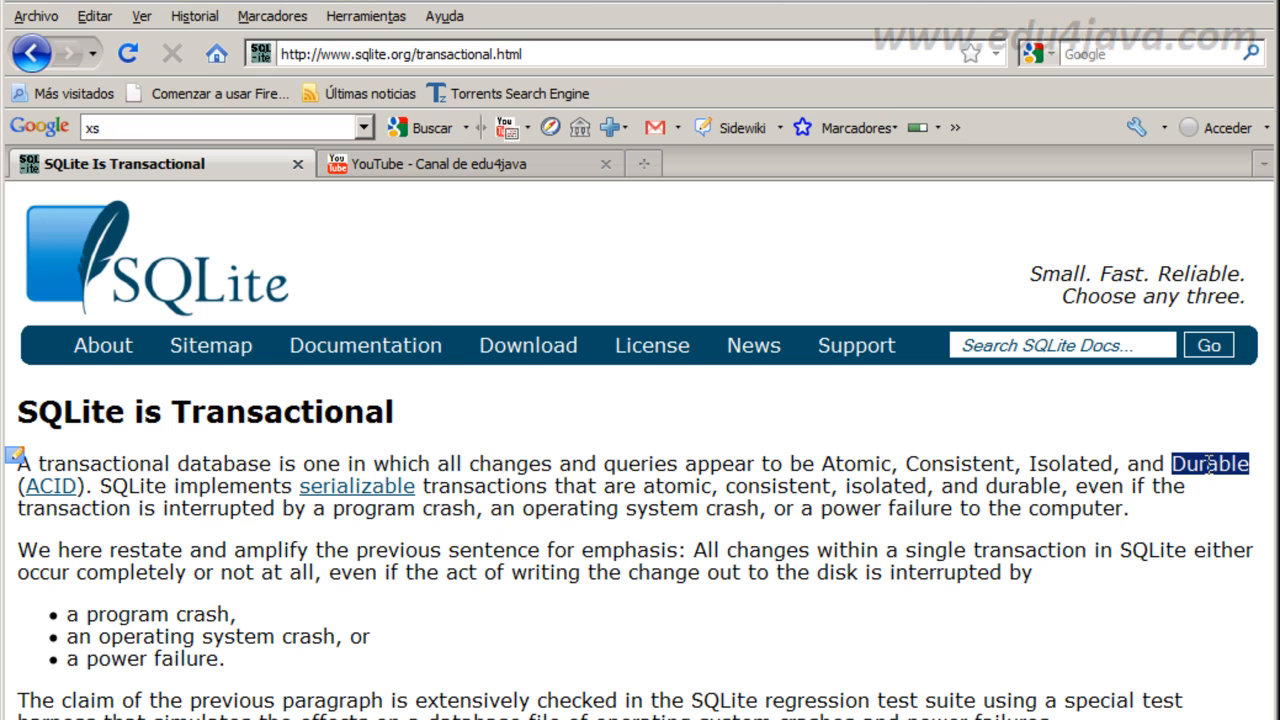
pyautogui.moveTo(32, 54)
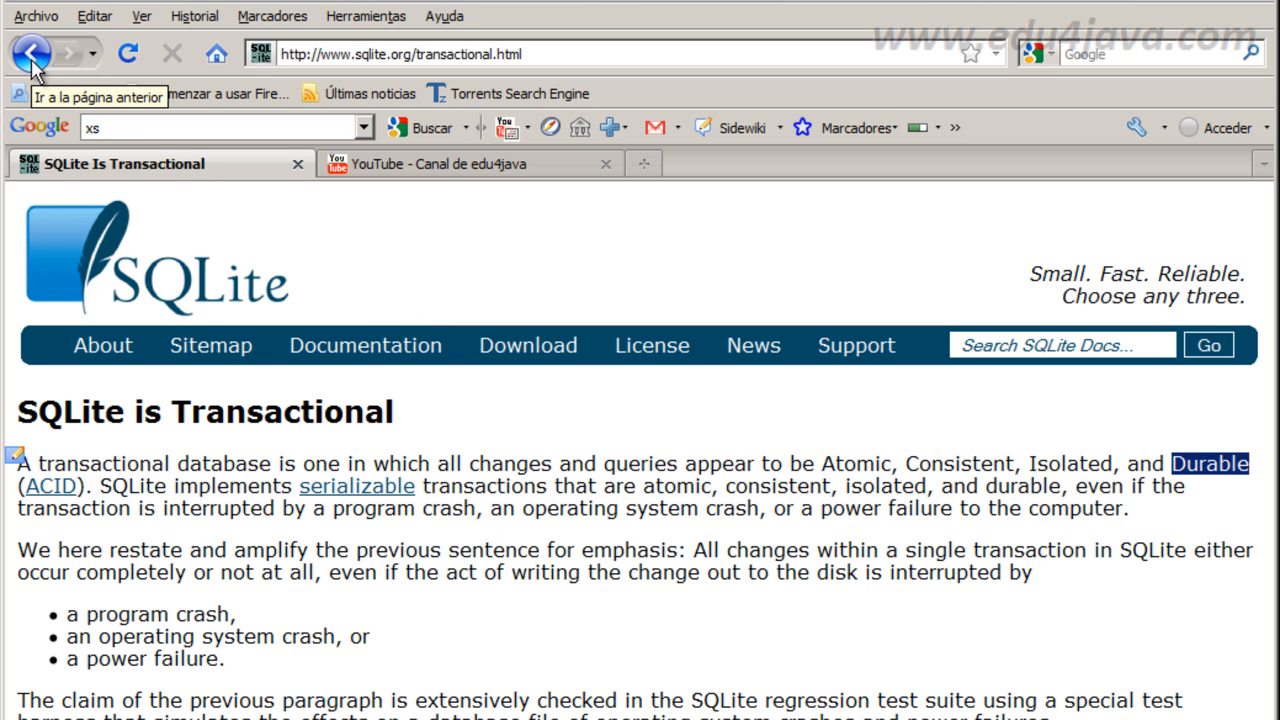
# Step: Go back from the transactional page to the sqlite.org home page
pyautogui.click(30, 53)
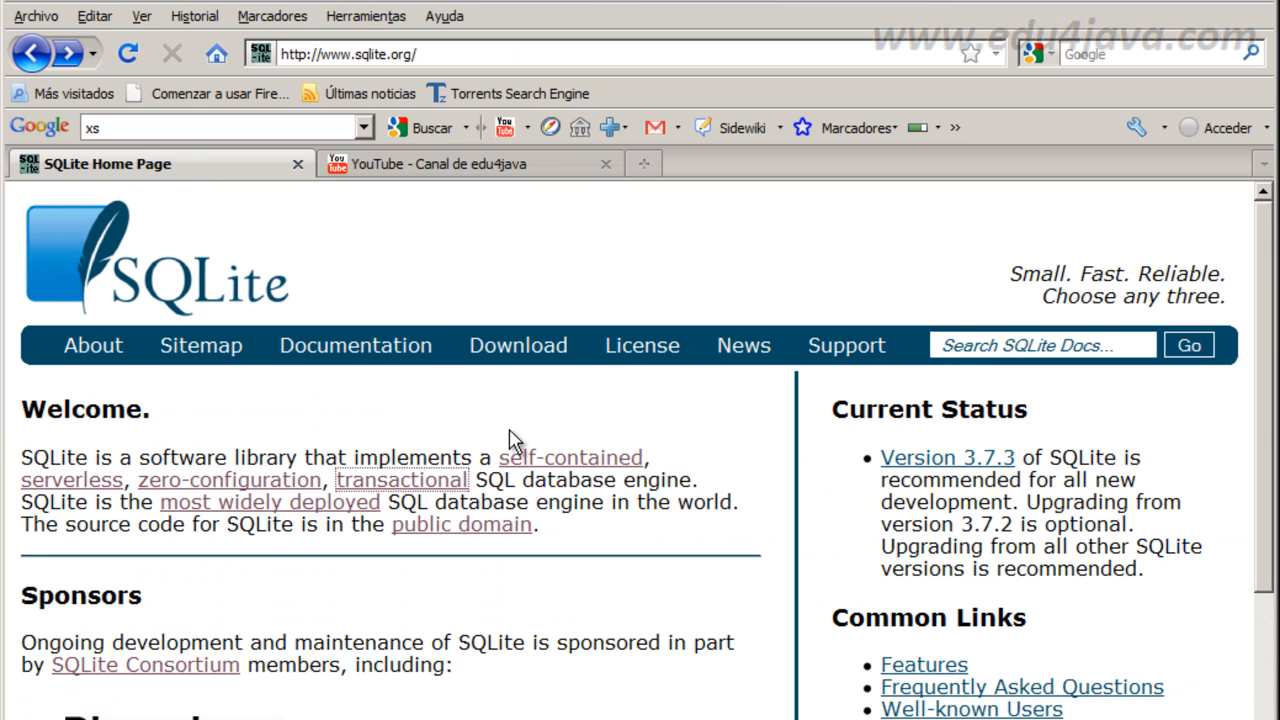
pyautogui.moveTo(515, 457)
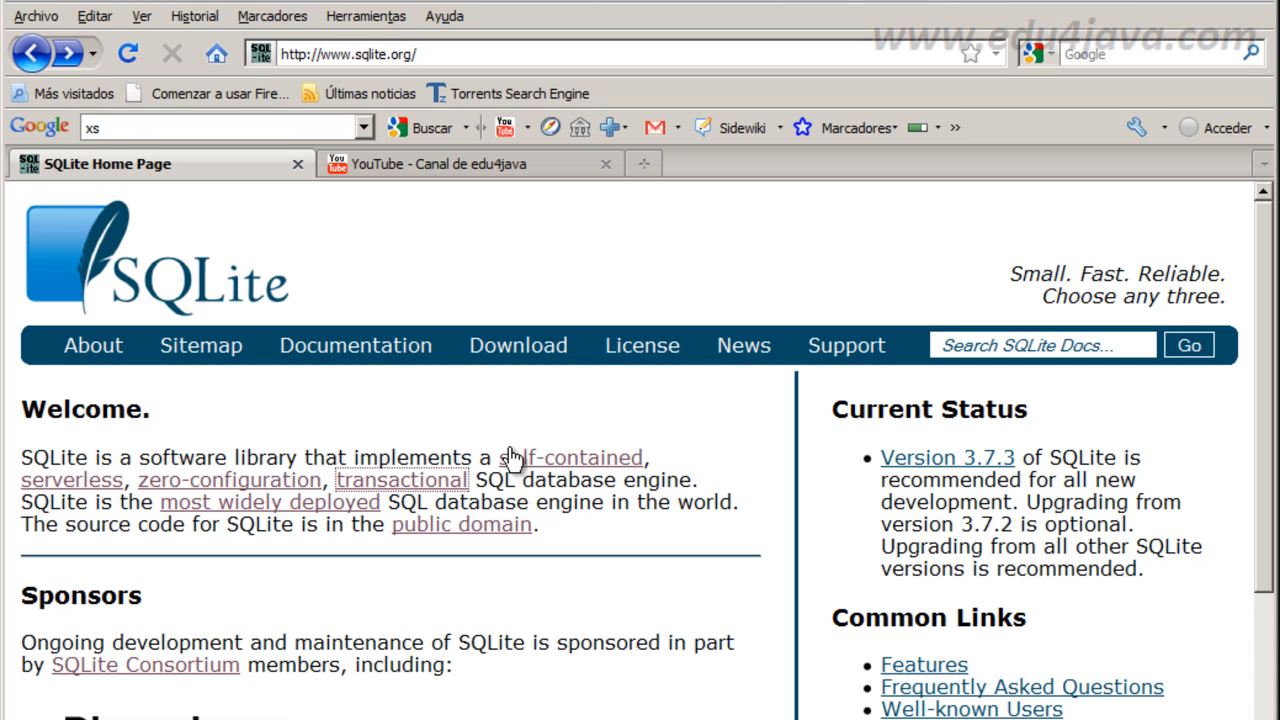
pyautogui.moveTo(685, 465)
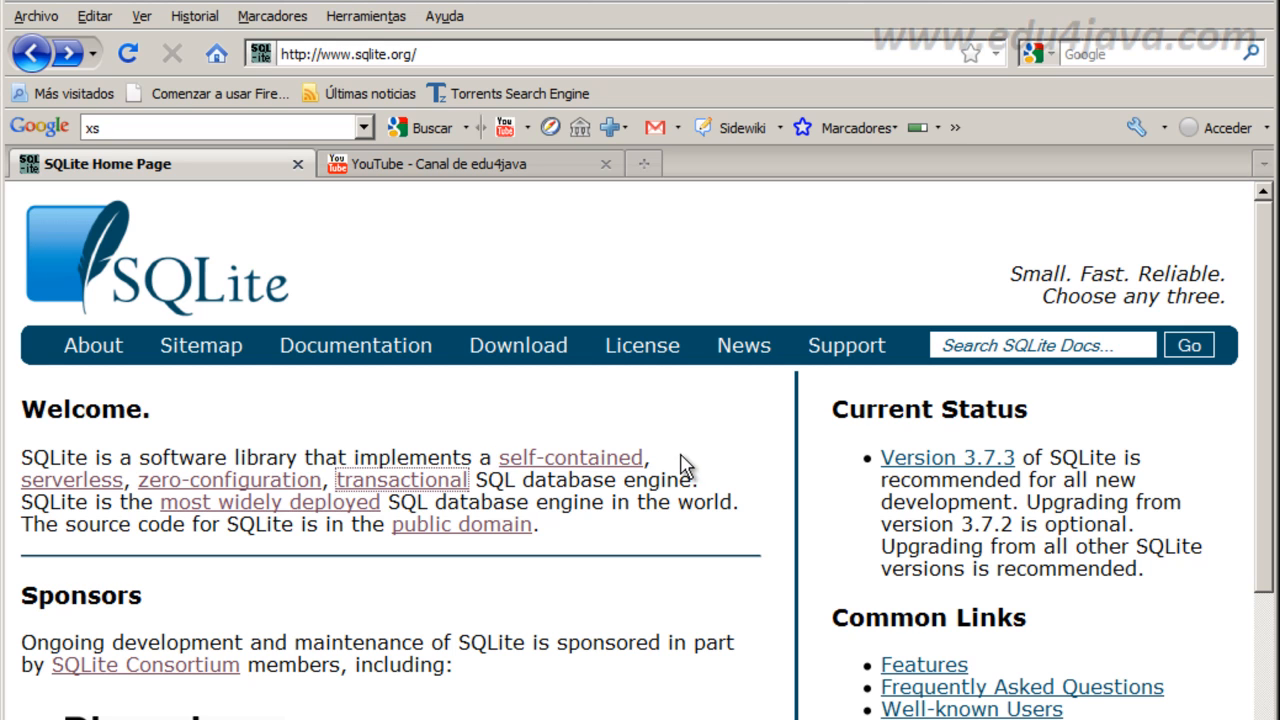
pyautogui.moveTo(608, 475)
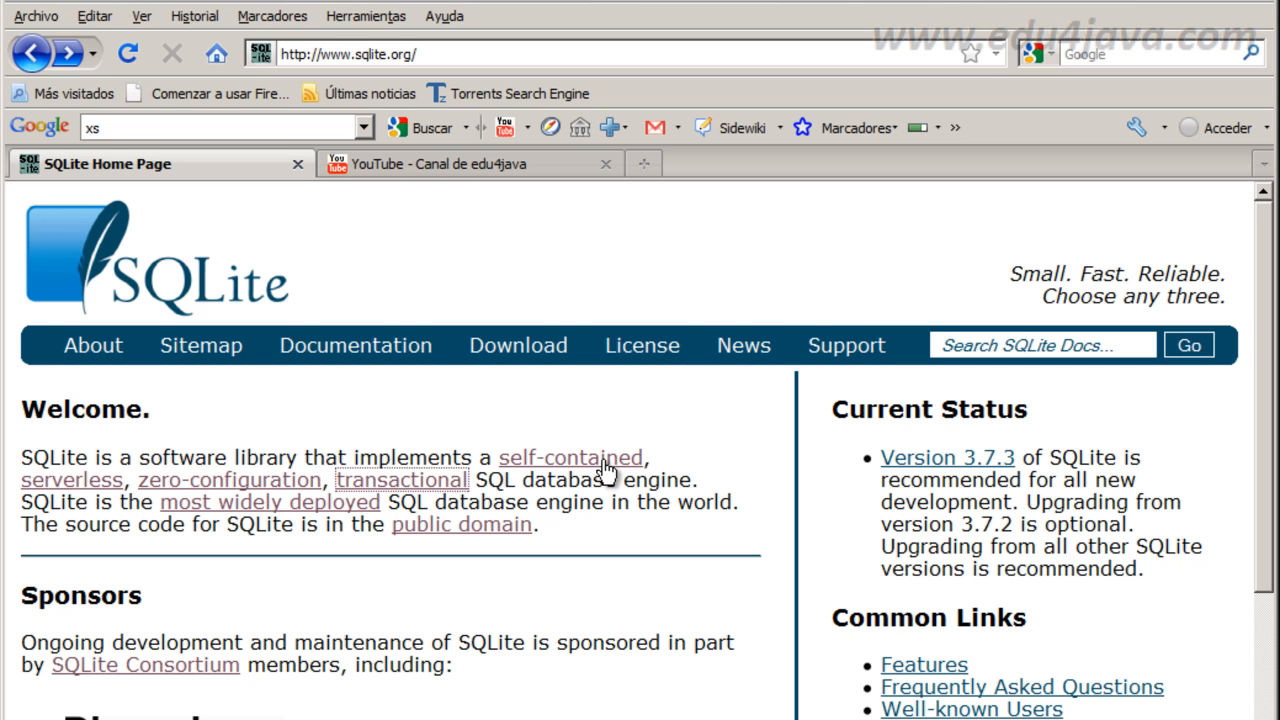
pyautogui.moveTo(625, 463)
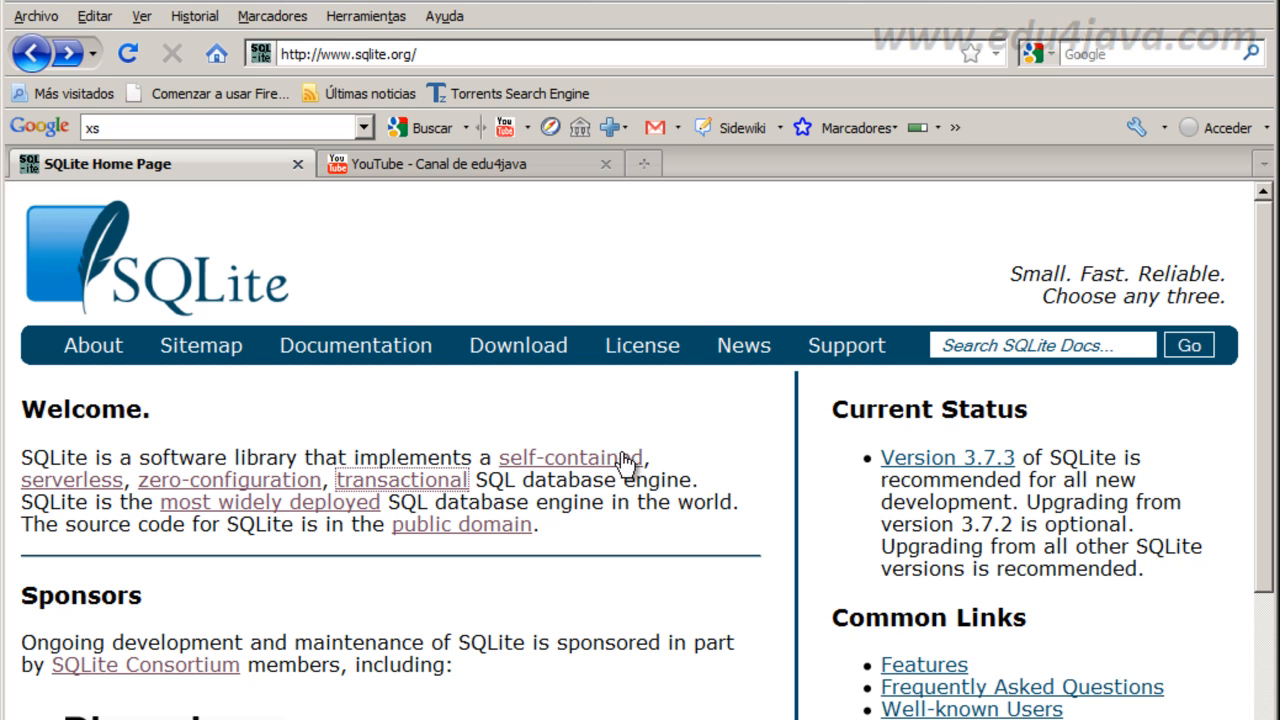
pyautogui.moveTo(570, 465)
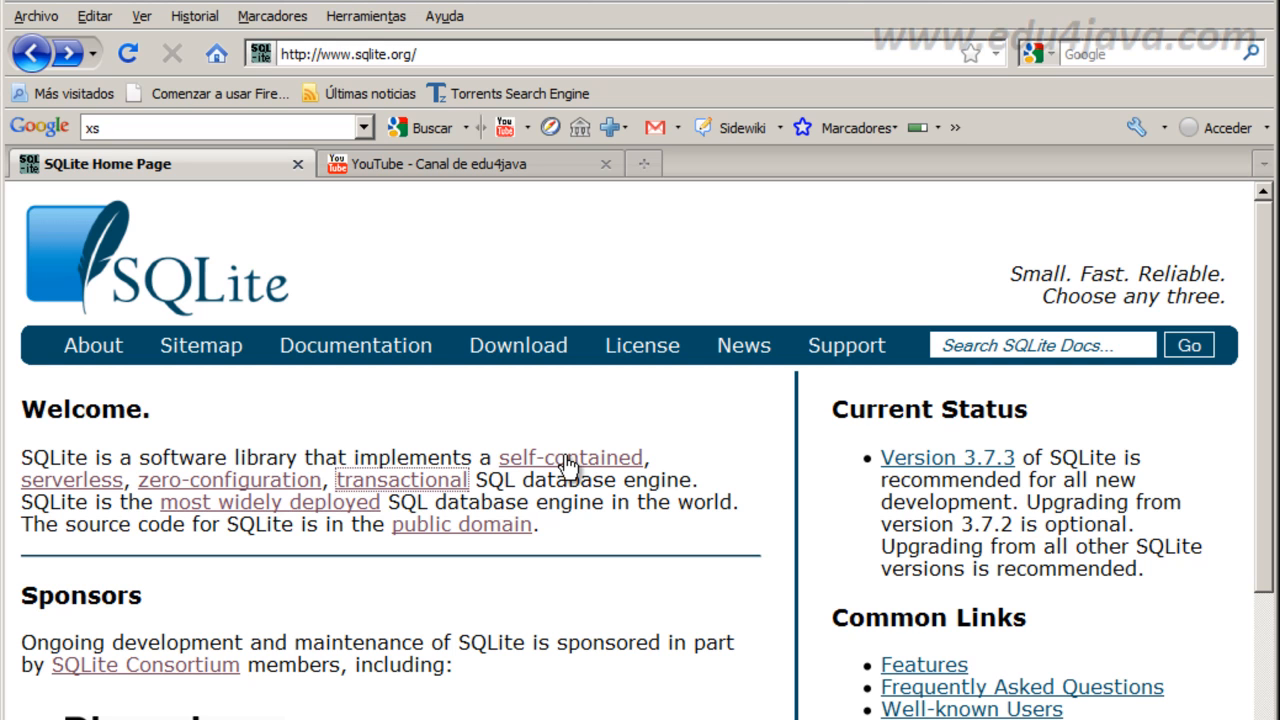
pyautogui.moveTo(480, 462)
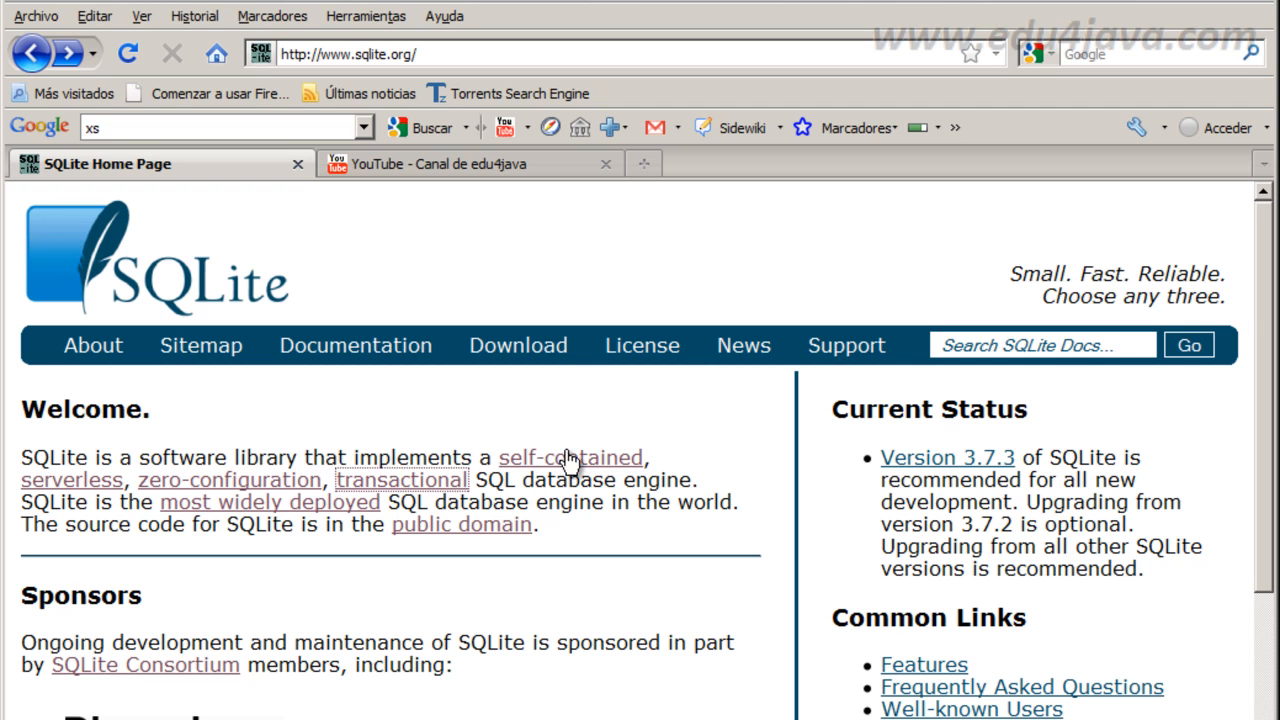
pyautogui.moveTo(672, 442)
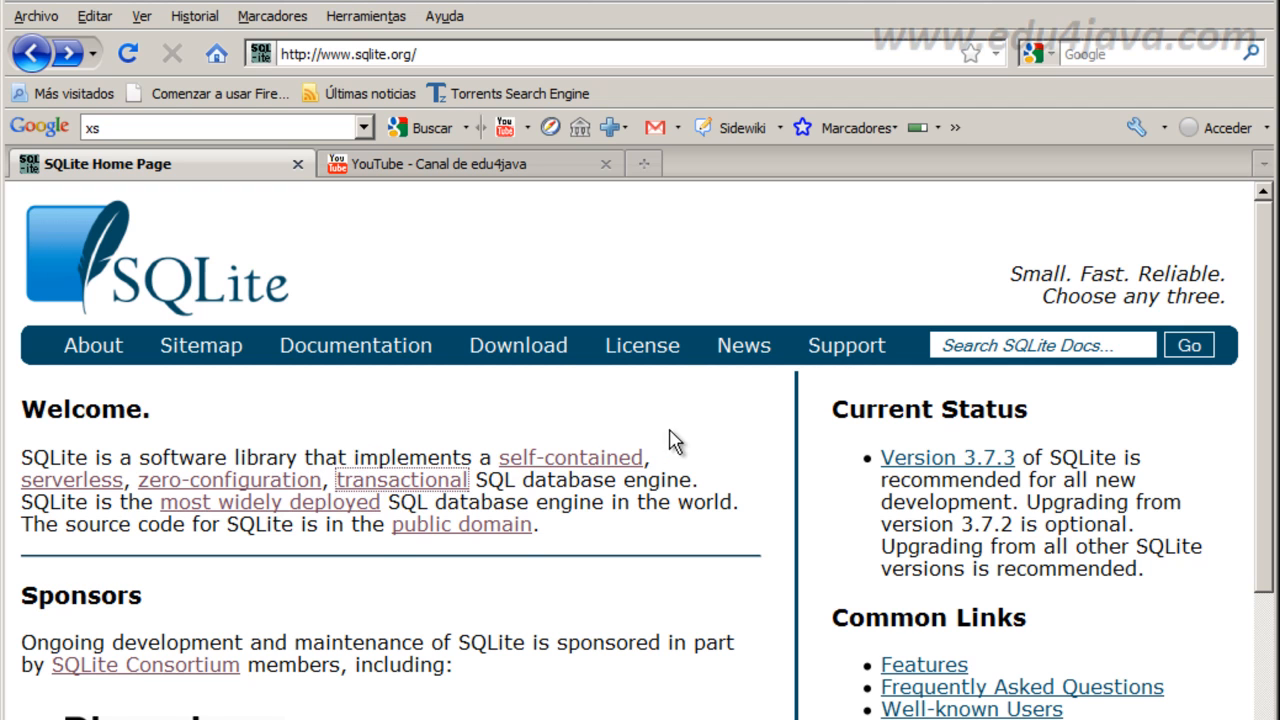
pyautogui.moveTo(540, 462)
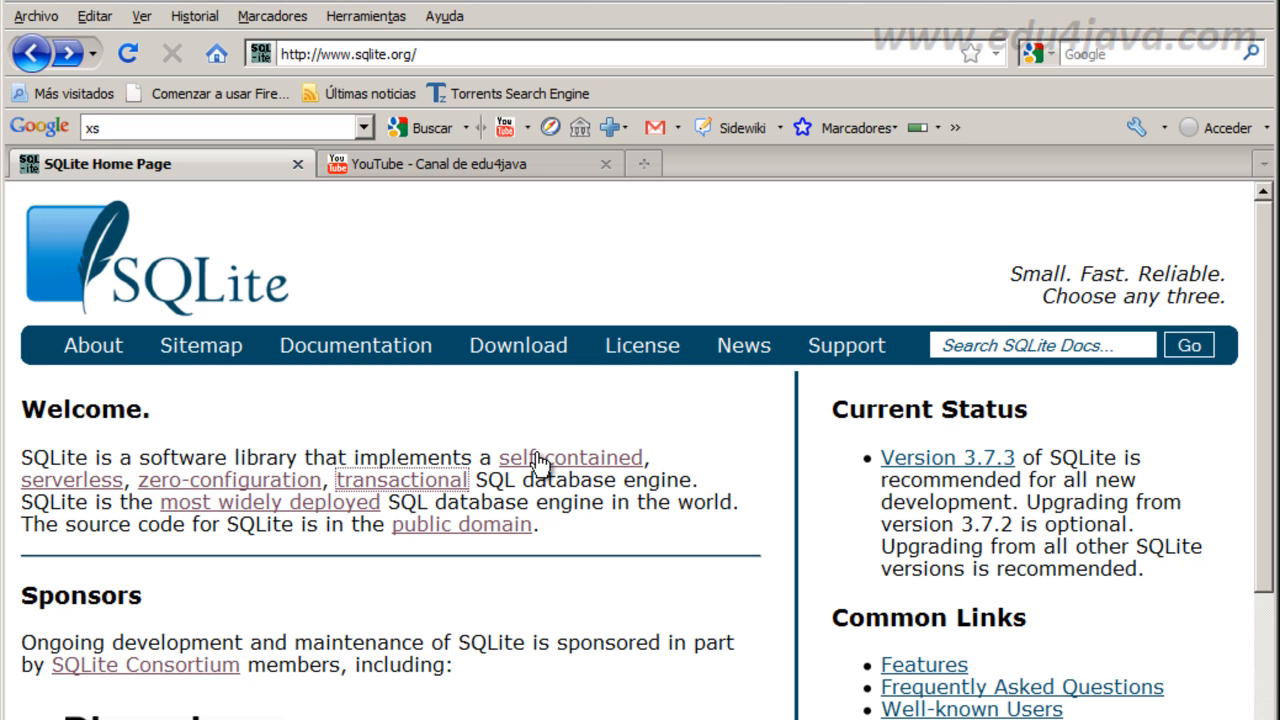
pyautogui.moveTo(218, 492)
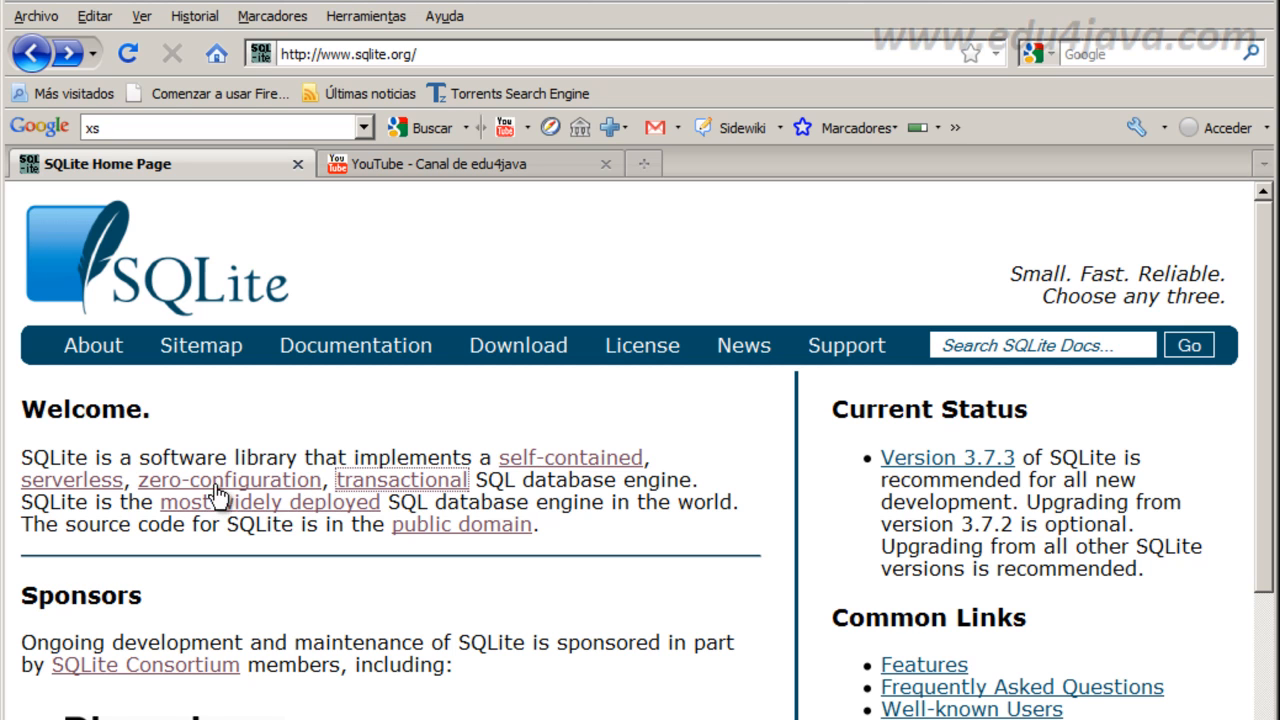
pyautogui.moveTo(210, 510)
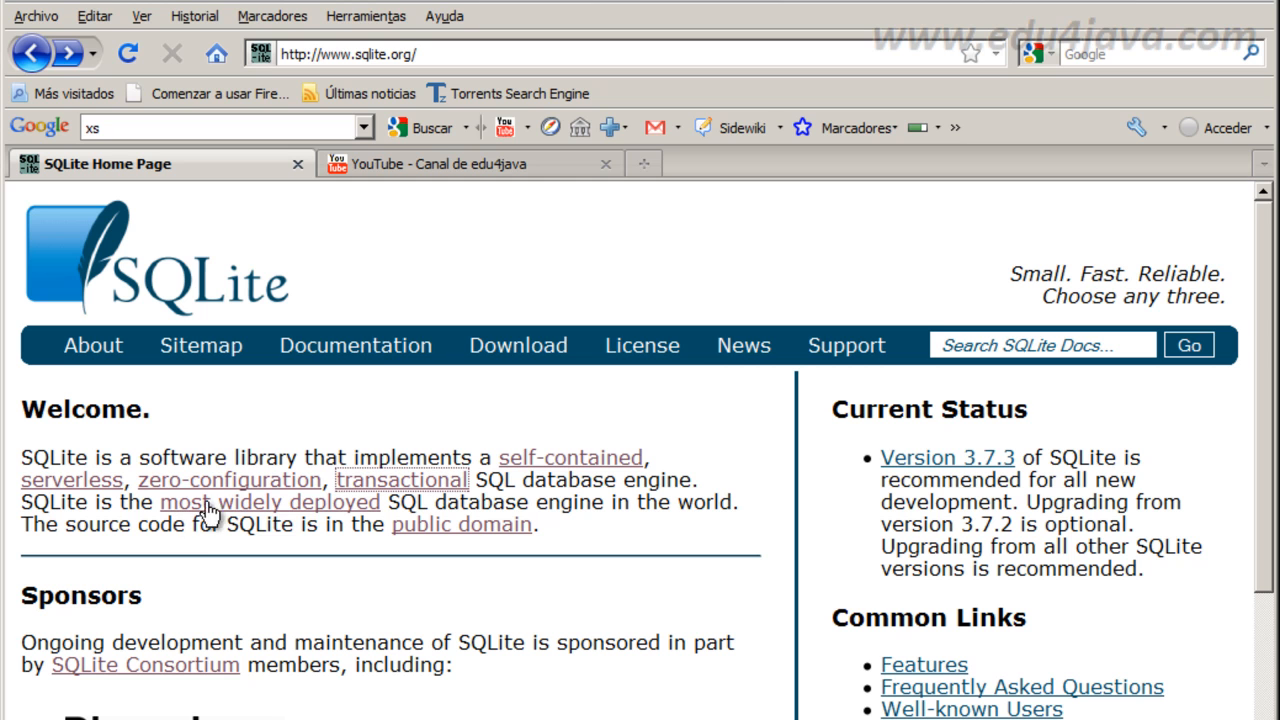
pyautogui.moveTo(305, 517)
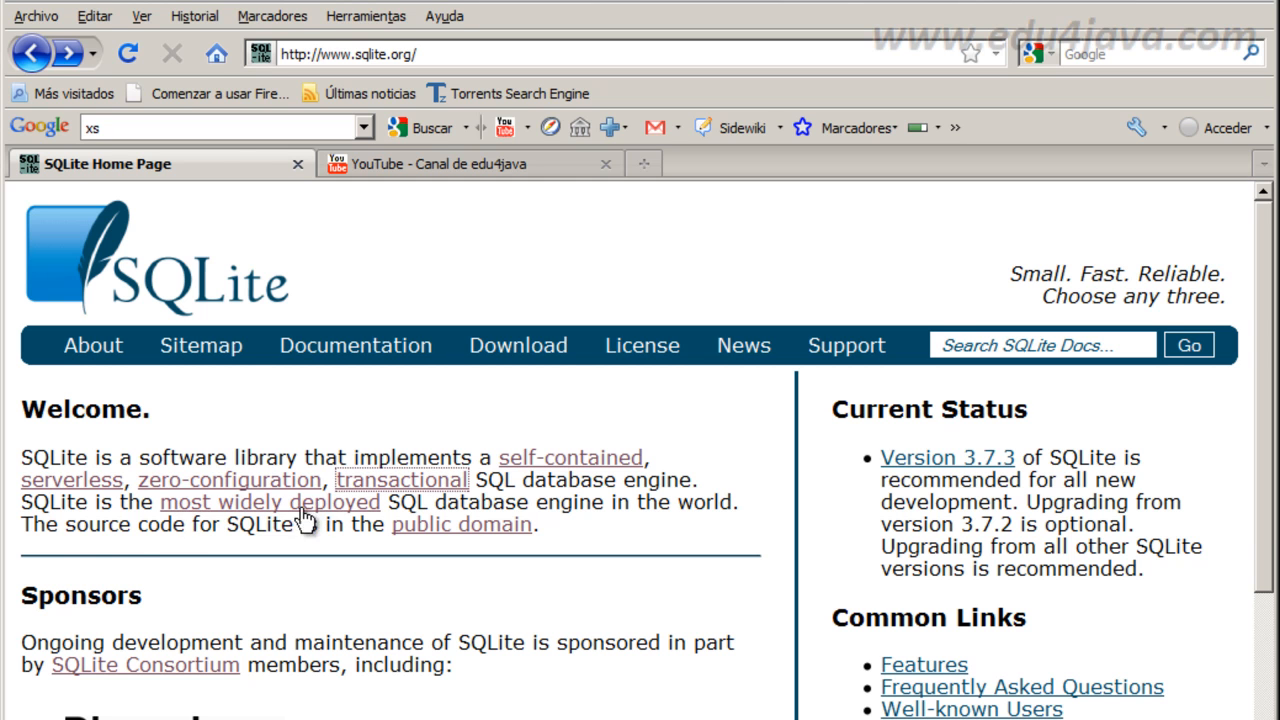
# Step: Open the 'most widely deployed' page and highlight Firefox, computers and million under Estimates
pyautogui.click(267, 502)
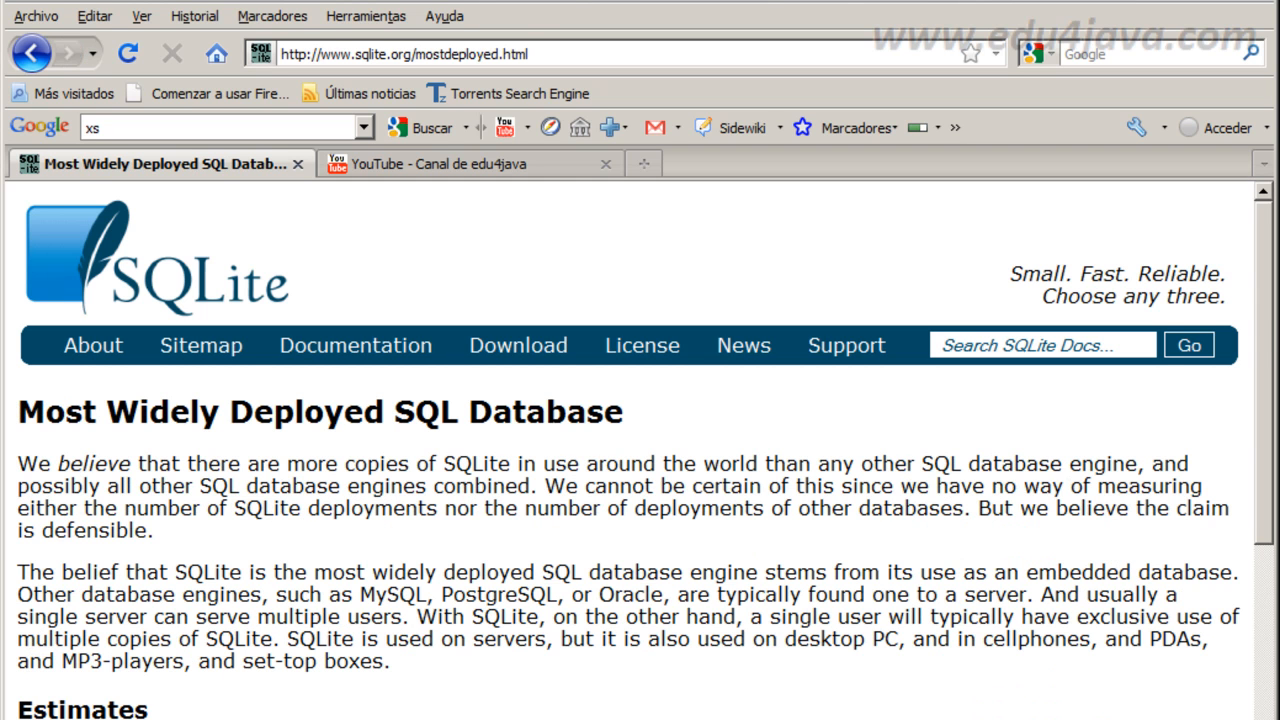
pyautogui.scroll(-3)
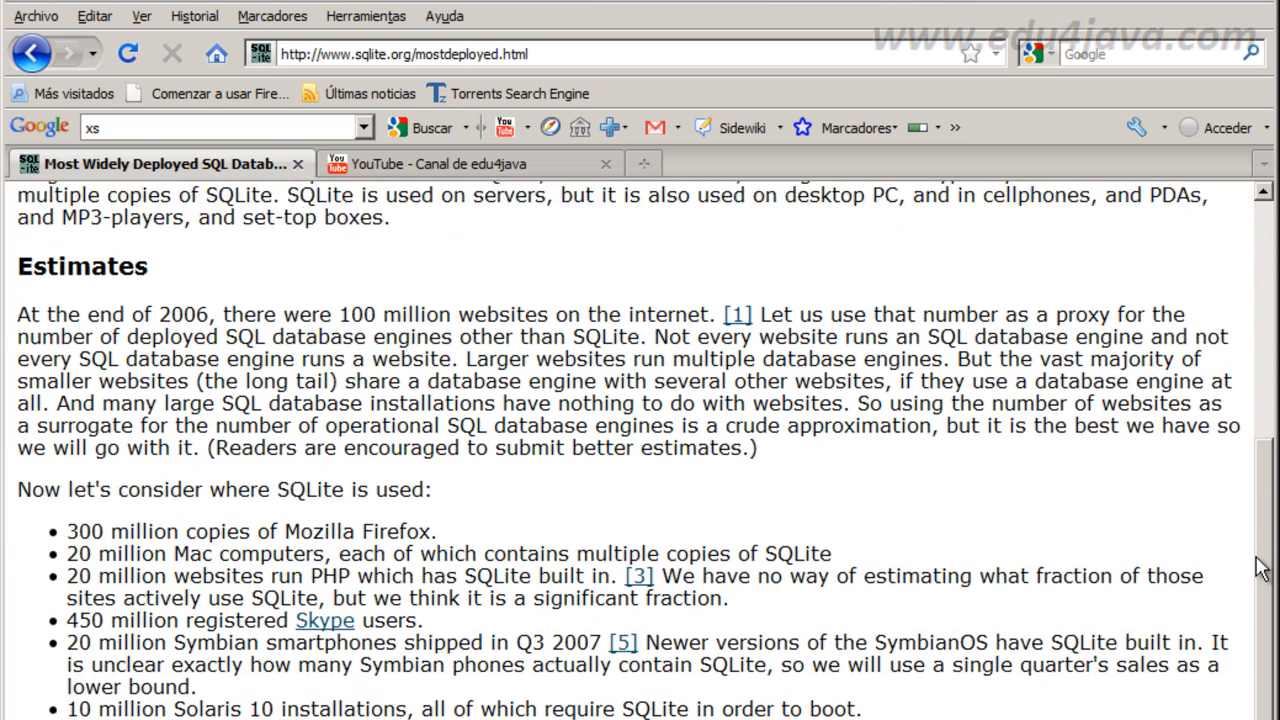
pyautogui.scroll(-3)
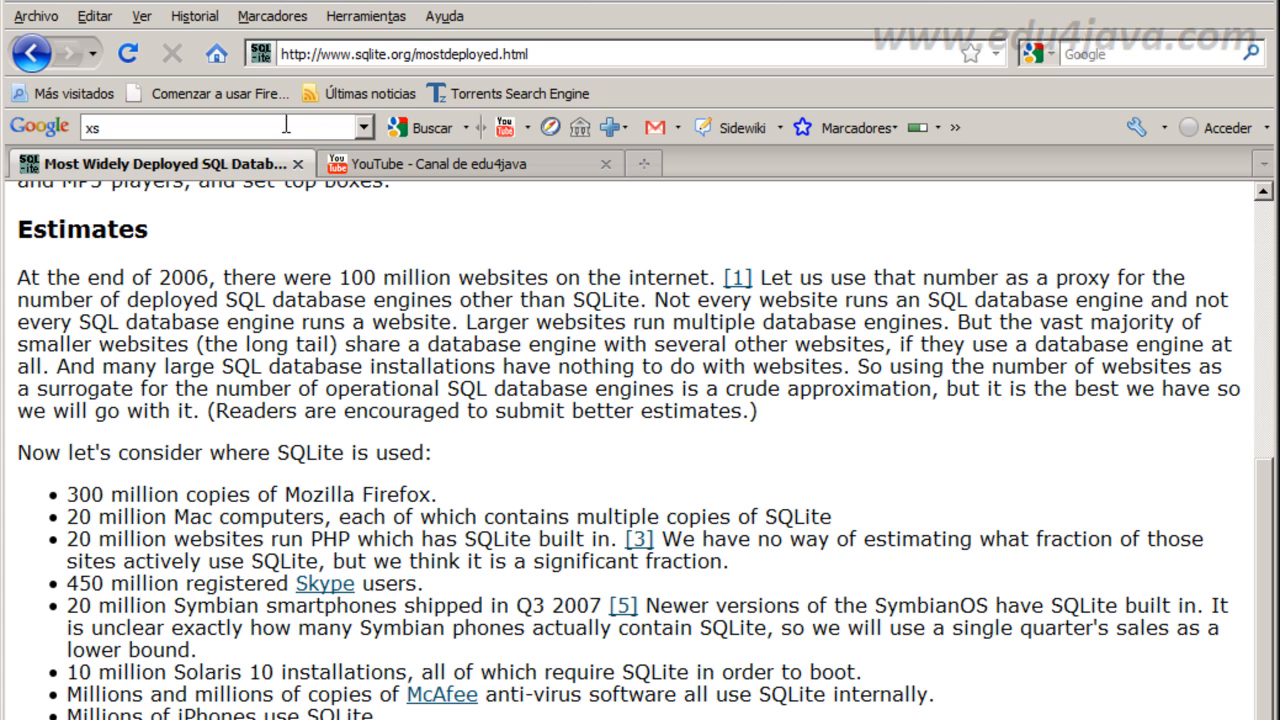
pyautogui.doubleClick(395, 494)
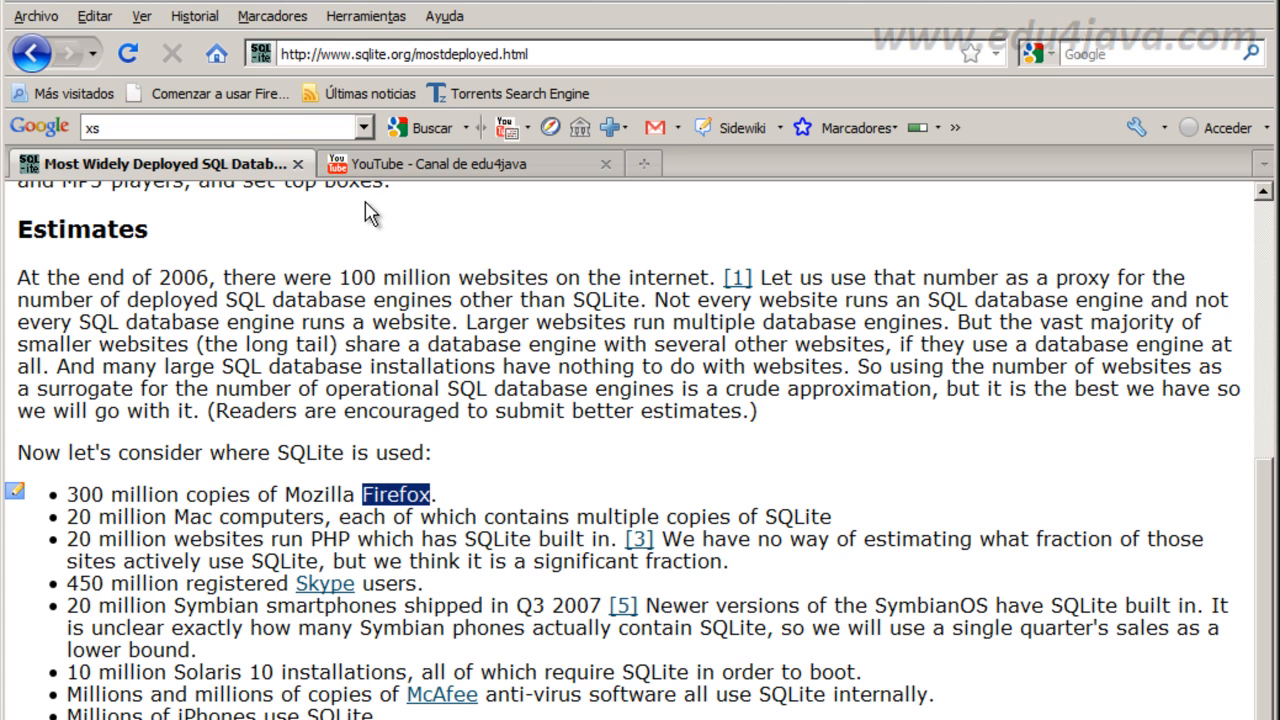
pyautogui.moveTo(97, 507)
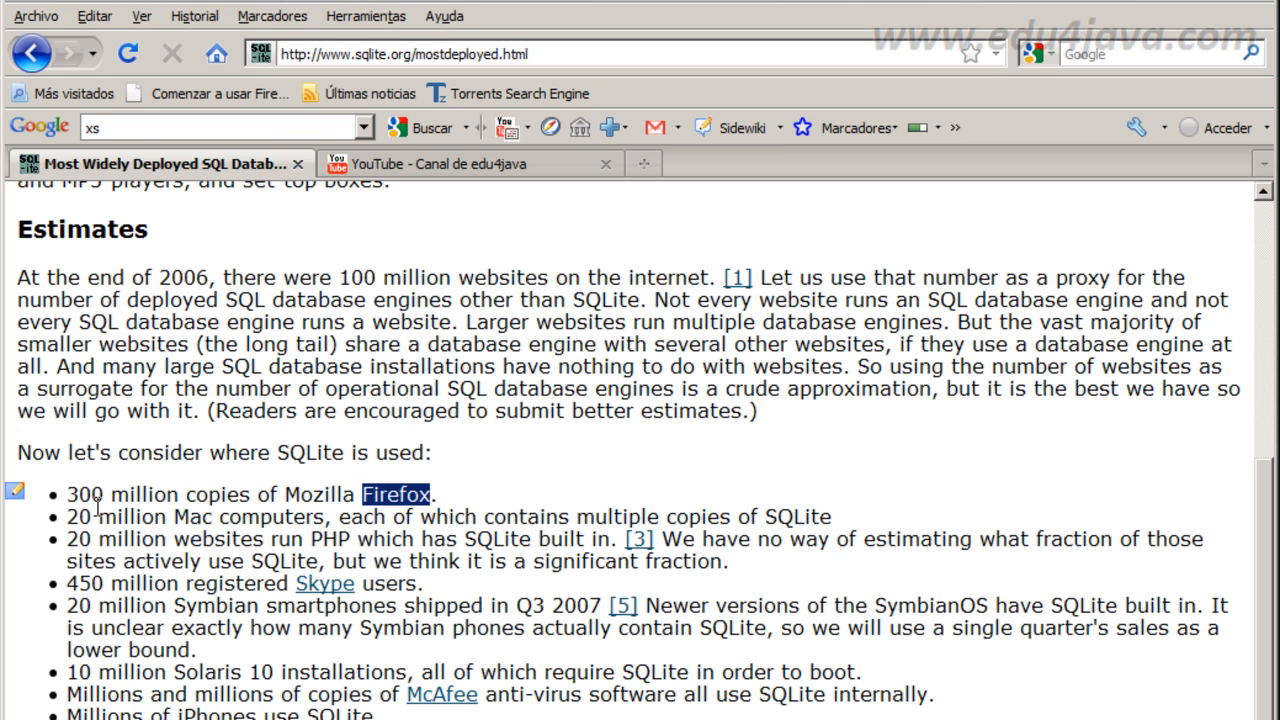
pyautogui.moveTo(125, 517)
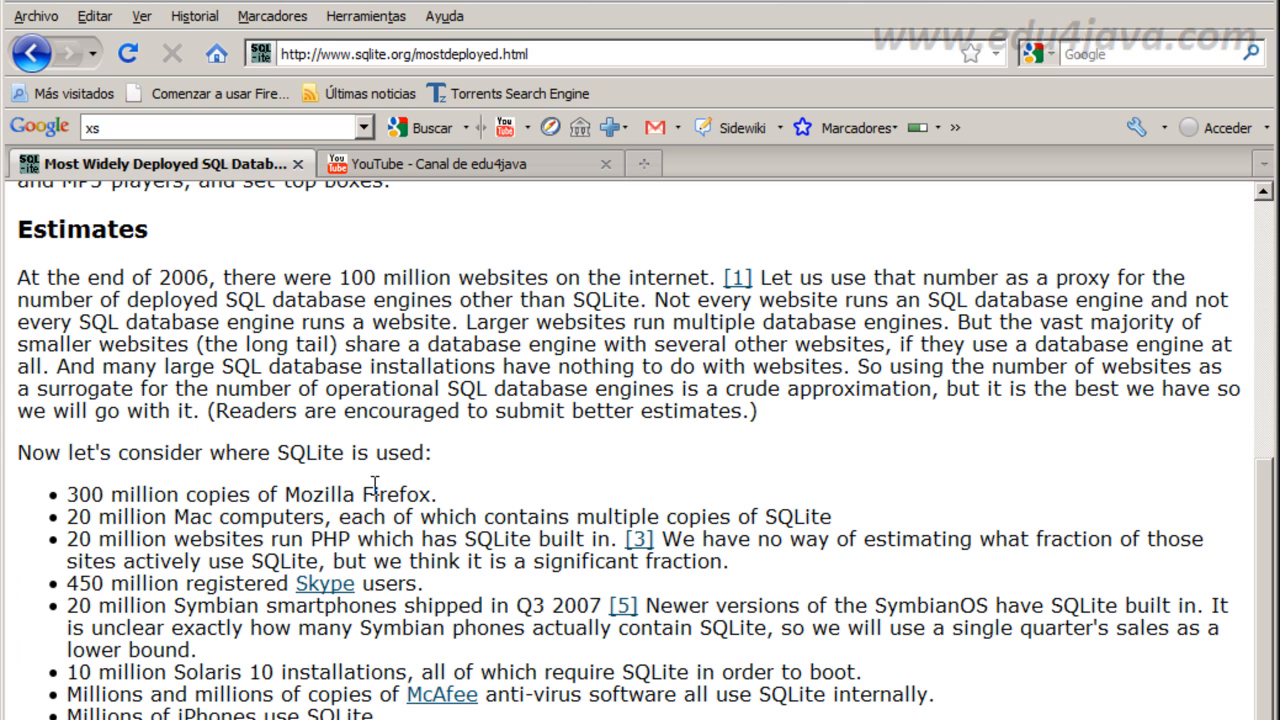
pyautogui.moveTo(275, 500)
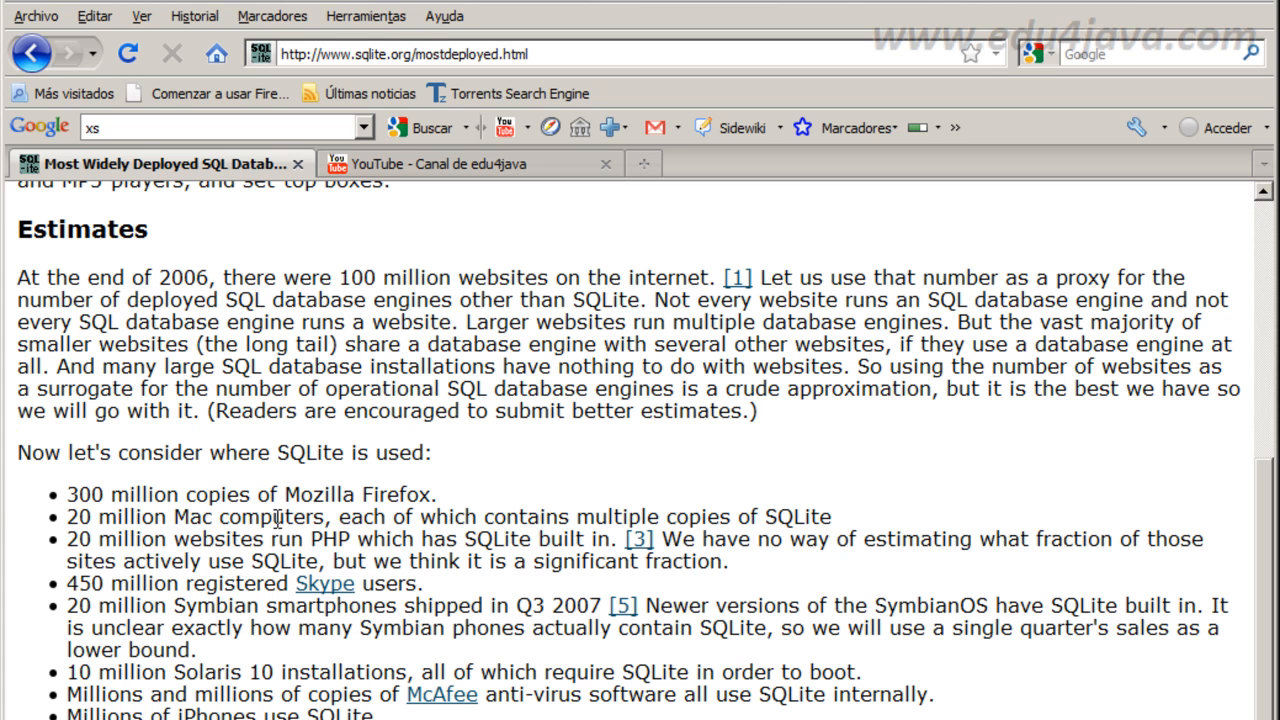
pyautogui.doubleClick(272, 516)
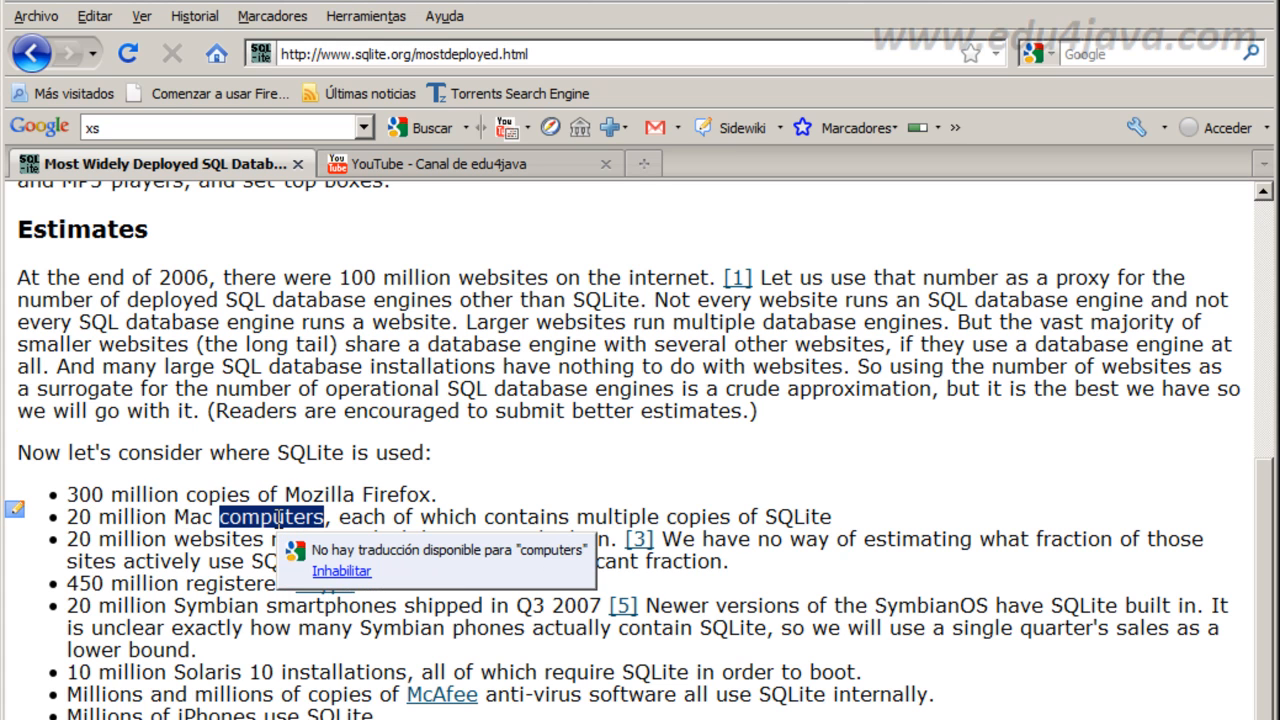
pyautogui.doubleClick(132, 516)
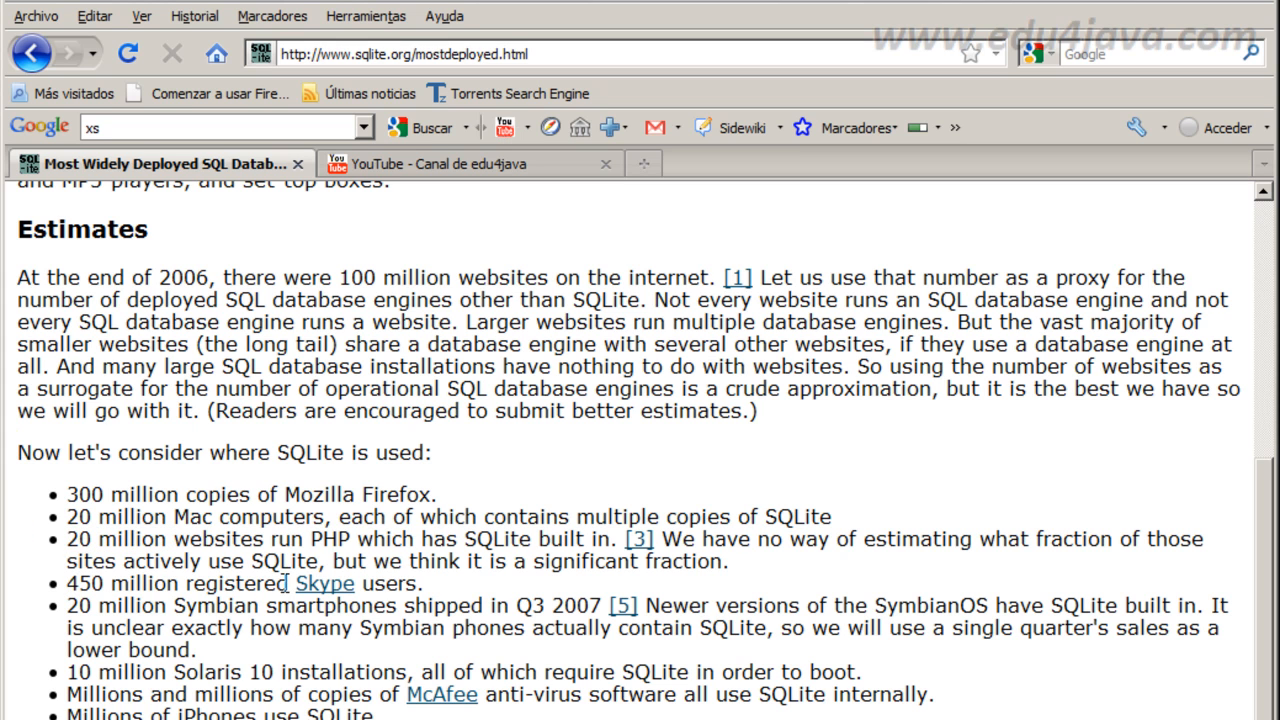
pyautogui.doubleClick(146, 583)
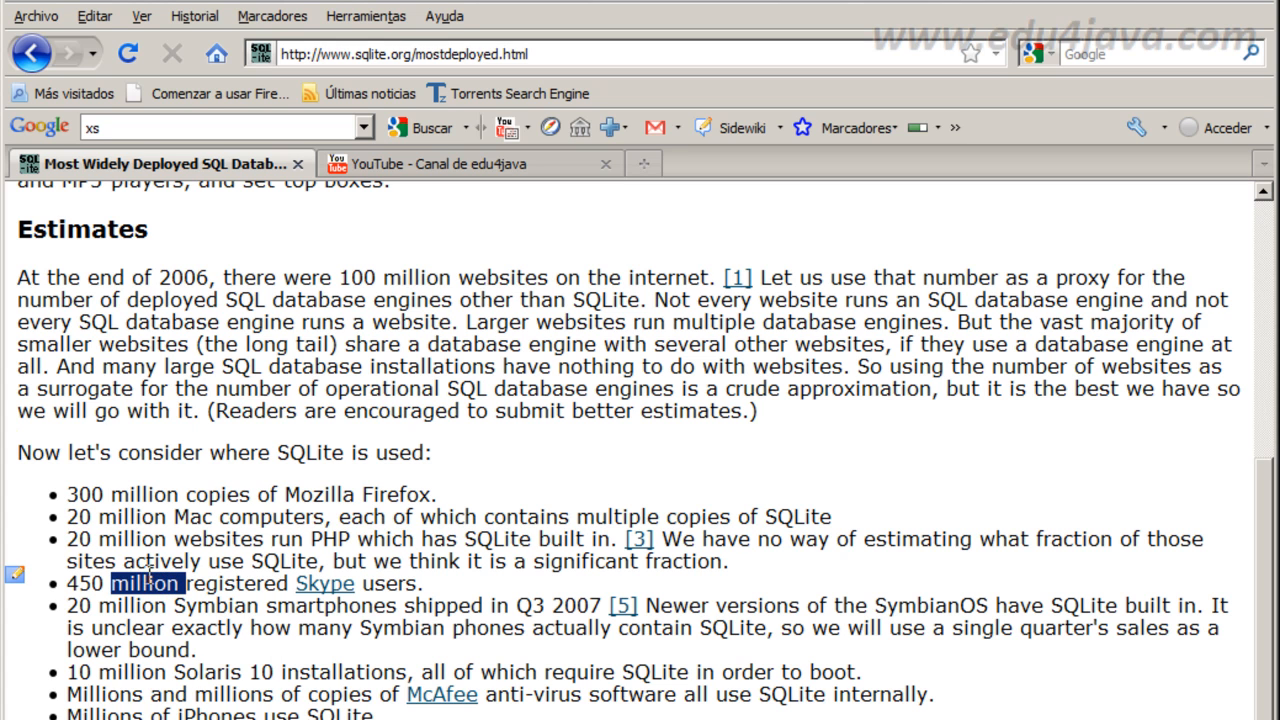
pyautogui.moveTo(350, 163)
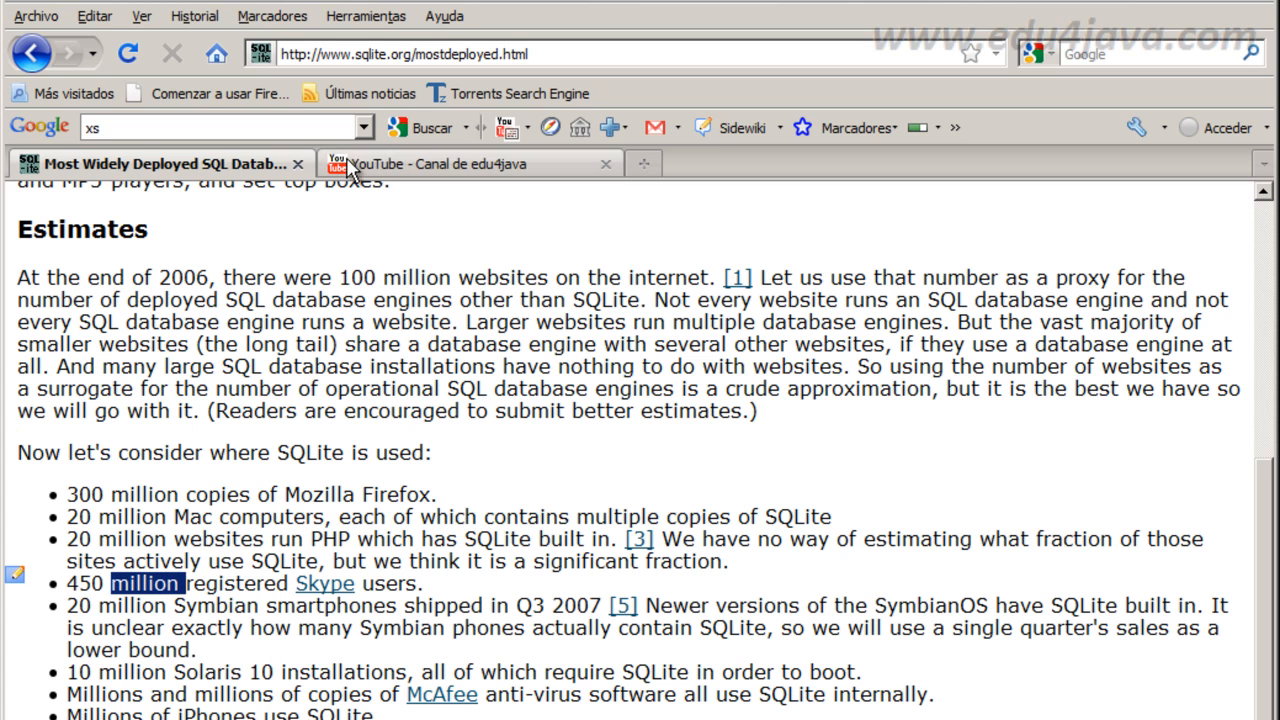